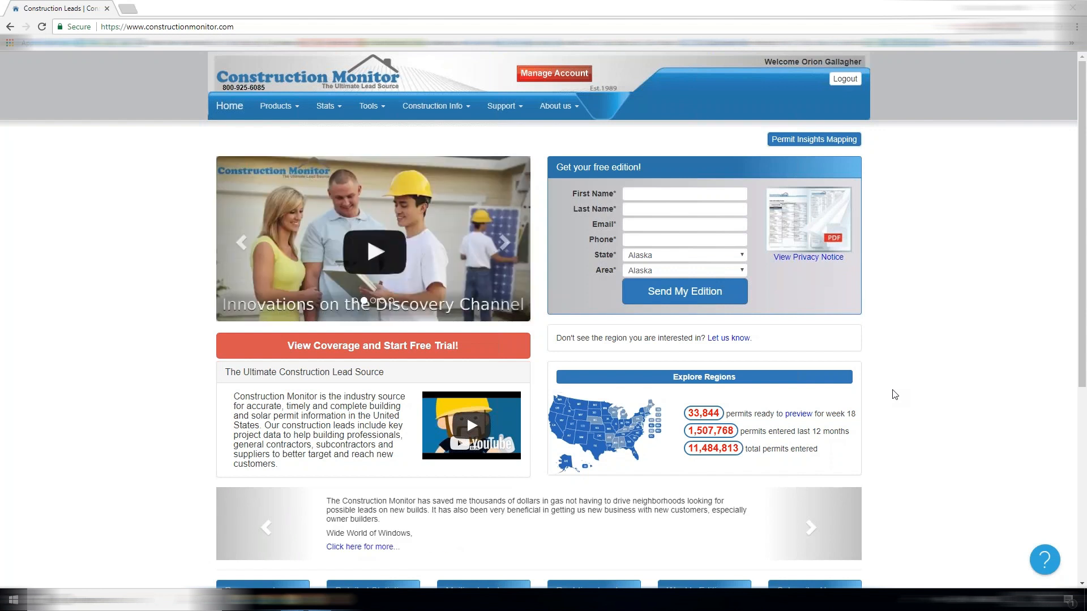
Step: Sign out of the Construction Monitor account
click(809, 527)
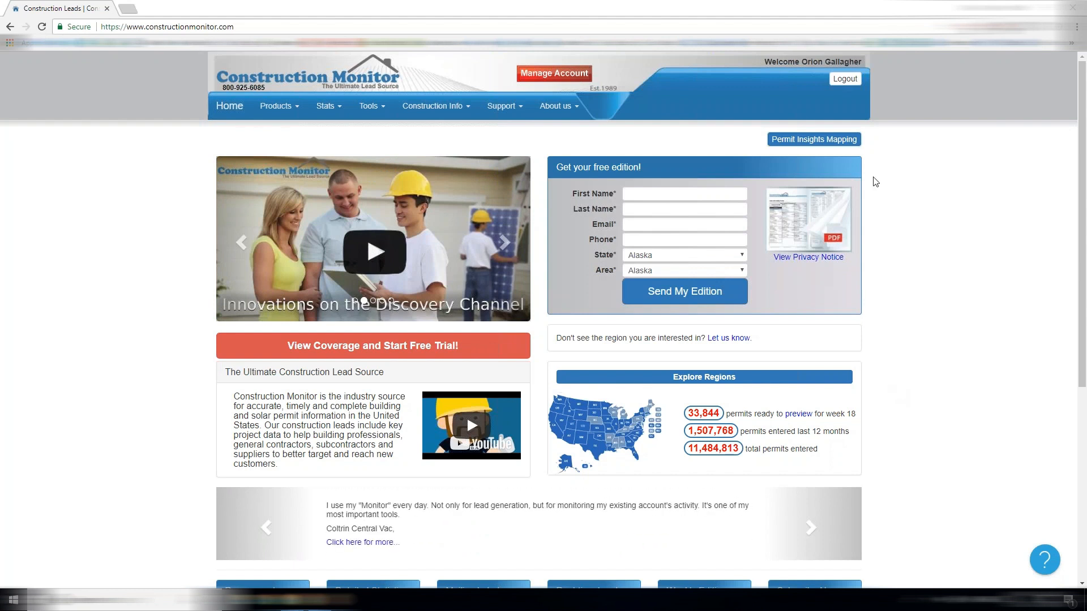
mouse_move(197, 201)
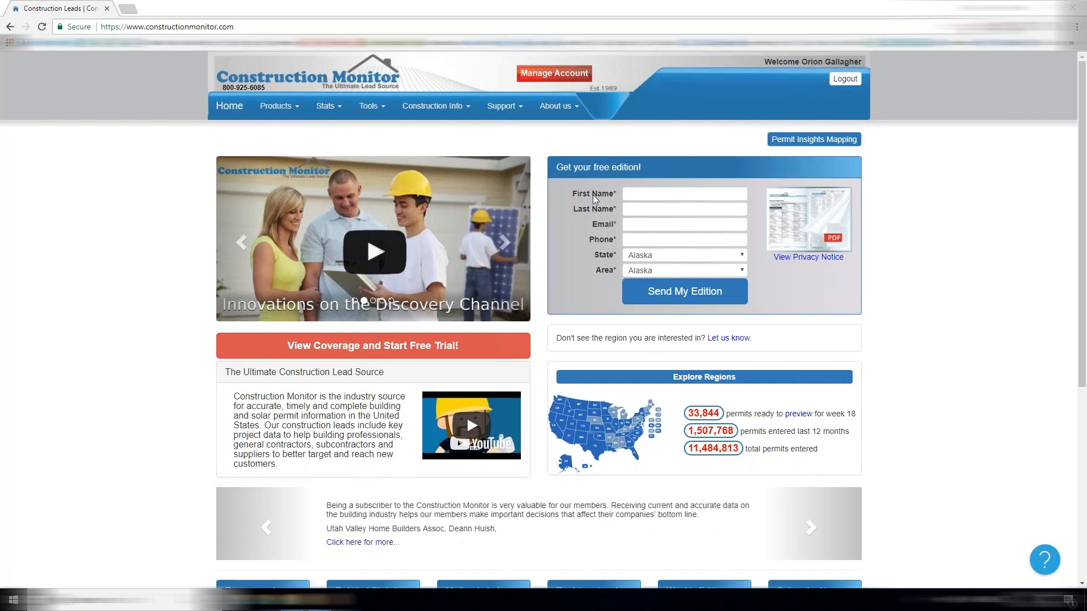
mouse_move(845, 78)
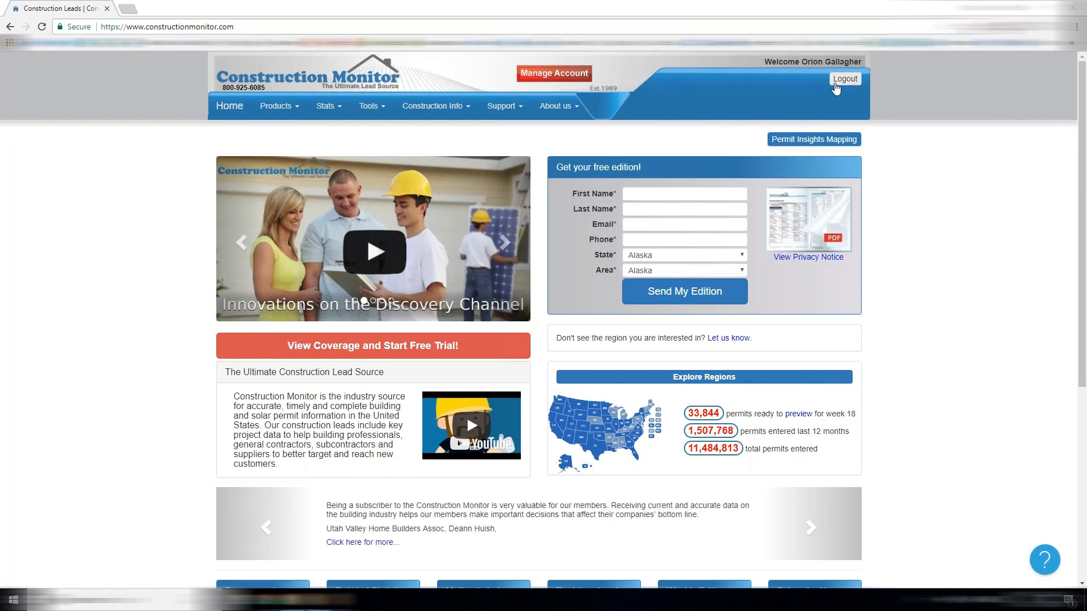
click(844, 78)
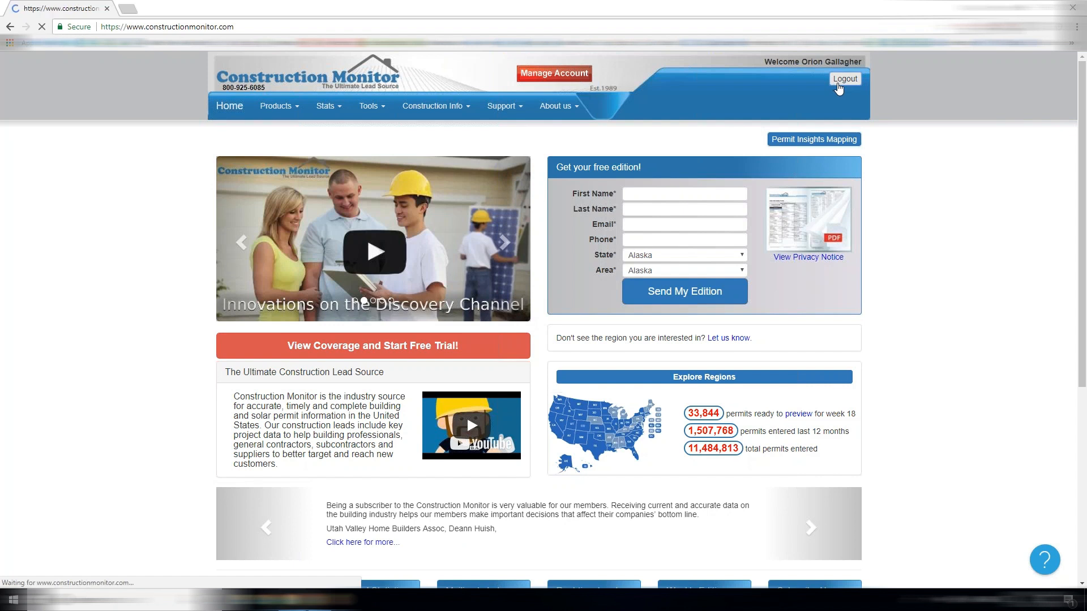
click(843, 78)
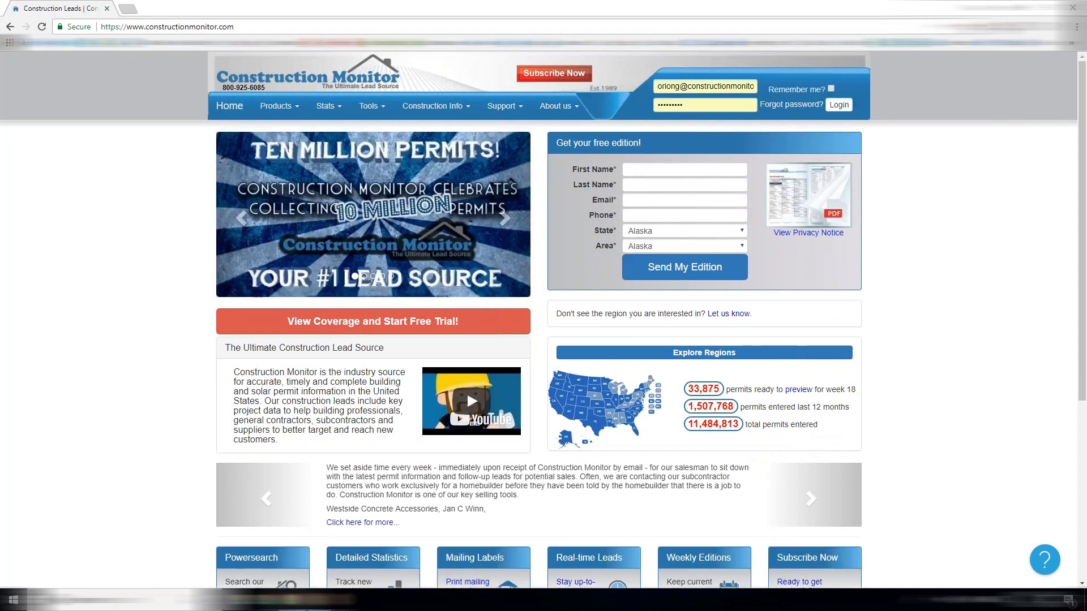
mouse_move(570, 307)
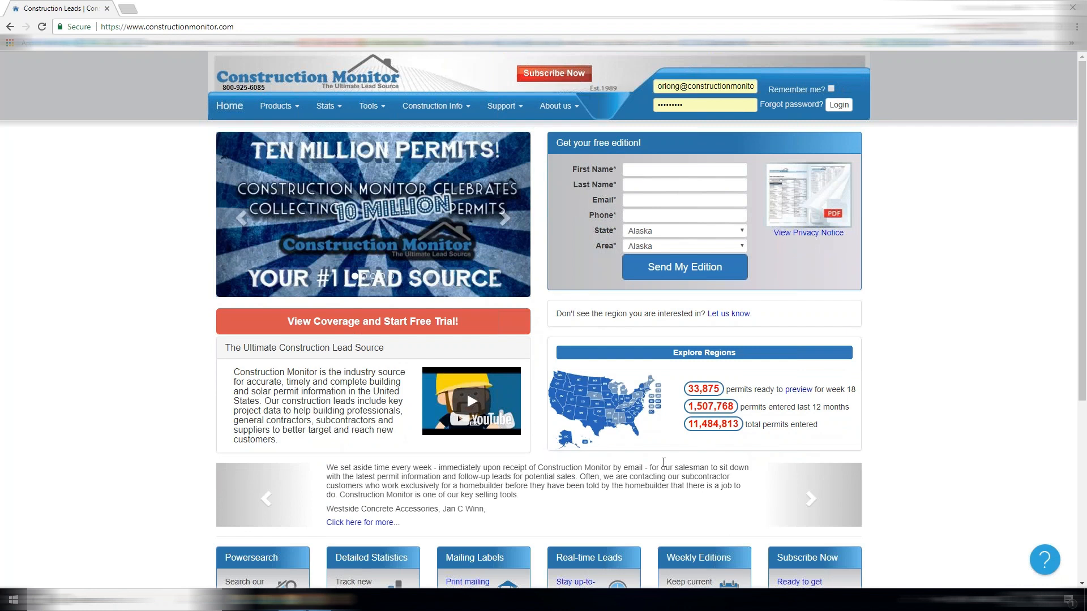
mouse_move(657, 408)
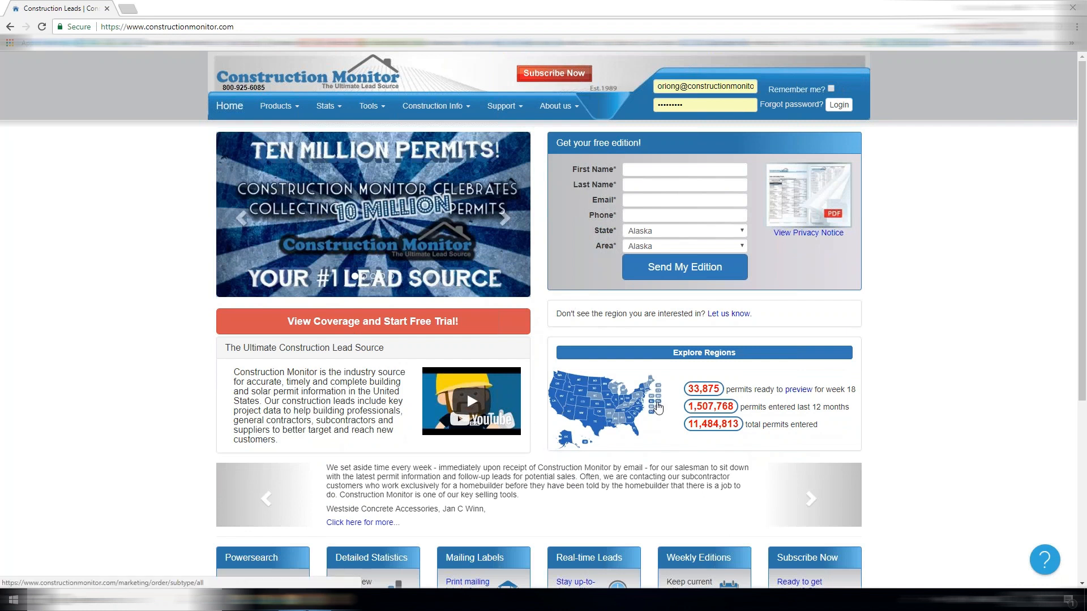
mouse_move(657, 407)
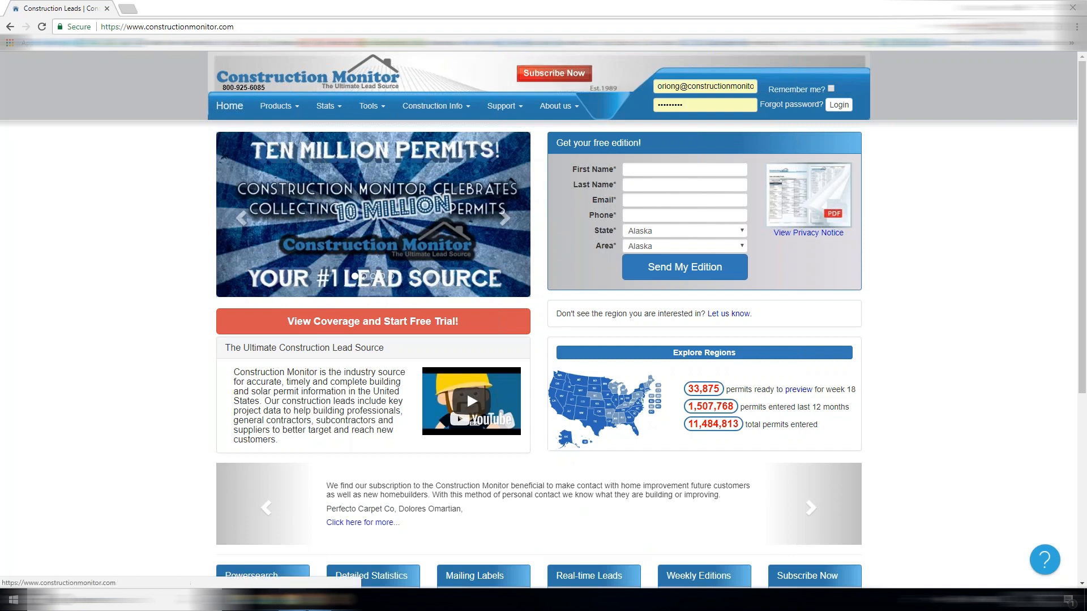
Step: Sign back in with Remember me ticked, landing on Weekly Editions & Archives
click(830, 88)
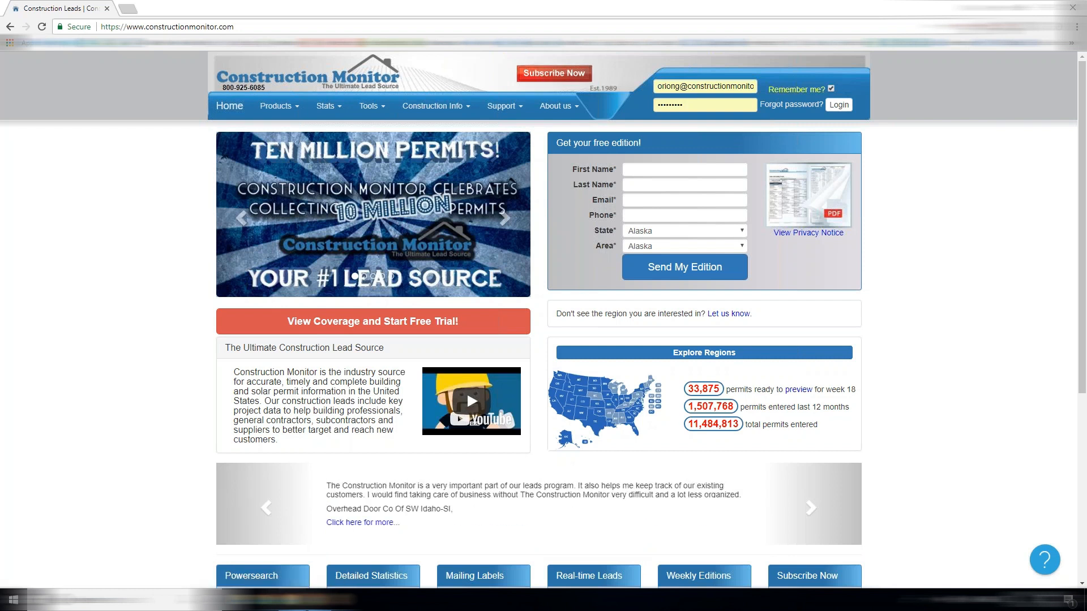
mouse_move(838, 104)
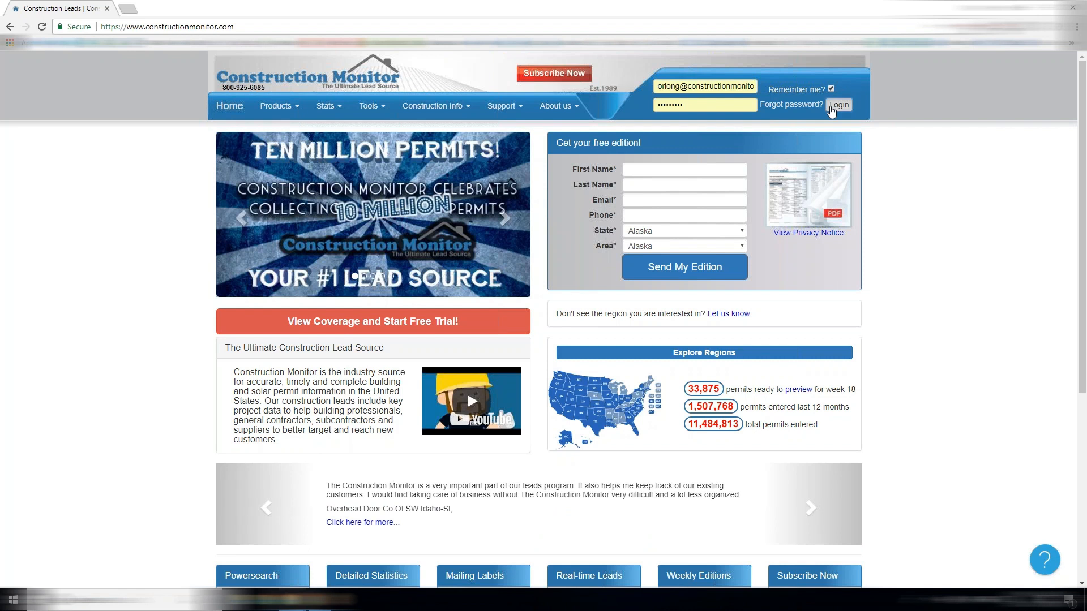
click(837, 104)
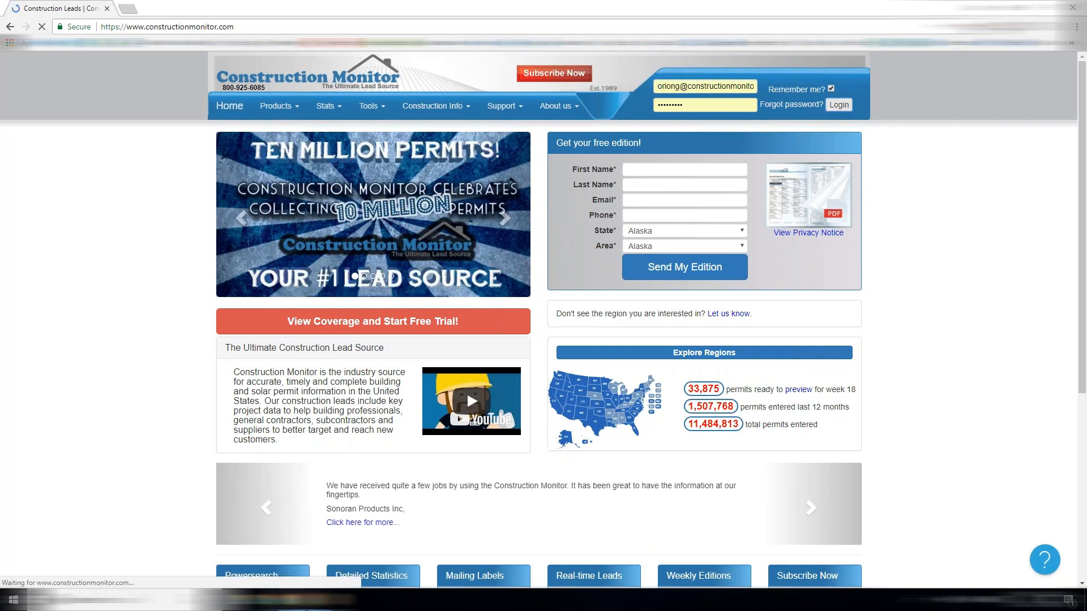
click(838, 105)
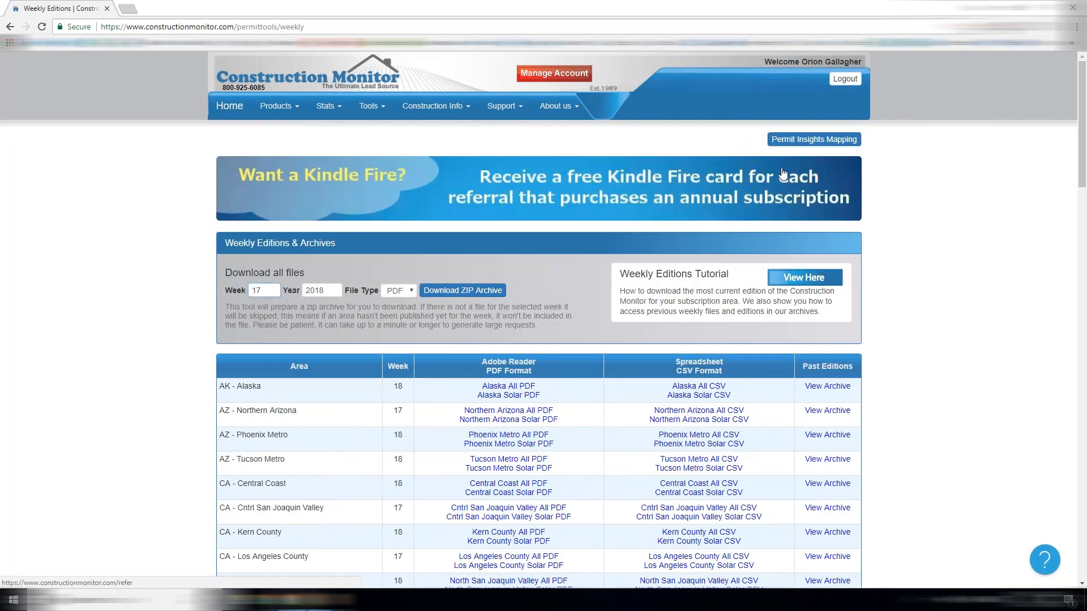
mouse_move(242, 128)
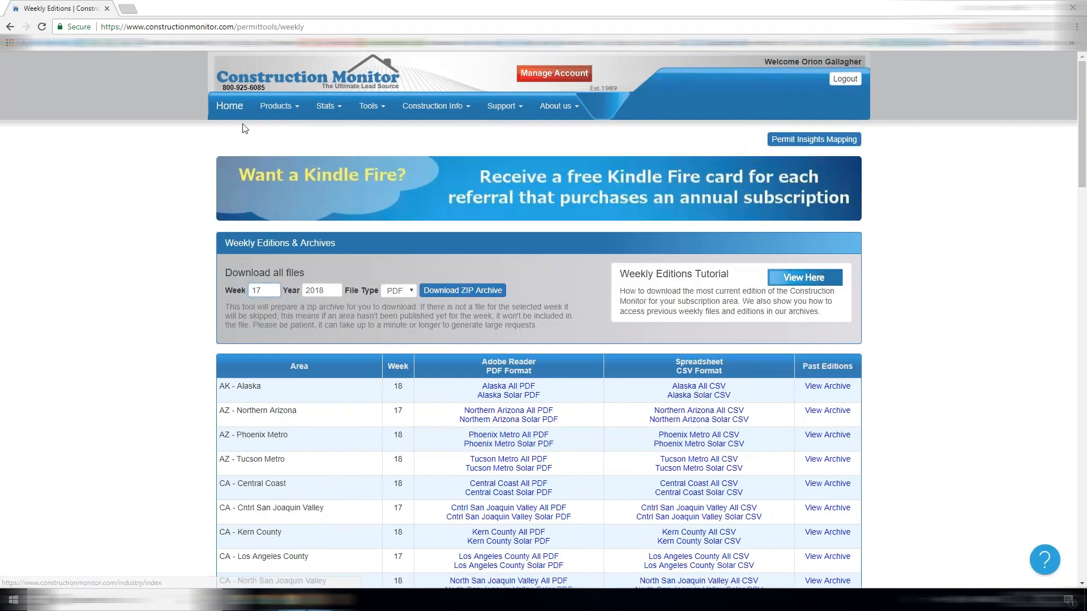
Step: Return to the home page and browse the Stats and Tools menus, leaving Stats reports listed
click(229, 105)
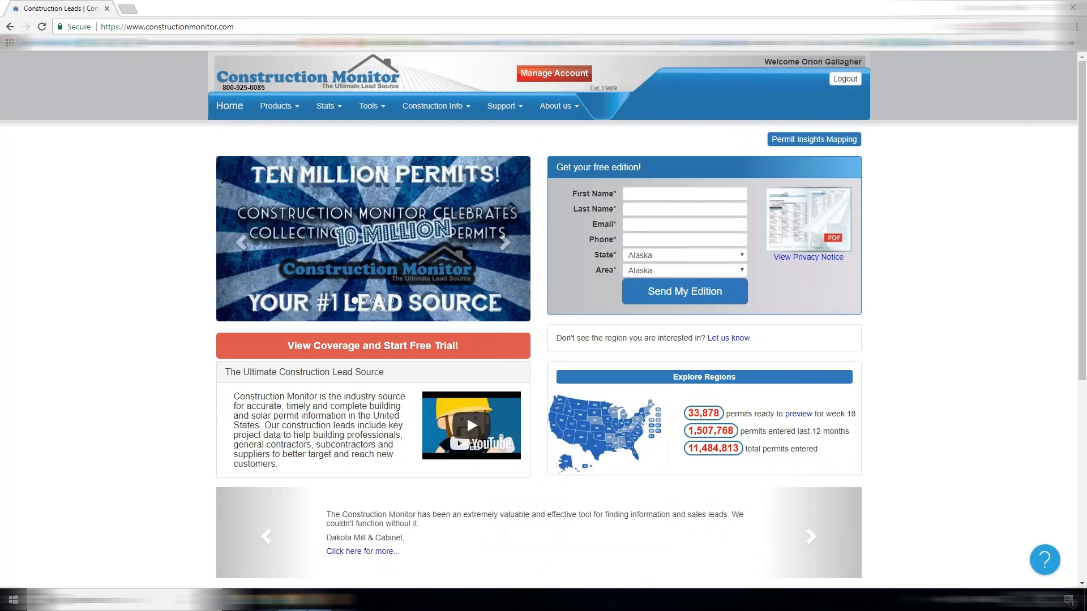
mouse_move(326, 106)
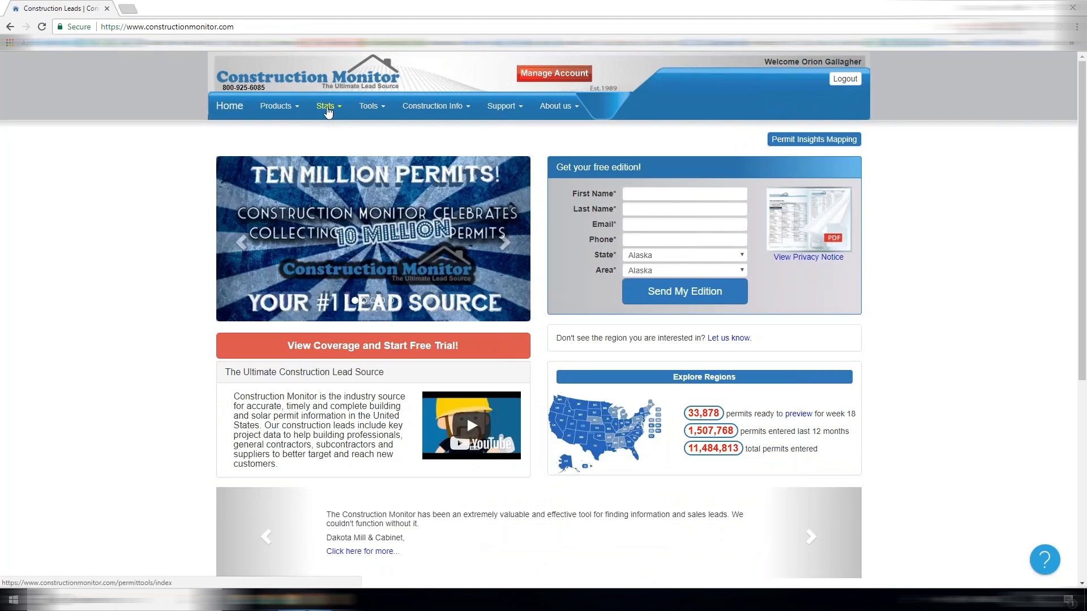
click(326, 107)
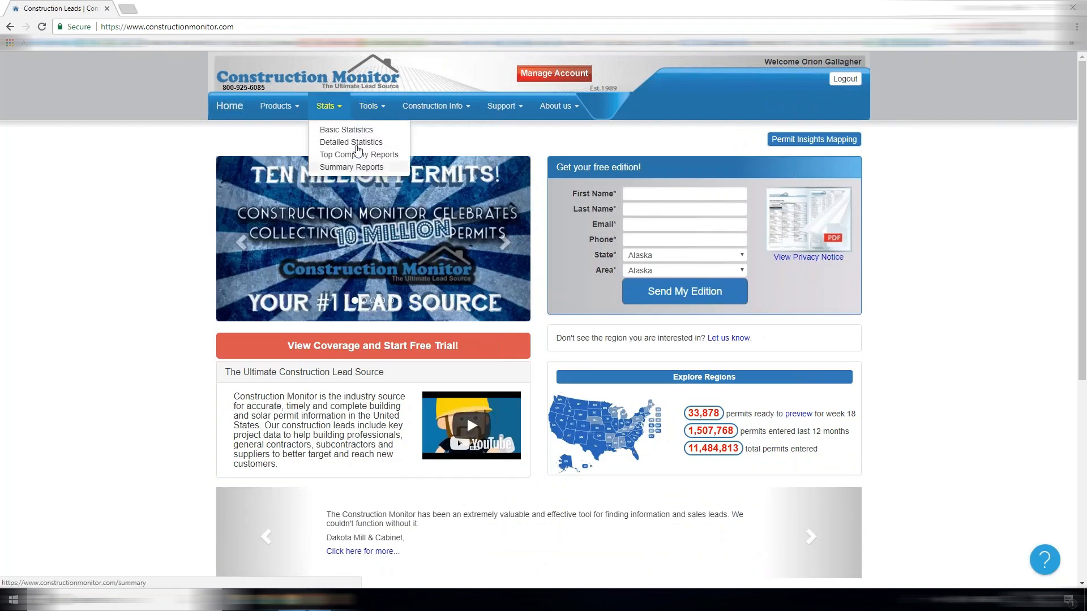
click(372, 105)
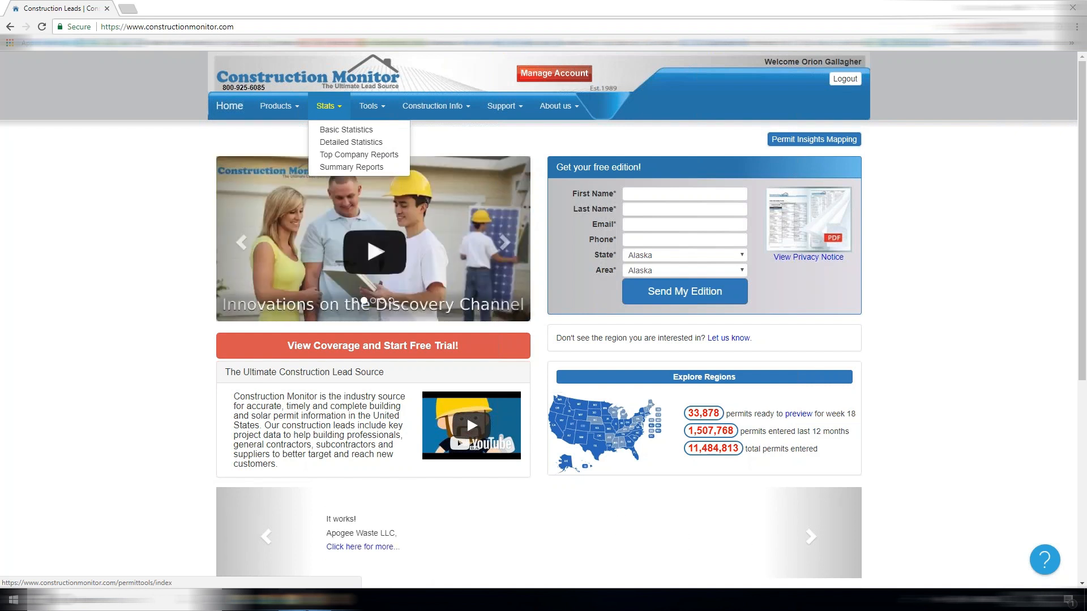
click(371, 107)
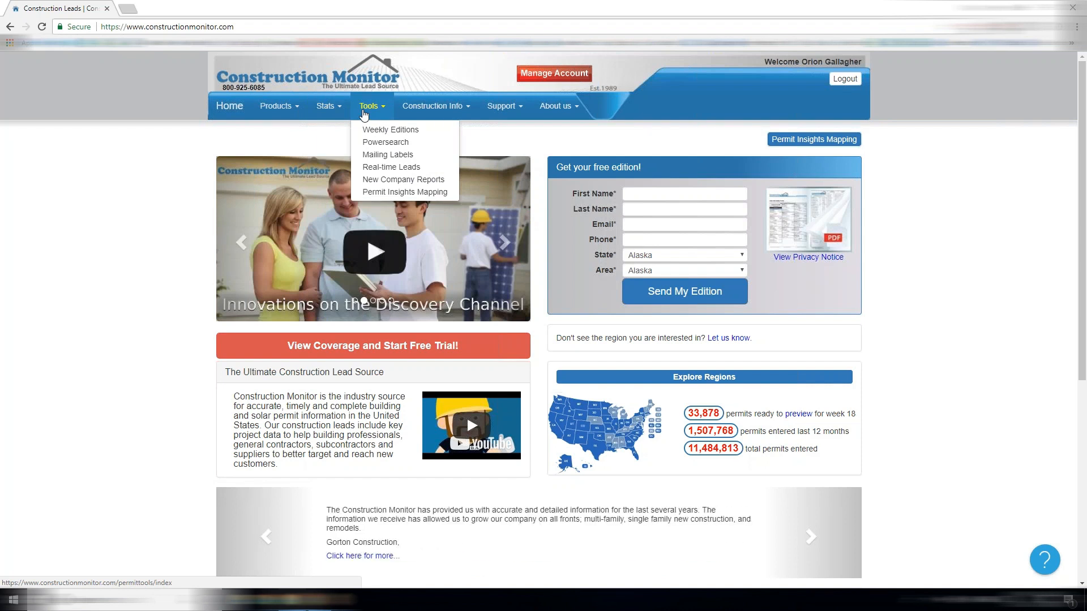
mouse_move(381, 112)
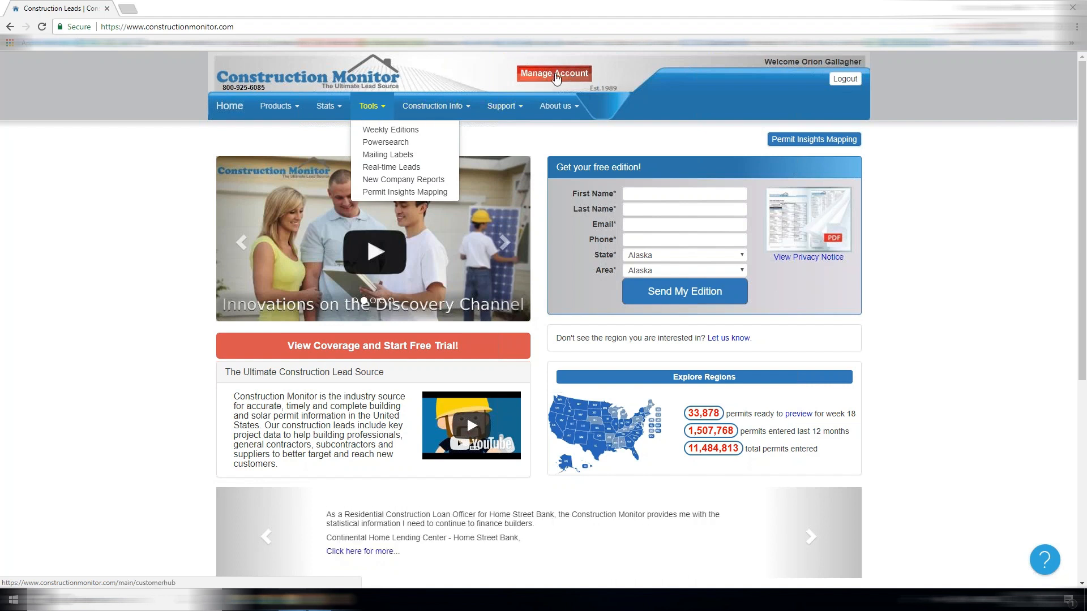
click(325, 106)
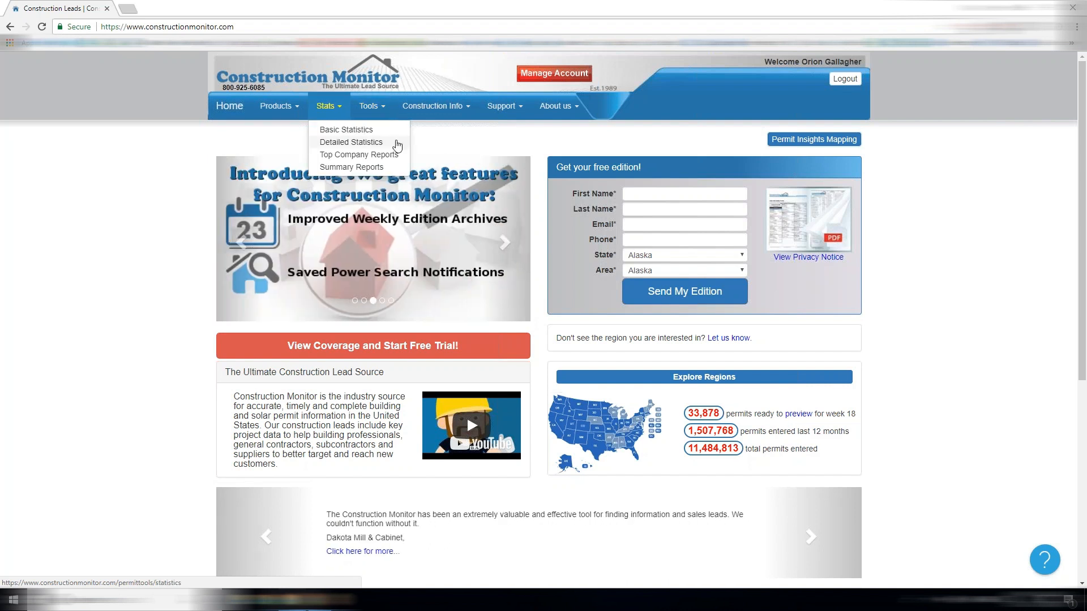
mouse_move(394, 148)
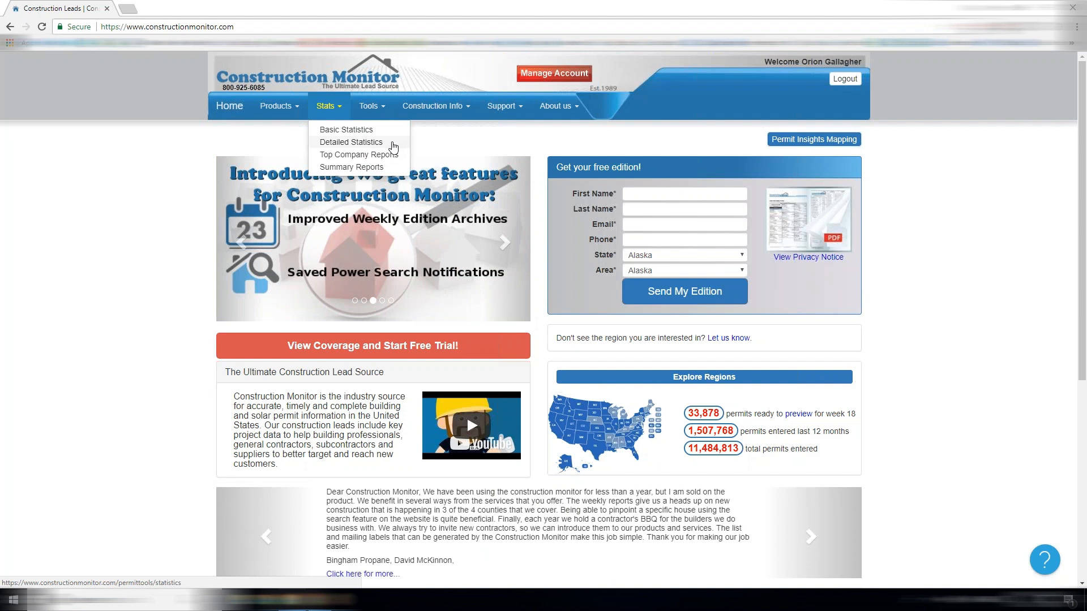
Step: View the Detailed Statistics Building Permit Report for All Areas 2017, down to Grand Totals and back to Residential
click(350, 142)
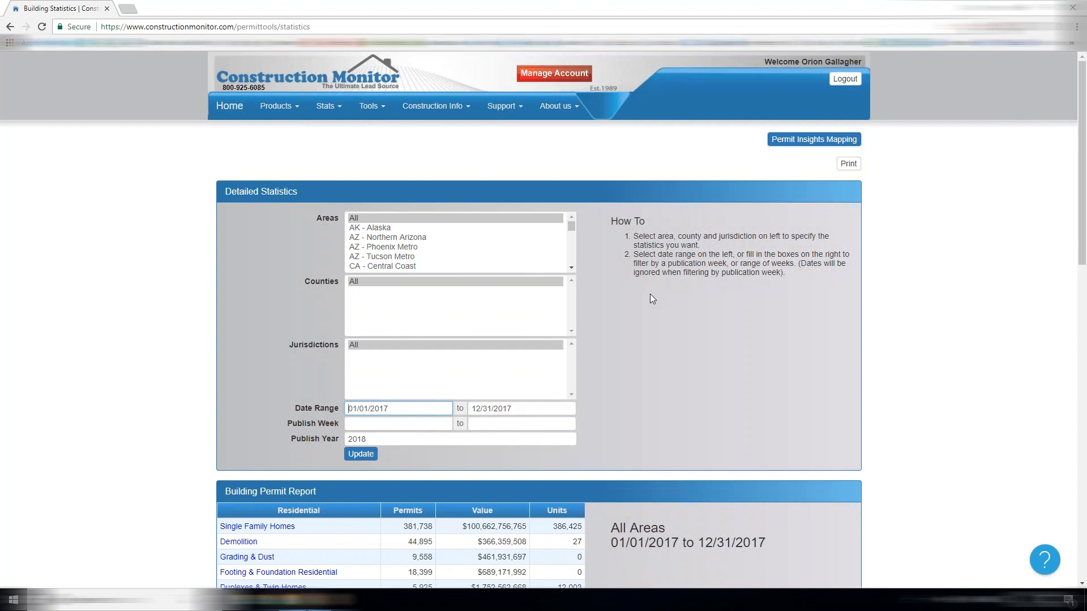
scroll(down, 3)
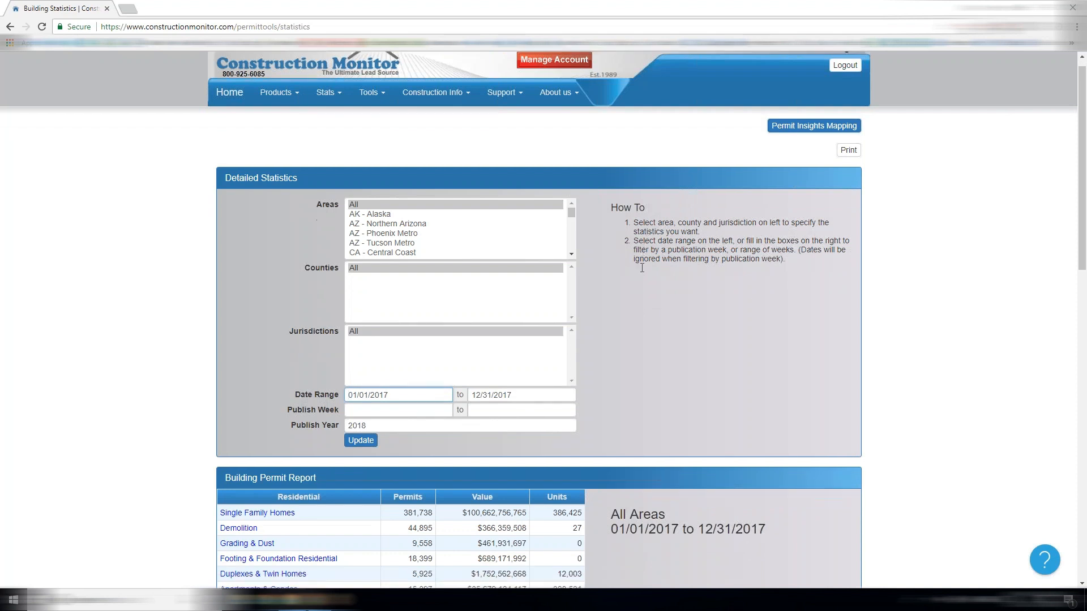
scroll(down, 3)
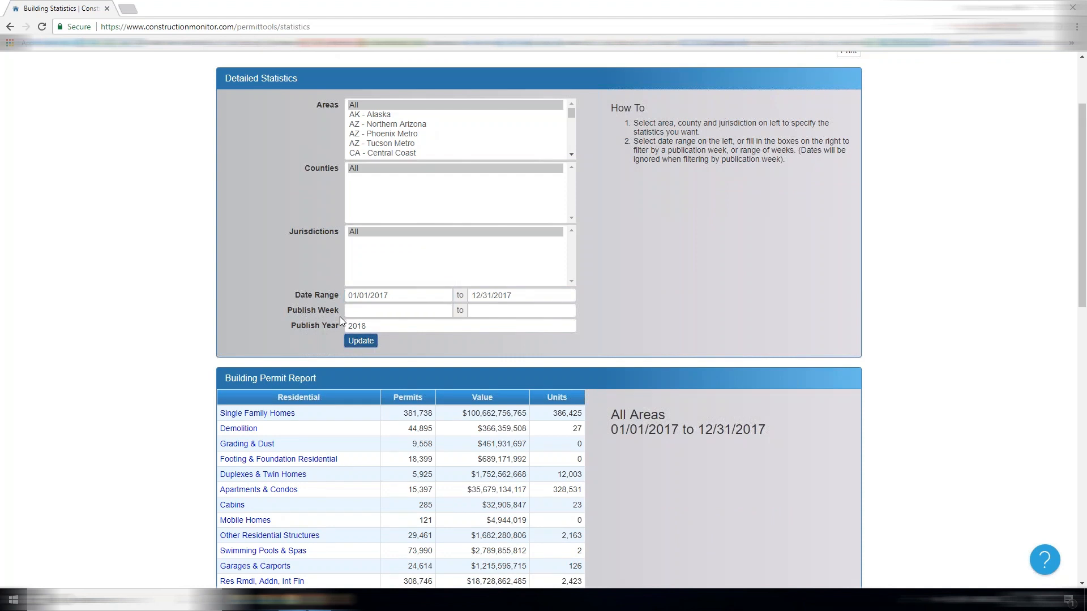
scroll(down, 3)
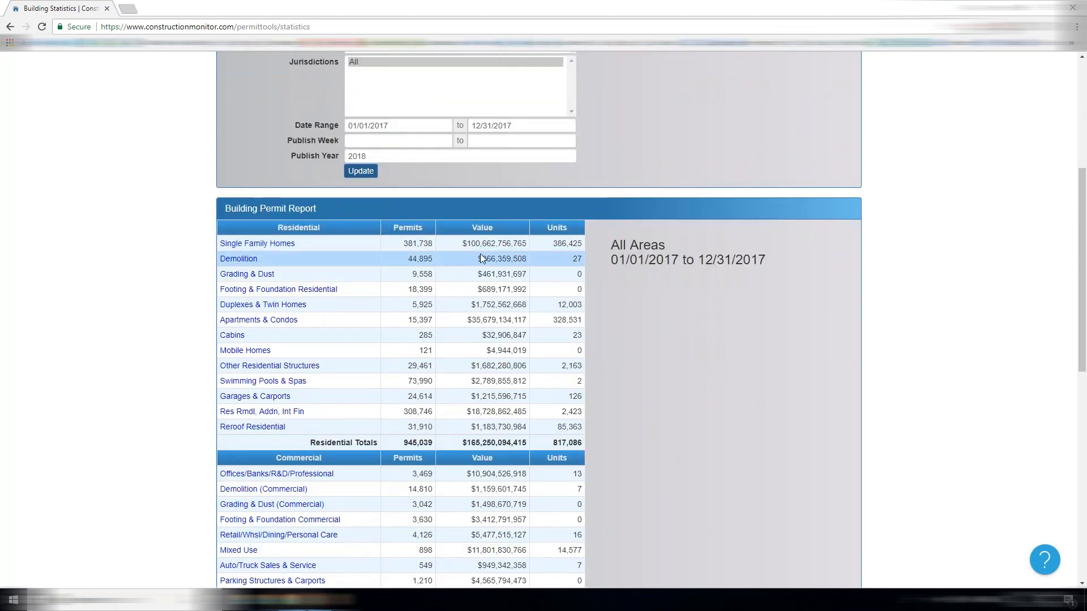
mouse_move(451, 254)
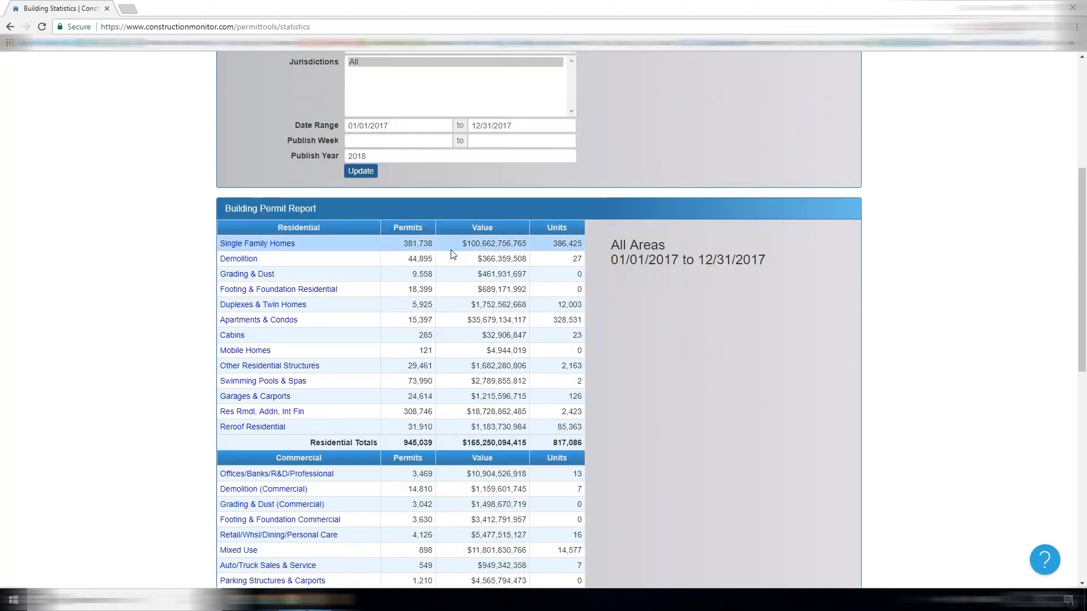
mouse_move(450, 258)
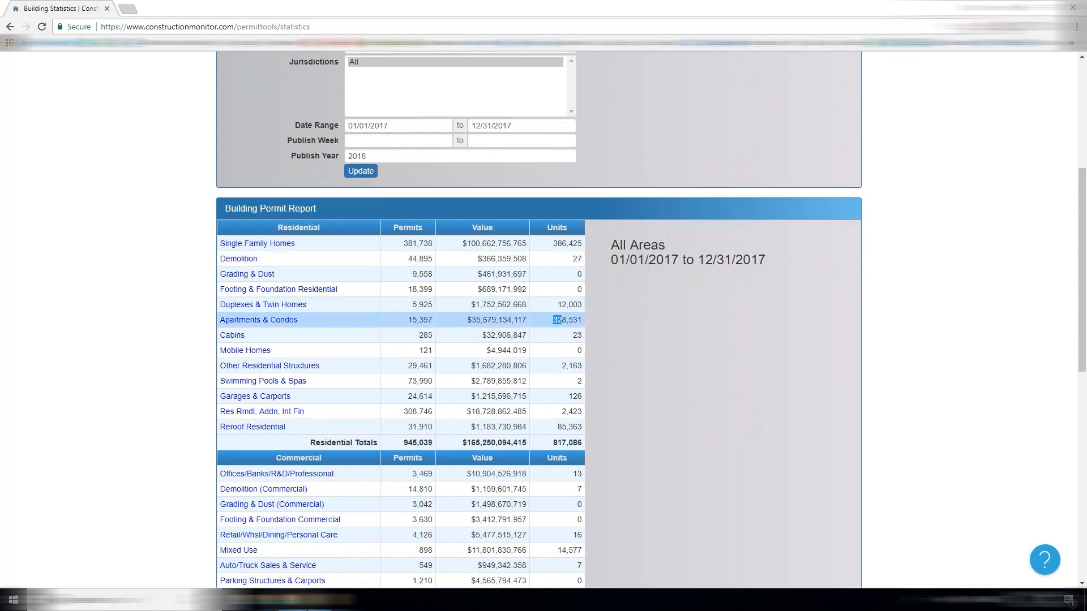
mouse_move(399, 416)
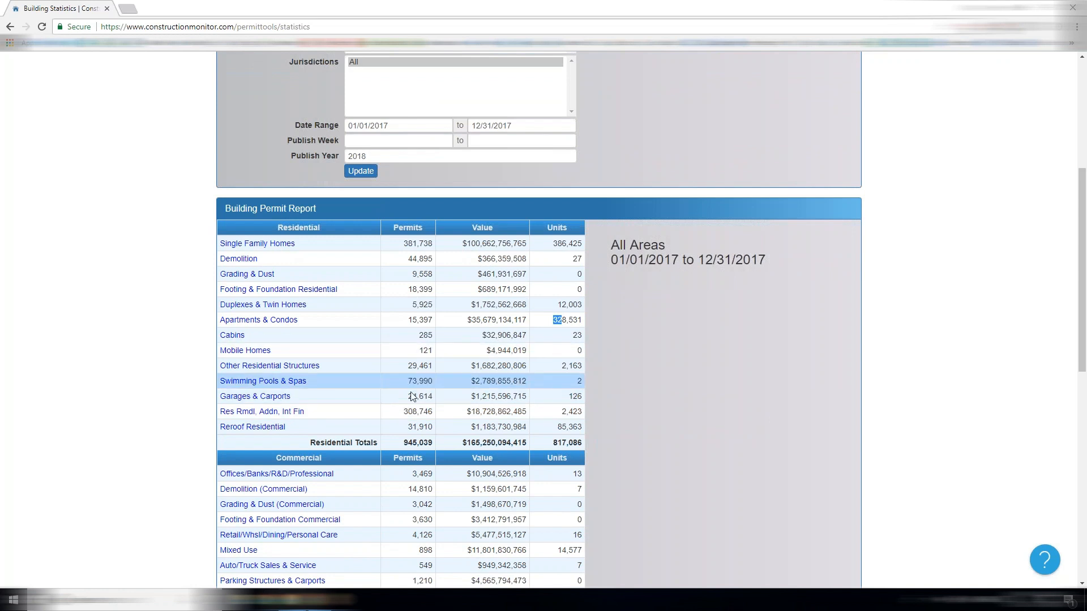
mouse_move(360, 243)
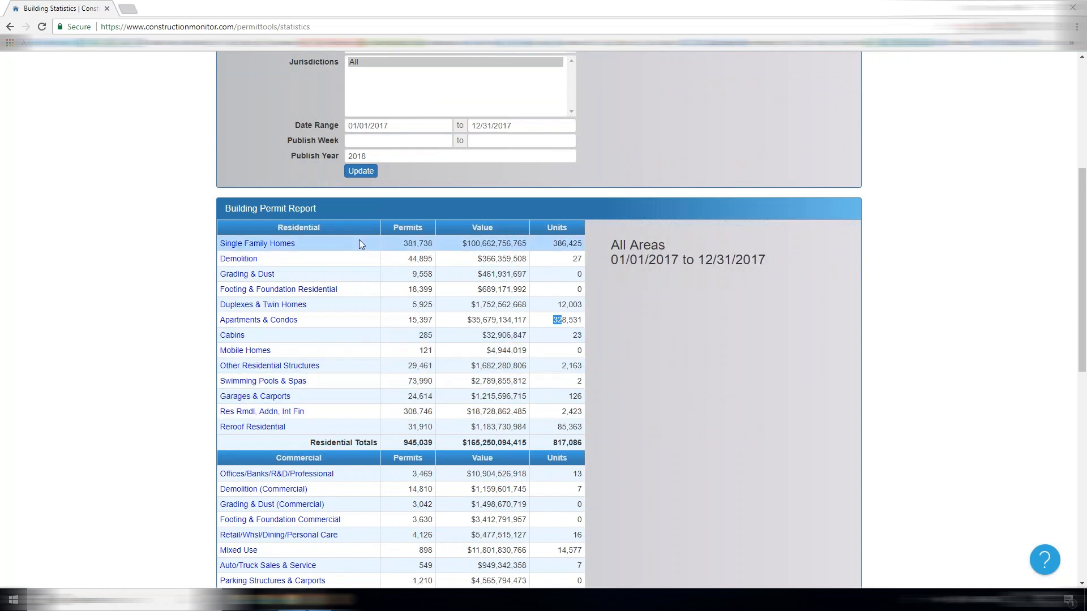
mouse_move(340, 404)
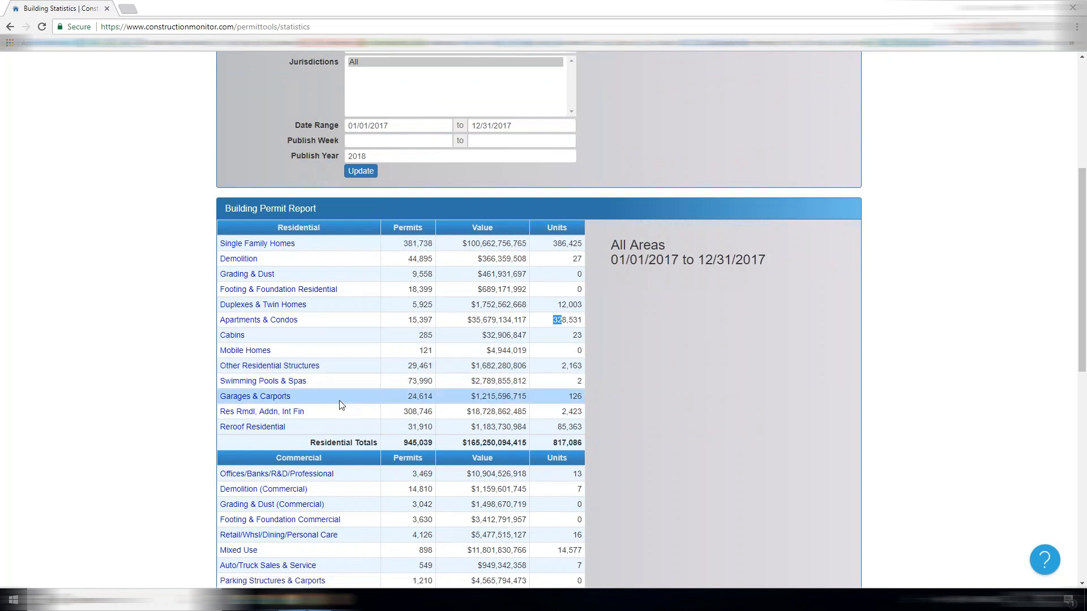
scroll(down, 3)
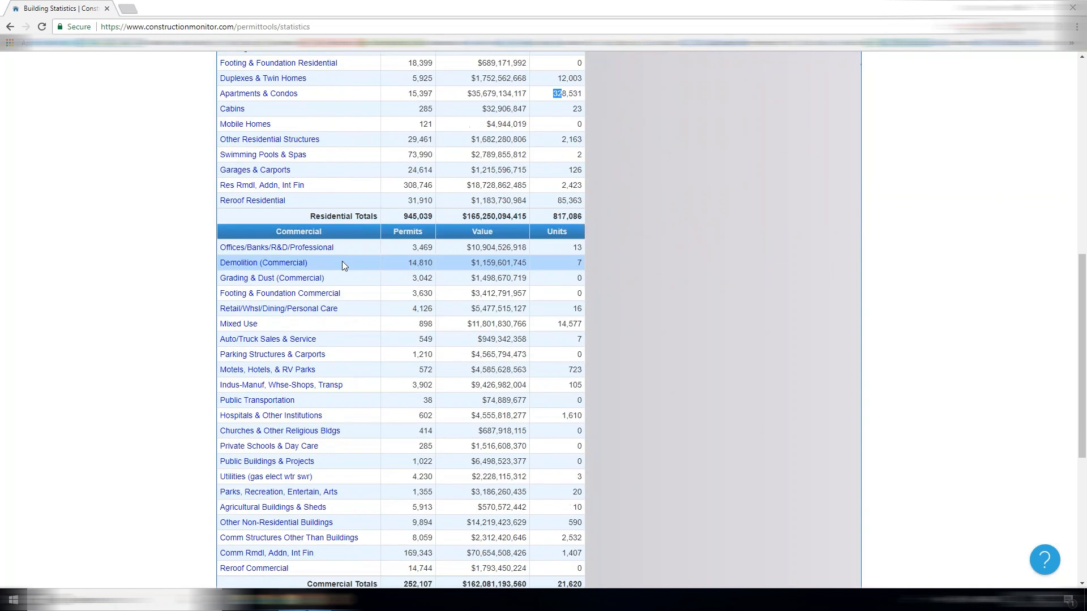
scroll(down, 3)
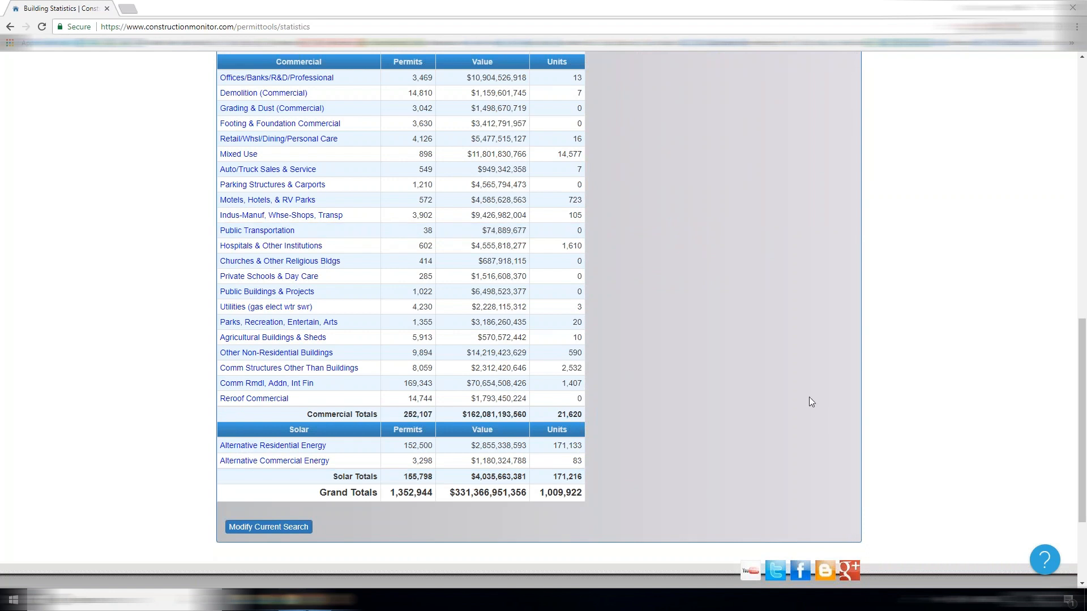
scroll(up, 3)
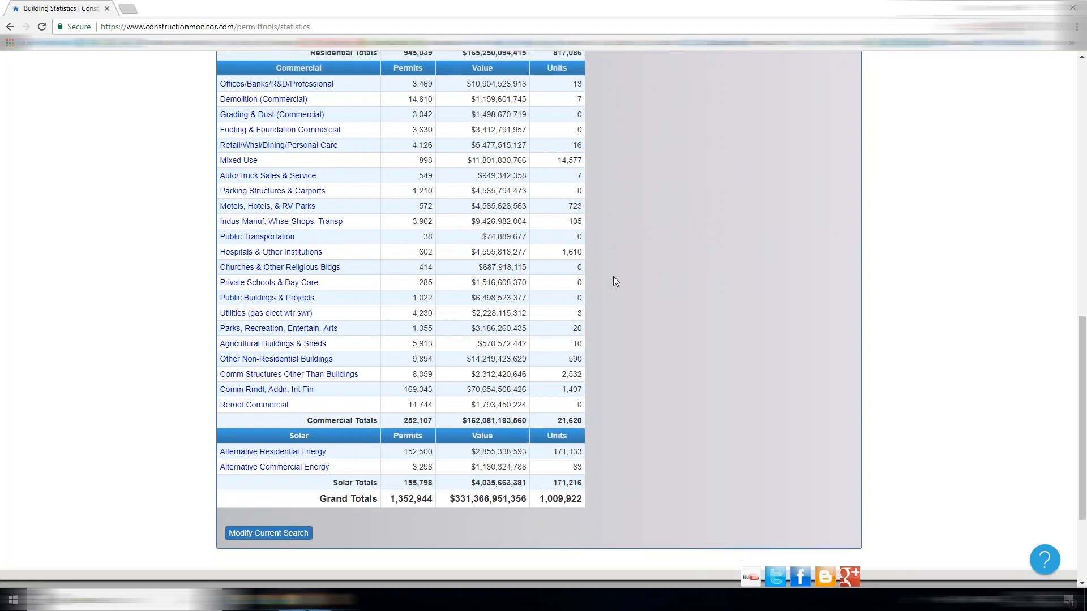
scroll(up, 3)
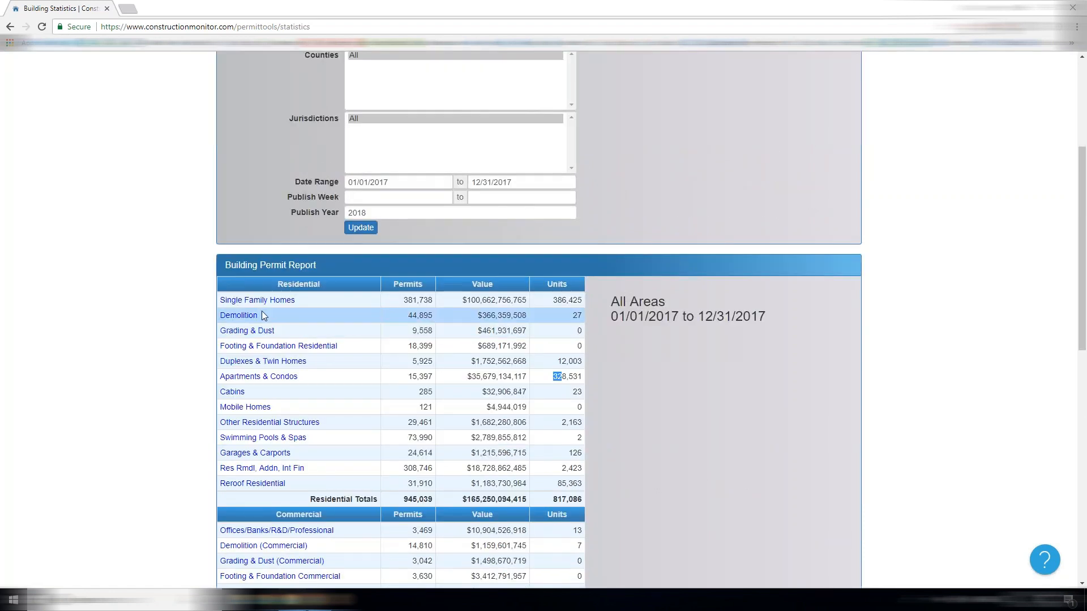
mouse_move(264, 305)
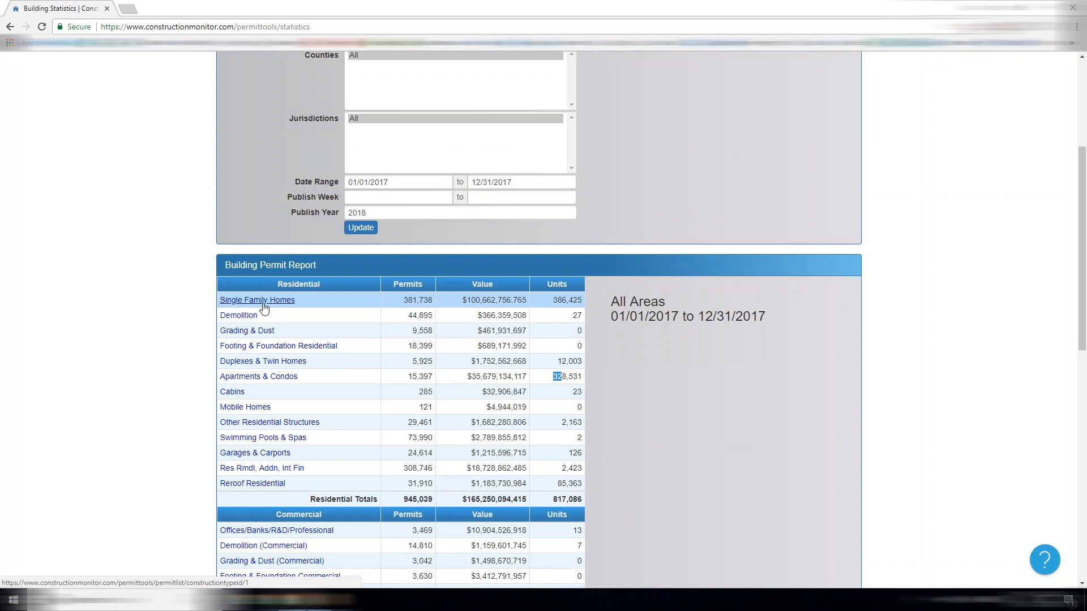
Step: Show the Single Family Homes permit list of 381,738 permits for 2017
click(257, 299)
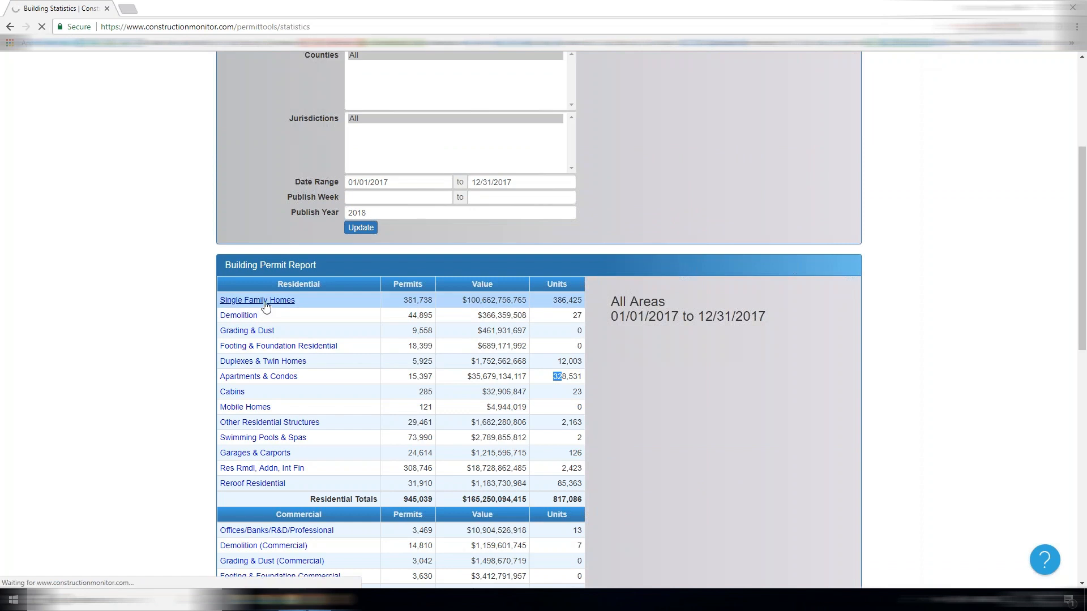
click(257, 299)
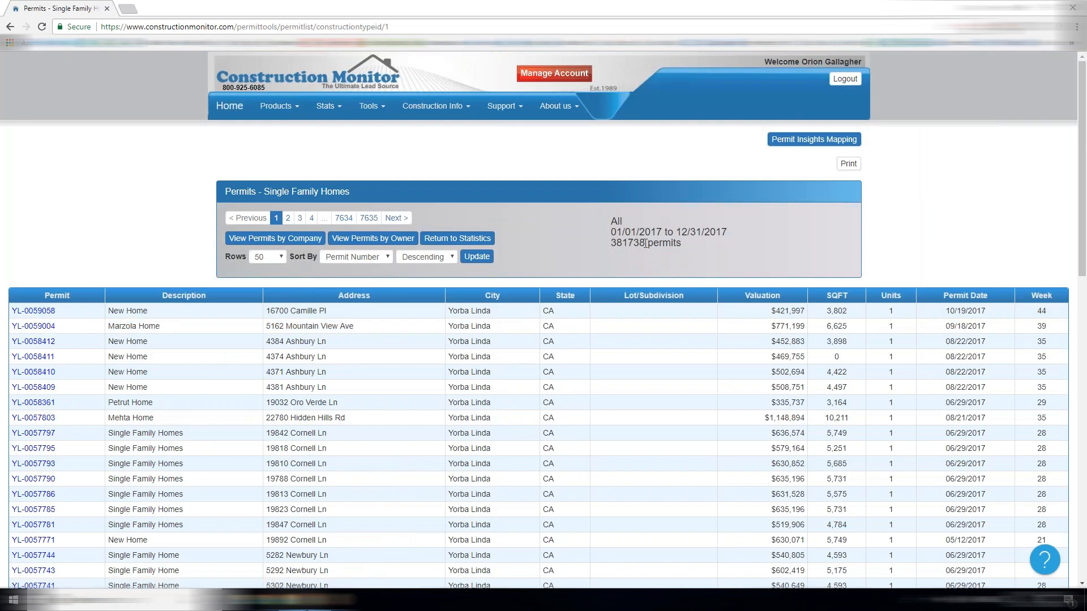
mouse_move(404, 287)
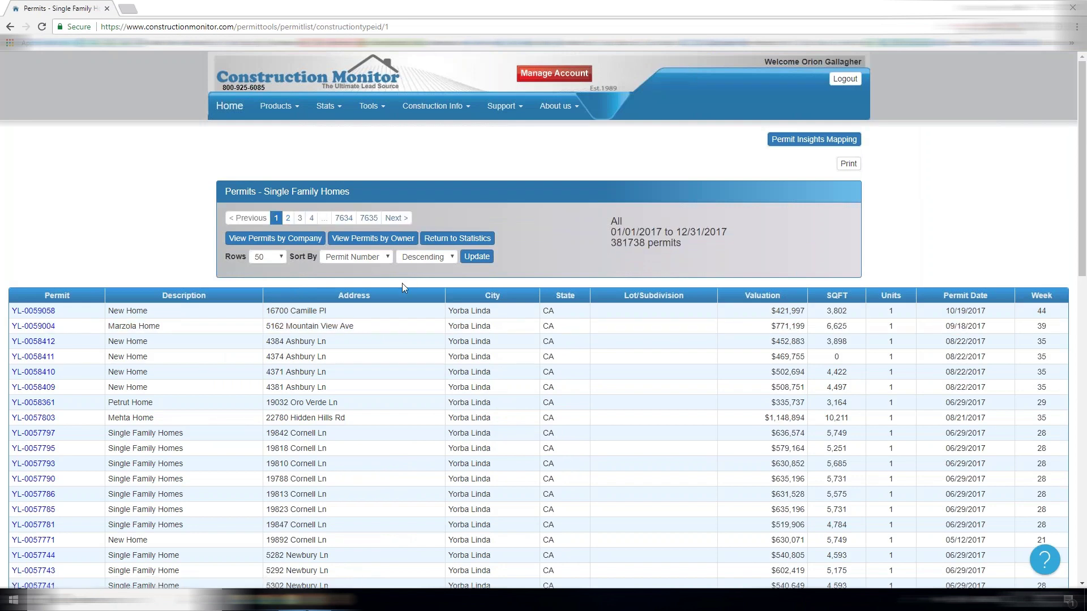
click(33, 326)
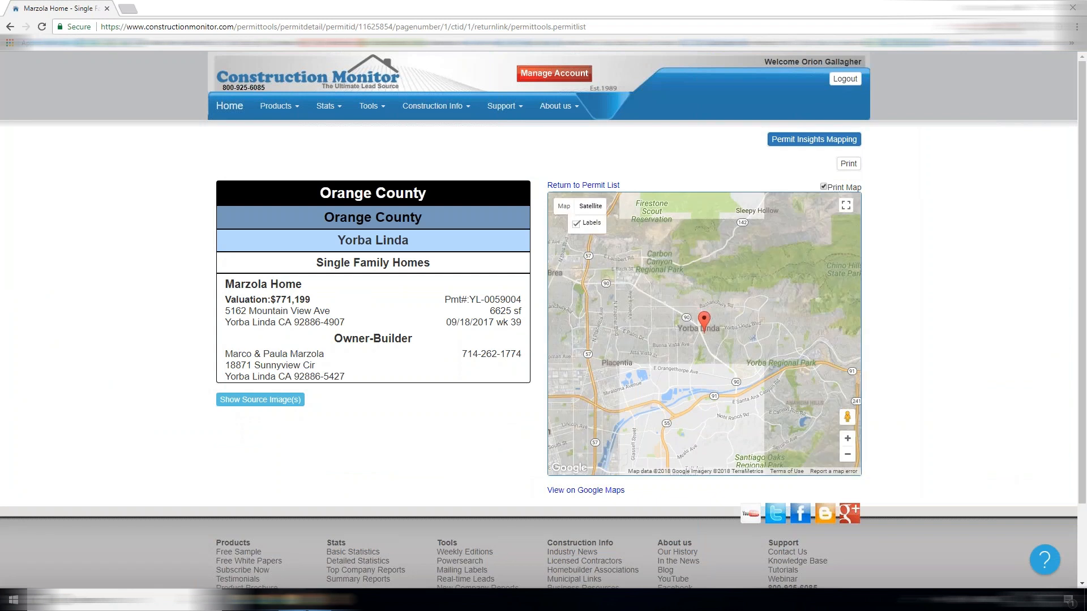
click(590, 206)
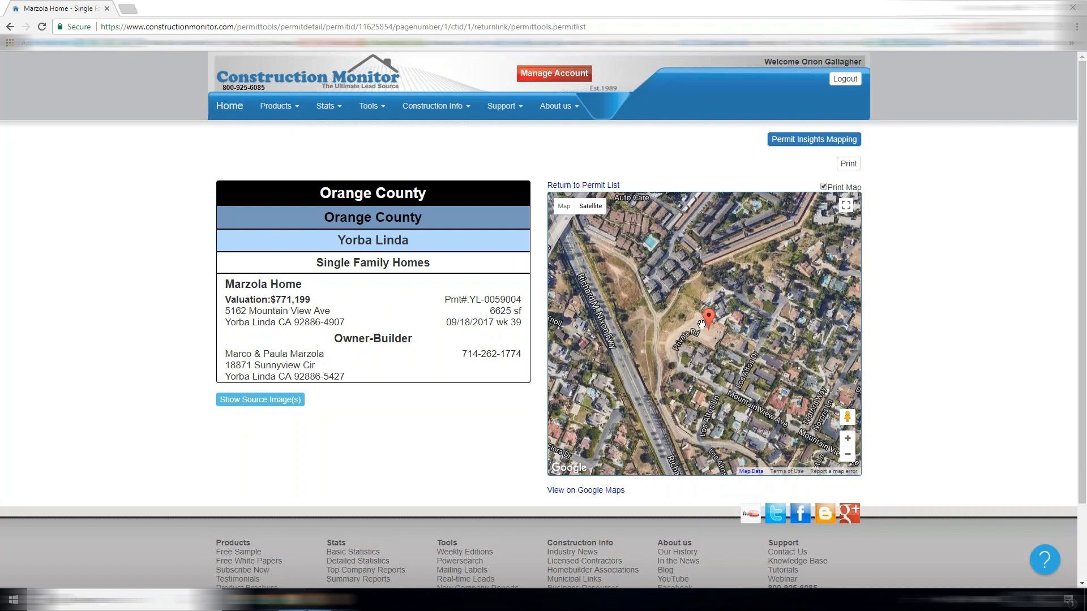
mouse_move(524, 324)
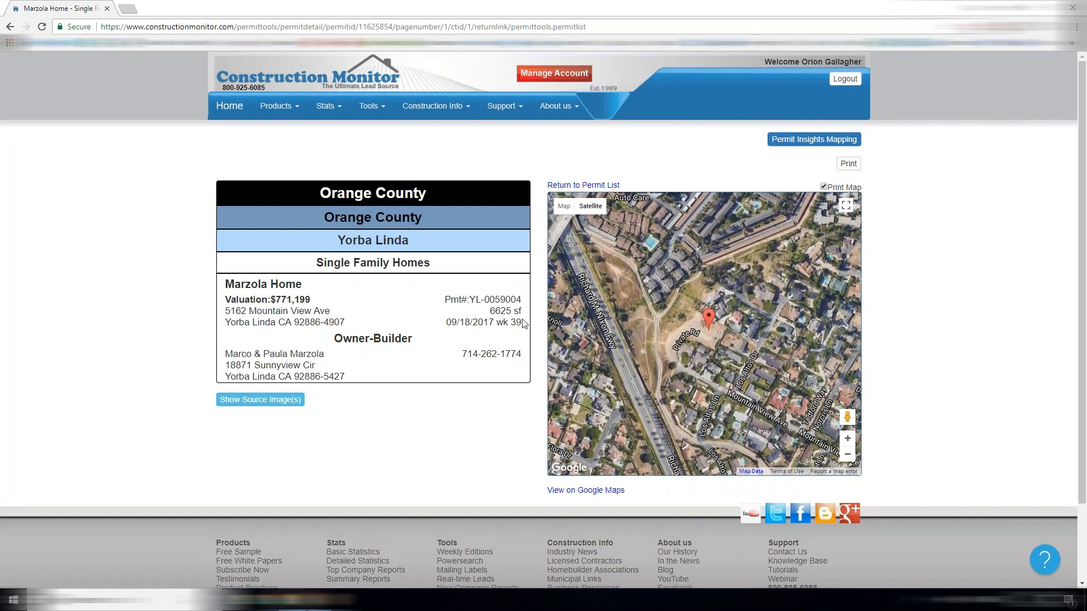
click(260, 400)
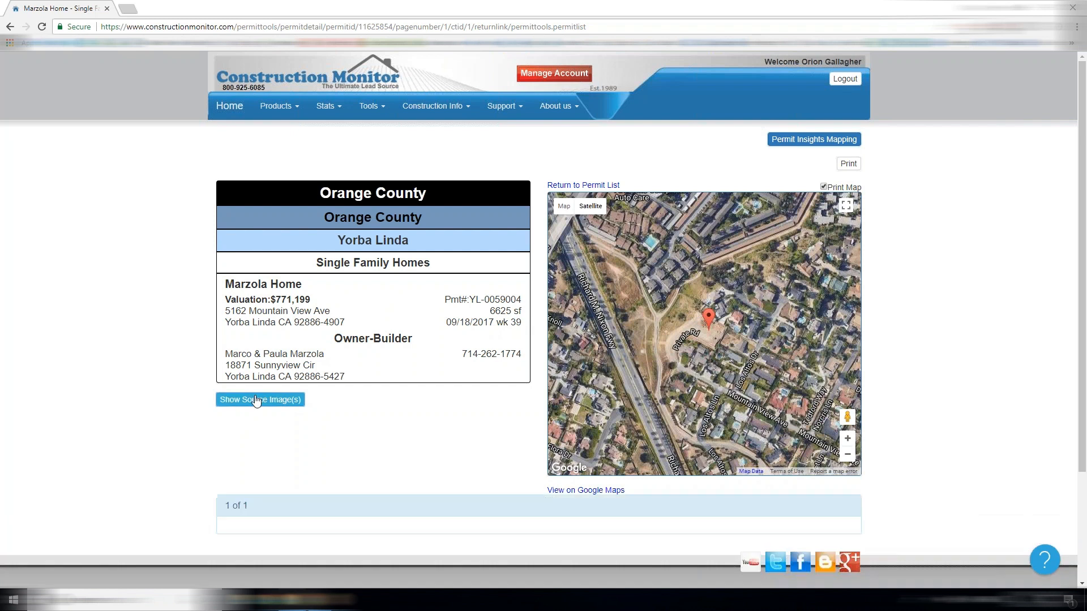
scroll(down, 3)
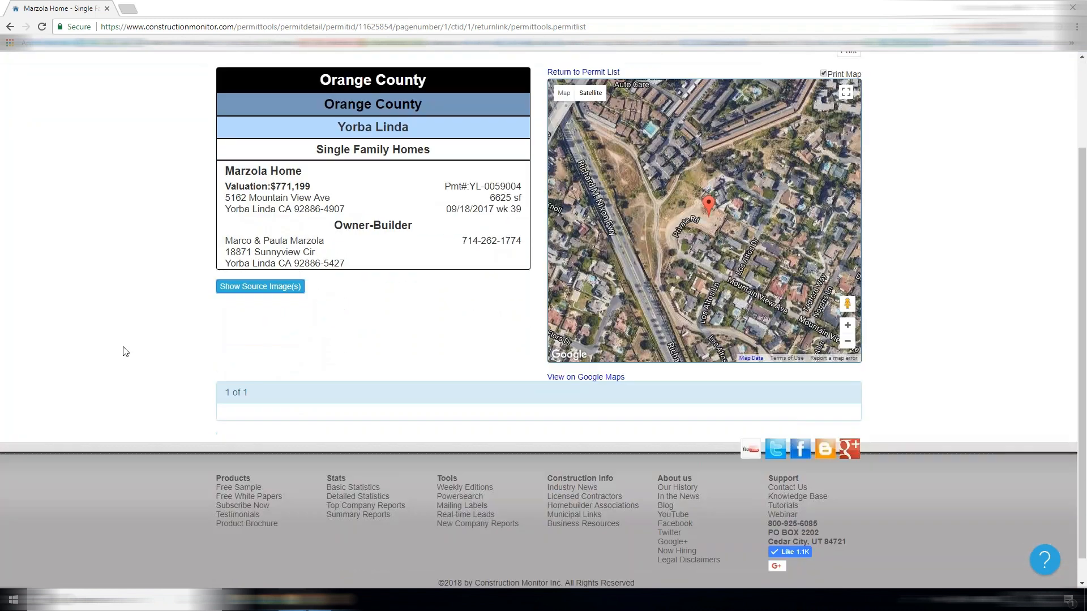
click(260, 286)
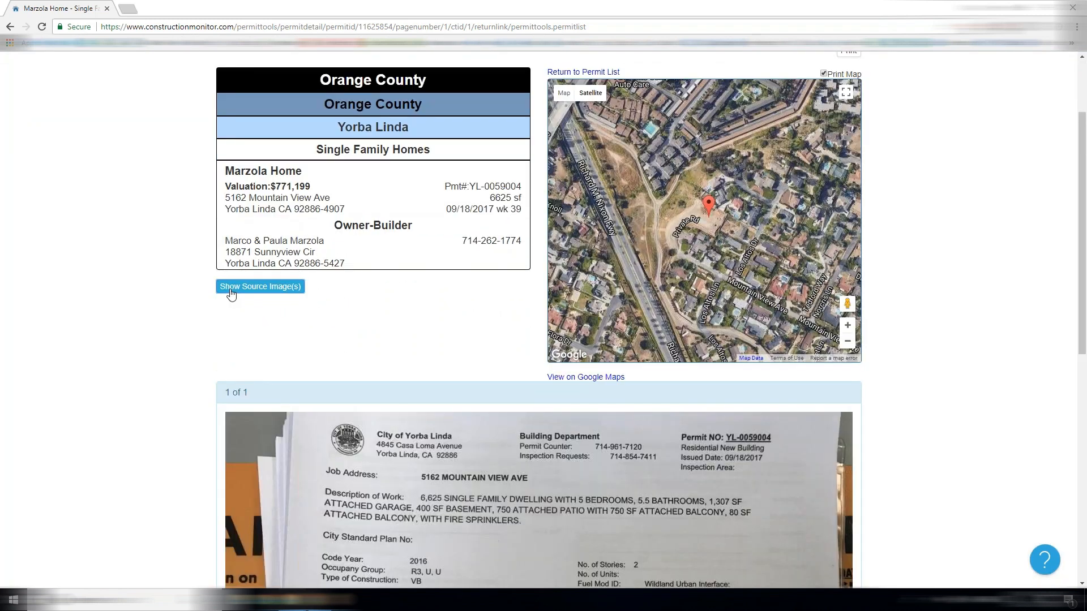
scroll(down, 3)
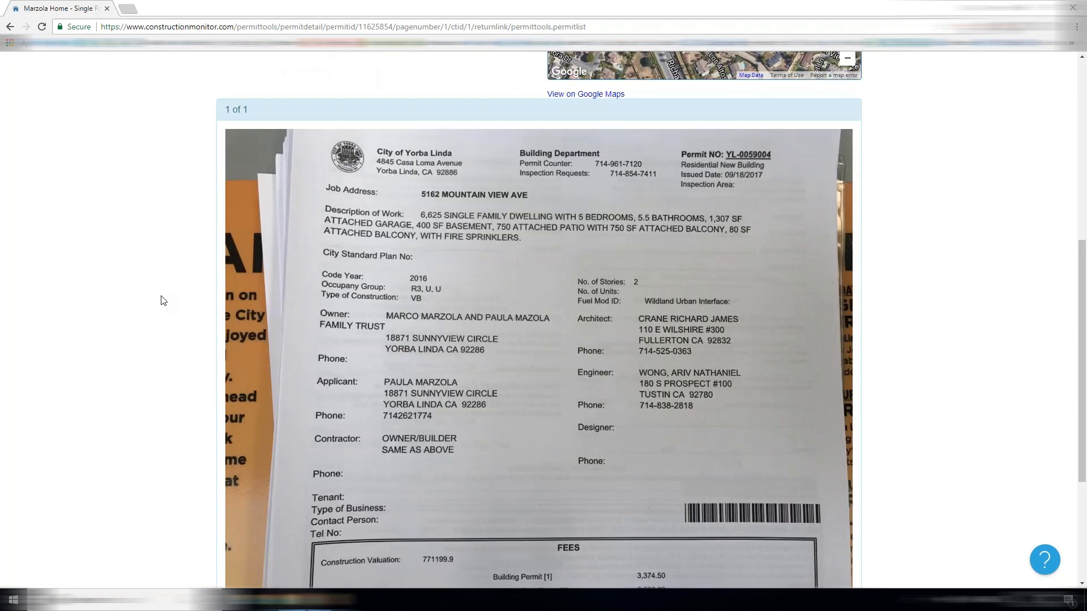
mouse_move(361, 292)
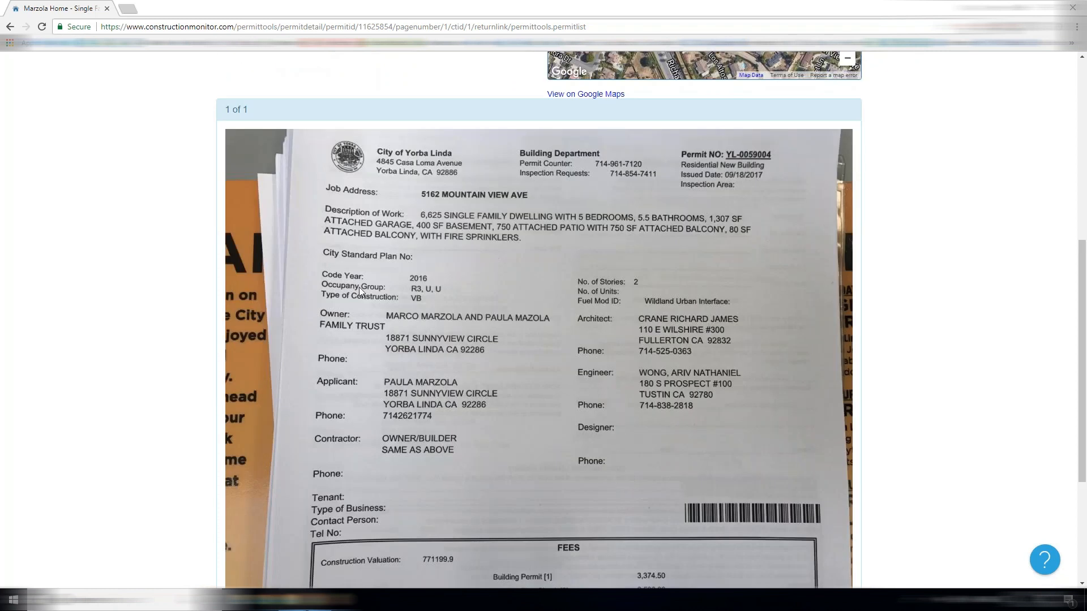
scroll(down, 3)
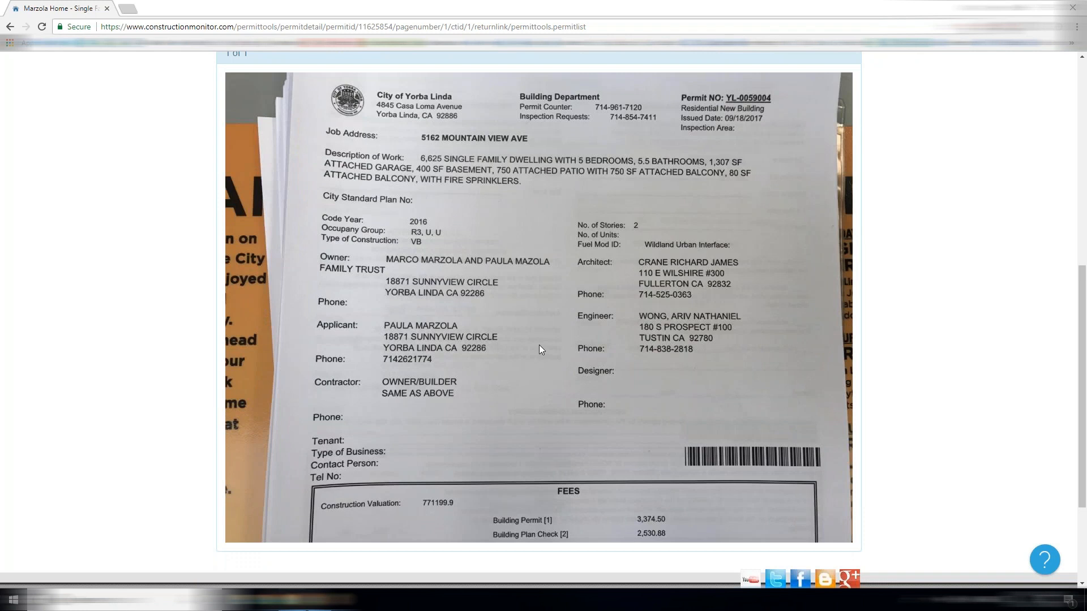
scroll(up, 3)
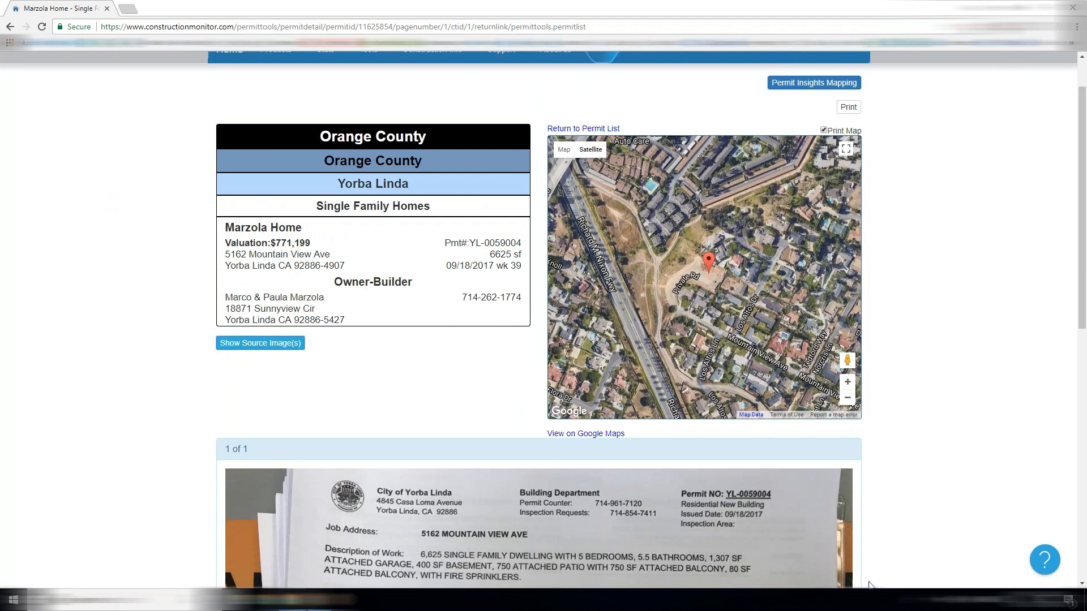
mouse_move(918, 499)
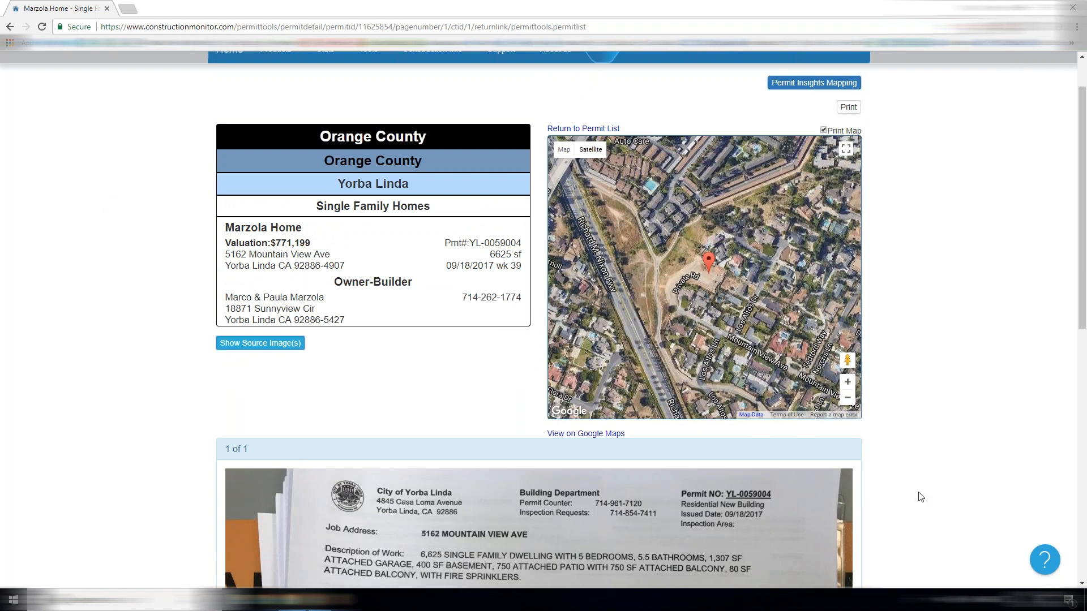
scroll(up, 3)
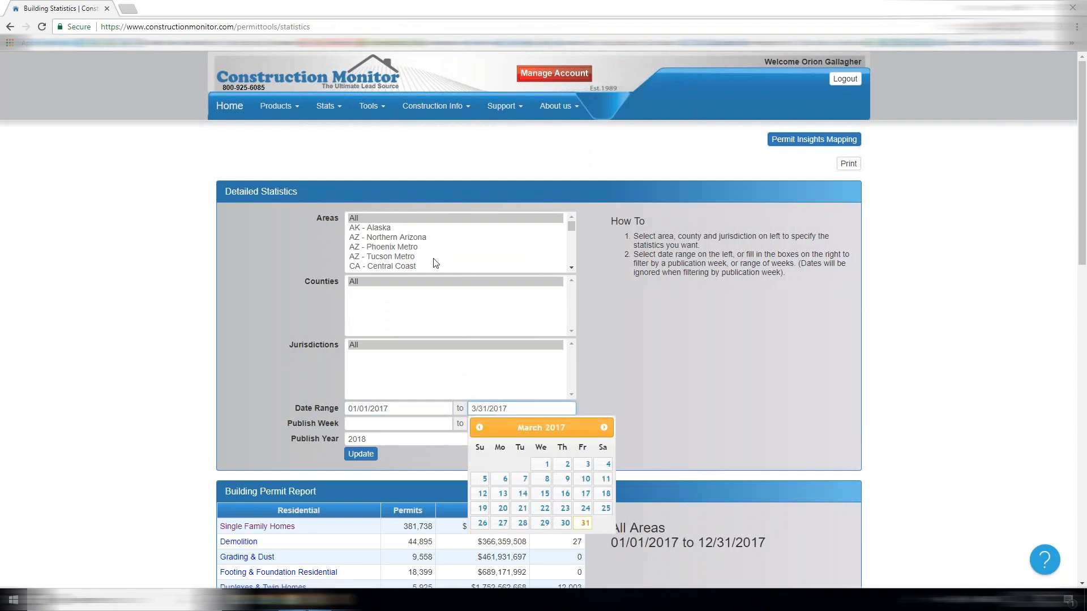
Step: Rerun Detailed Statistics for AZ - Phoenix Metro, 01/01/2018 to 03/31/2018
click(384, 247)
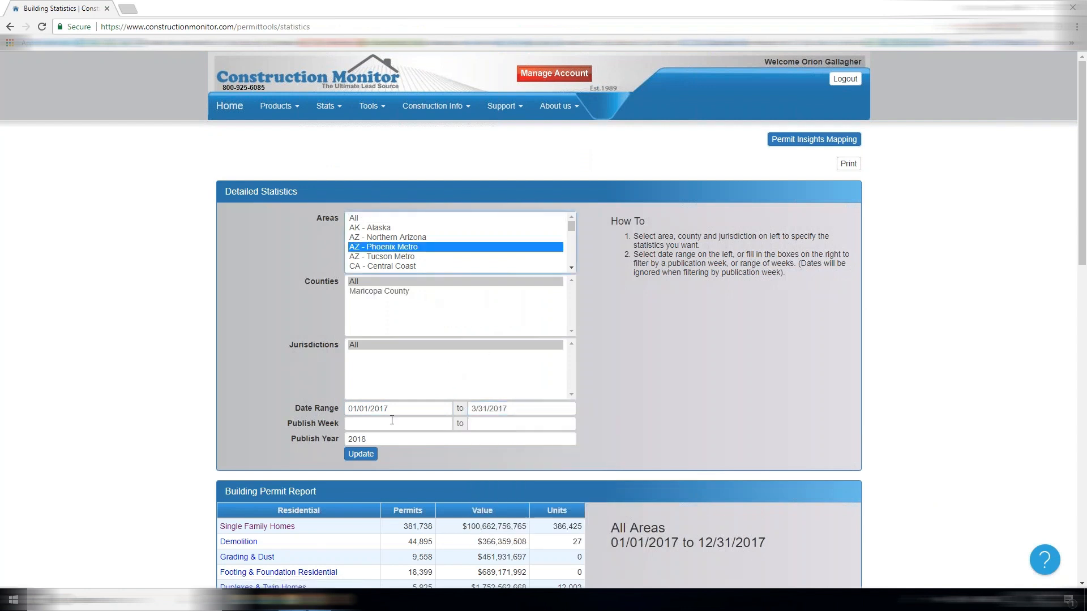
click(360, 454)
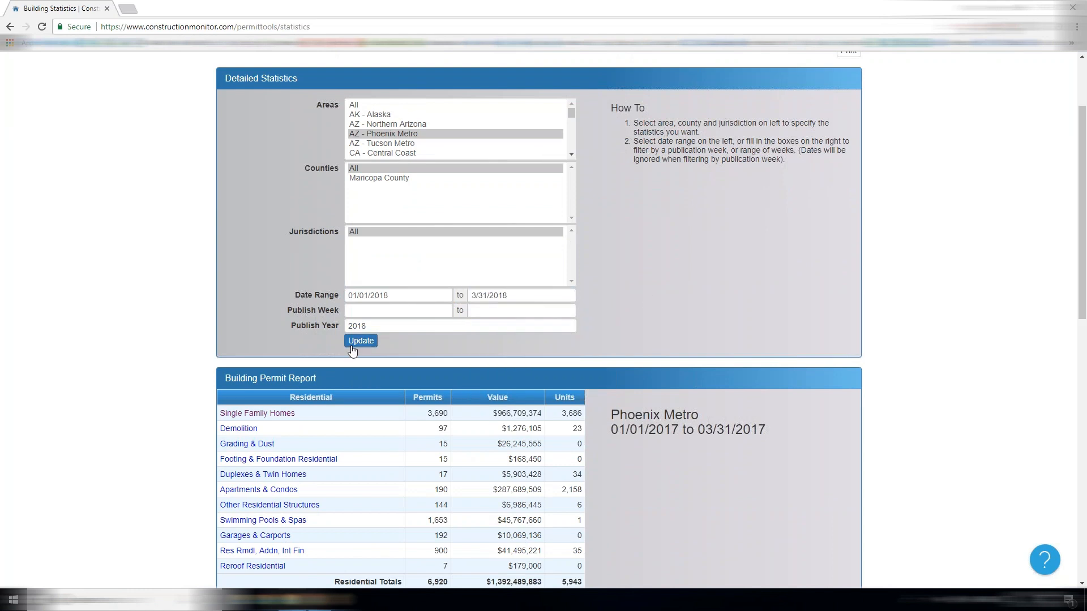
click(360, 340)
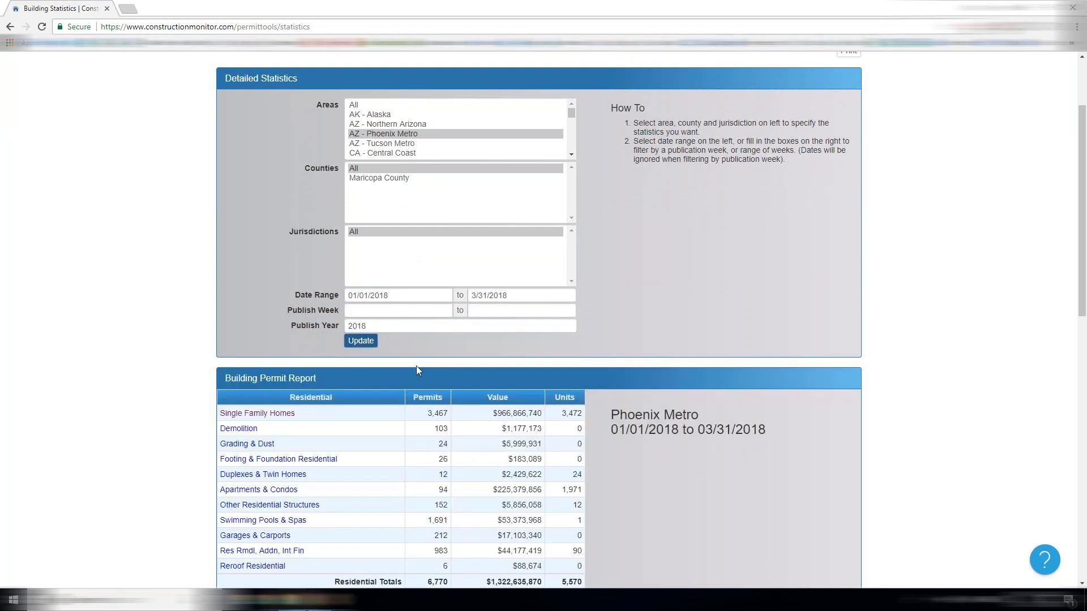
mouse_move(443, 421)
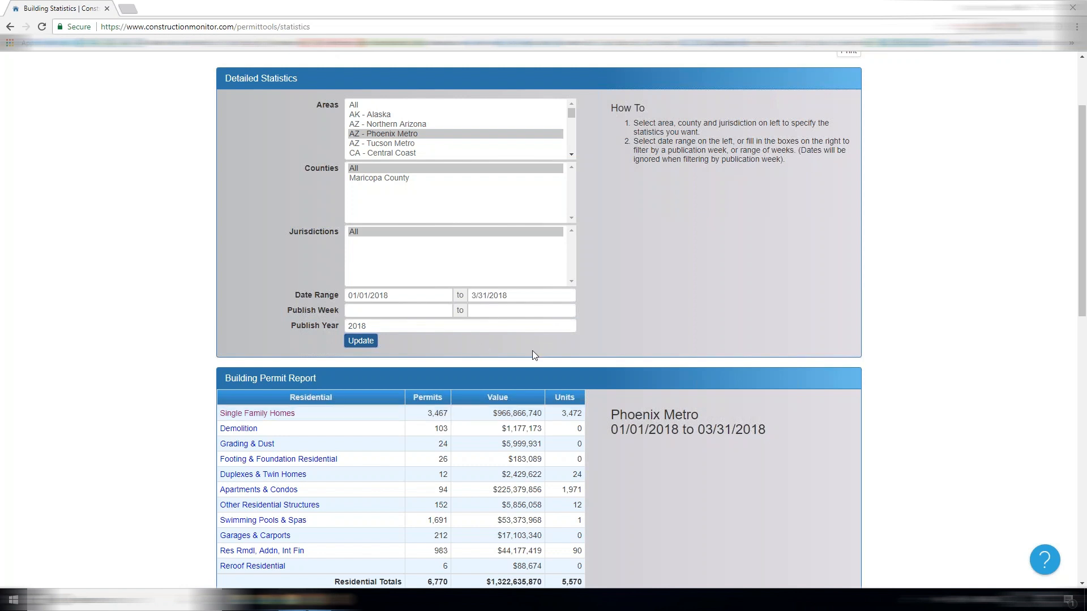
scroll(up, 3)
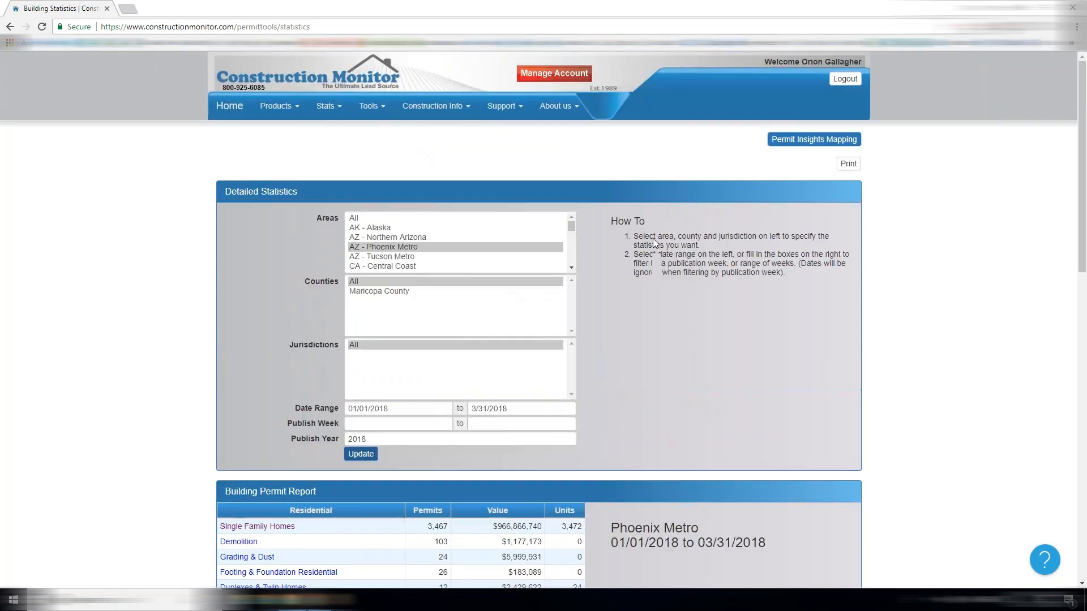
mouse_move(521, 184)
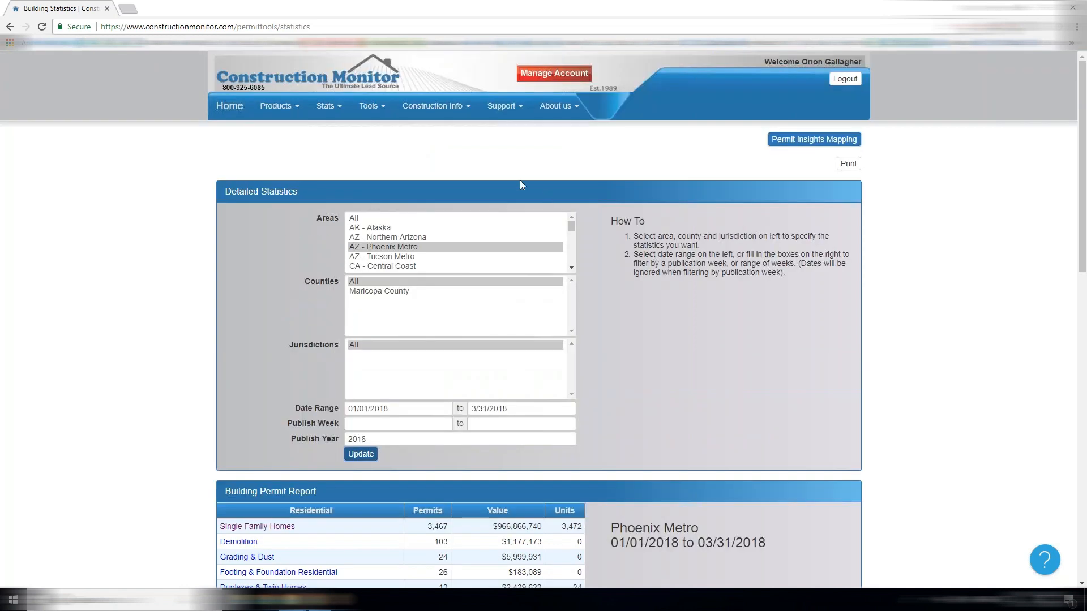
Step: Go to Top Company Reports and choose the report area
click(325, 105)
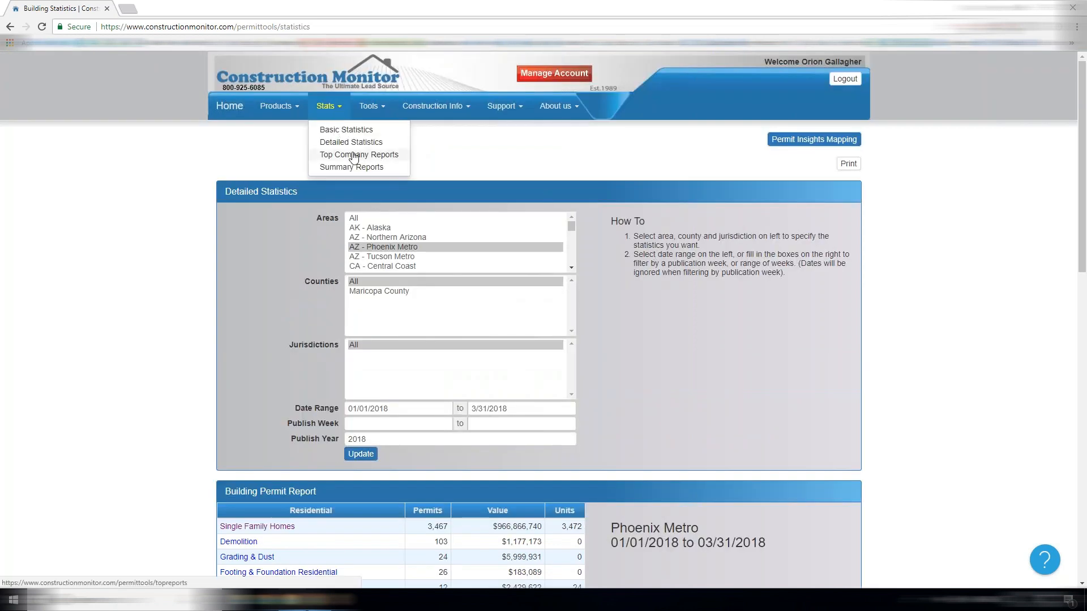
click(359, 155)
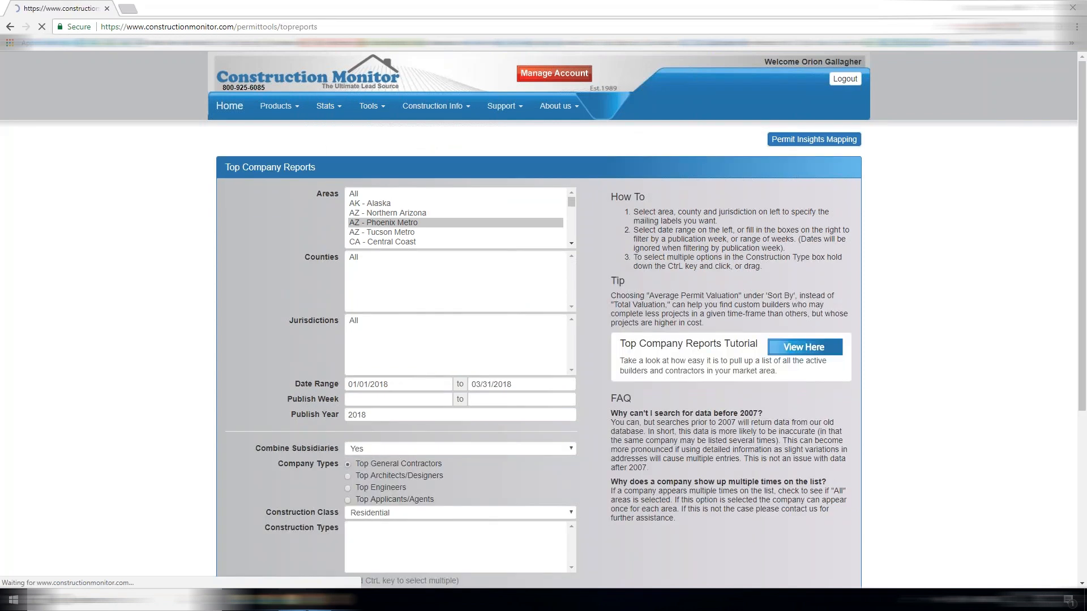
click(387, 221)
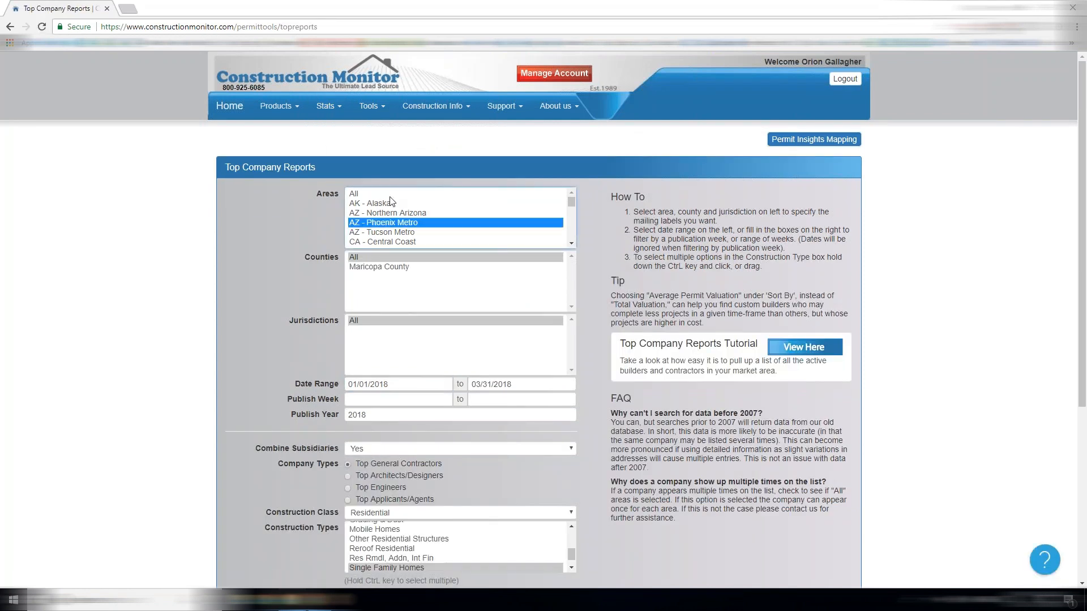
mouse_move(652, 295)
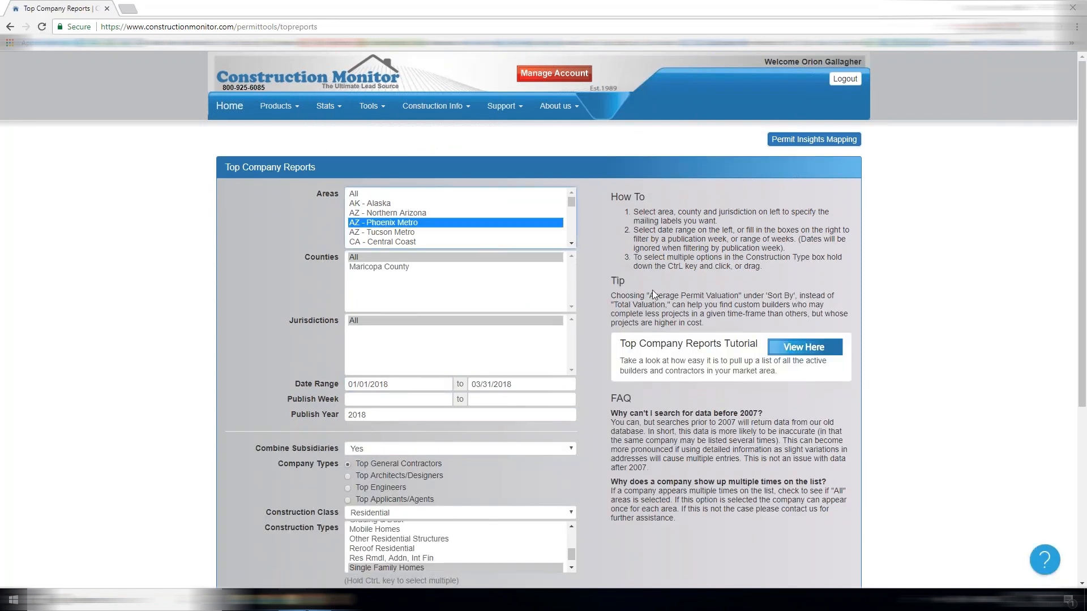
mouse_move(464, 215)
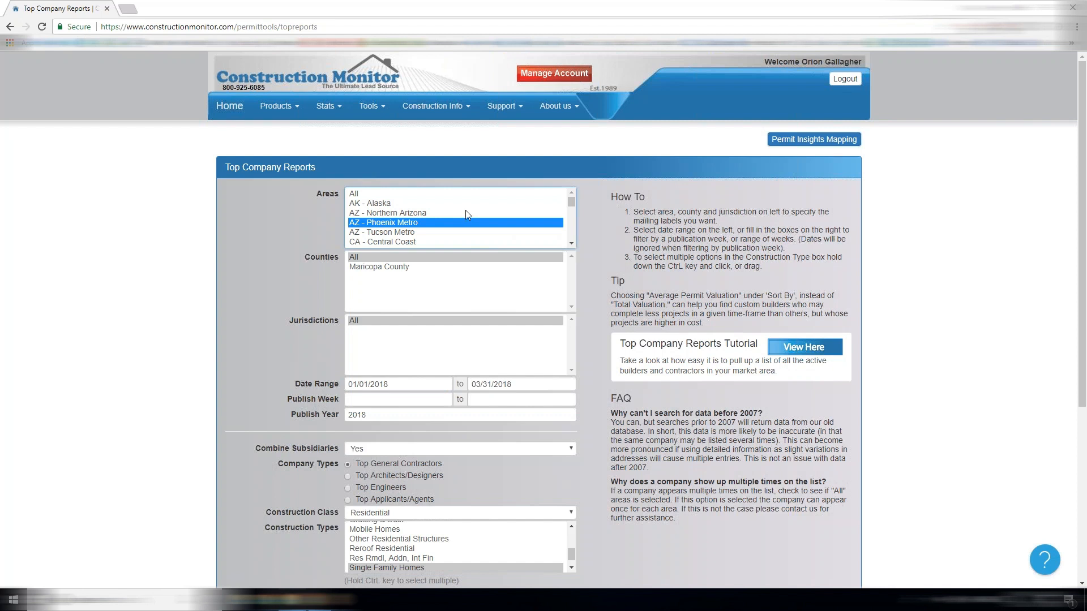
Step: Include all counties and jurisdictions with a 01/01/2017 start date
scroll(down, 3)
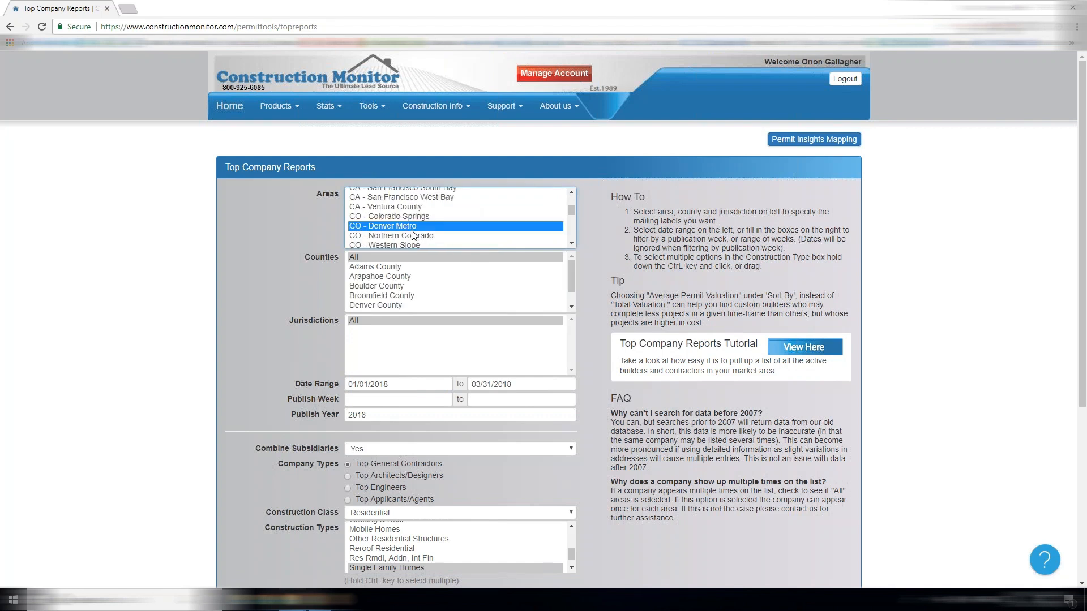
mouse_move(367, 301)
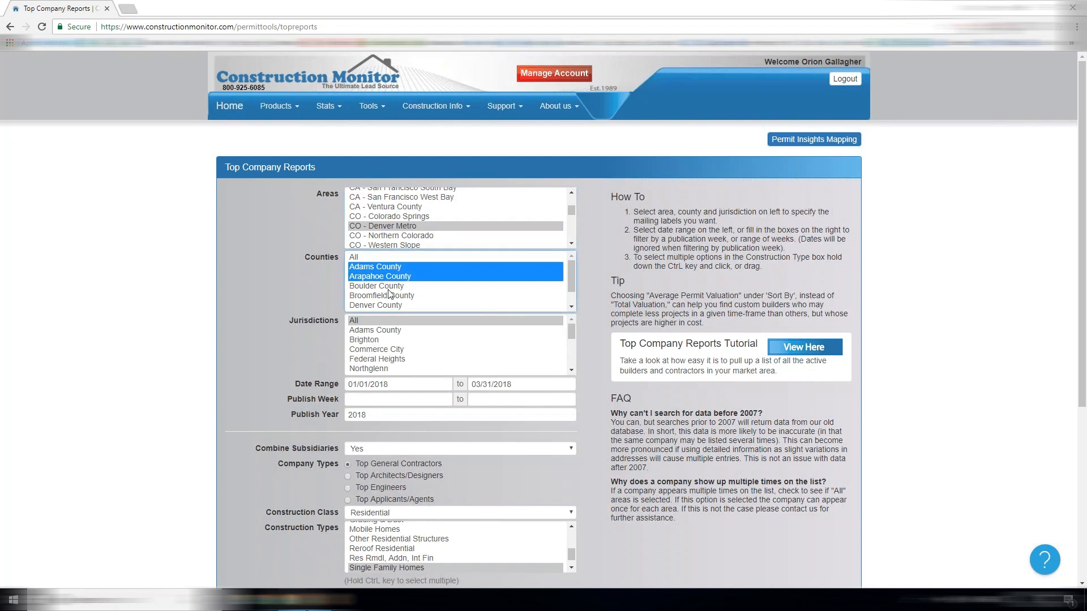
click(376, 286)
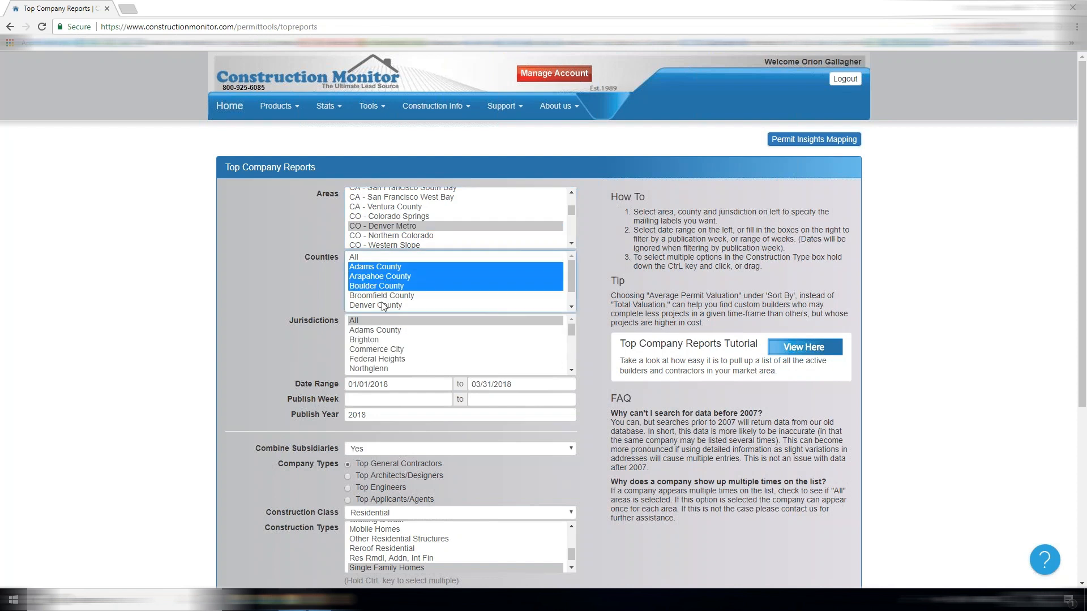
click(353, 257)
text(12/)
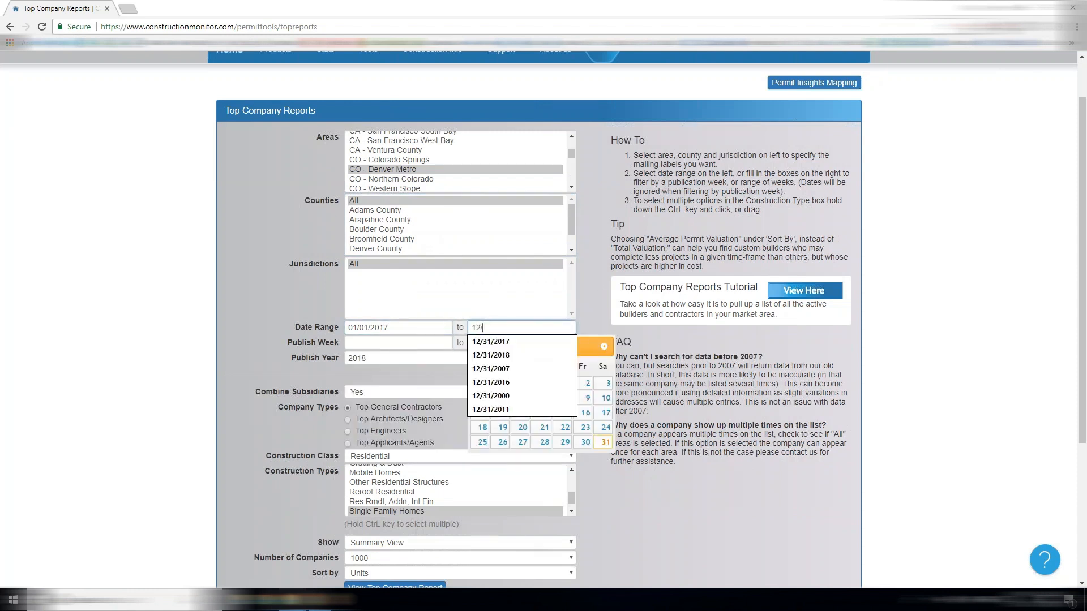
Step: Set end date 12/31/2017, class Residential and type Single Family Homes
click(490, 341)
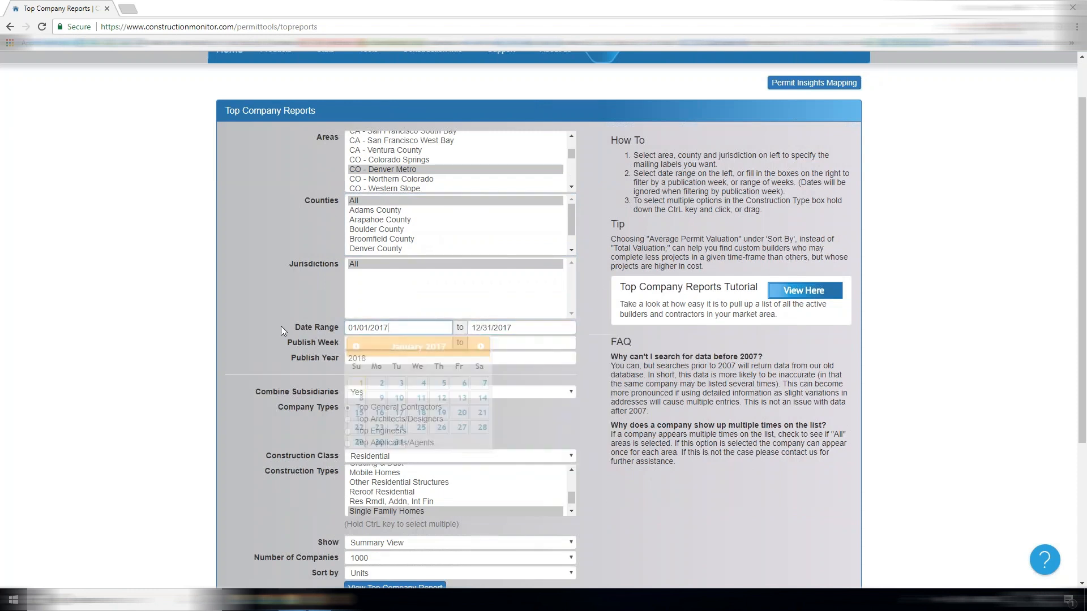
scroll(down, 3)
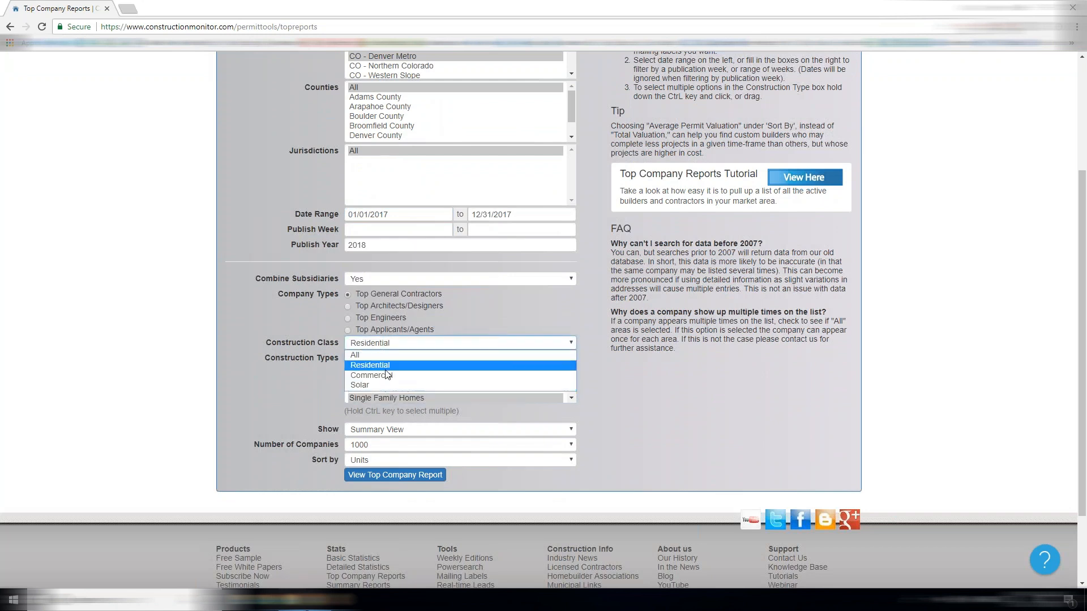
click(370, 375)
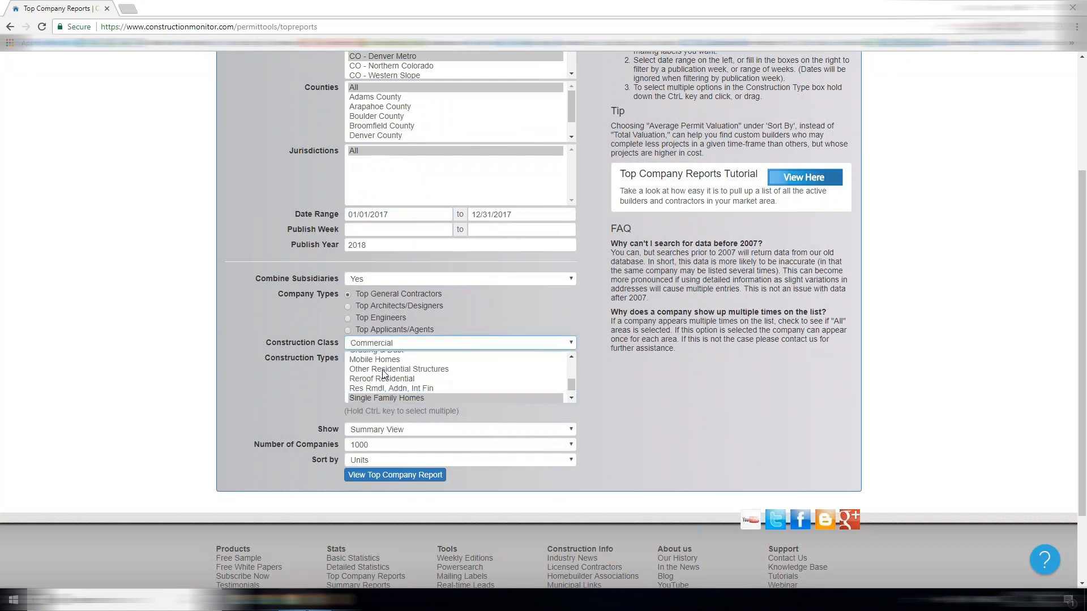
click(460, 342)
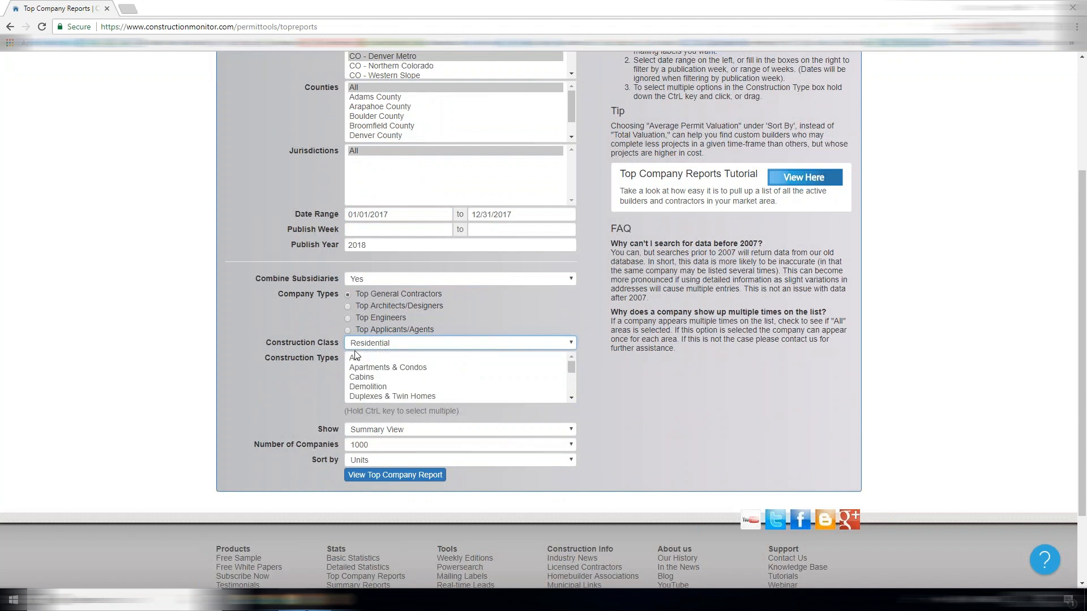
scroll(down, 3)
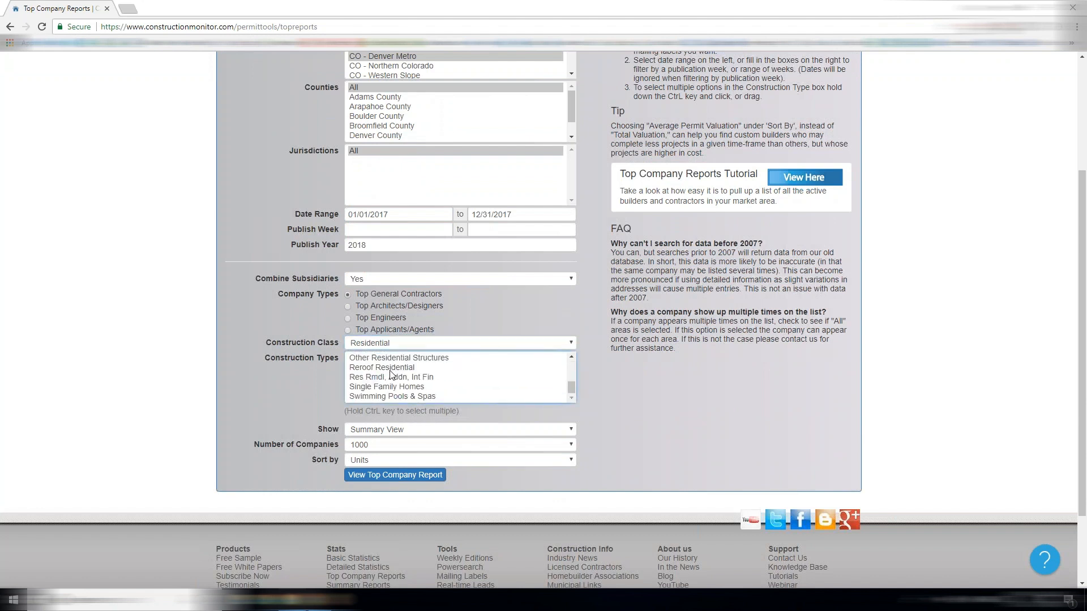
click(387, 386)
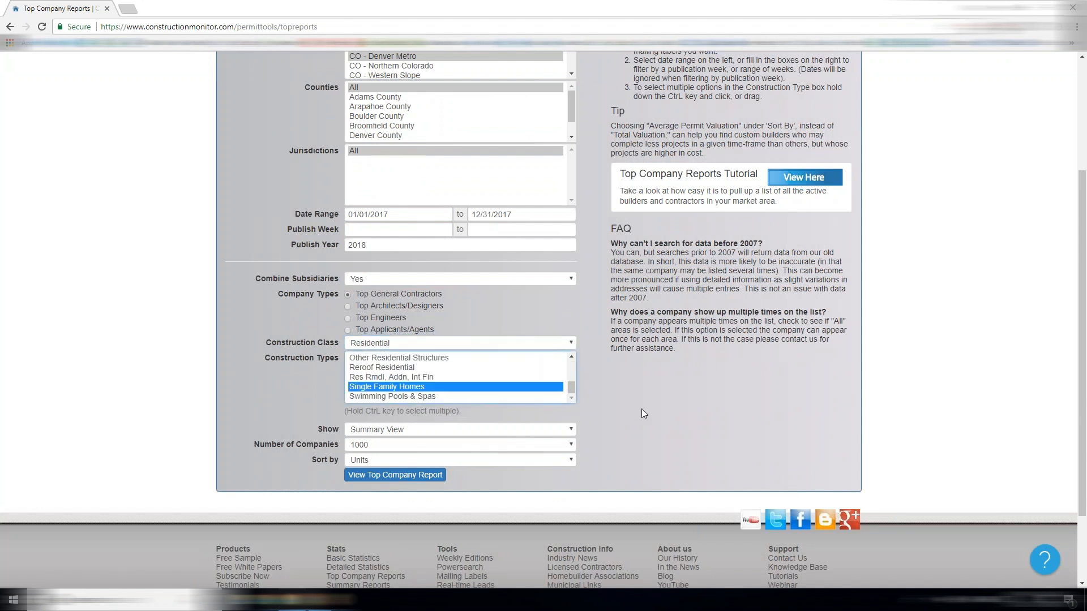
Step: Sort the report by Total Valuation and generate the Top Company Report
scroll(down, 3)
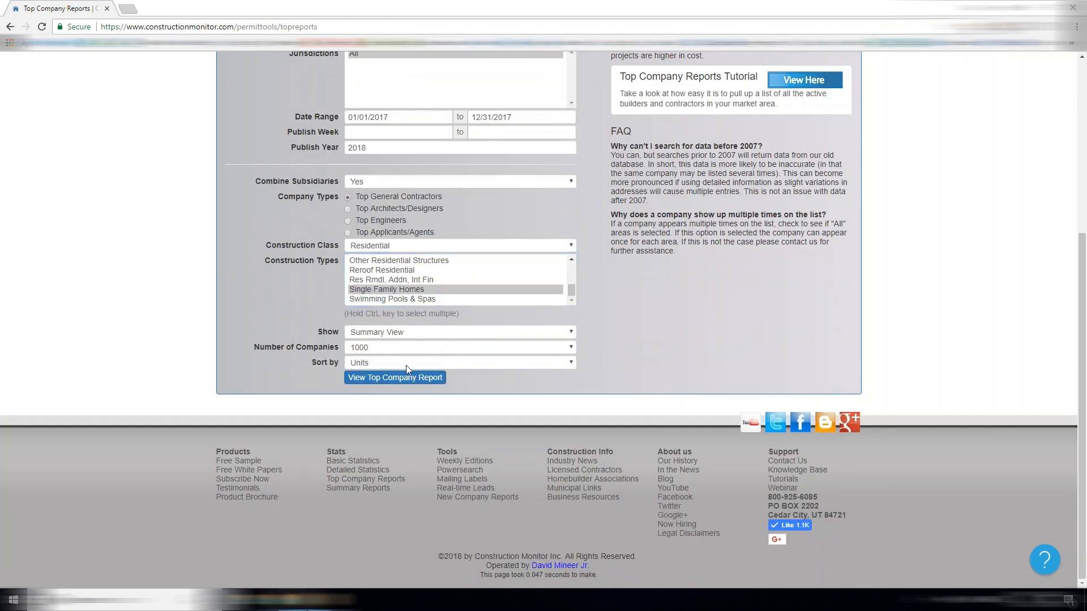
mouse_move(307, 149)
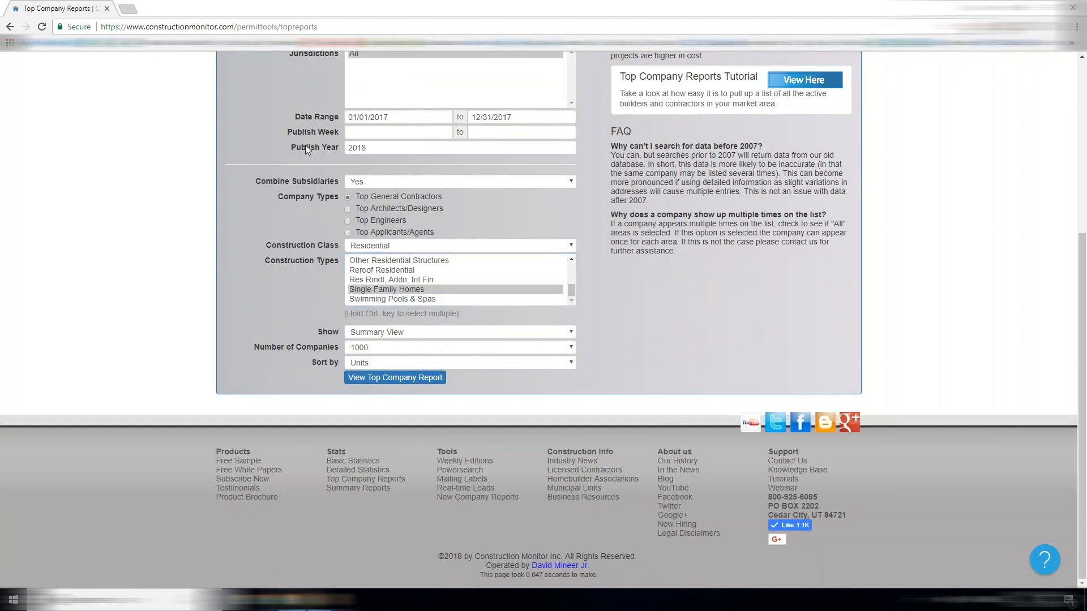
scroll(up, 3)
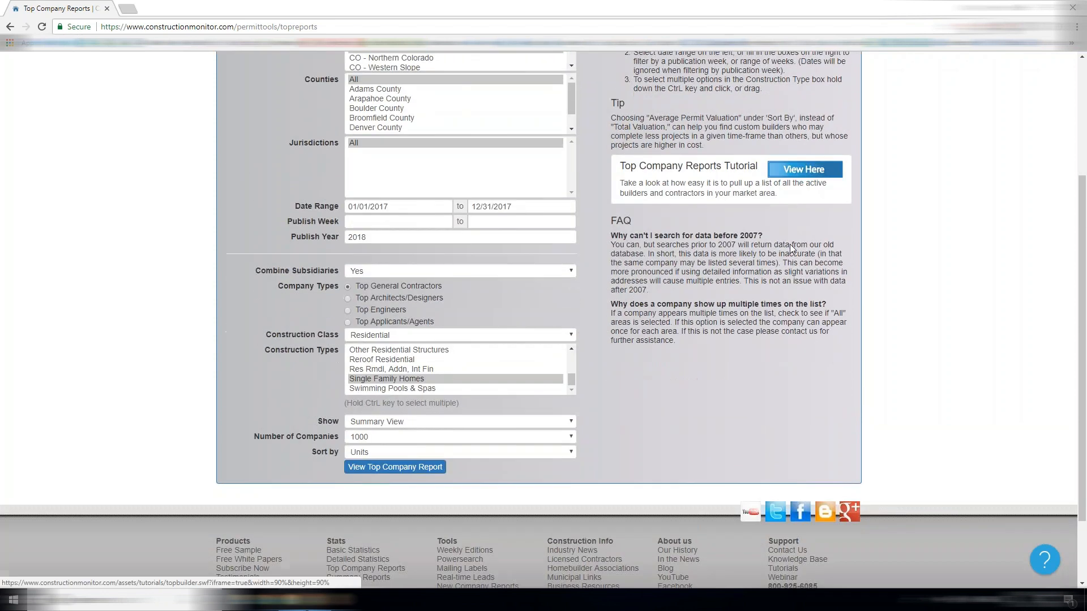
click(459, 271)
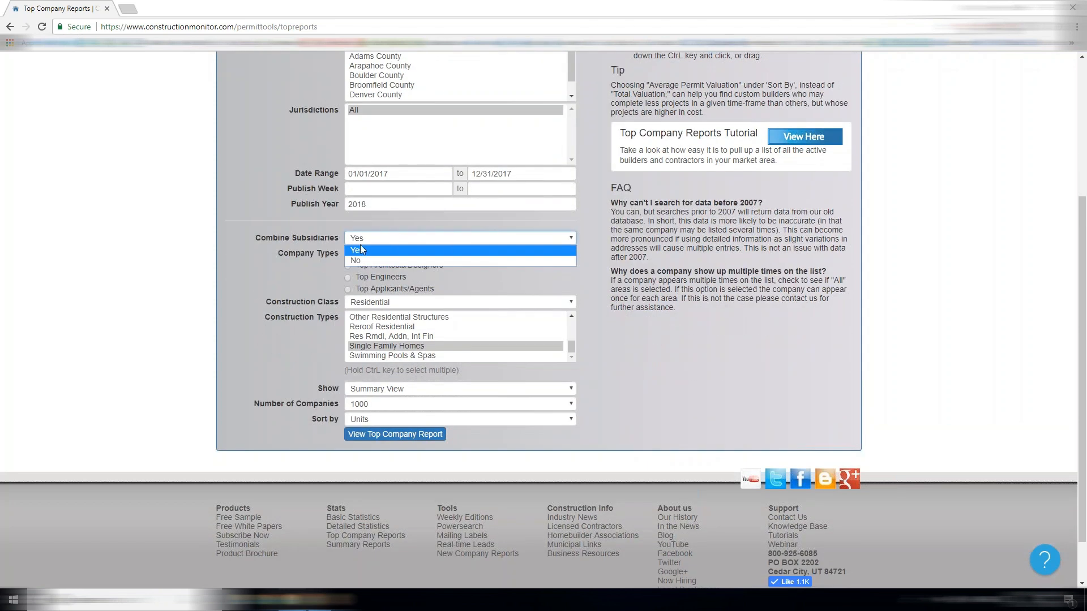
mouse_move(412, 257)
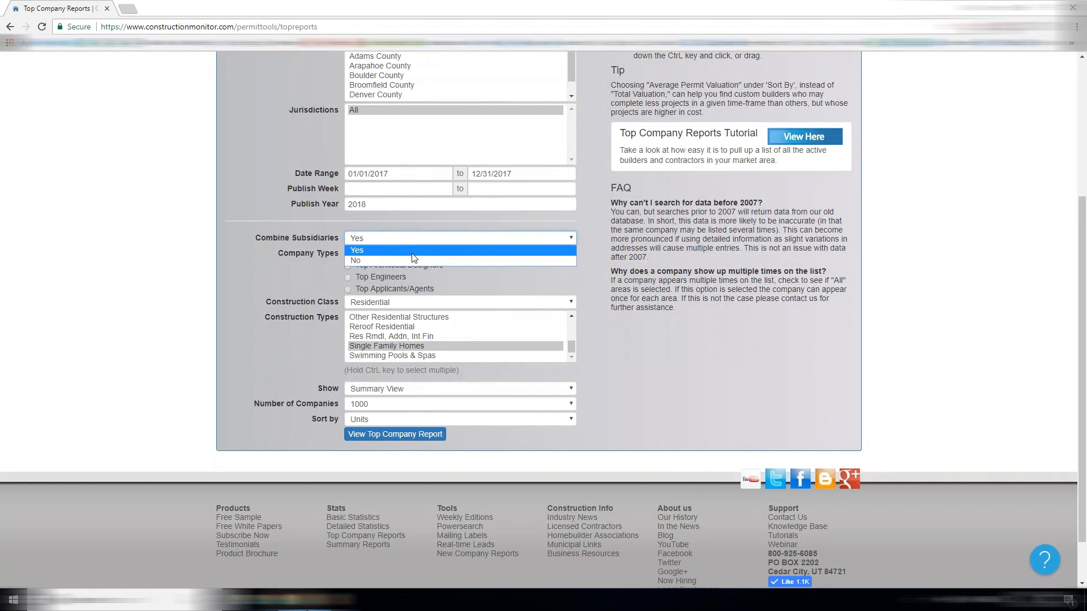
click(460, 362)
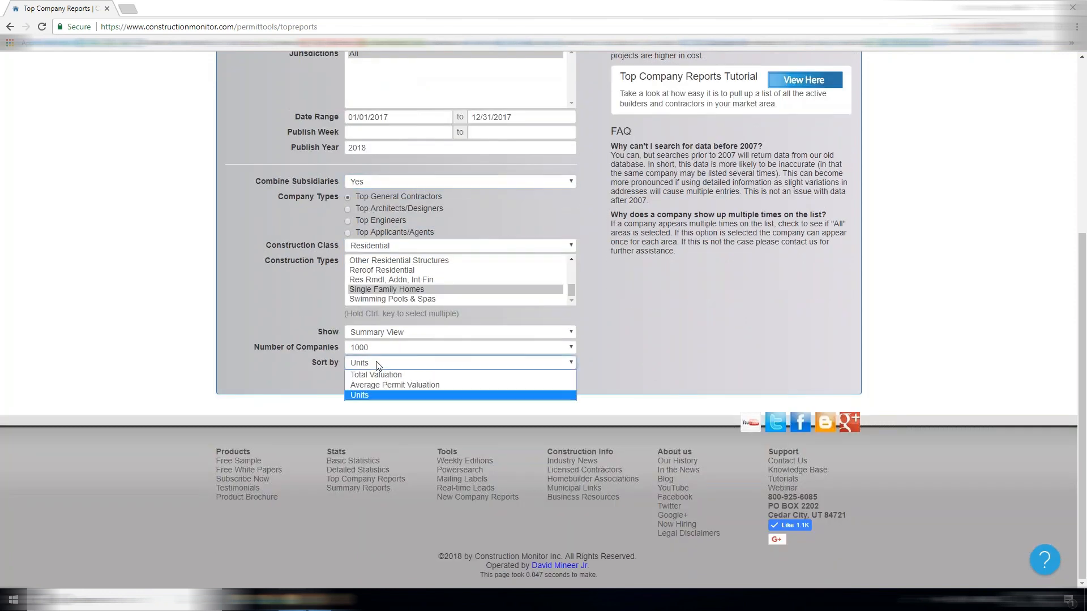
mouse_move(408, 378)
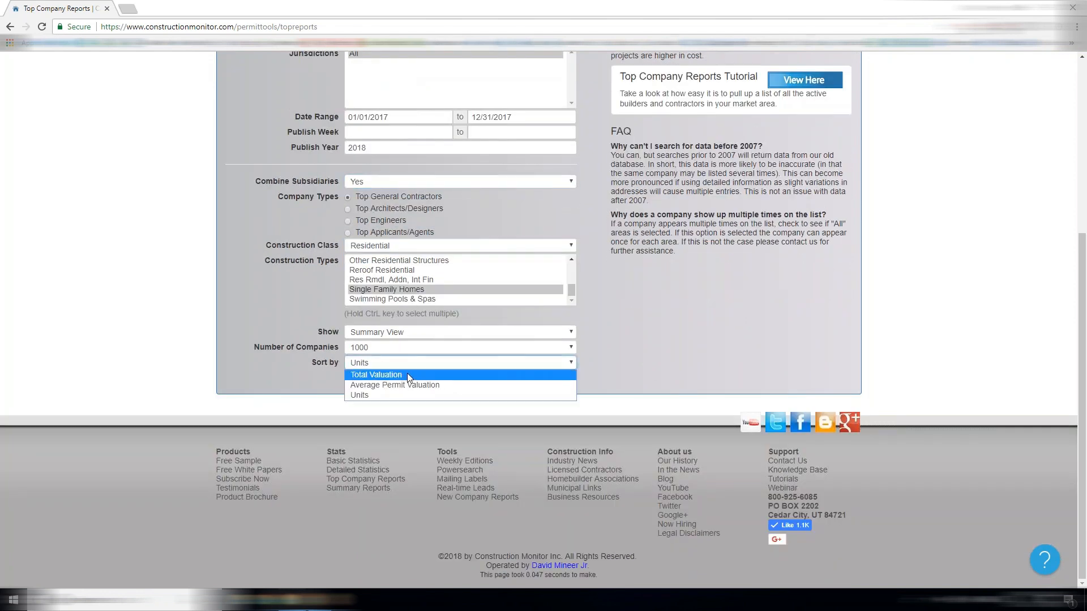
click(376, 375)
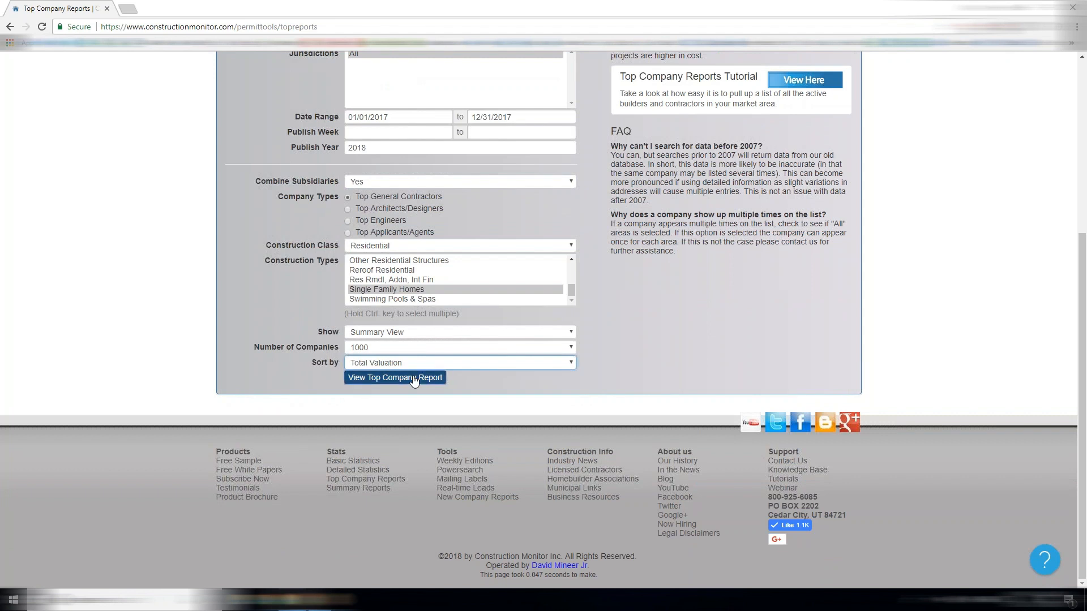
click(395, 377)
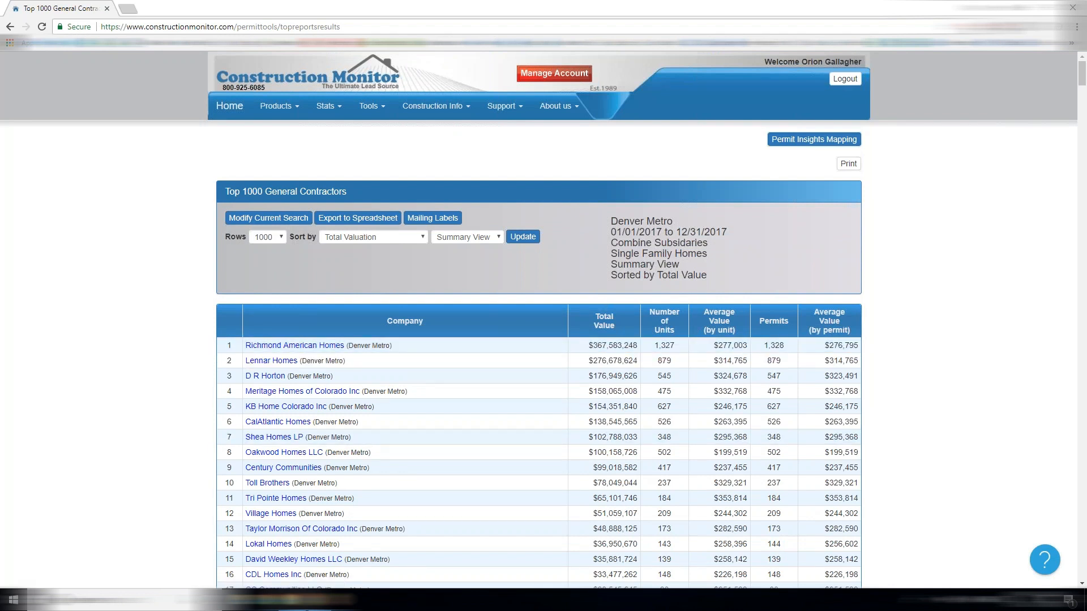
scroll(down, 3)
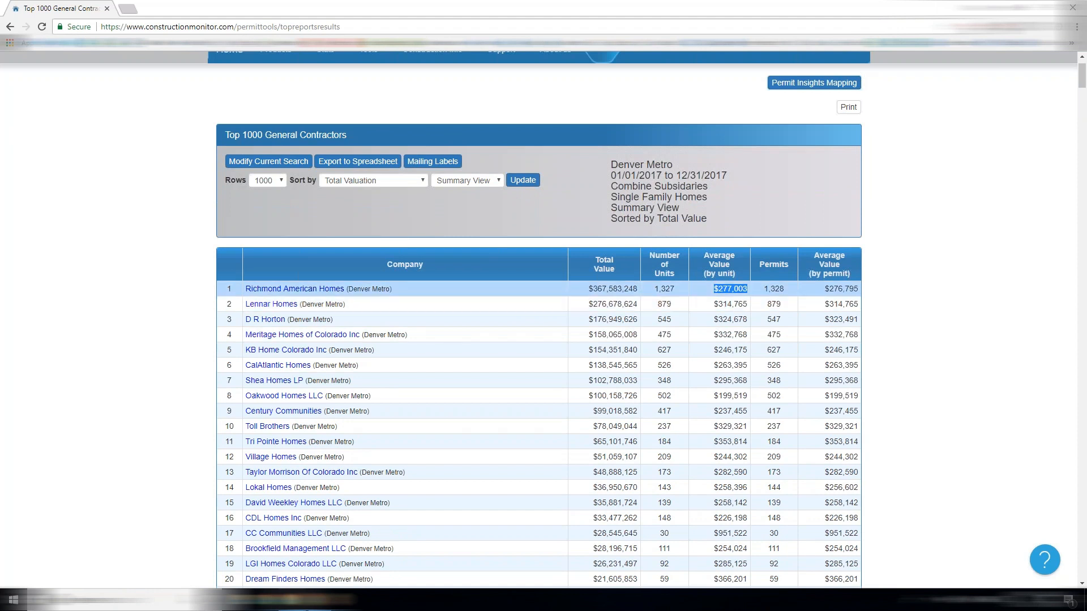
scroll(down, 3)
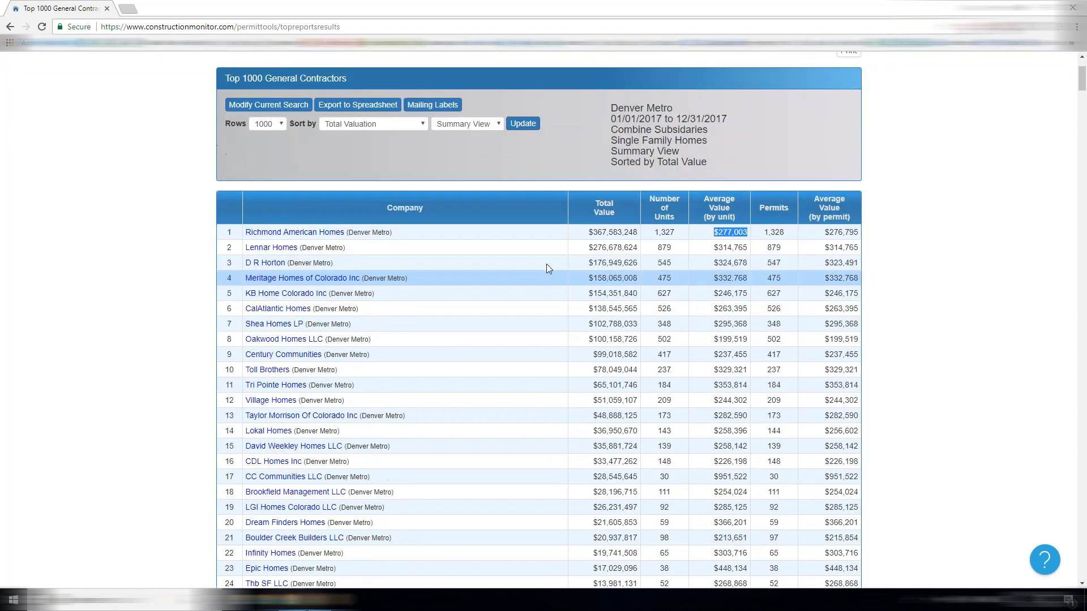
mouse_move(367, 231)
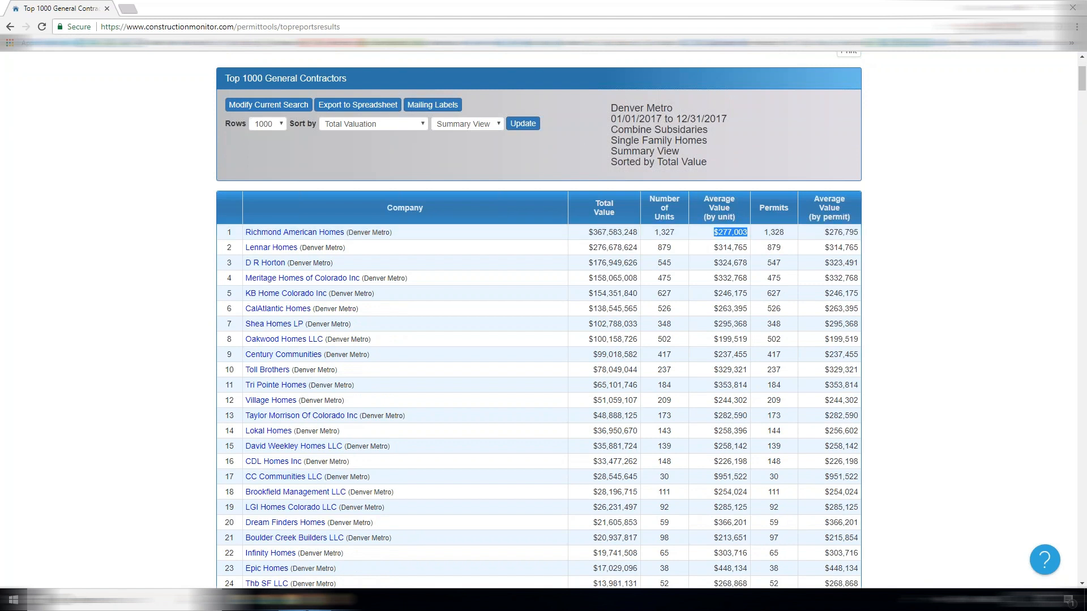
scroll(down, 3)
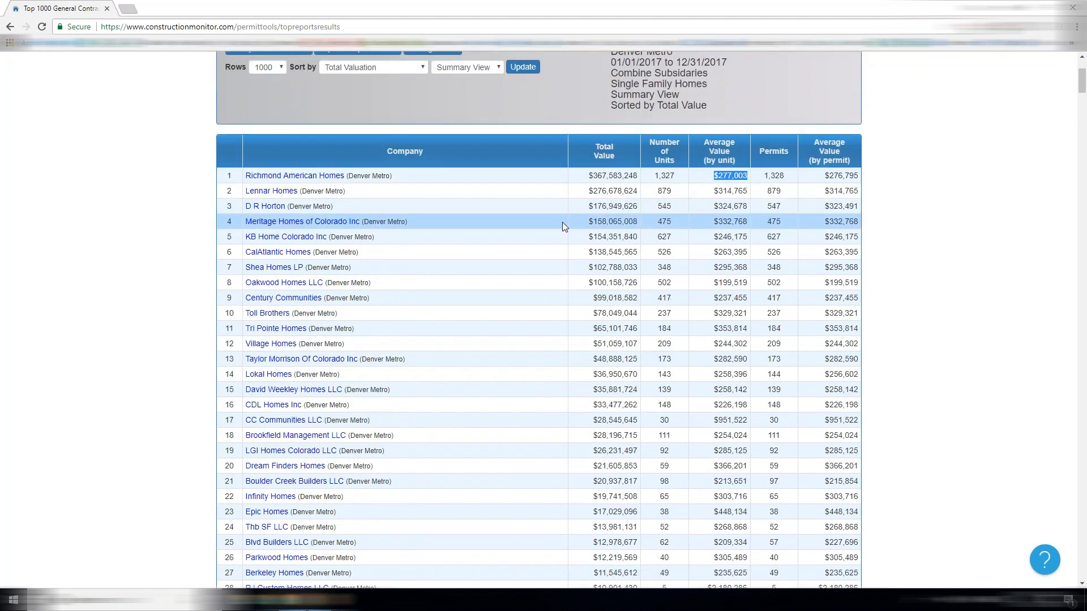
scroll(up, 3)
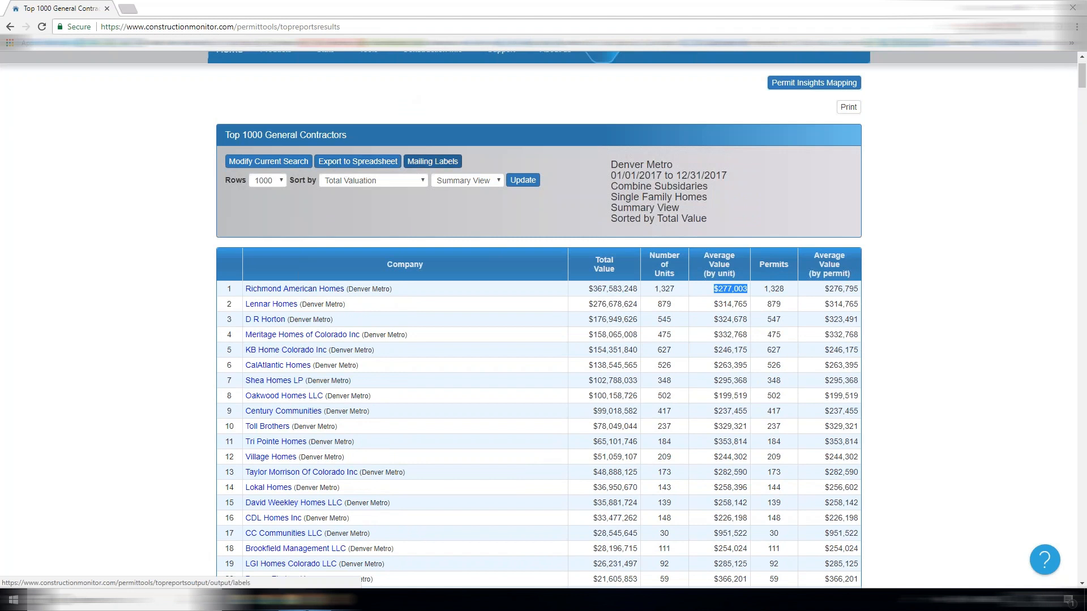
Step: Download mailing labels as PDF and export the contractor list to a spreadsheet
click(358, 161)
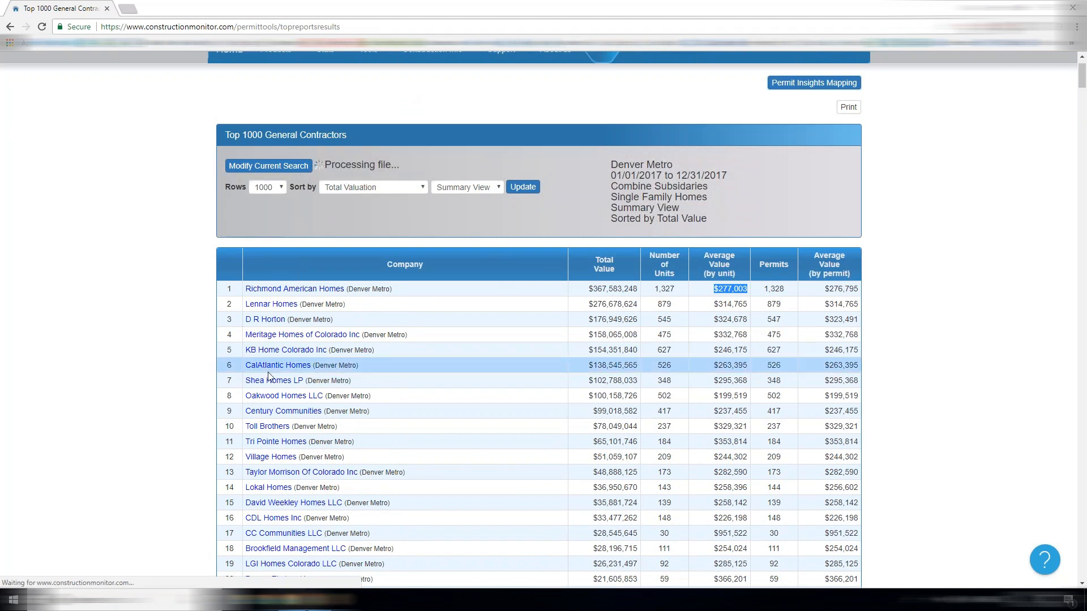
mouse_move(82, 530)
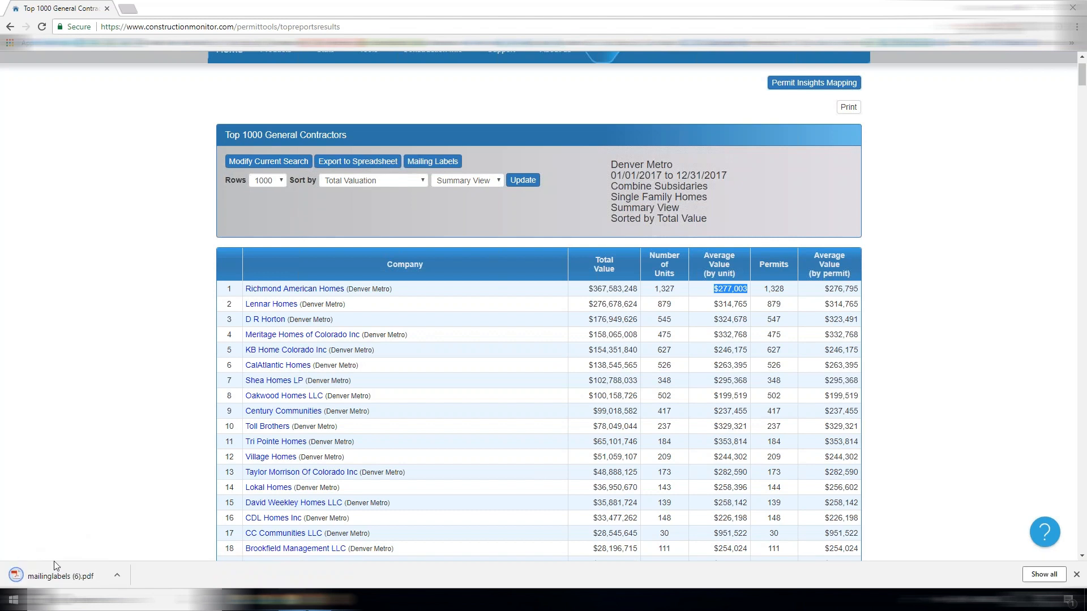
click(62, 575)
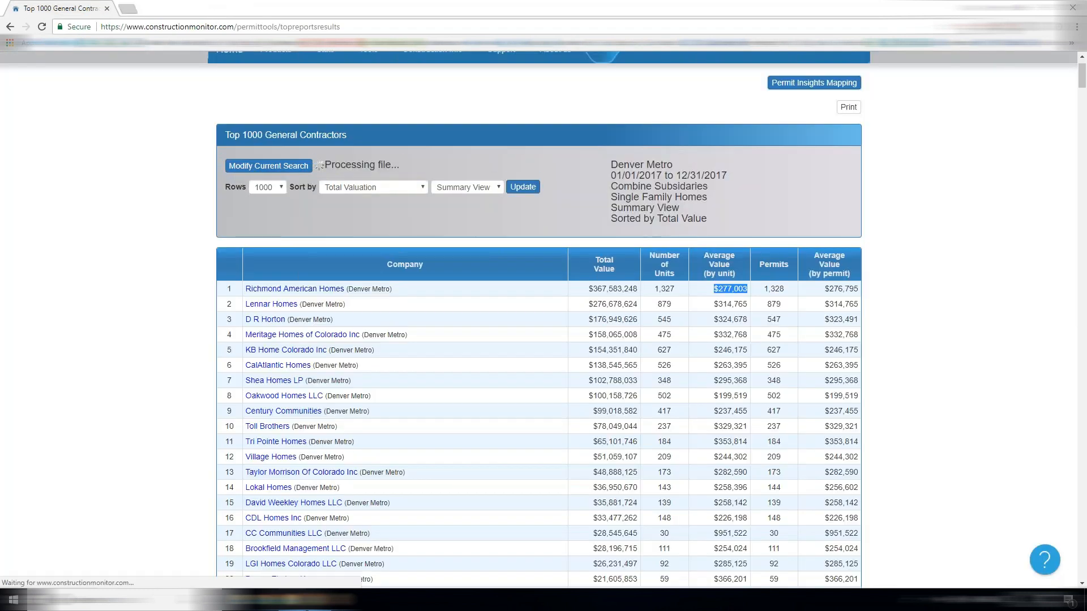
mouse_move(150, 372)
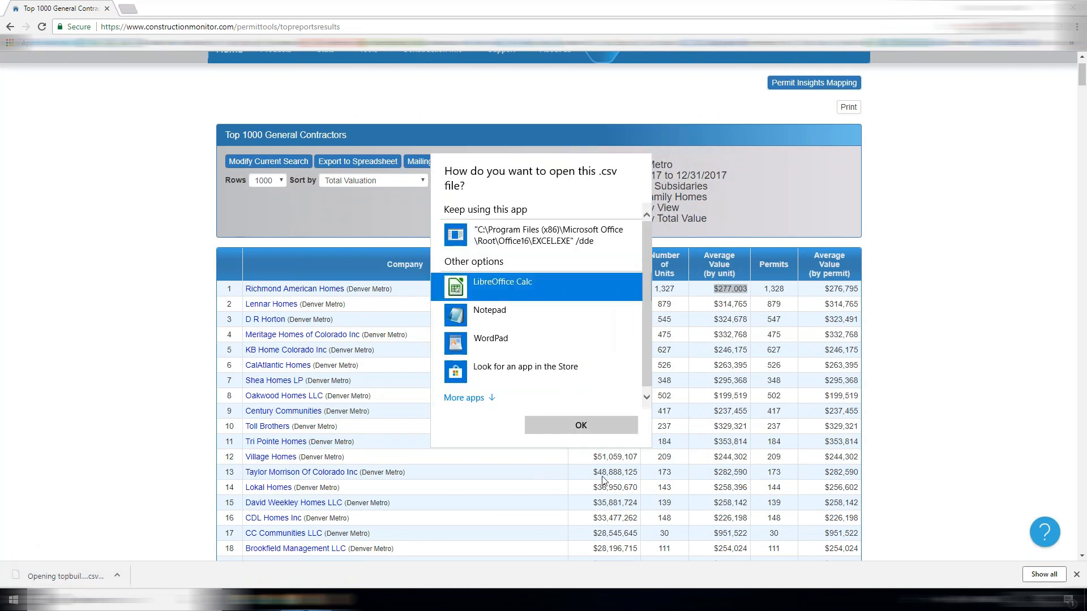
Step: Open the exported contractor .csv file in LibreOffice Calc
click(579, 425)
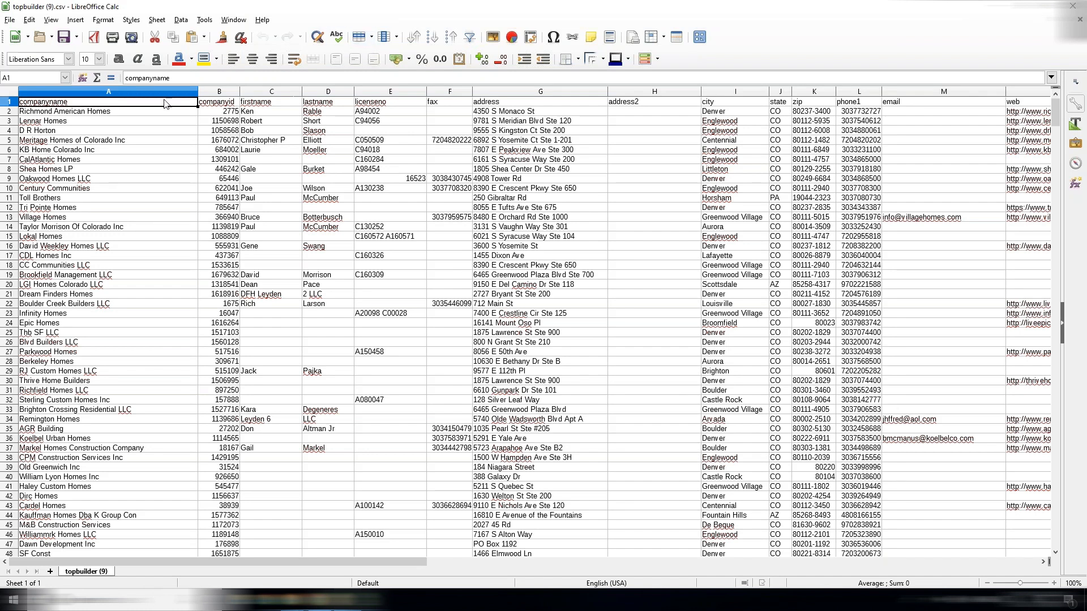
Step: Select the companyname and phone1 columns, dismissing the new sheet dialog without inserting
click(109, 92)
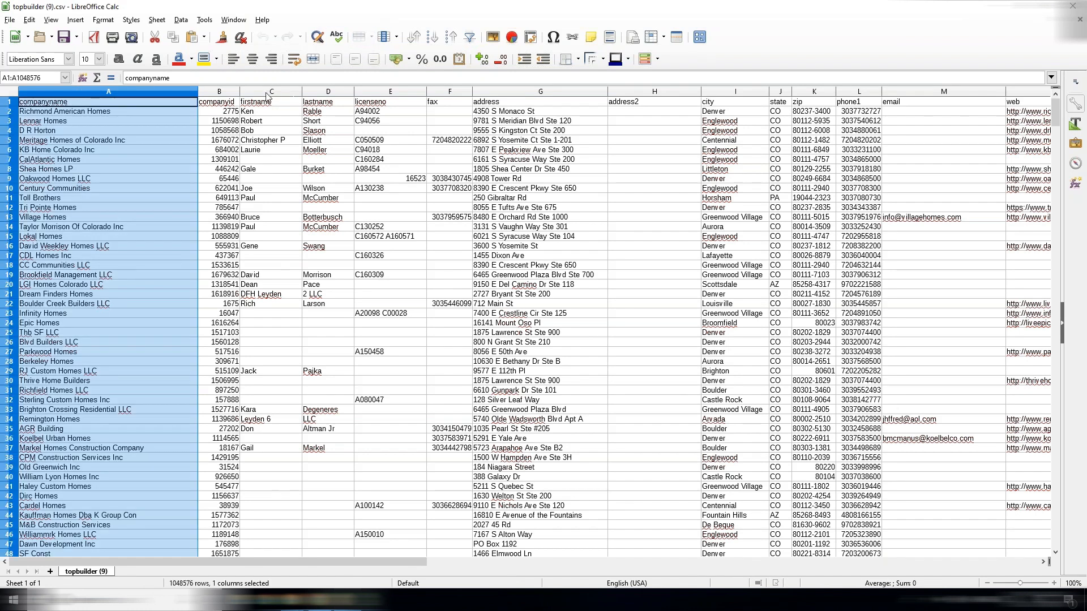
click(540, 92)
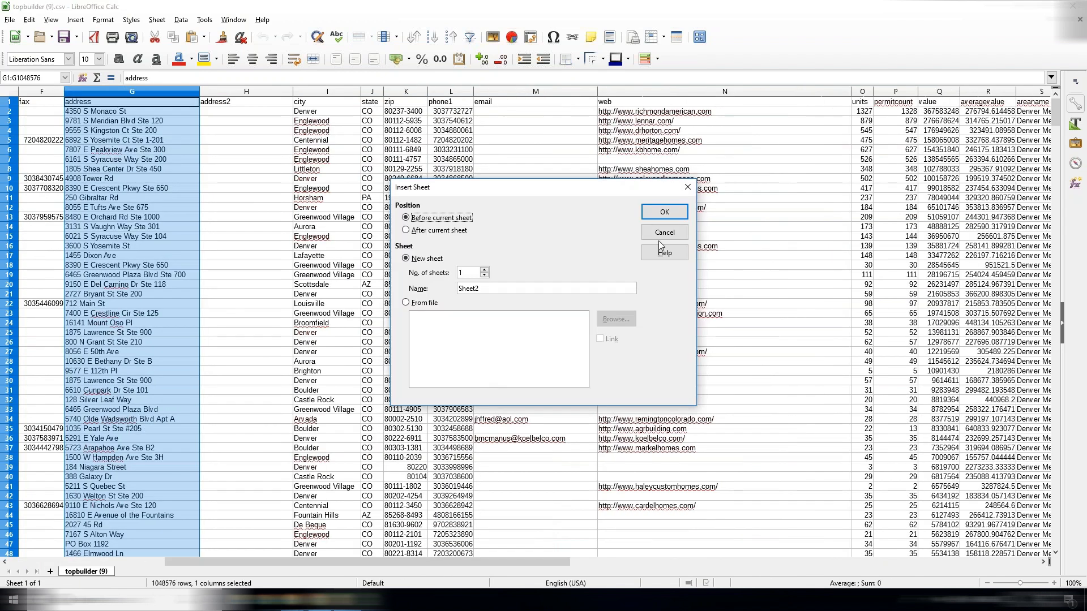
click(662, 232)
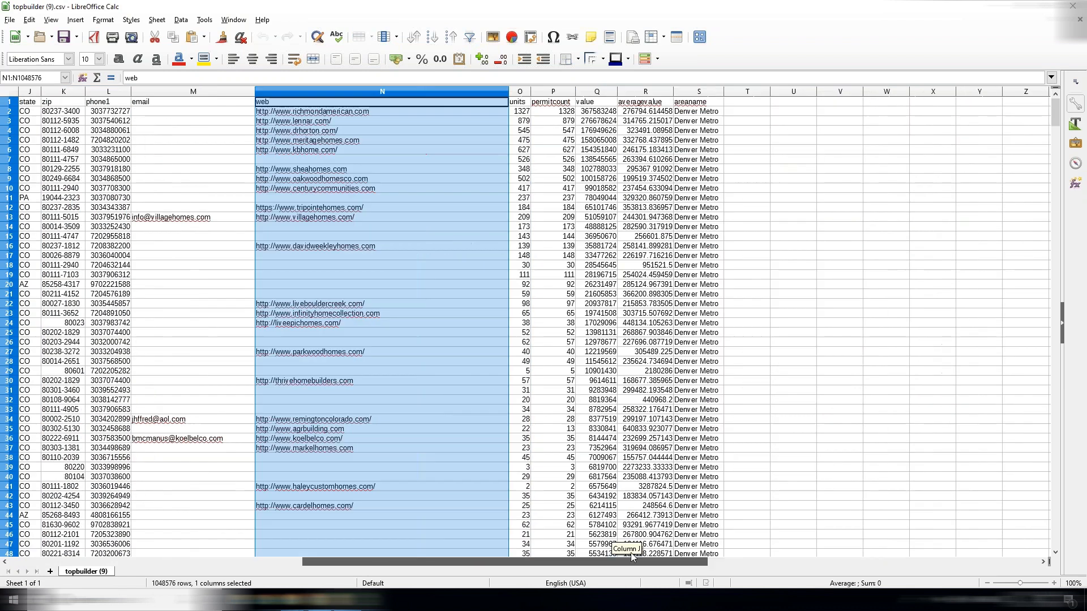
click(108, 102)
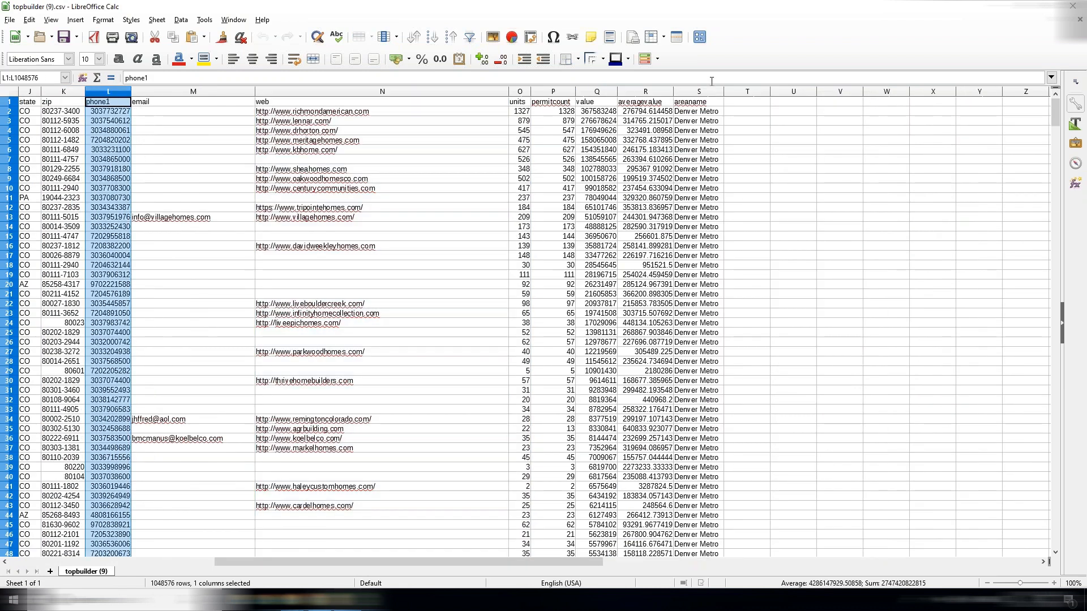
Step: Browse down to the last record at row 711 and select its phone number in column L
scroll(down, 3)
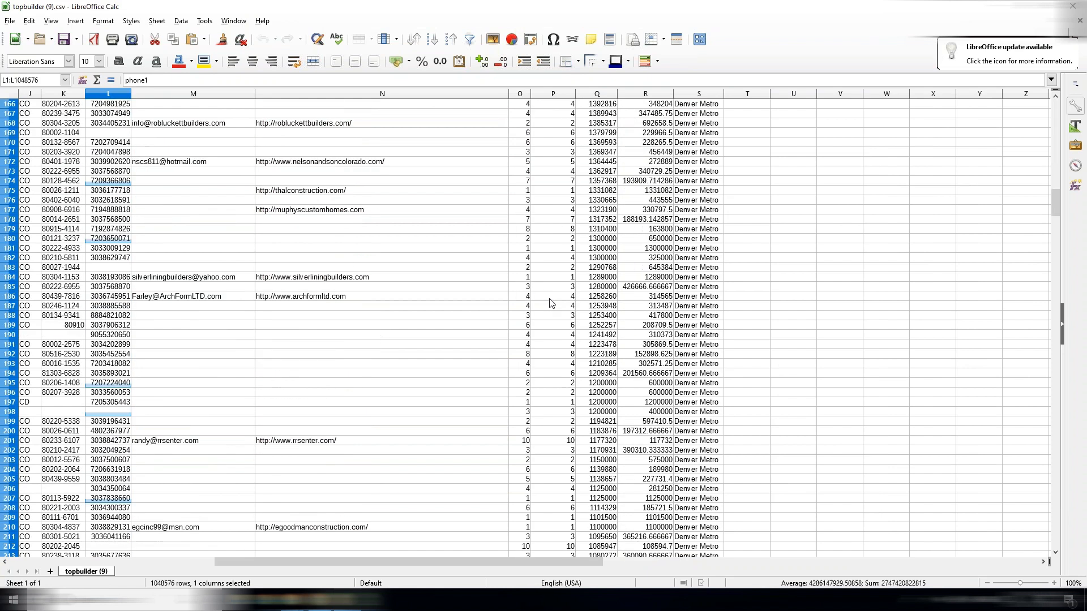
scroll(down, 3)
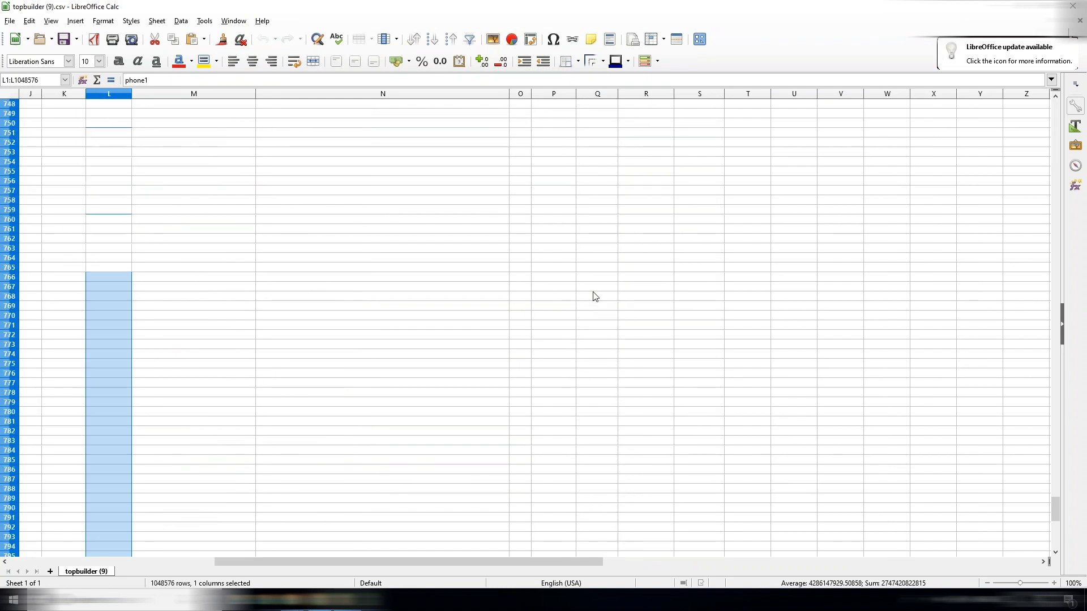
scroll(up, 3)
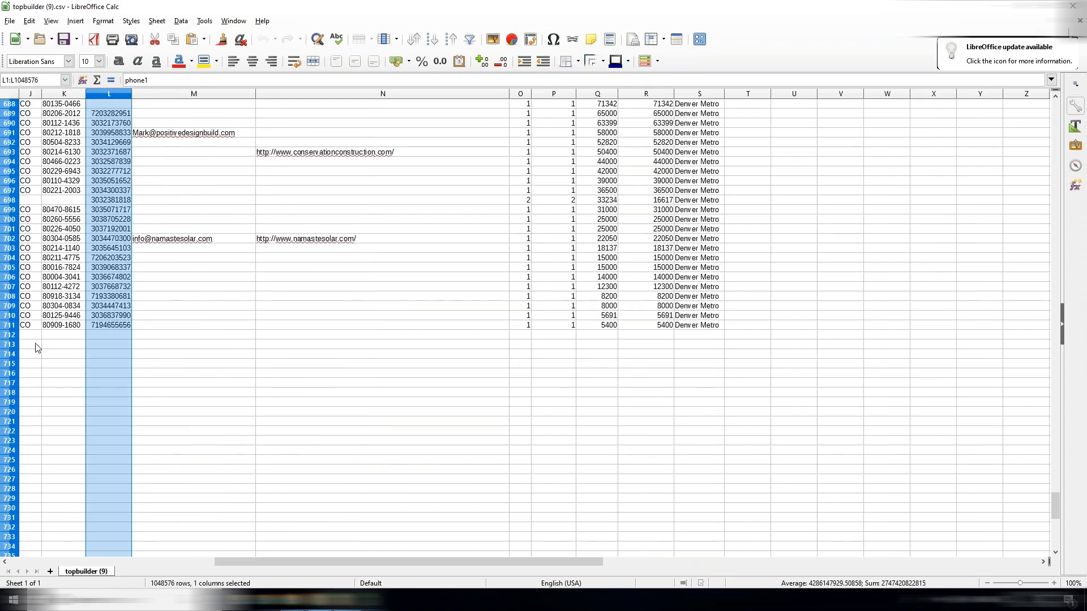
click(110, 325)
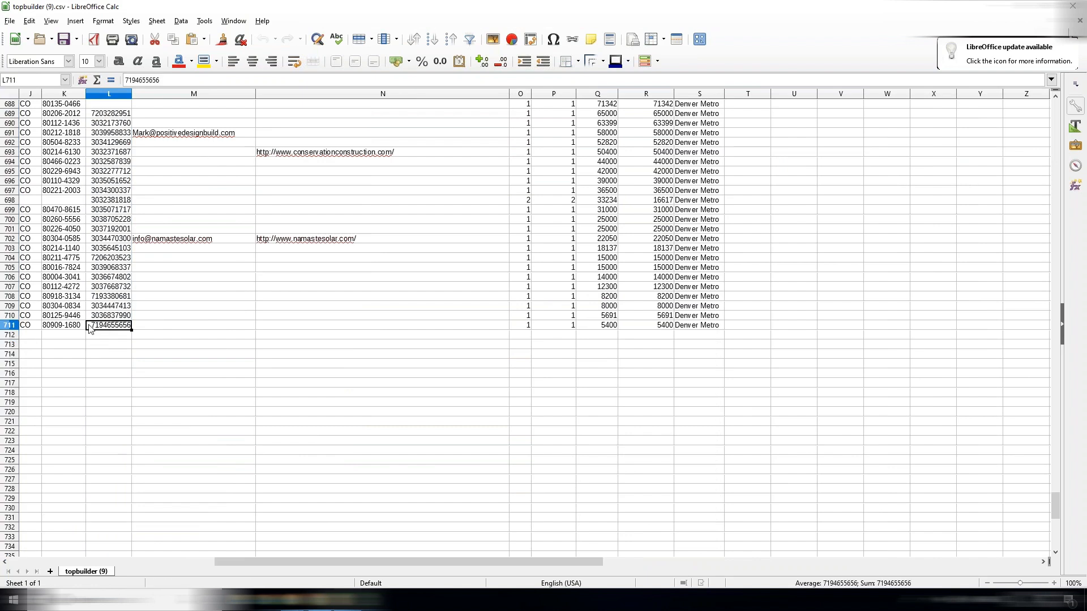
mouse_move(751, 118)
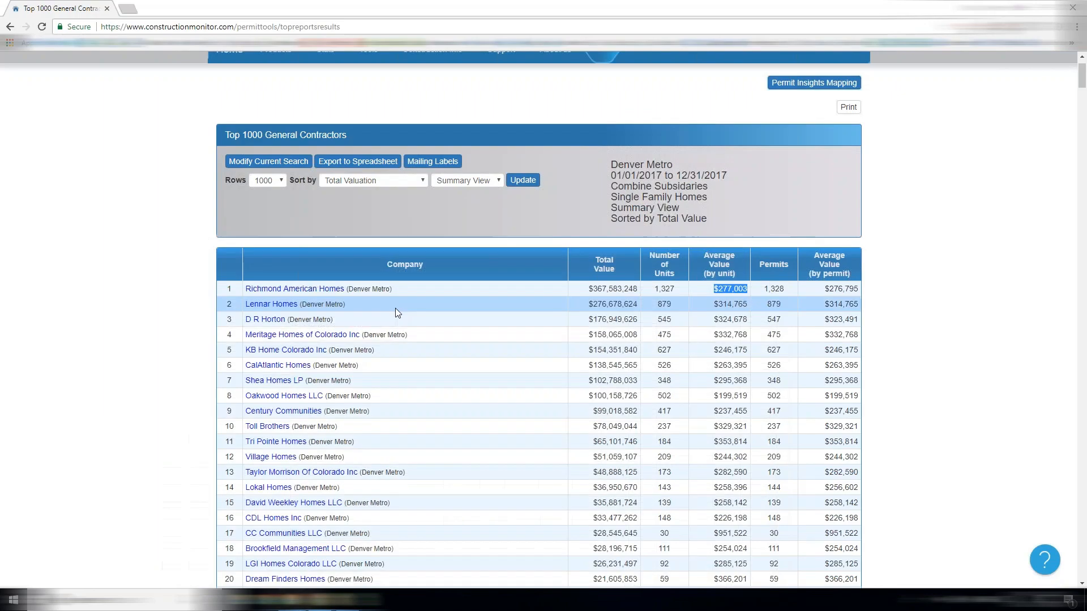
Step: Scroll down the Top 1000 General Contractors results and open Harrington Stanko Const's company page
scroll(down, 3)
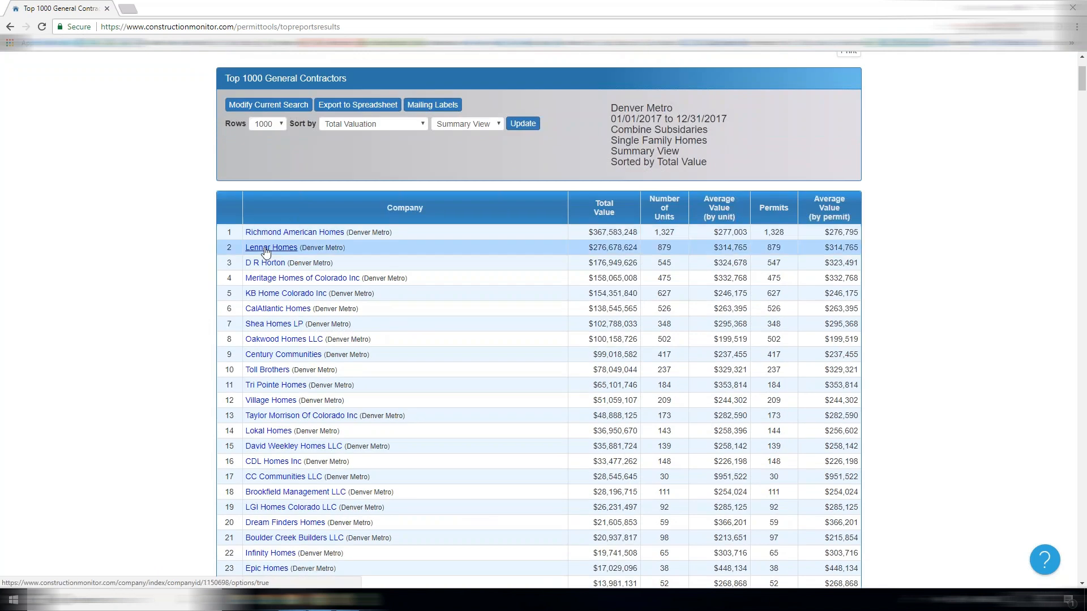
scroll(down, 3)
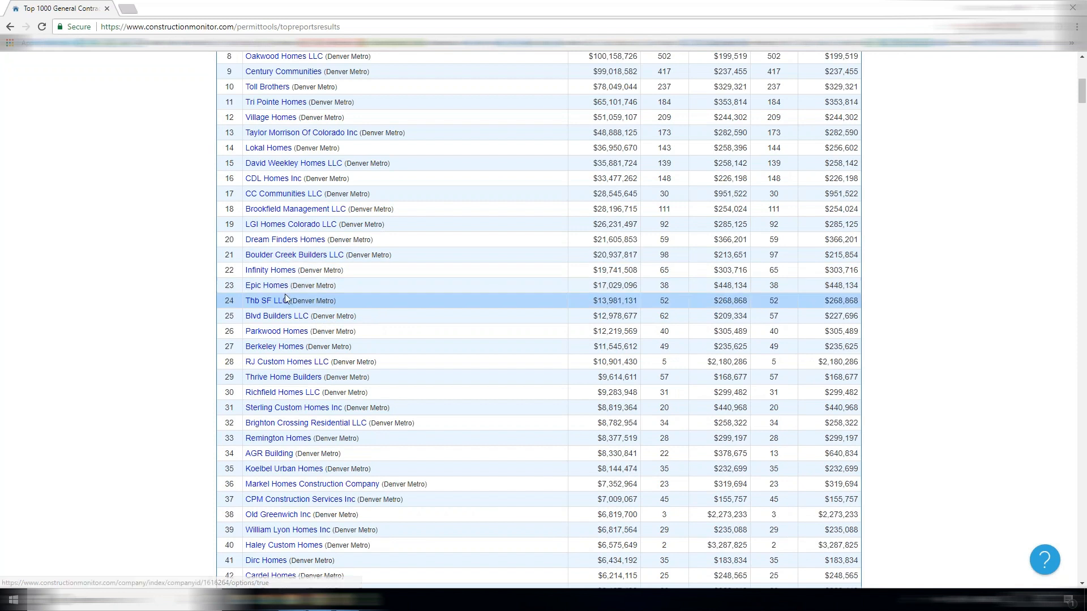
scroll(down, 3)
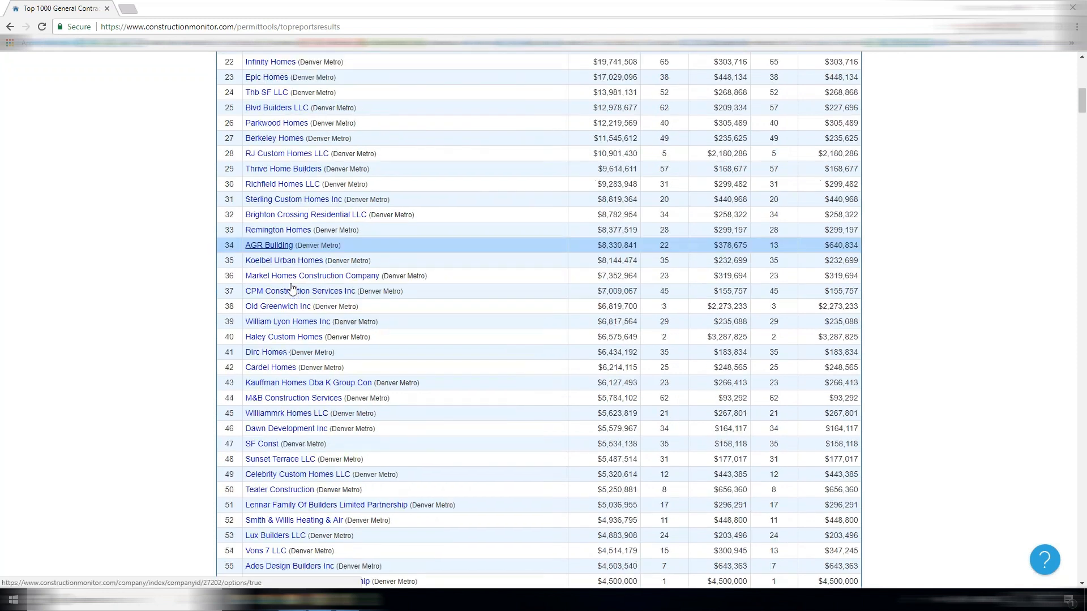
scroll(down, 3)
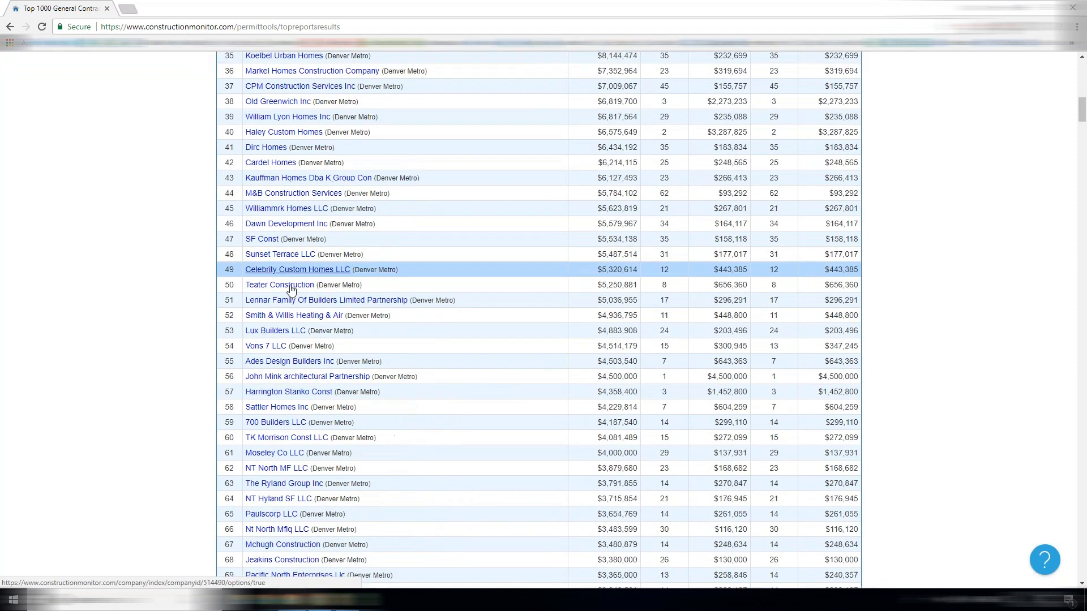
scroll(down, 3)
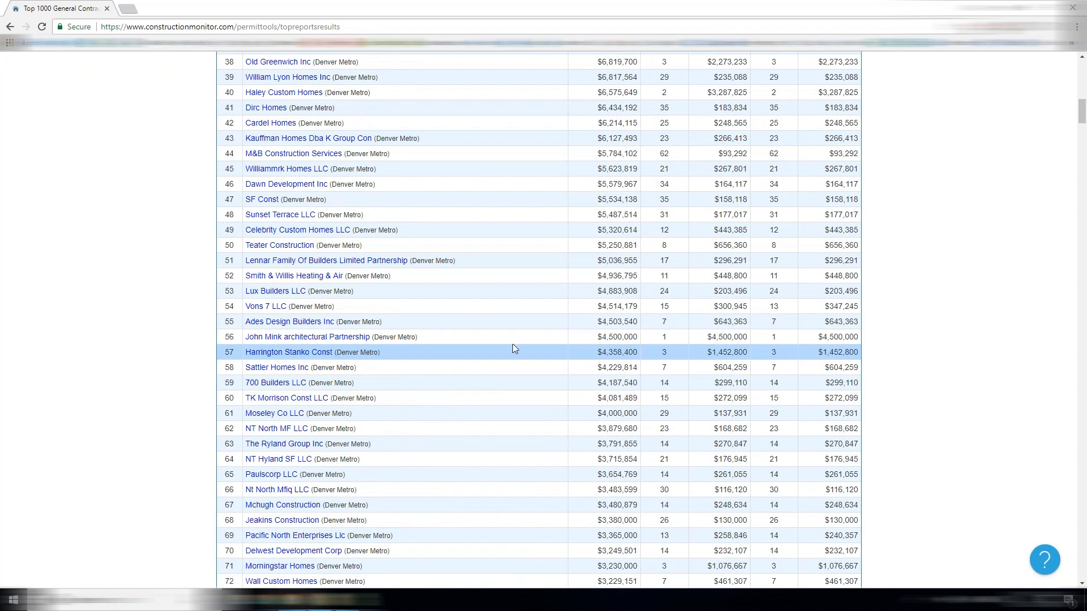
mouse_move(676, 355)
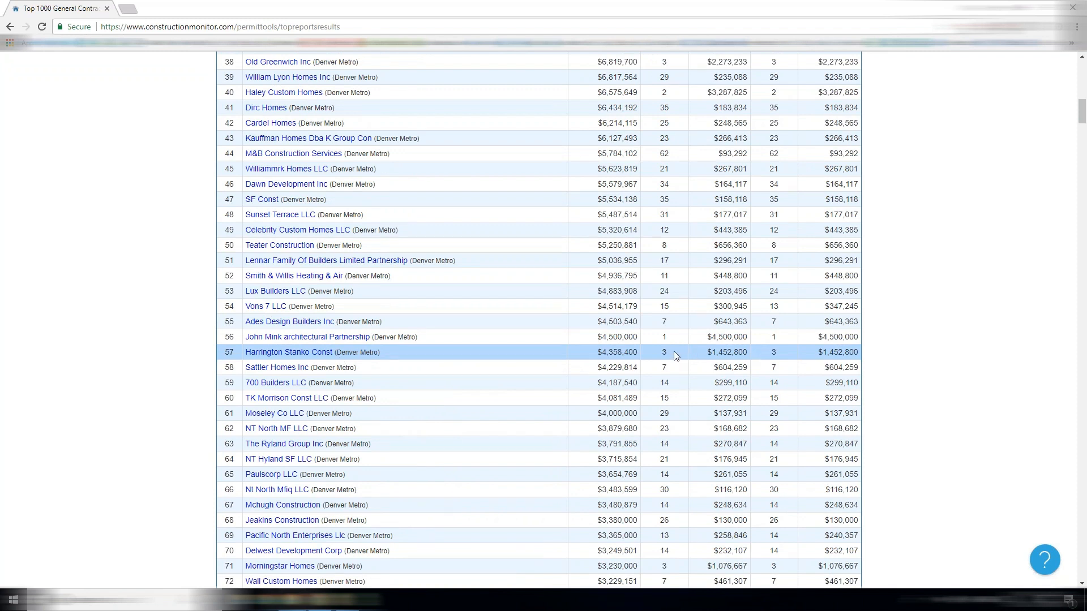
mouse_move(287, 352)
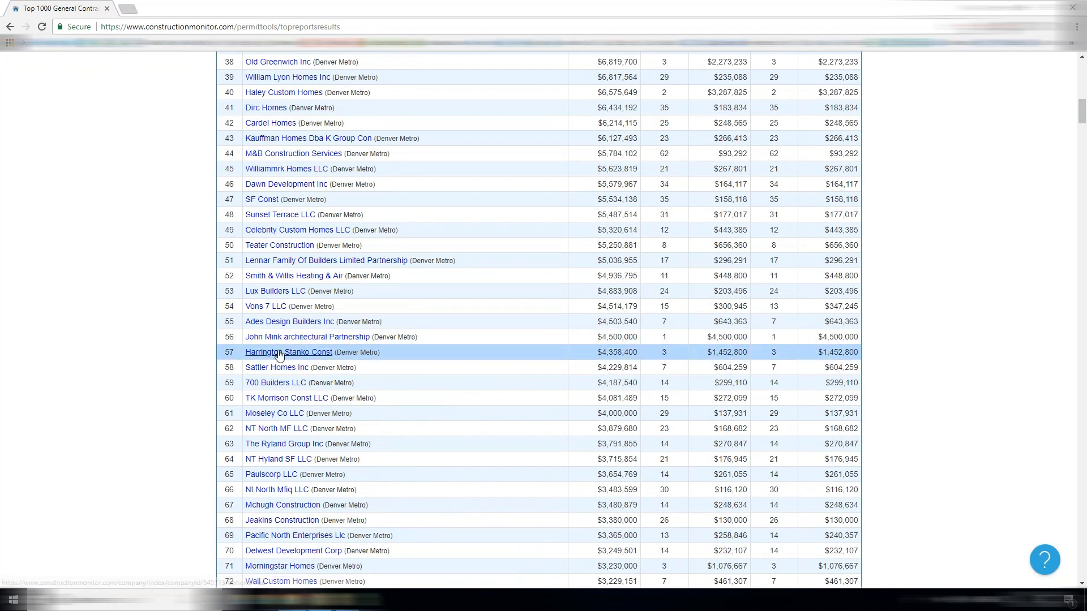
click(289, 352)
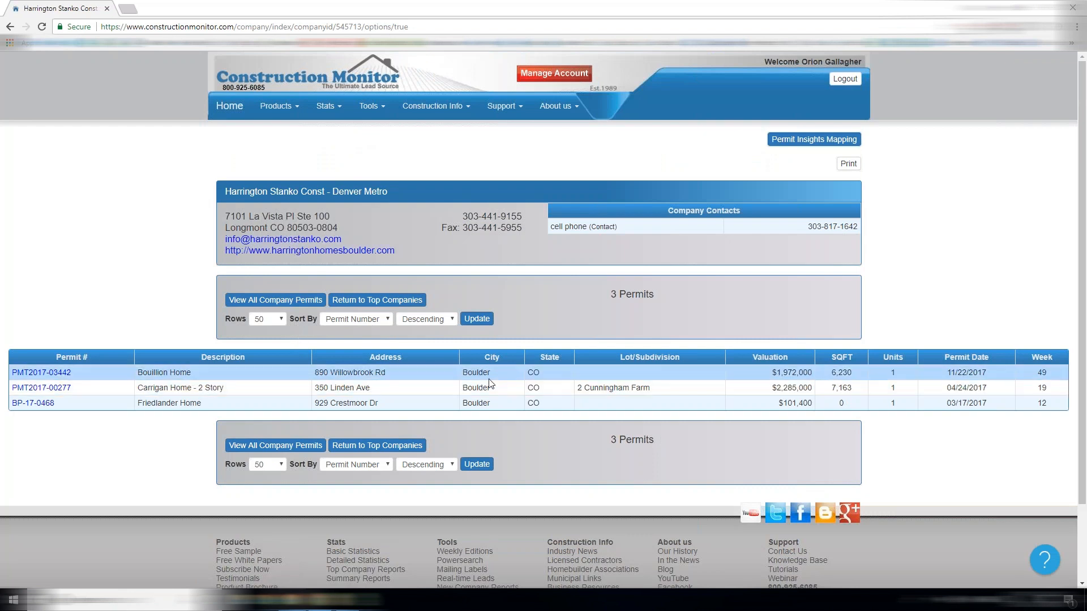
mouse_move(416, 411)
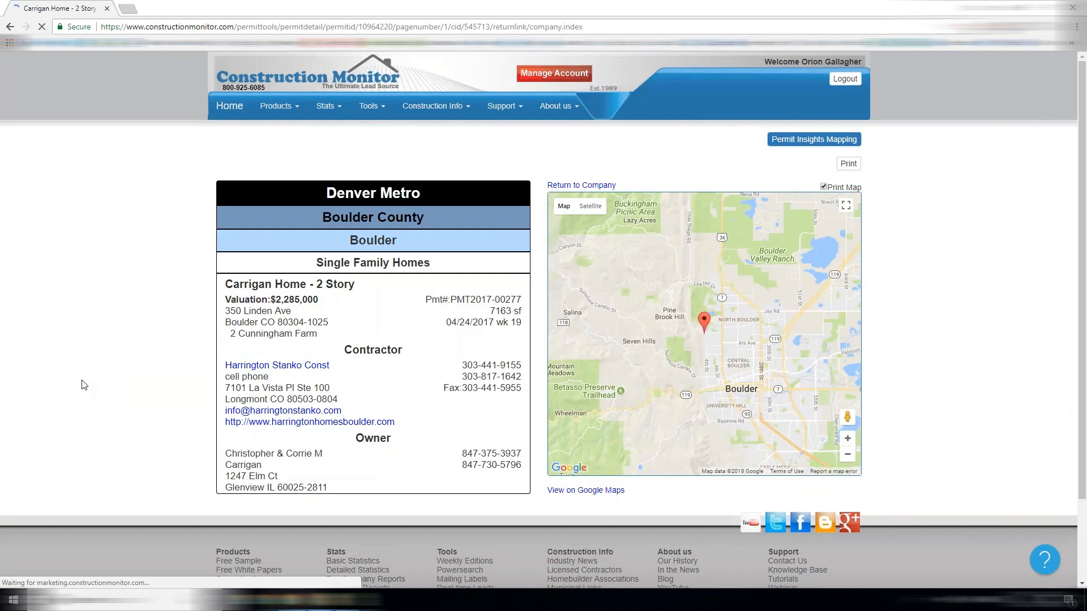
Step: Switch the Carrigan Home permit map to Satellite imagery
click(590, 206)
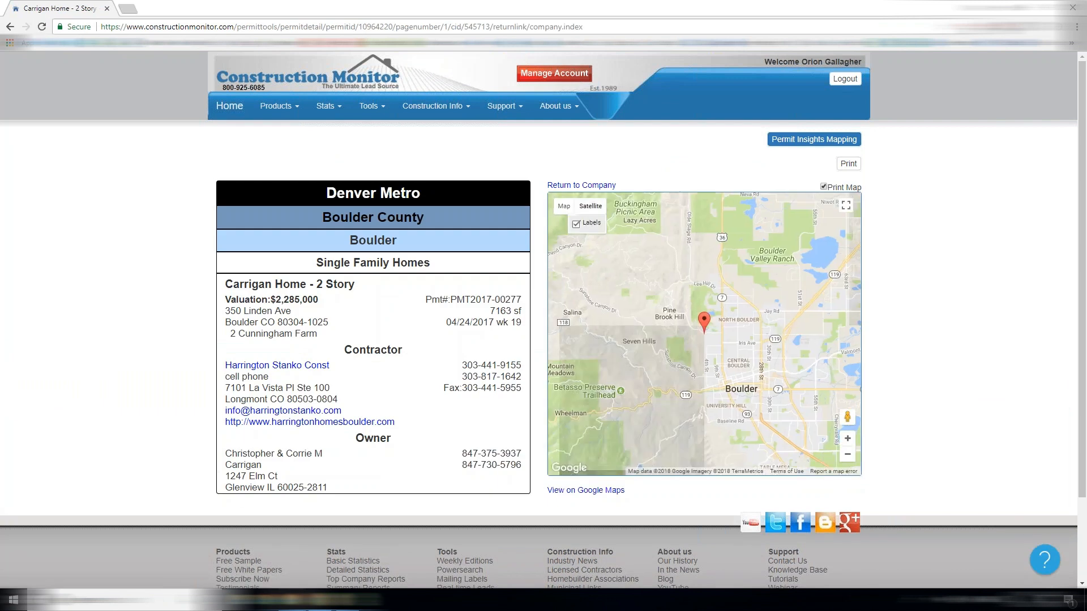
click(590, 206)
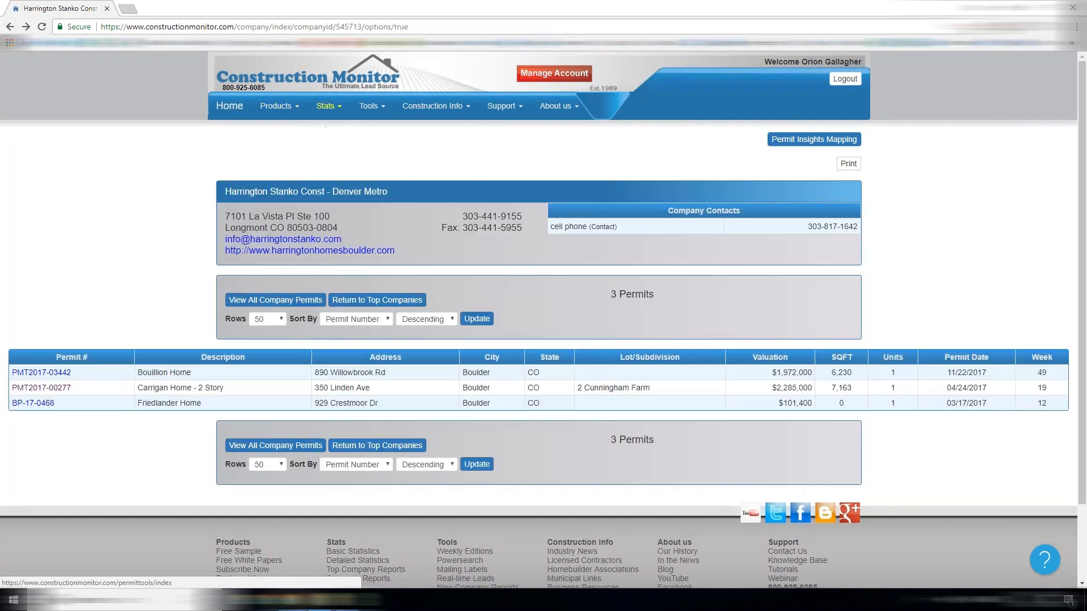
Step: Generate a 2018 4th-quarter Complete Report for CO - Denver Metro from Summary Reports
click(358, 564)
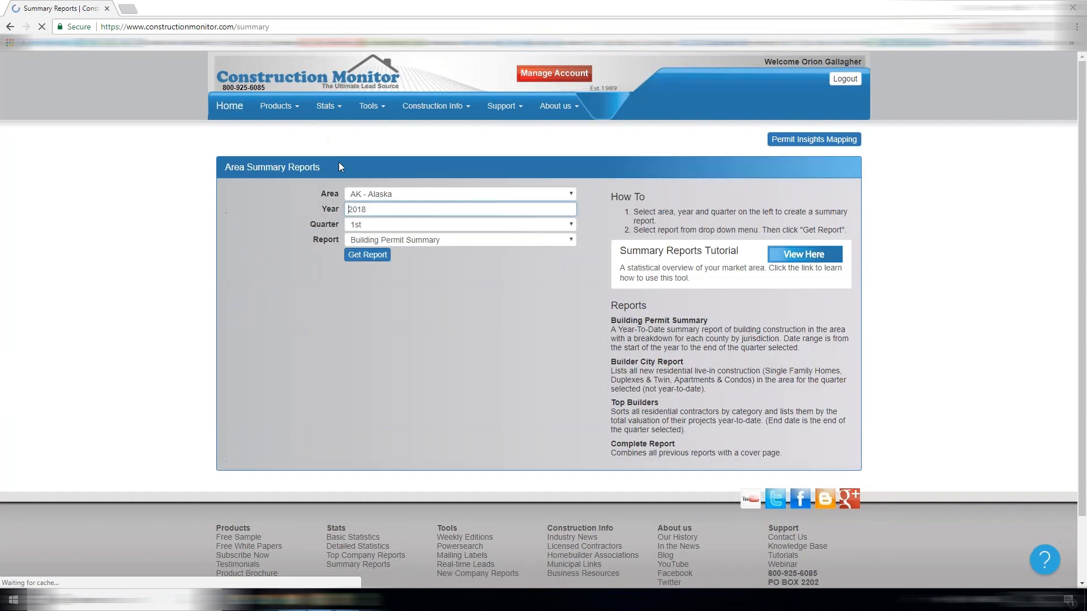
click(459, 194)
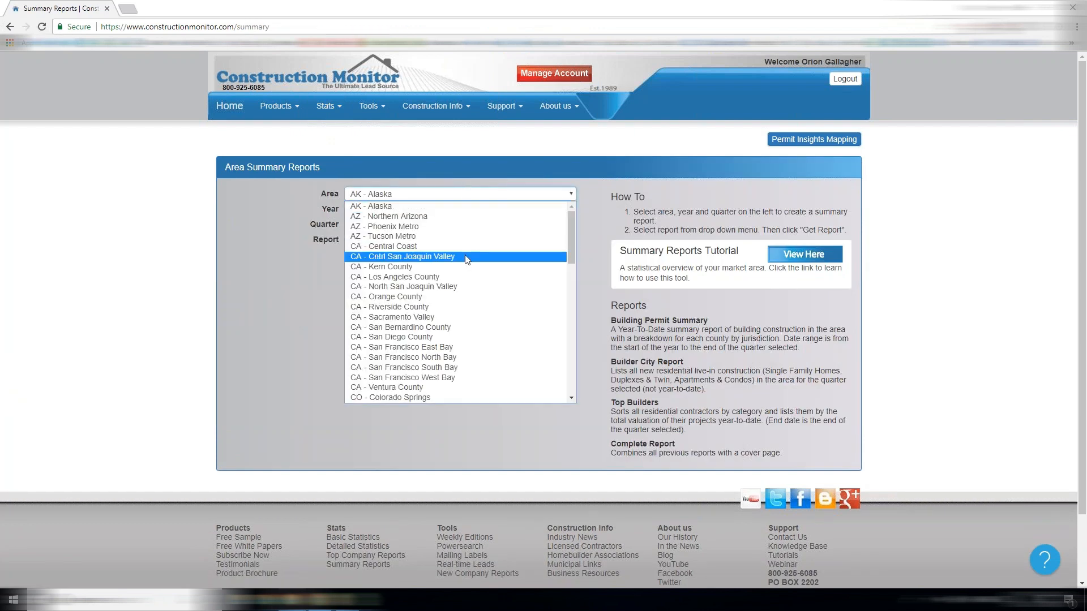
mouse_move(450, 287)
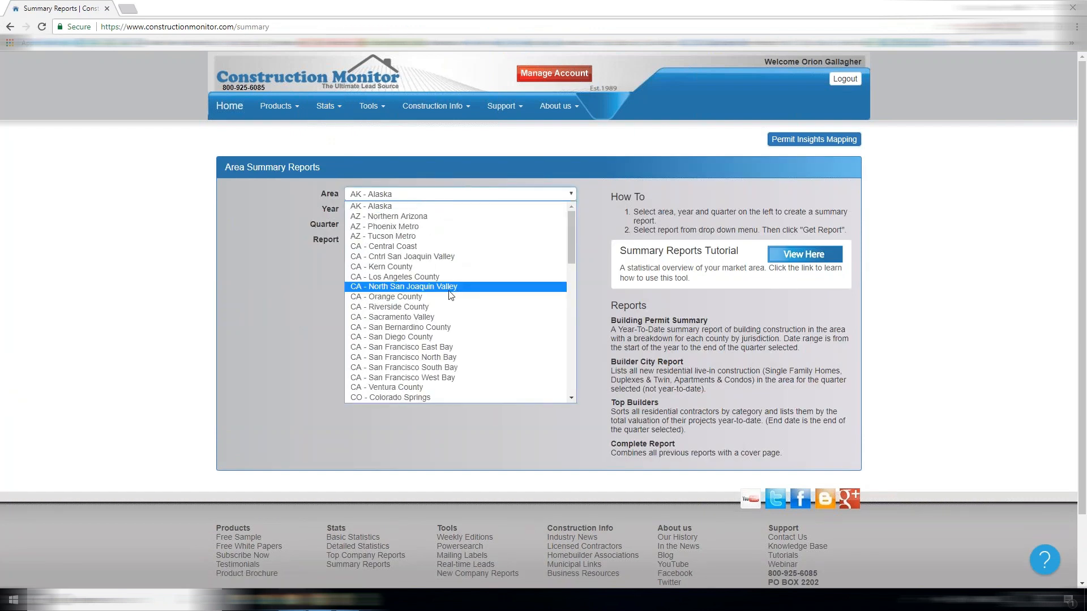
click(391, 397)
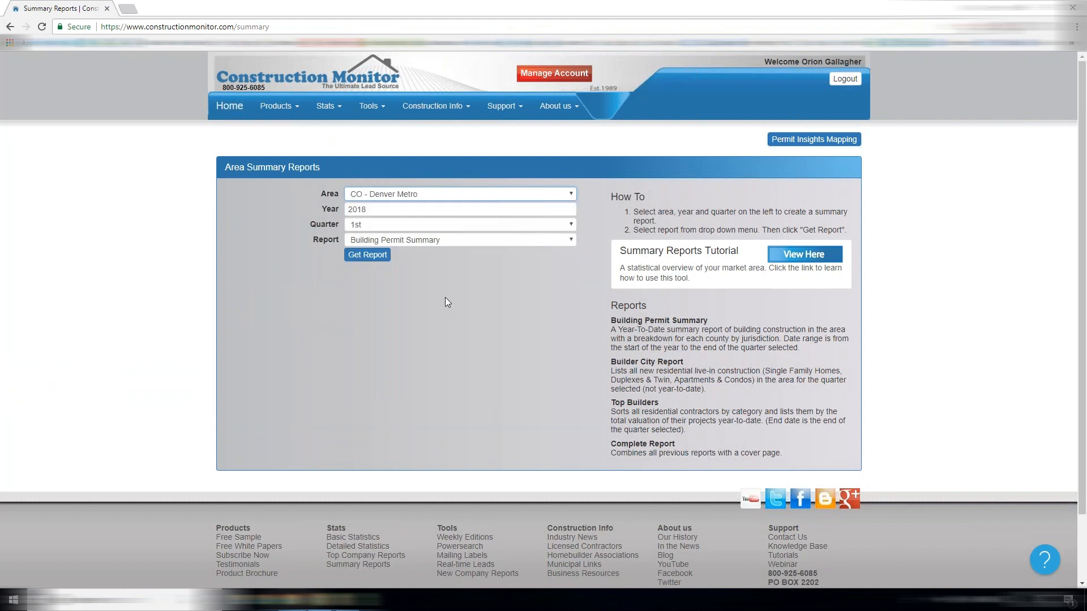
click(459, 240)
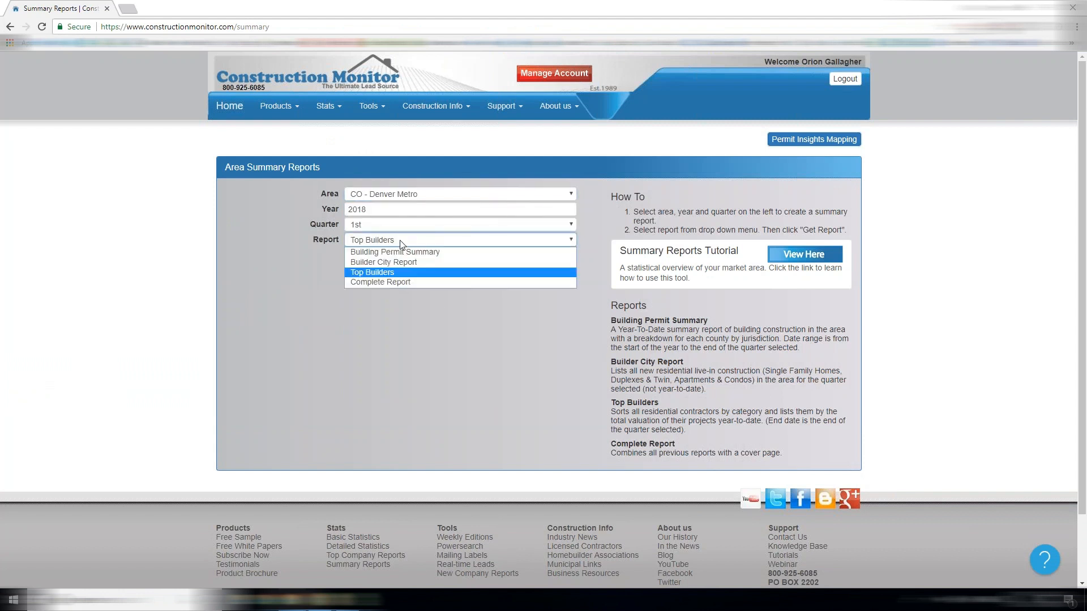
click(459, 224)
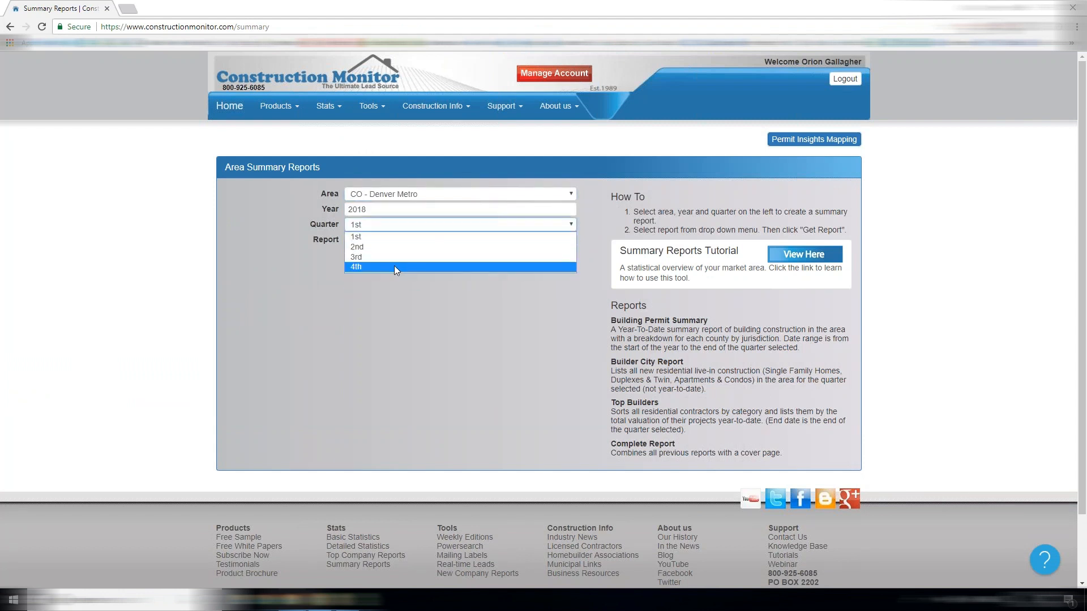
click(356, 267)
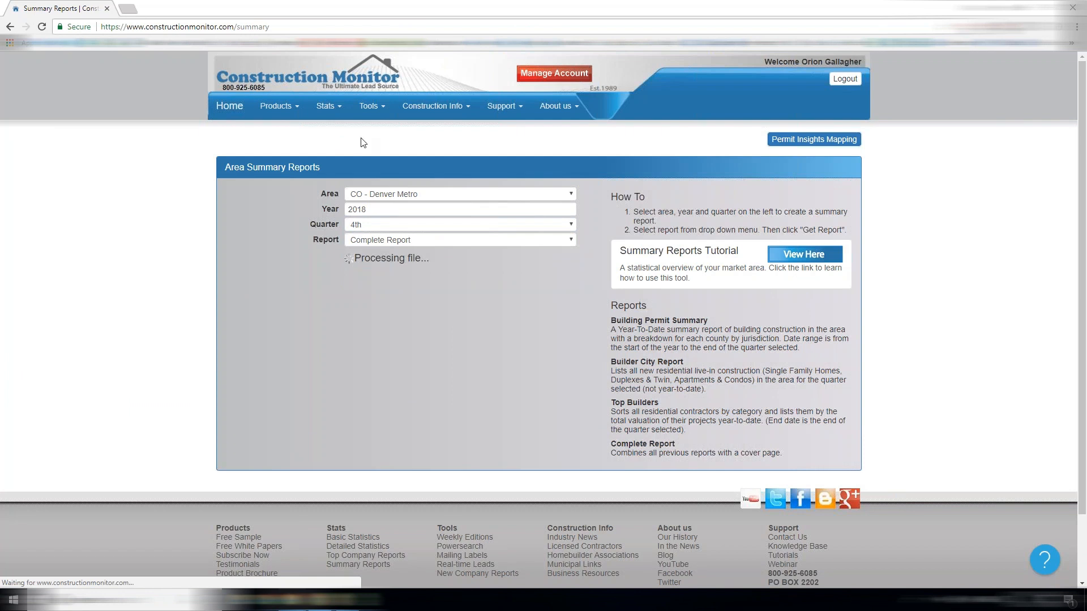
Step: Open Weekly Editions from the Tools menu in a new tab
click(372, 105)
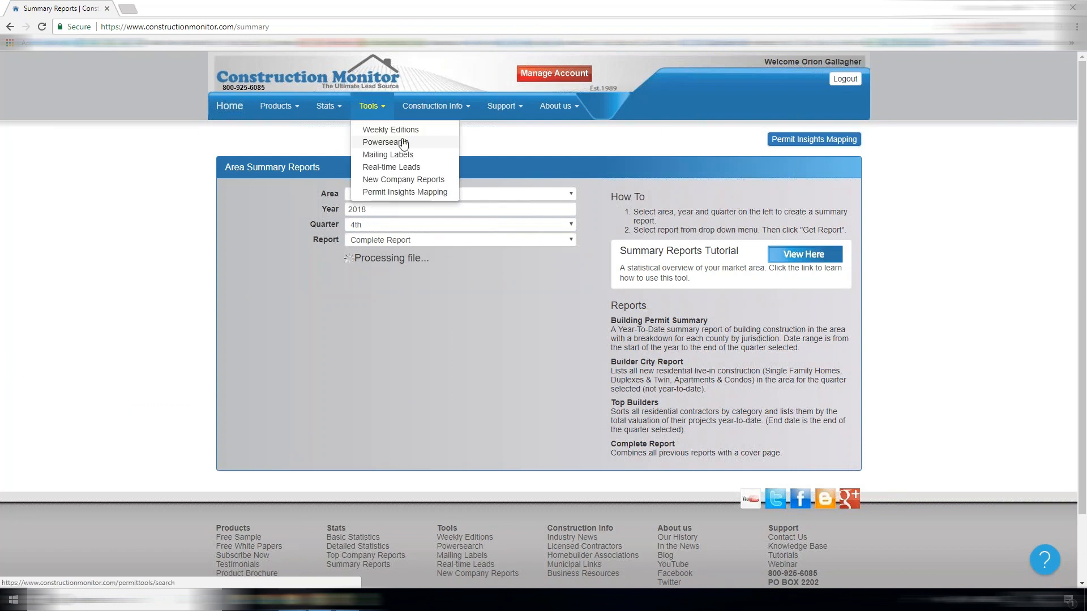
click(389, 129)
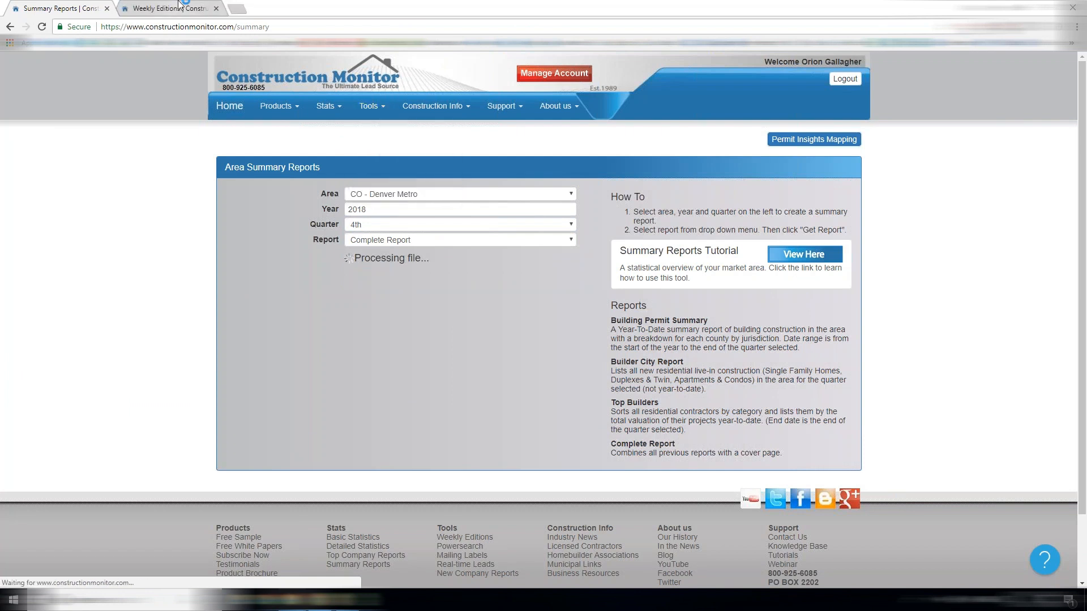
Step: On the Weekly Editions page, open the Denver Metro week 18 all-permits PDF
click(166, 8)
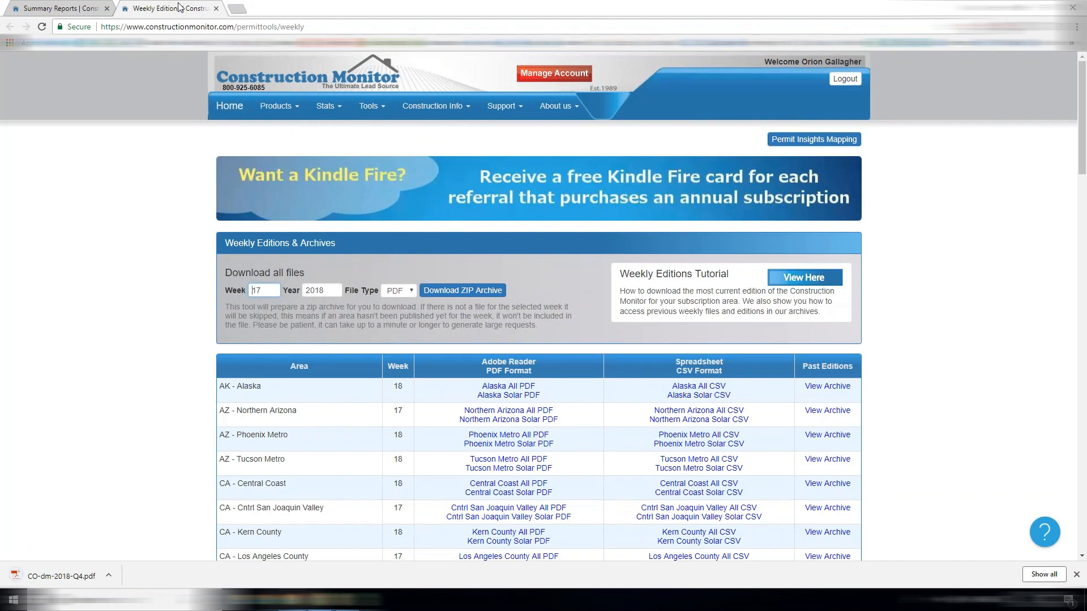
scroll(down, 3)
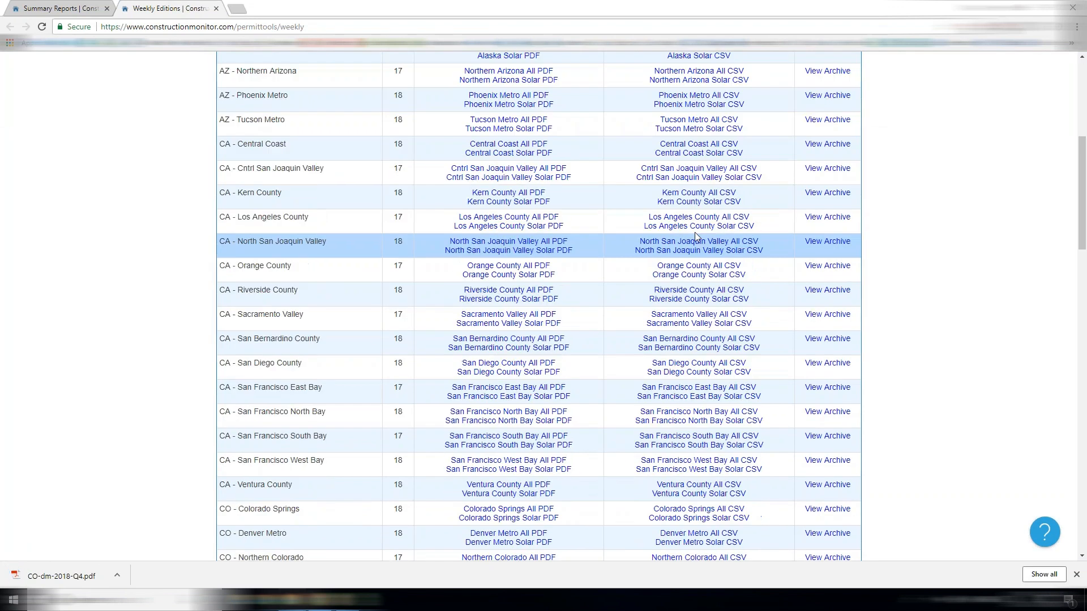
scroll(down, 3)
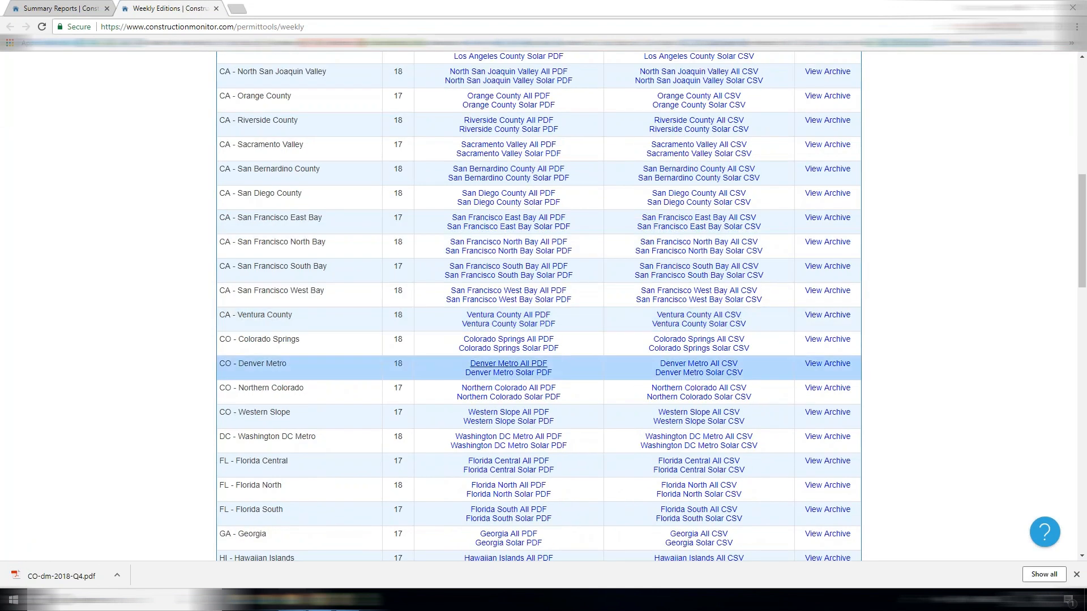
mouse_move(698, 364)
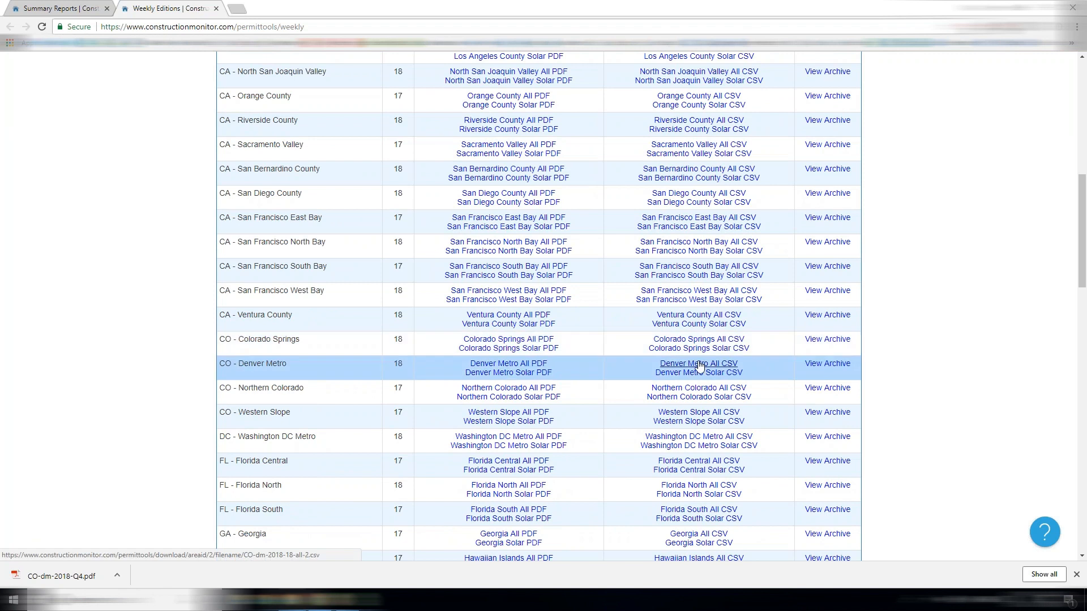
mouse_move(508, 372)
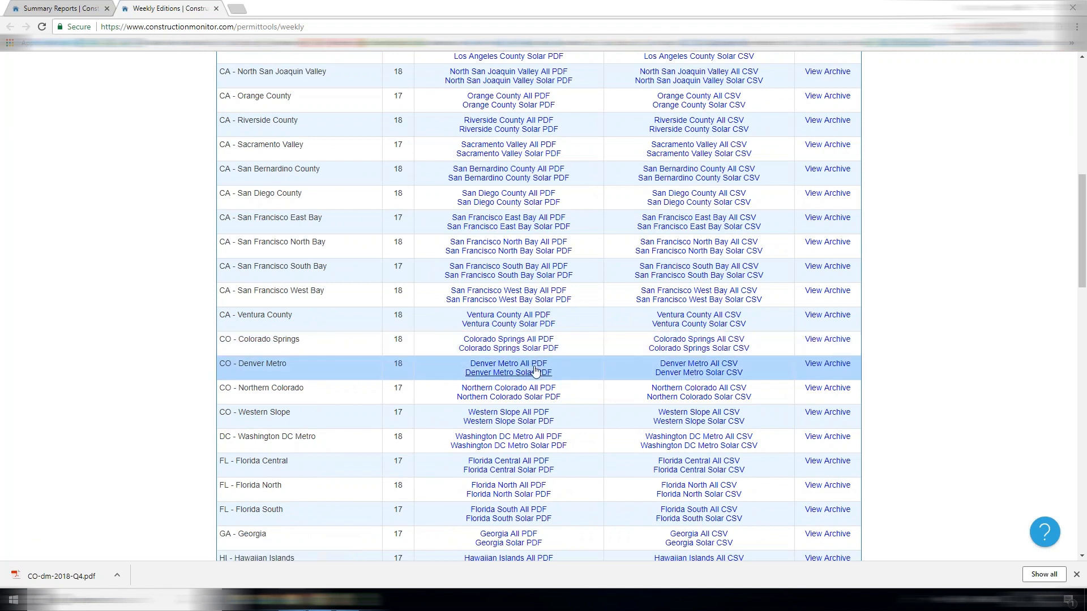
click(509, 364)
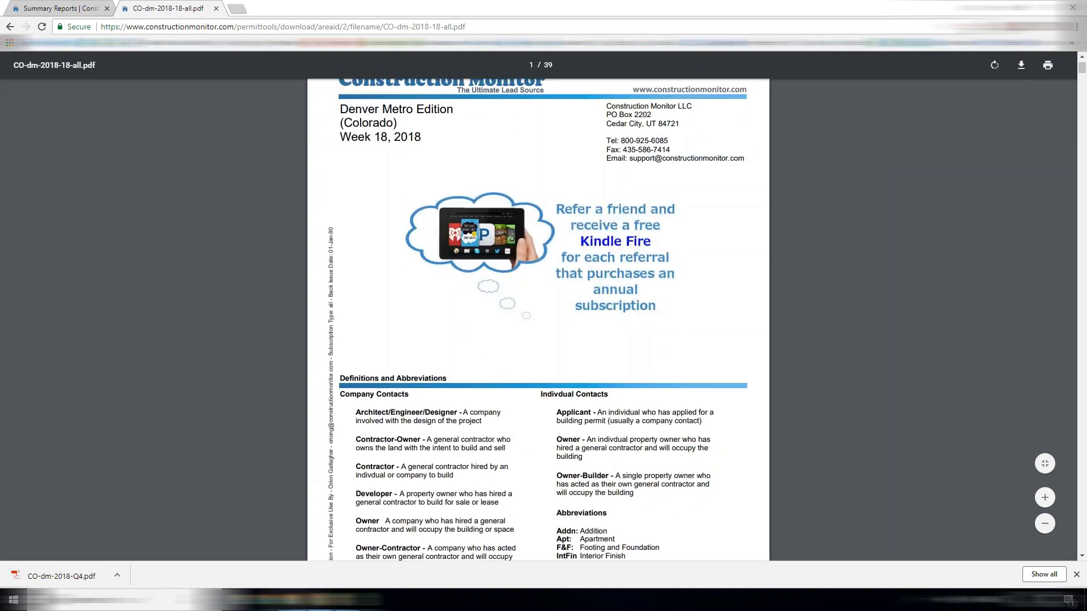
Step: Page through the CO-dm-2018-18-all.pdf edition down to page 4, Adams County building permits
scroll(down, 3)
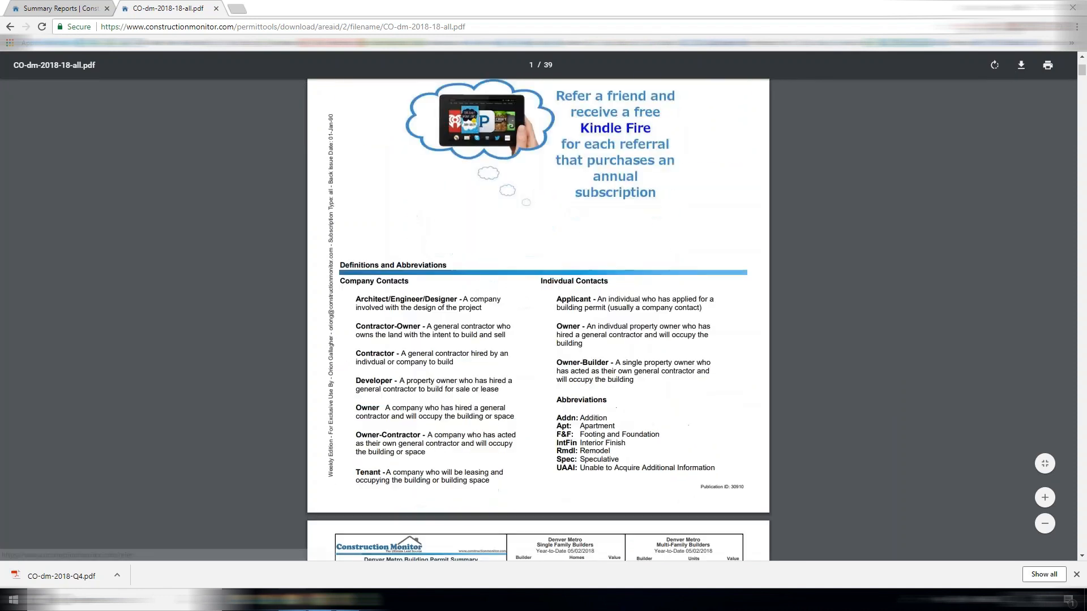
mouse_move(274, 298)
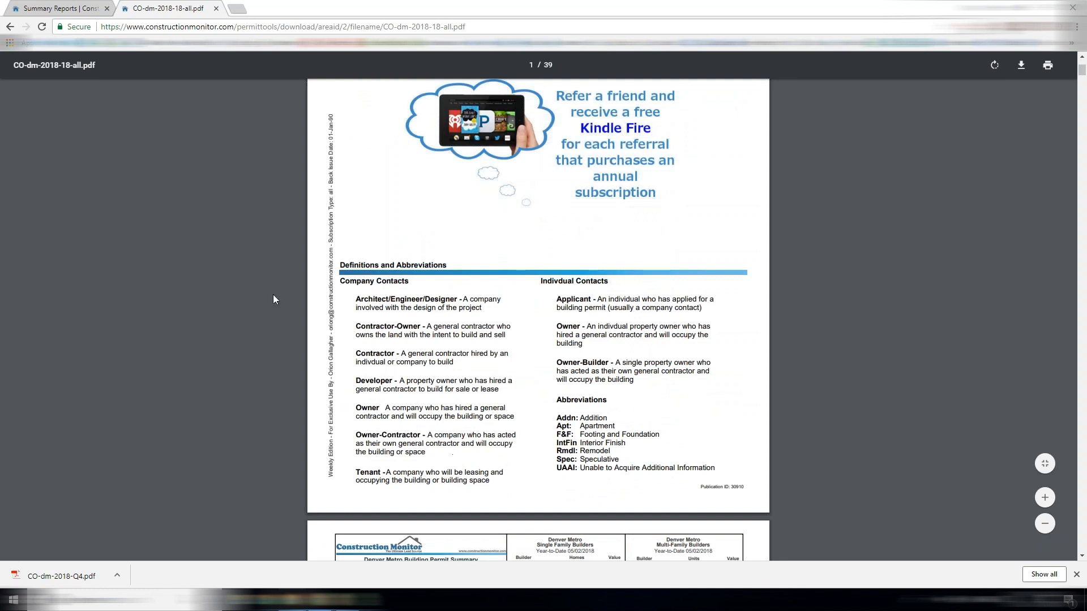
scroll(down, 3)
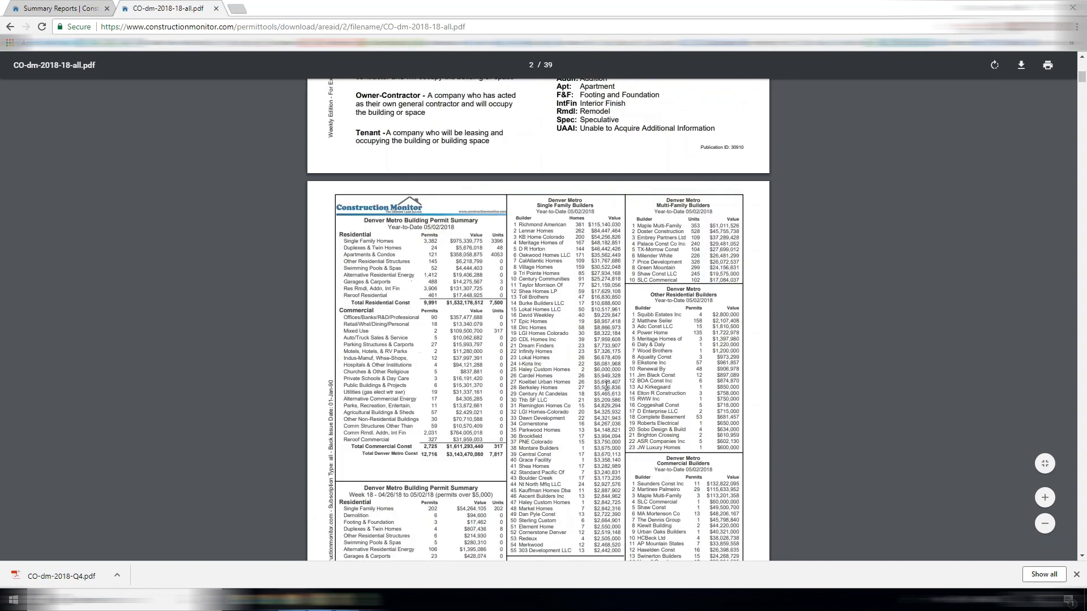
scroll(down, 3)
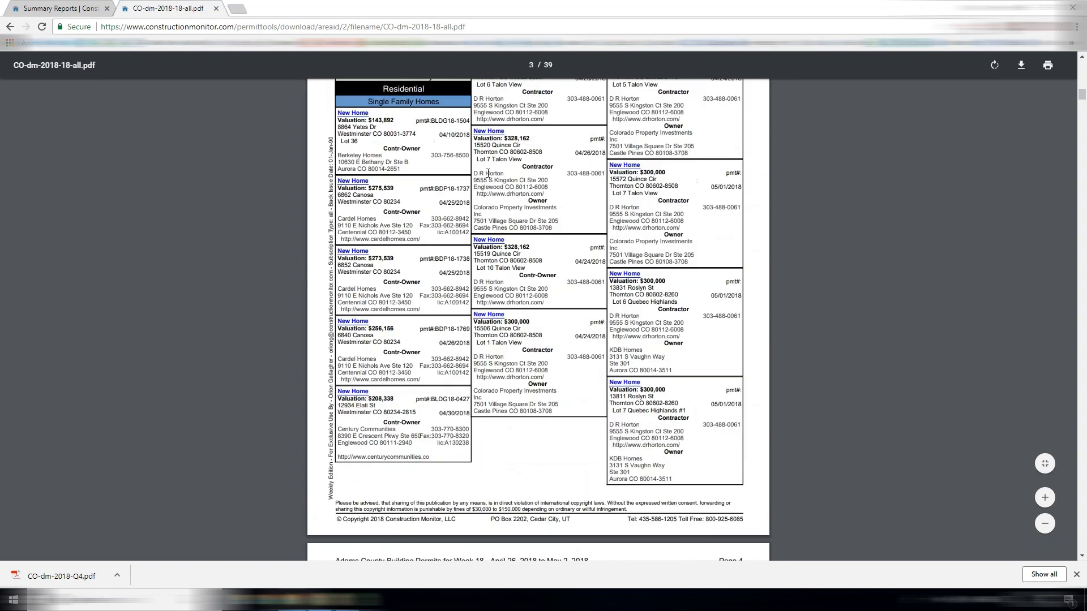
scroll(up, 3)
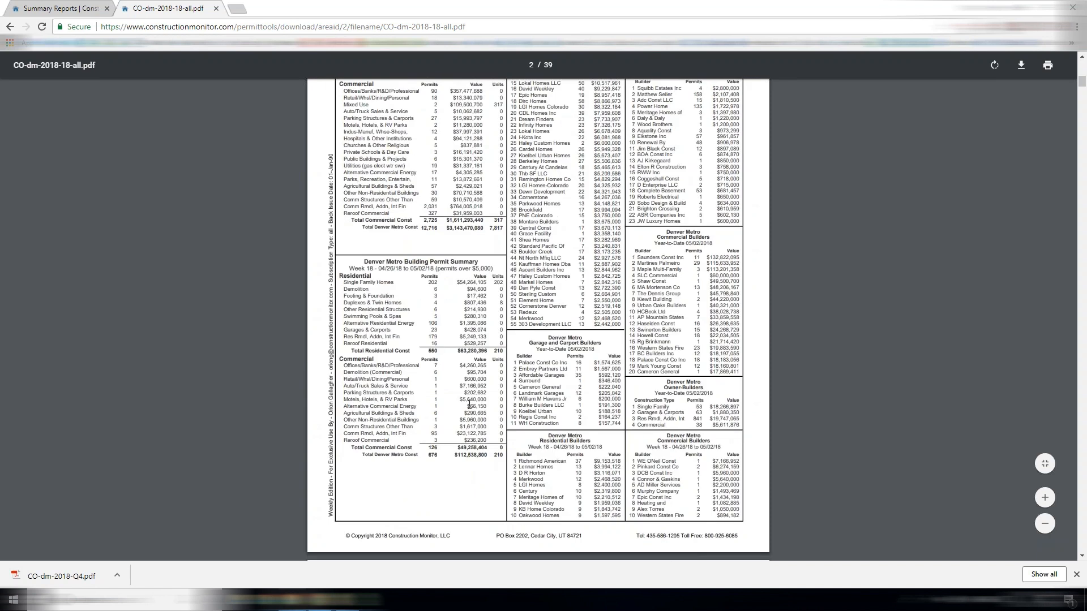
mouse_move(440, 457)
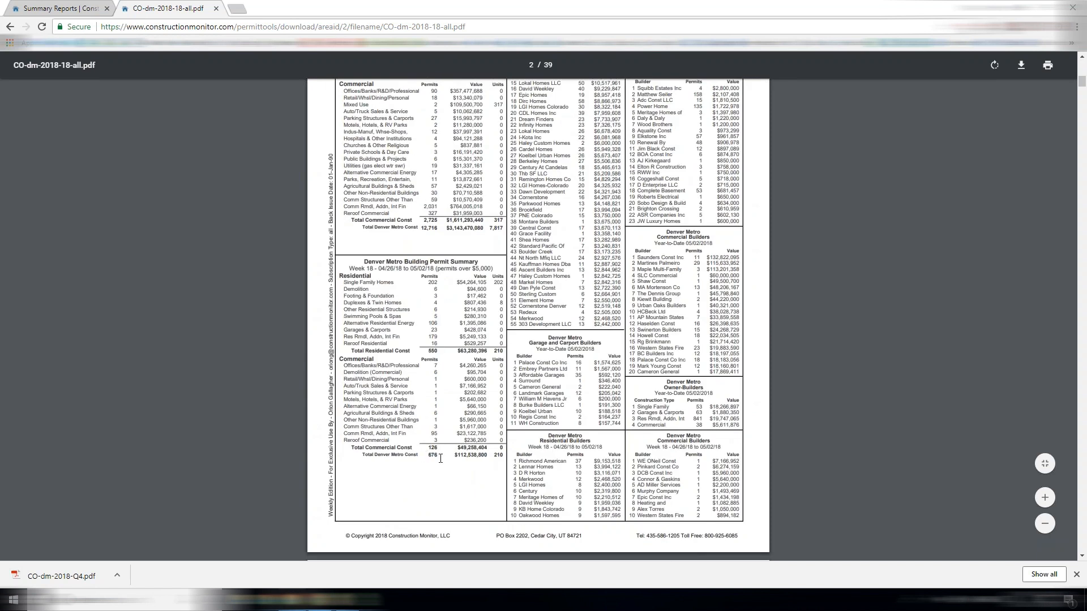
mouse_move(427, 539)
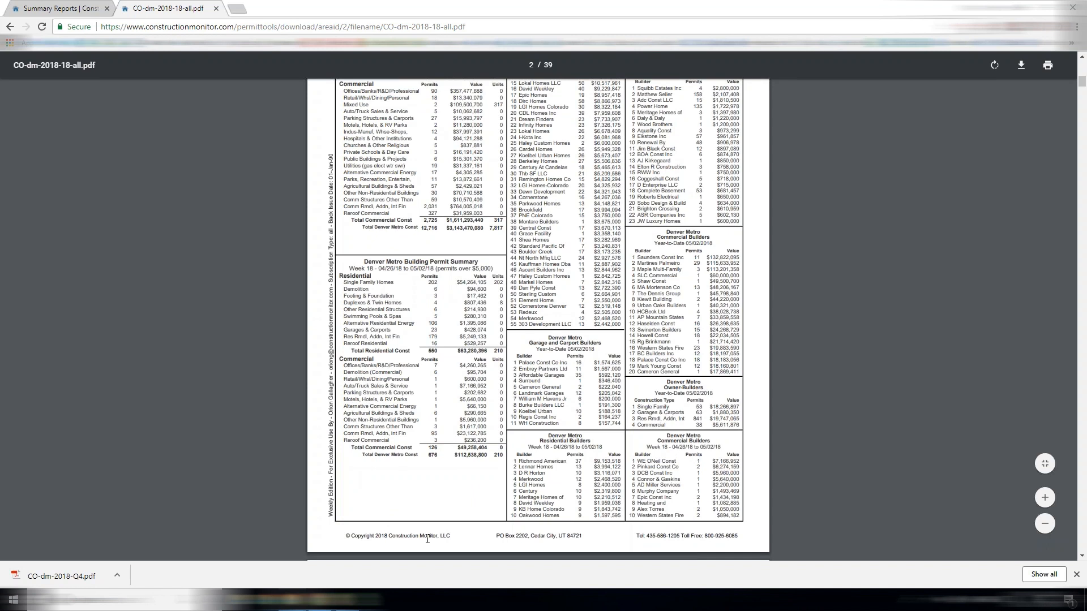
scroll(down, 3)
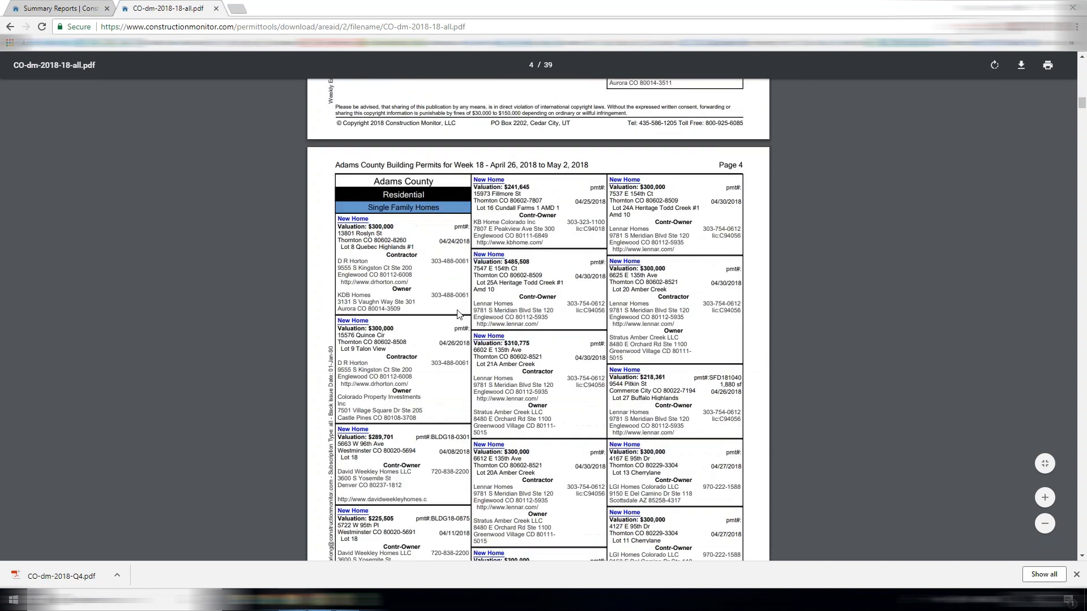
scroll(down, 3)
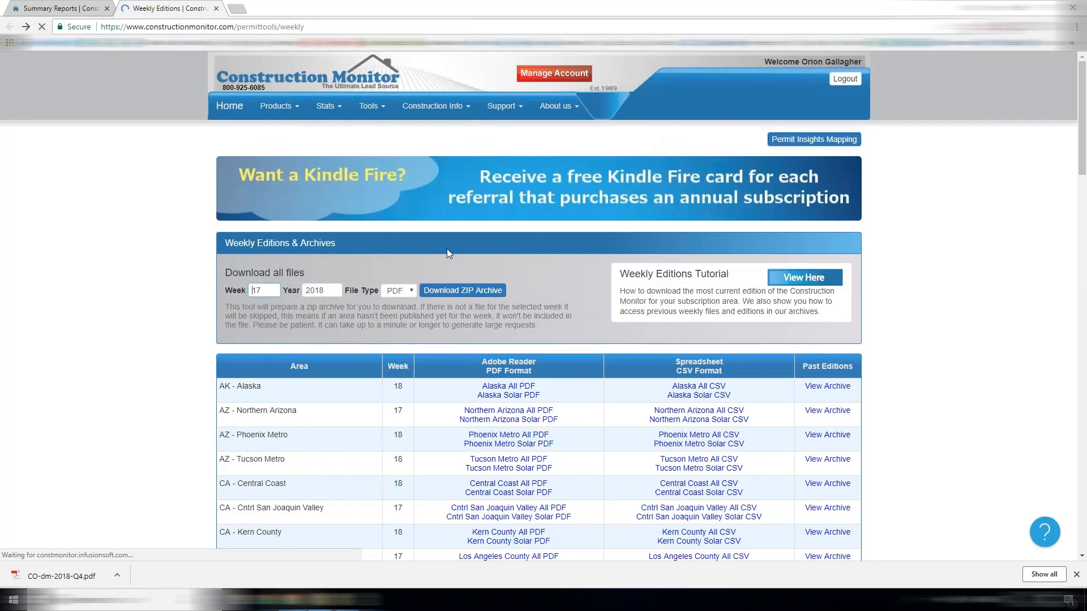
Step: Set the download-all form to CSV file type and week 18 of 2018
click(398, 290)
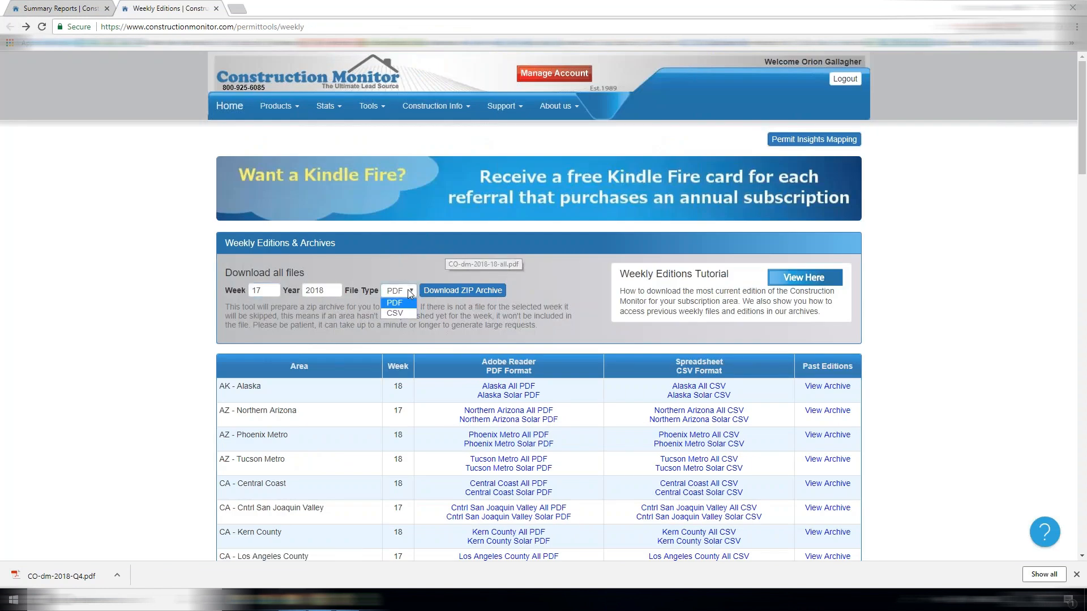
click(396, 313)
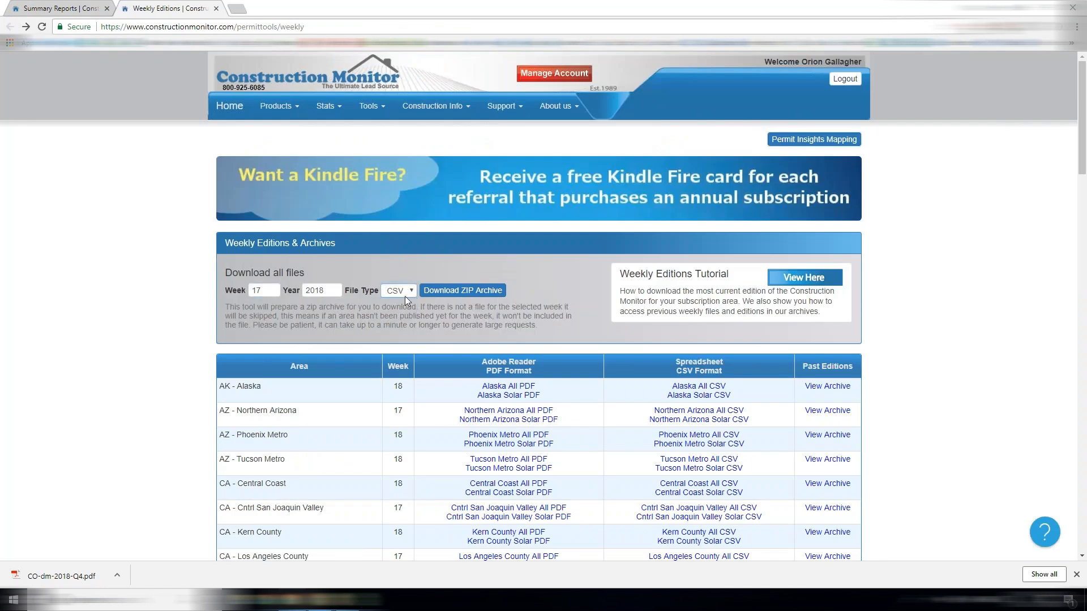
click(263, 290)
text(18)
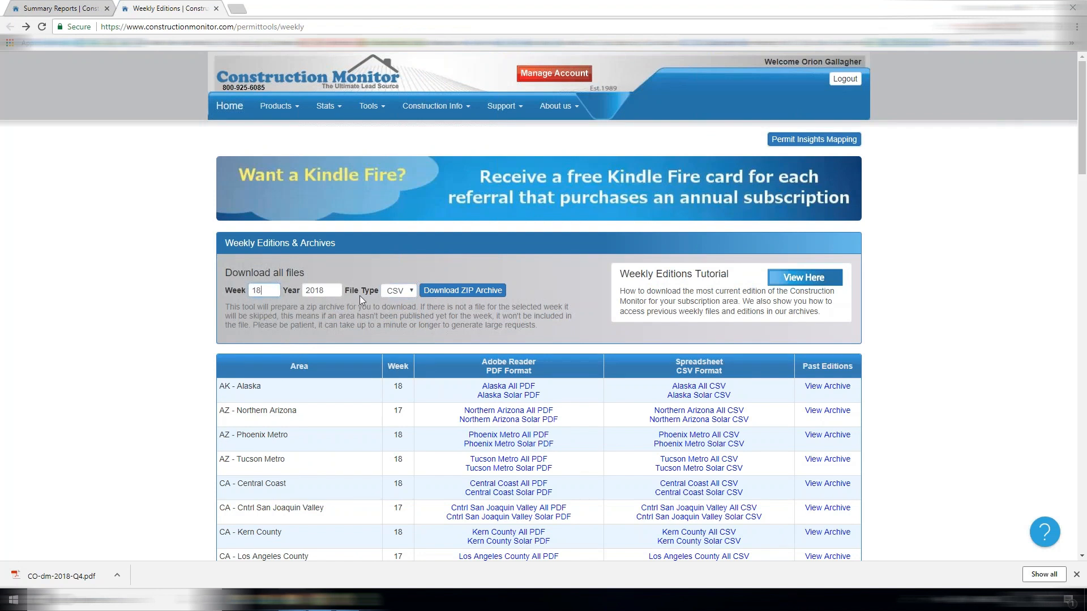
mouse_move(373, 282)
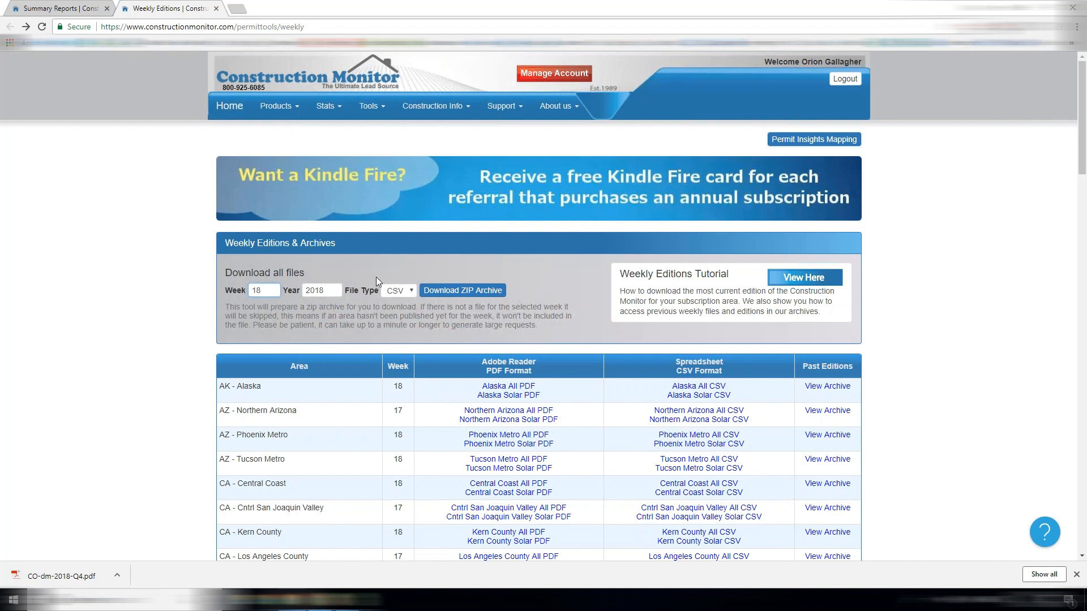
Step: Scroll down and open the Northern Arizona archive of past editions
scroll(down, 3)
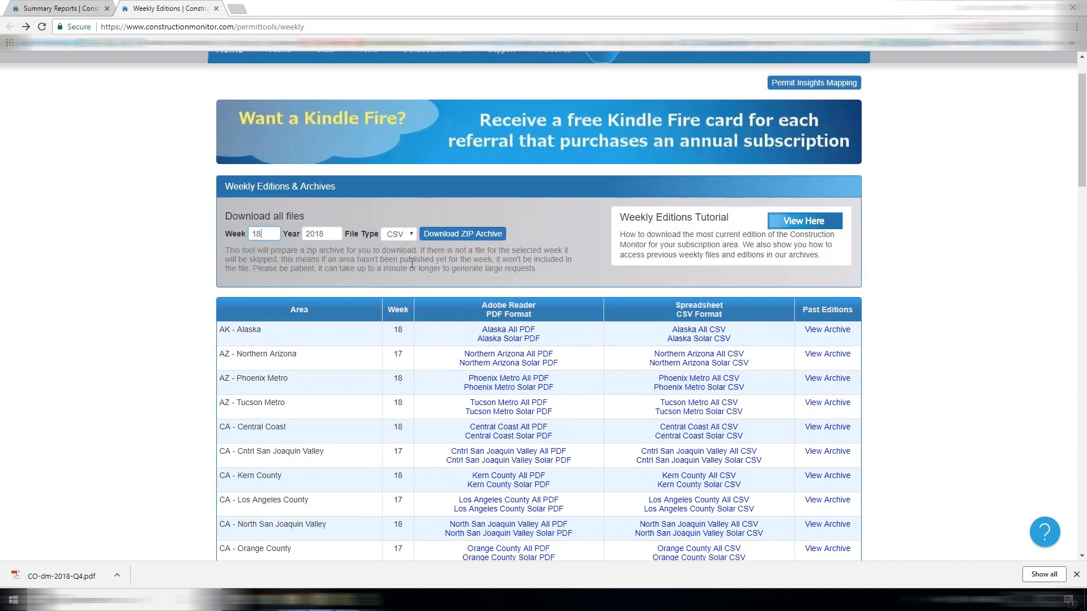
click(370, 106)
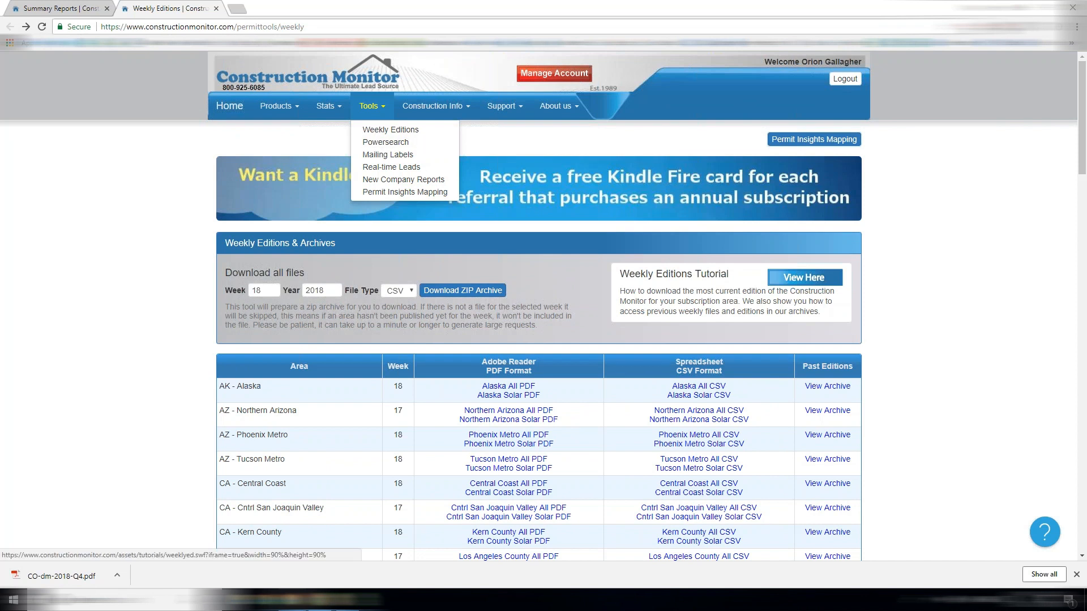
click(827, 410)
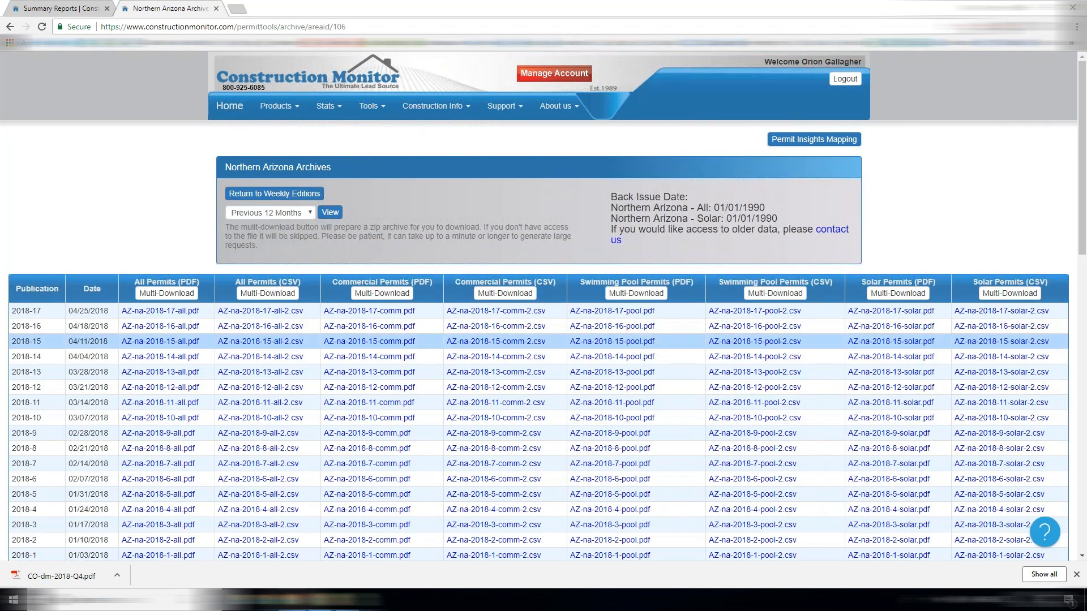
Step: Browse the Northern Arizona Archives table back to 2017-18, then bring up the Tools list
scroll(down, 3)
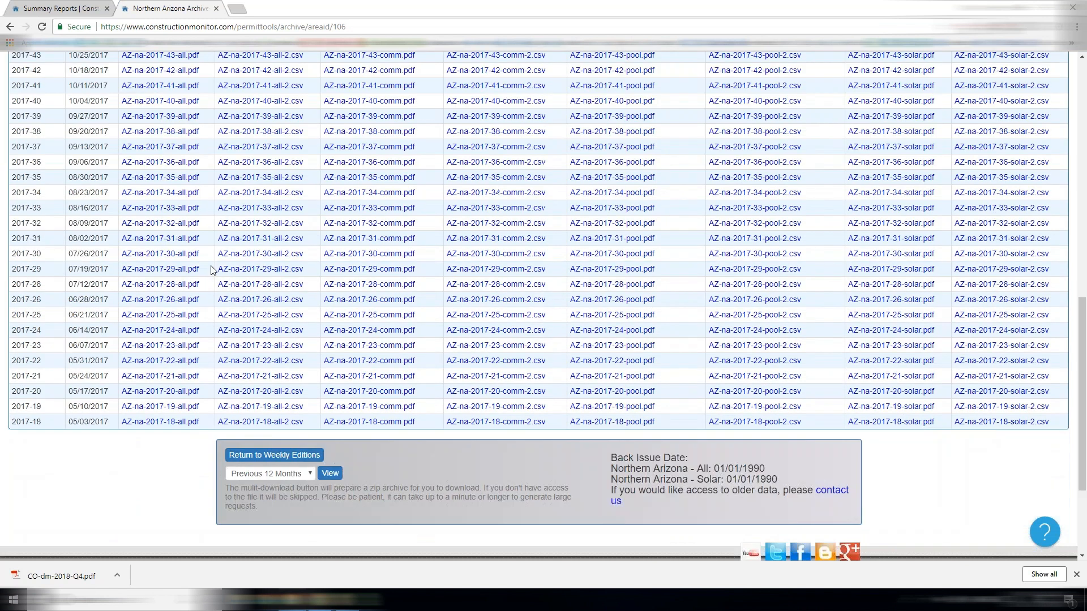
scroll(up, 3)
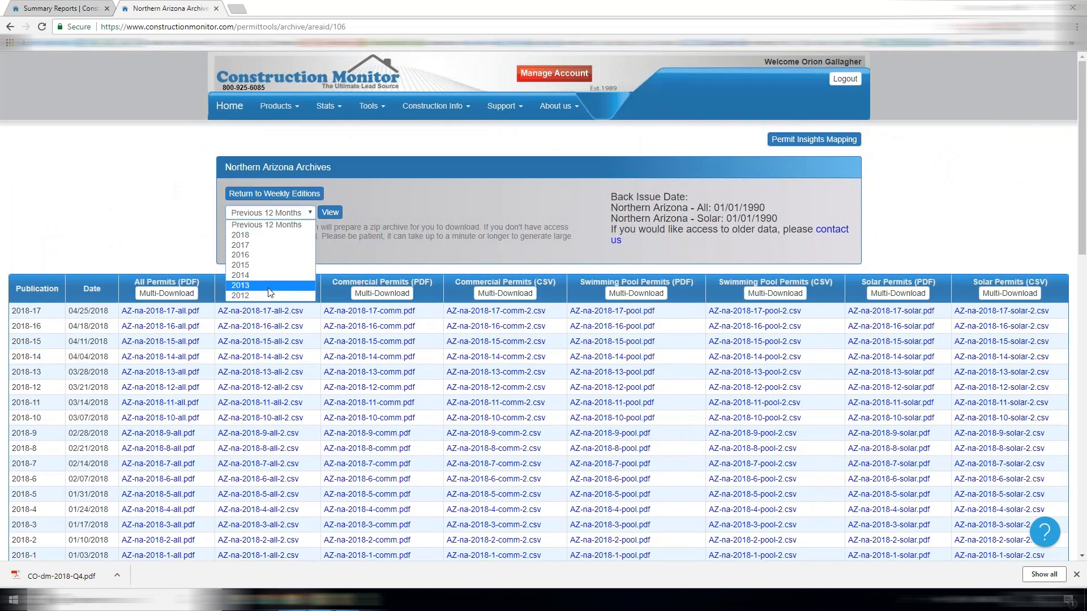
mouse_move(240, 275)
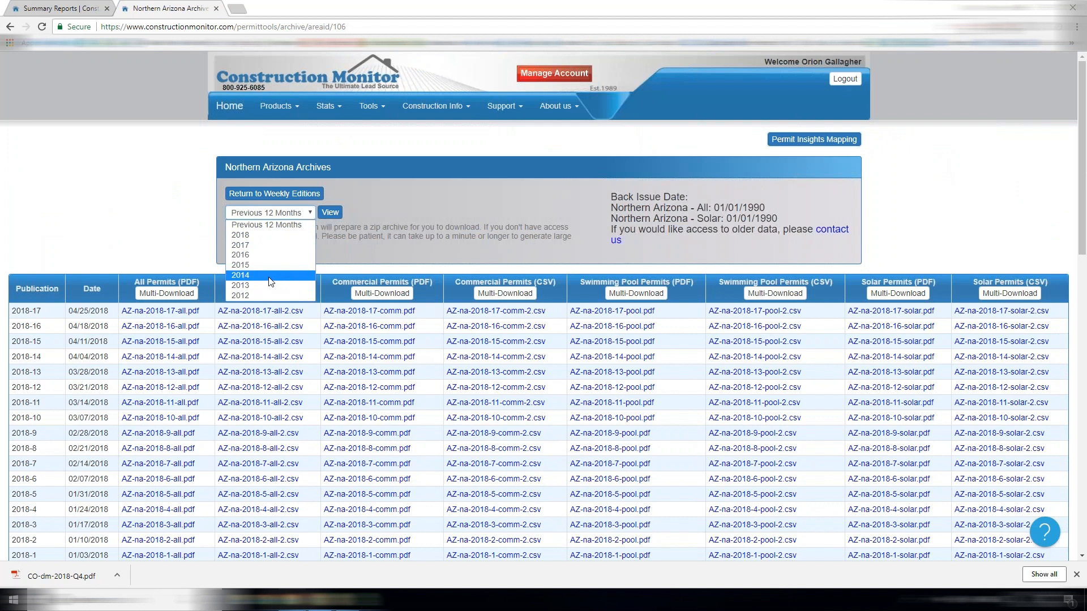
mouse_move(839, 174)
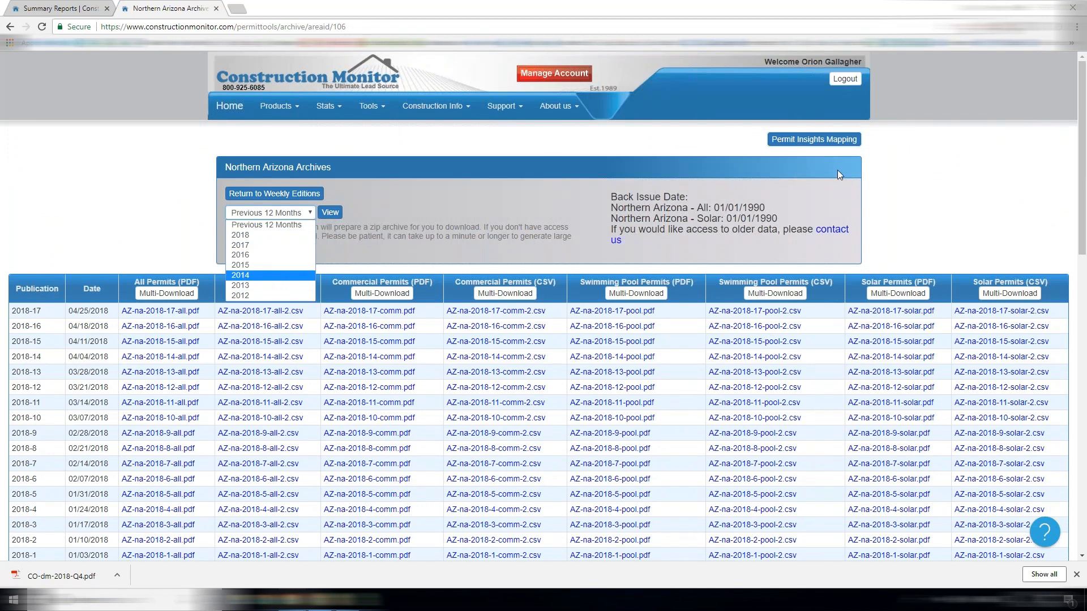
mouse_move(807, 188)
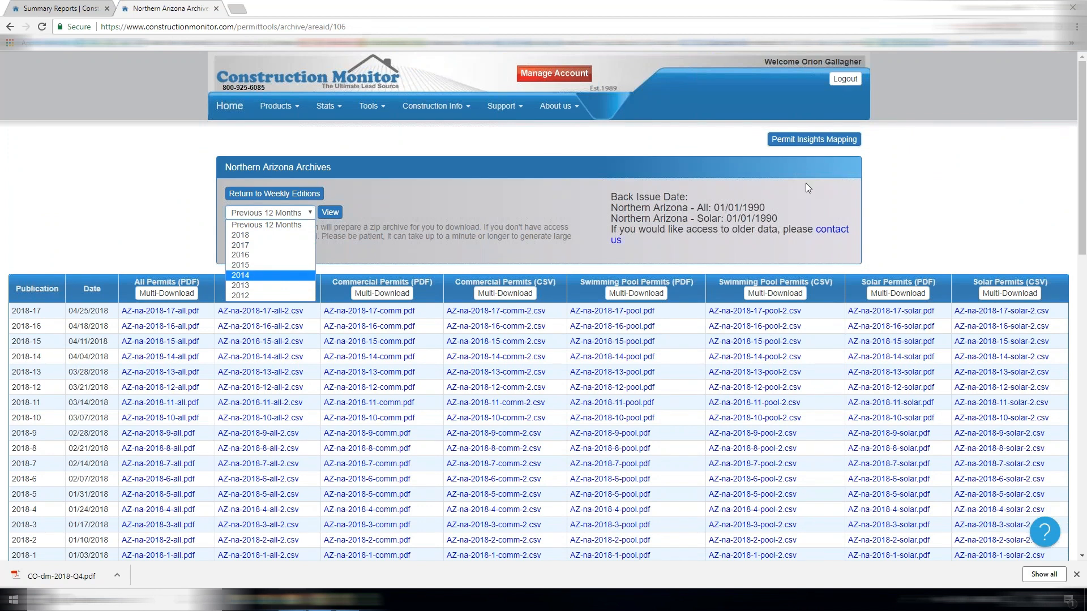
mouse_move(804, 190)
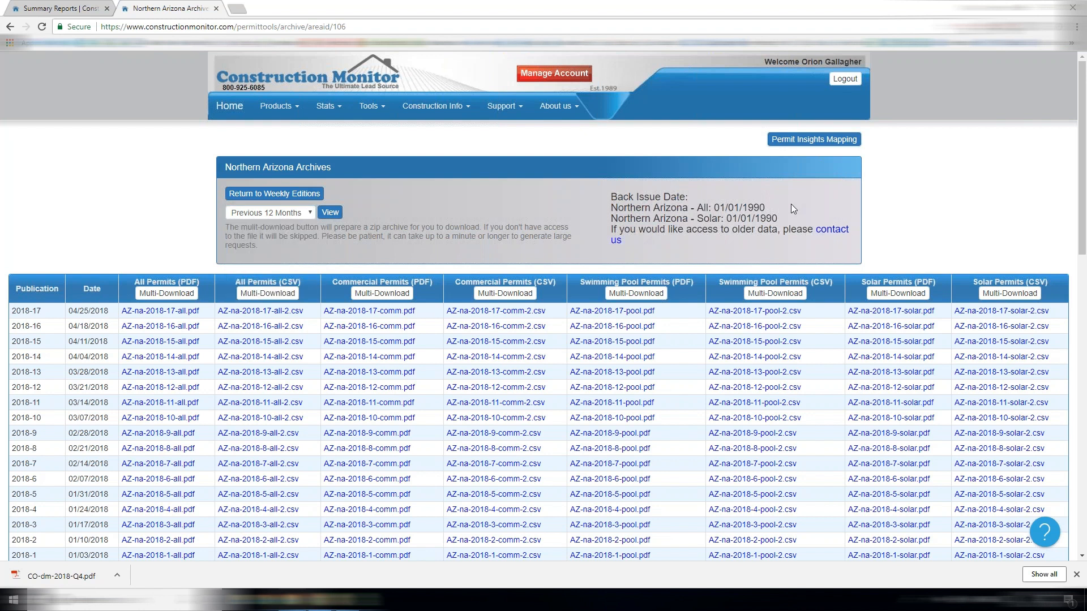
click(371, 105)
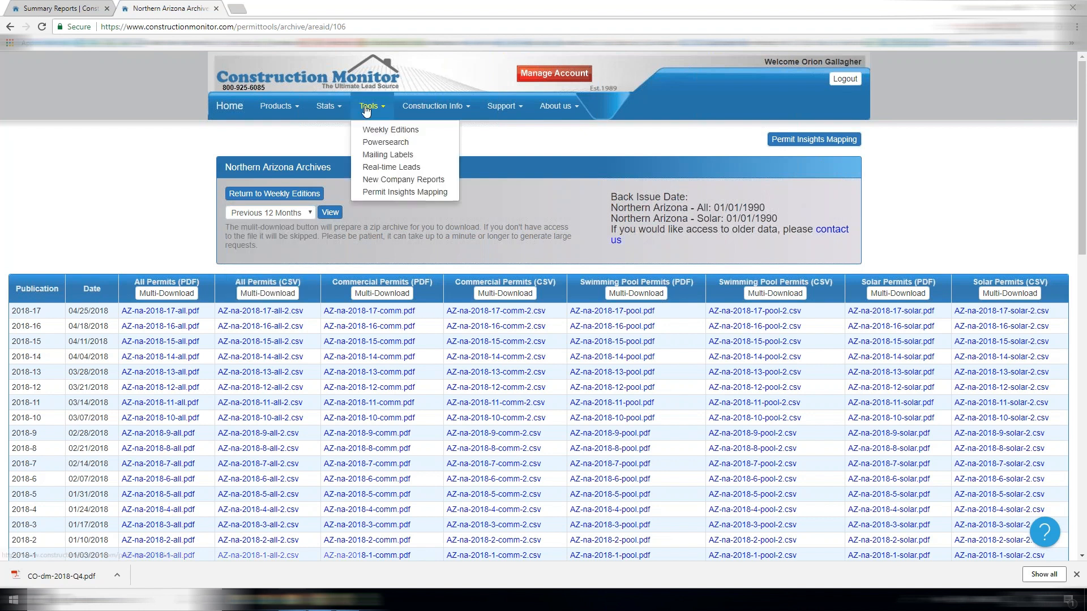
Step: Go to Powersearch and start creating a new saved search
click(385, 143)
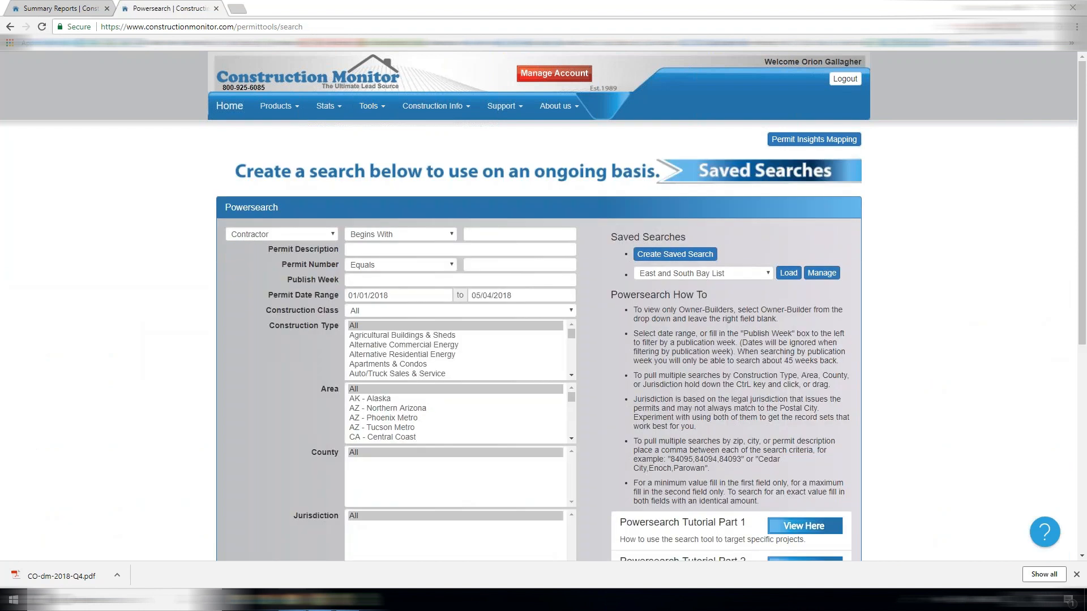
mouse_move(389, 157)
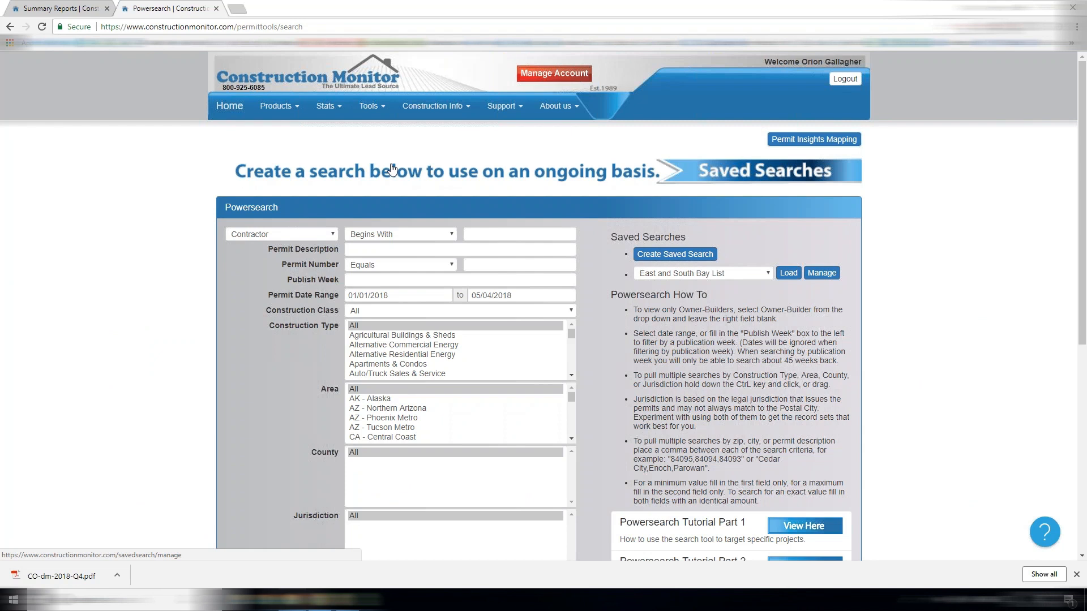
mouse_move(405, 164)
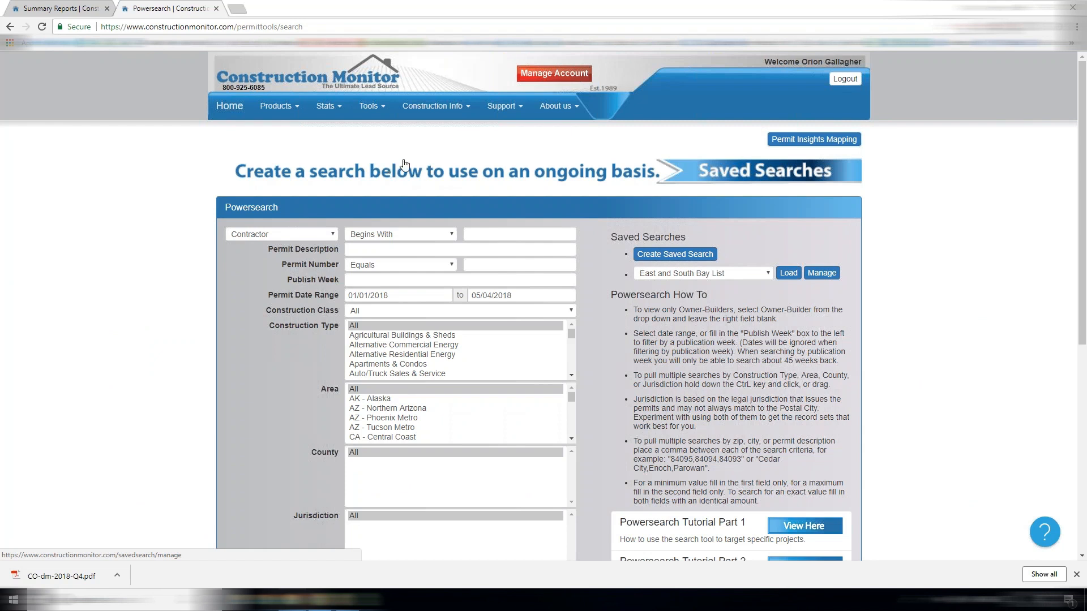
mouse_move(675, 253)
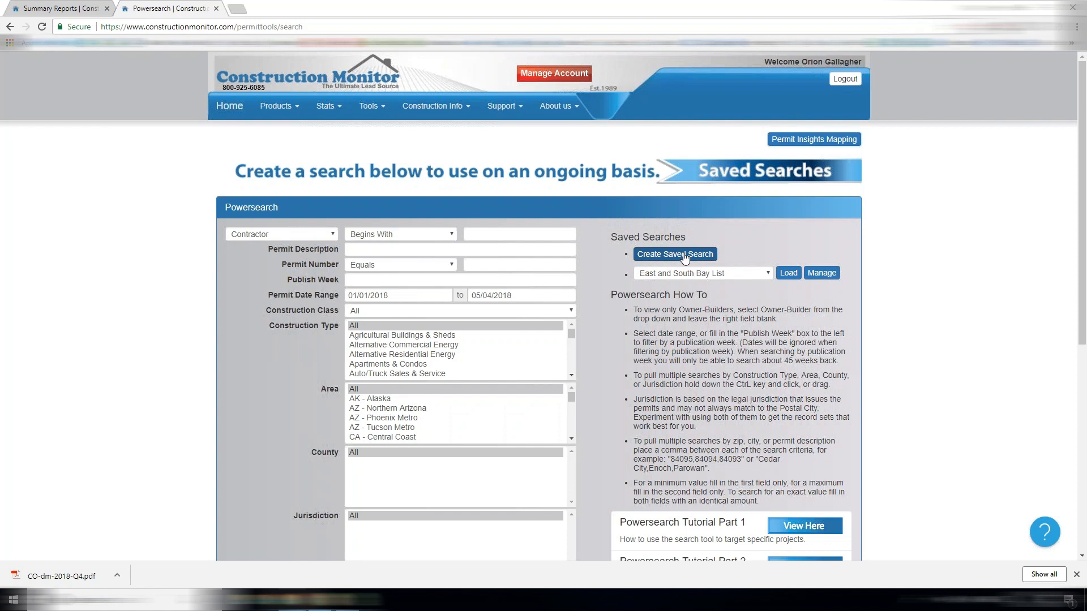
click(673, 253)
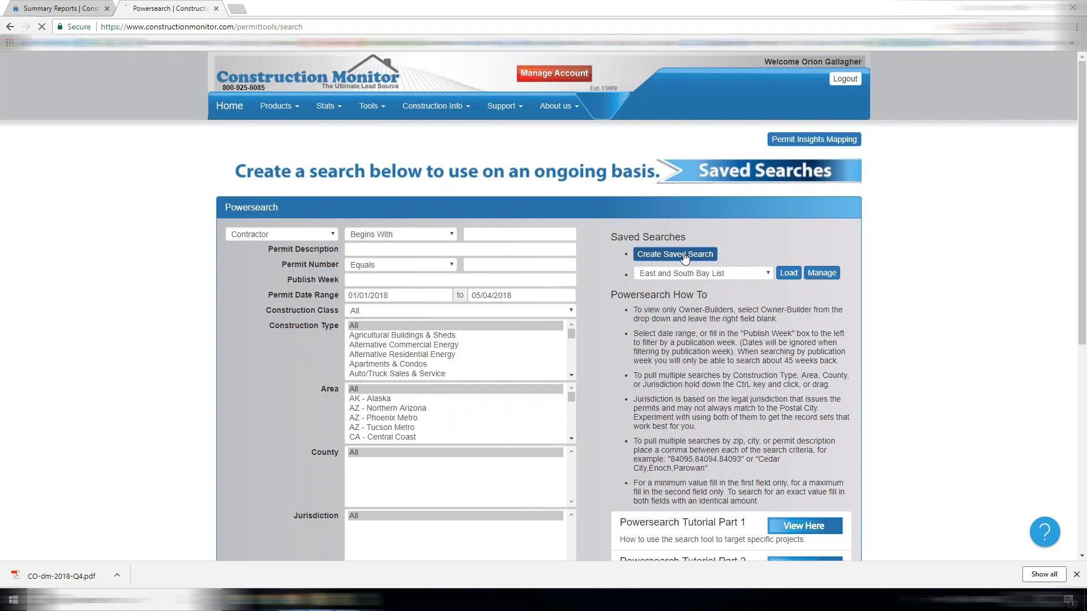
Step: Name the saved search 'Orion's test' and enable weekly email notices with the suggested address
click(674, 253)
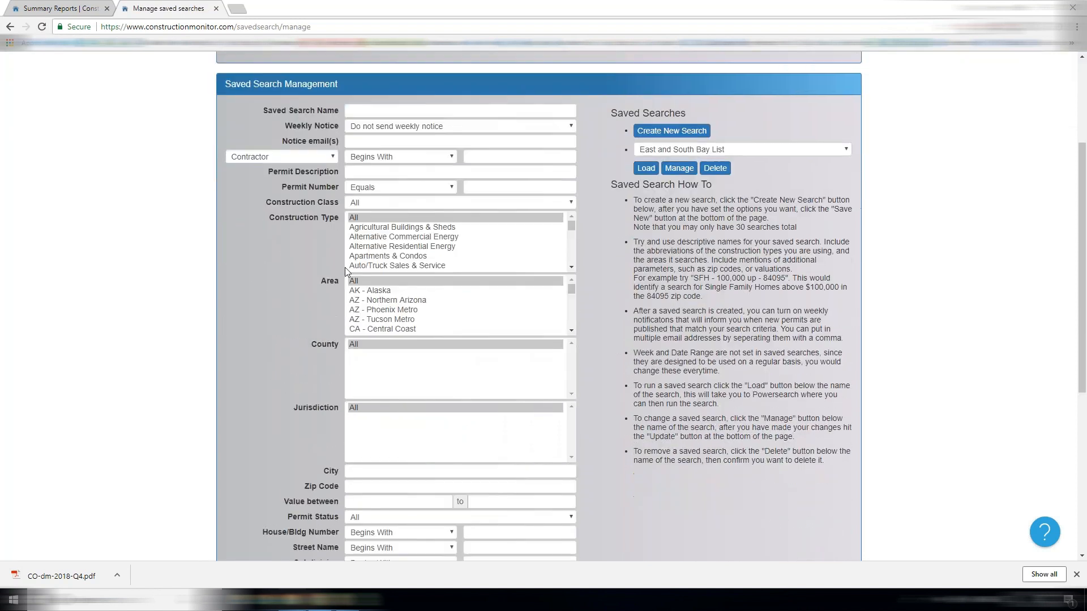
text(S)
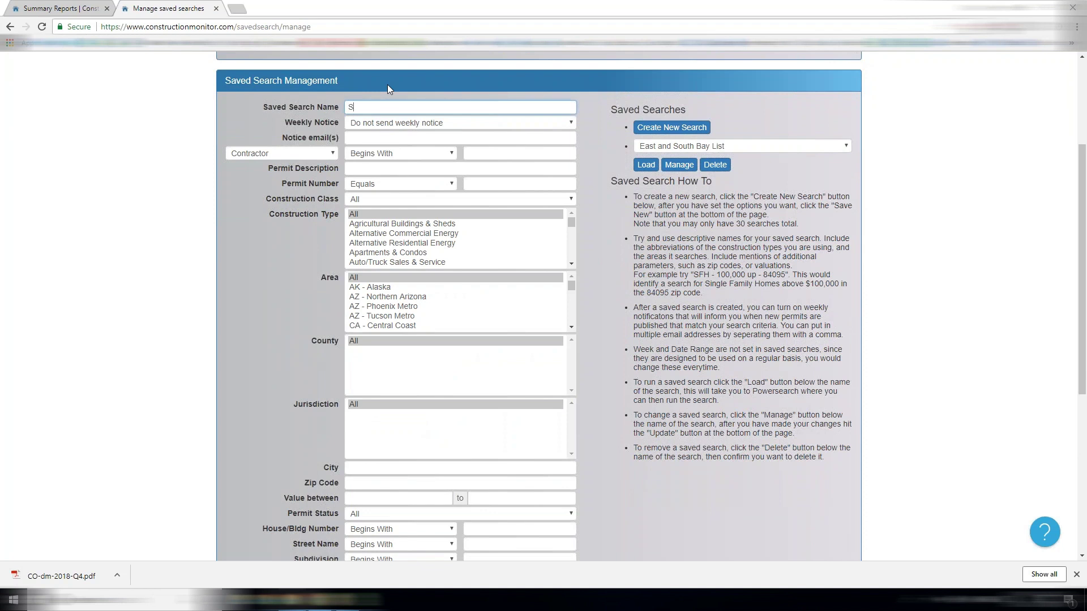
text(Orion's test)
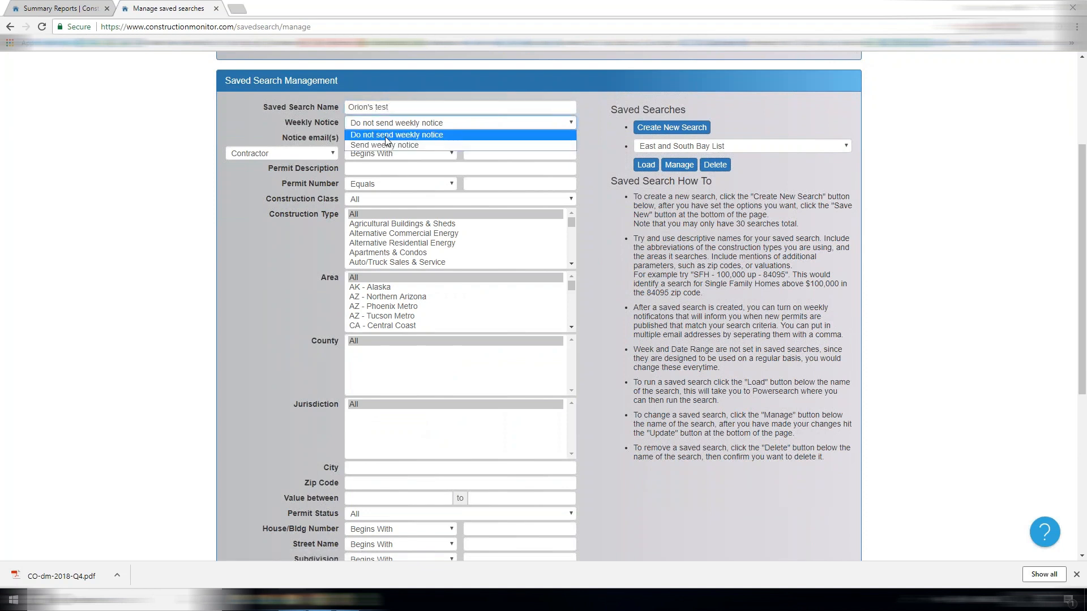
click(385, 145)
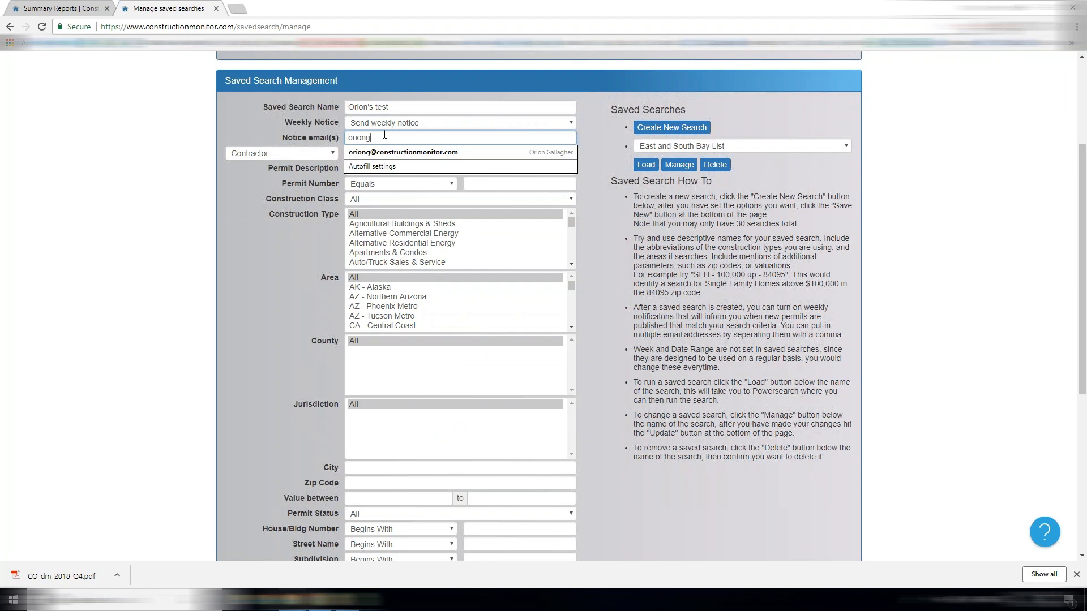
click(403, 152)
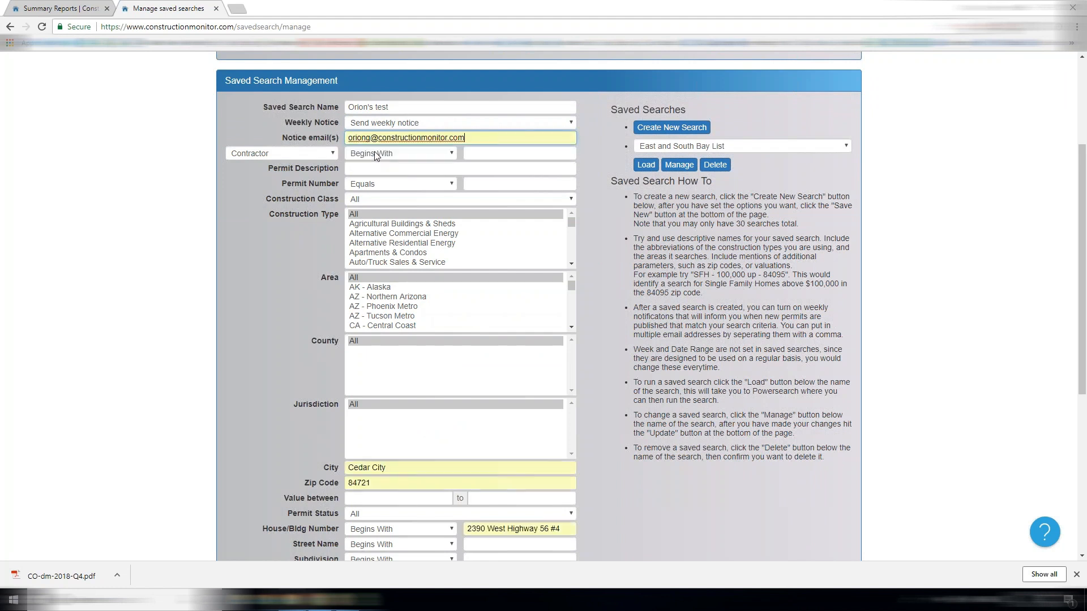
mouse_move(483, 336)
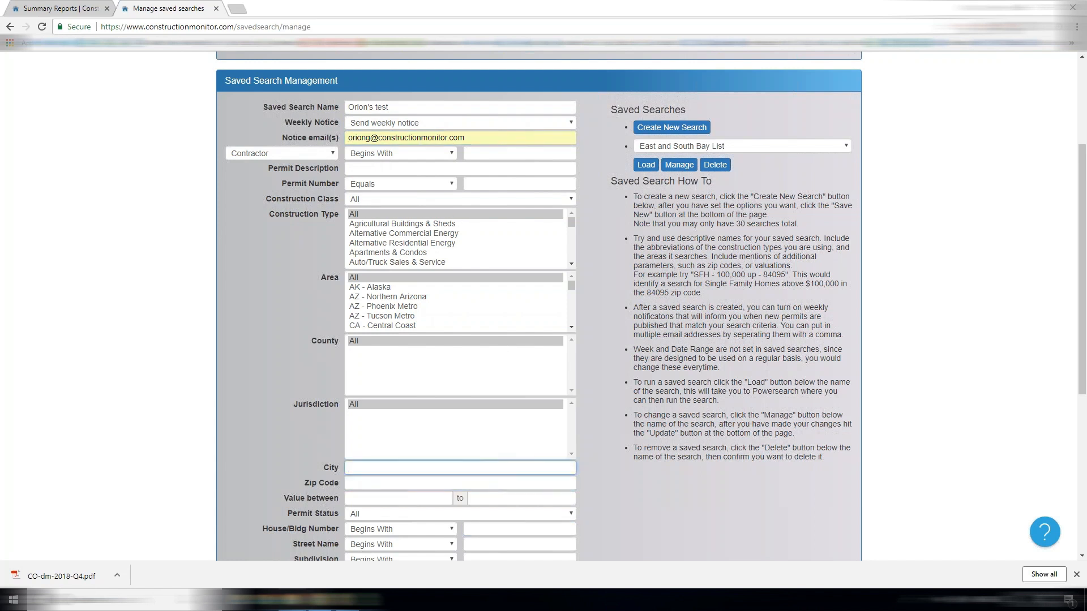
click(459, 467)
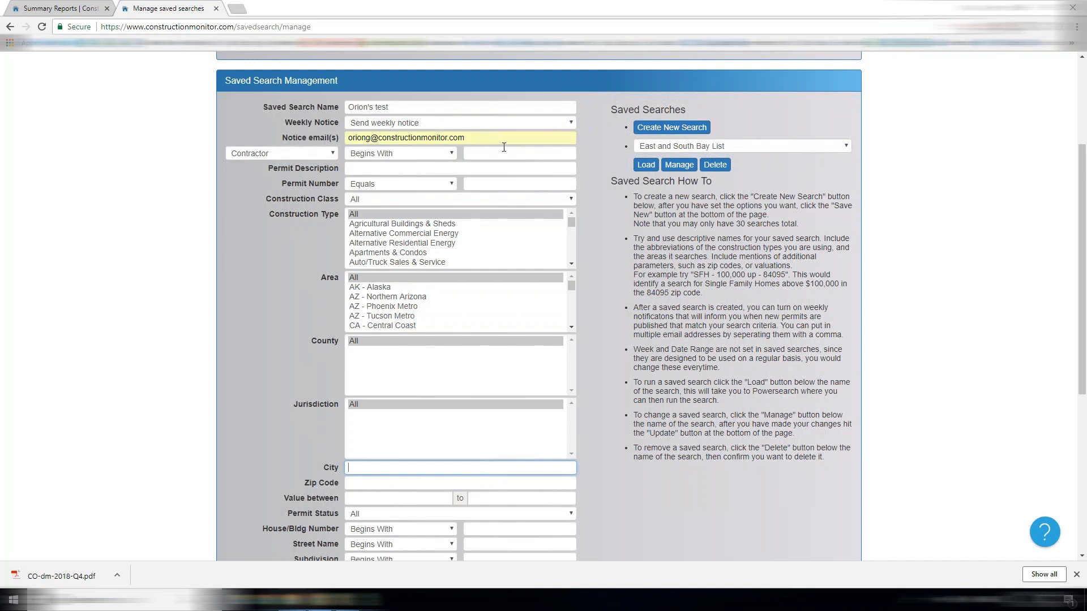
mouse_move(496, 155)
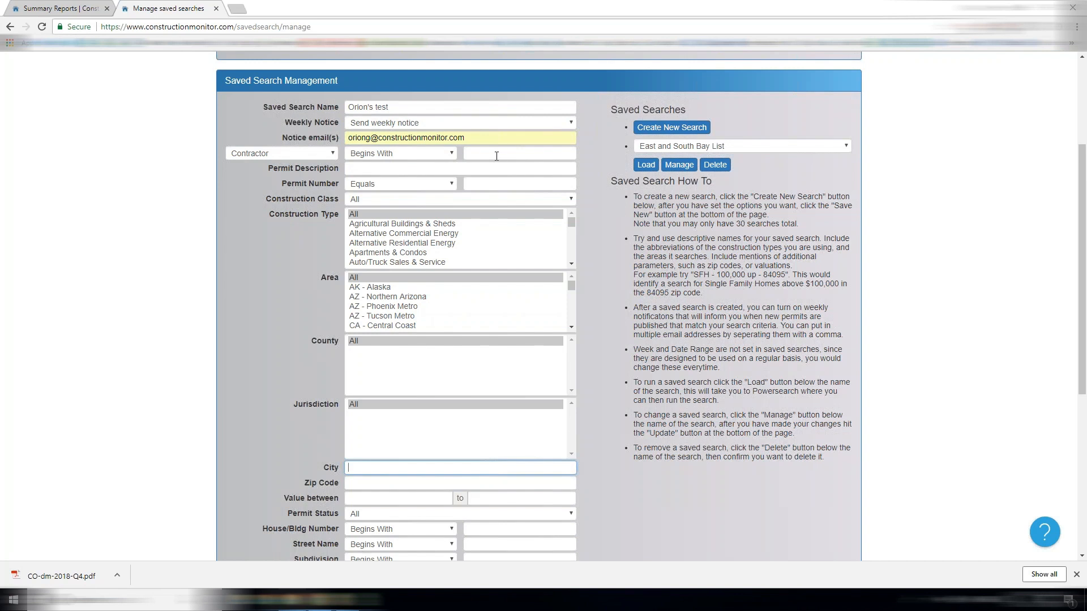
mouse_move(490, 182)
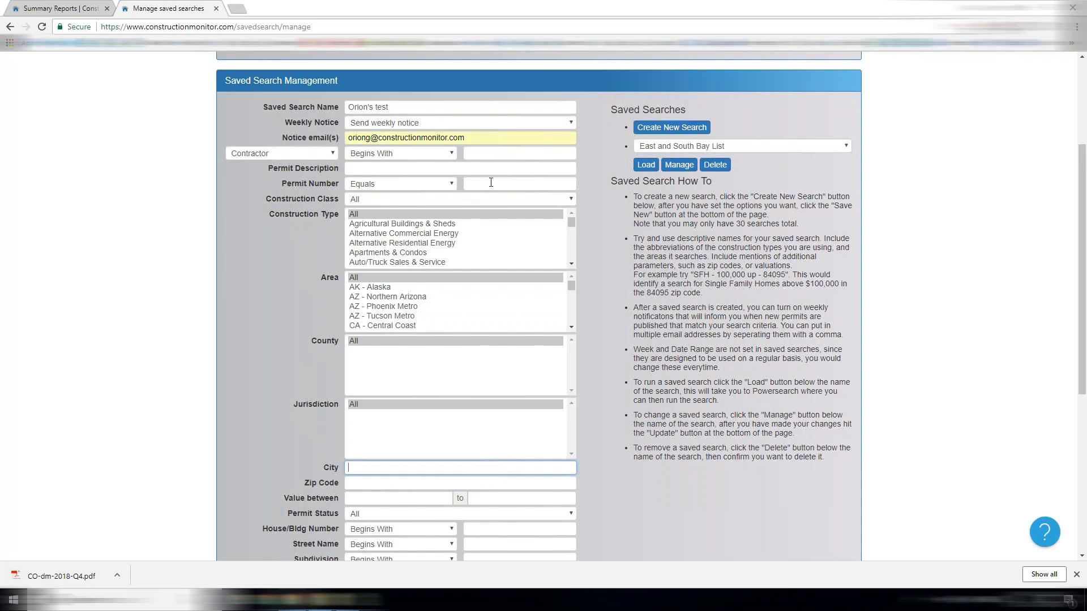
Step: Limit the search to Single Family Homes, AZ - Tucson Metro, Pima County, with a 300000 minimum value
scroll(down, 3)
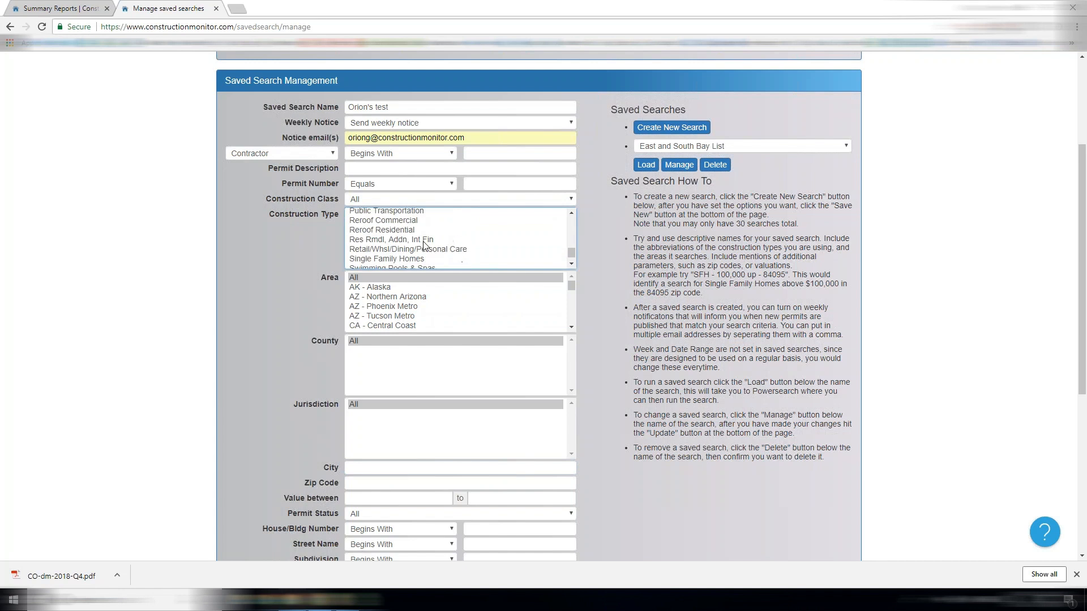
click(387, 296)
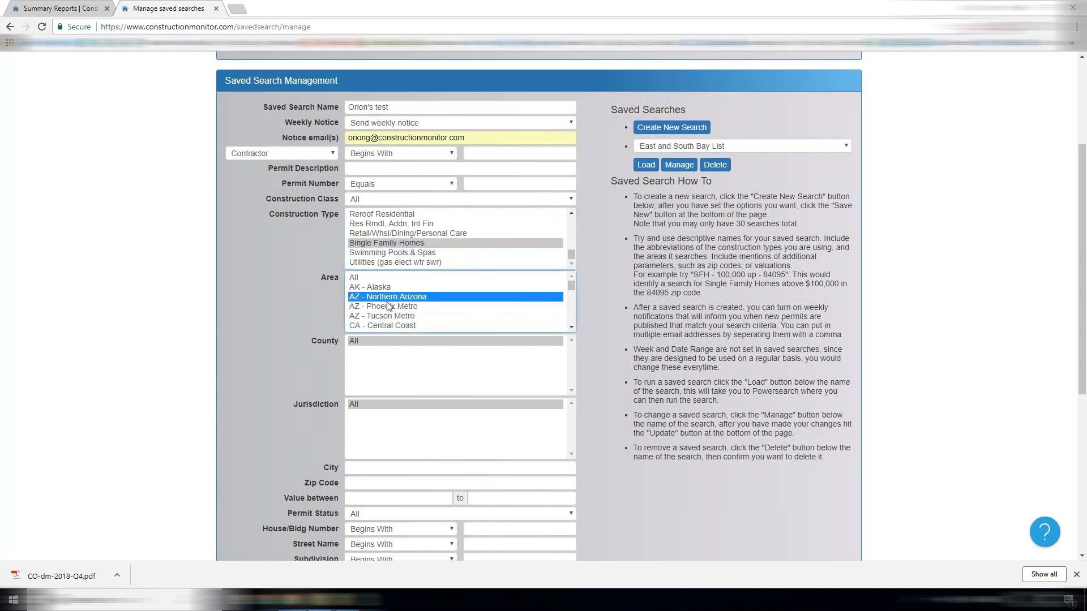
click(381, 316)
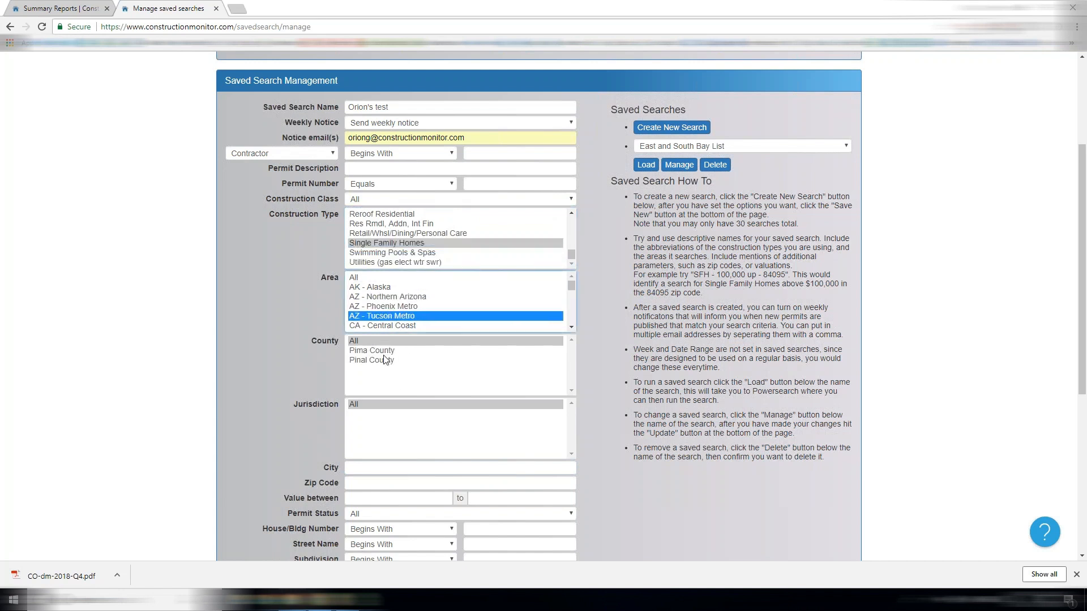
click(372, 350)
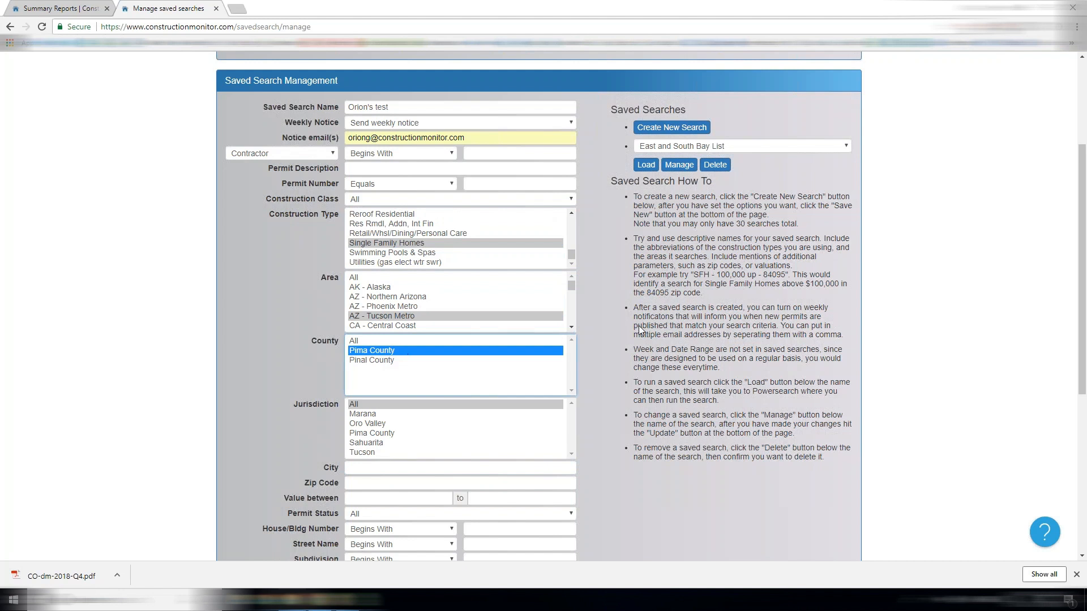
text(3)
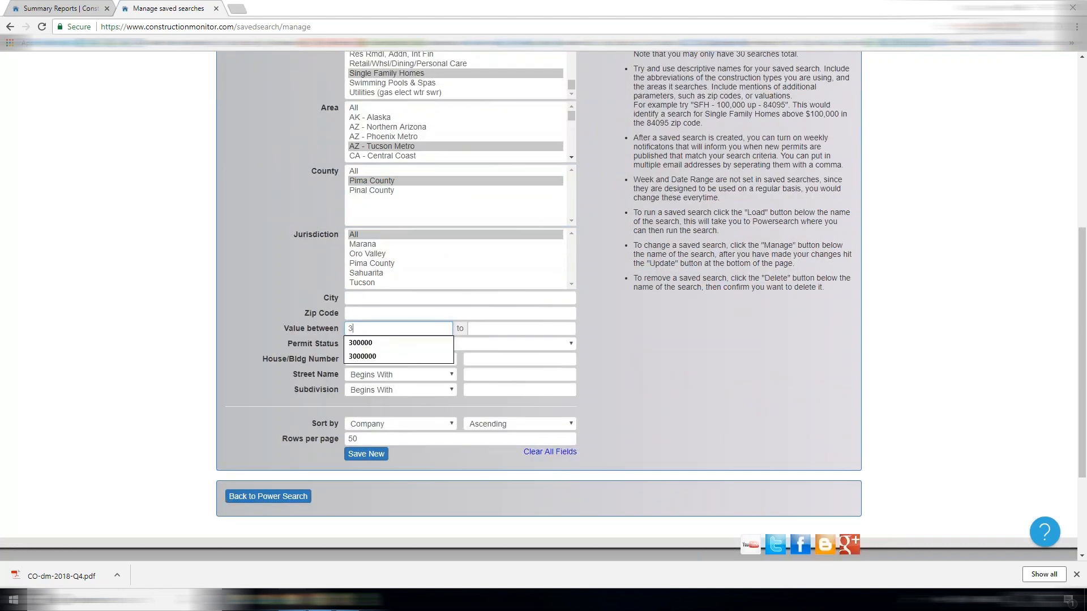
click(360, 342)
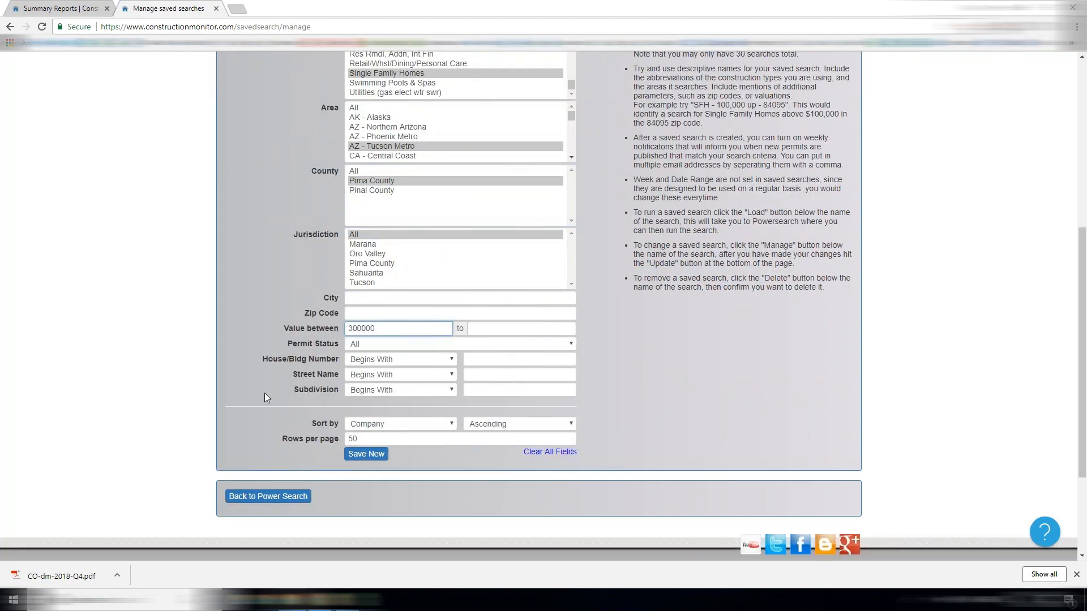
Step: Review the saved-search form and return to the Powersearch page
scroll(up, 3)
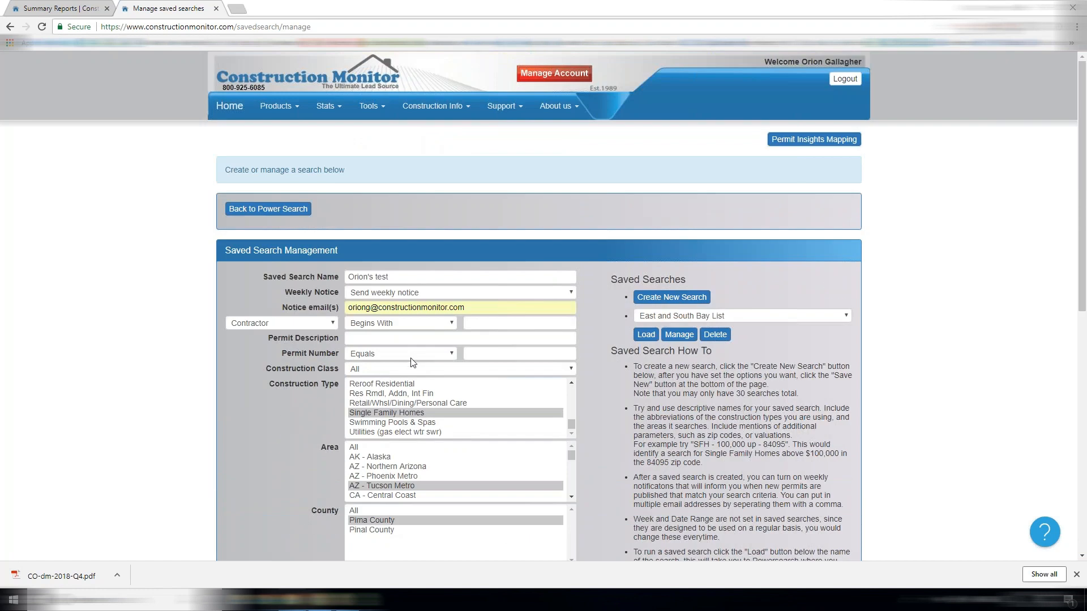
scroll(down, 3)
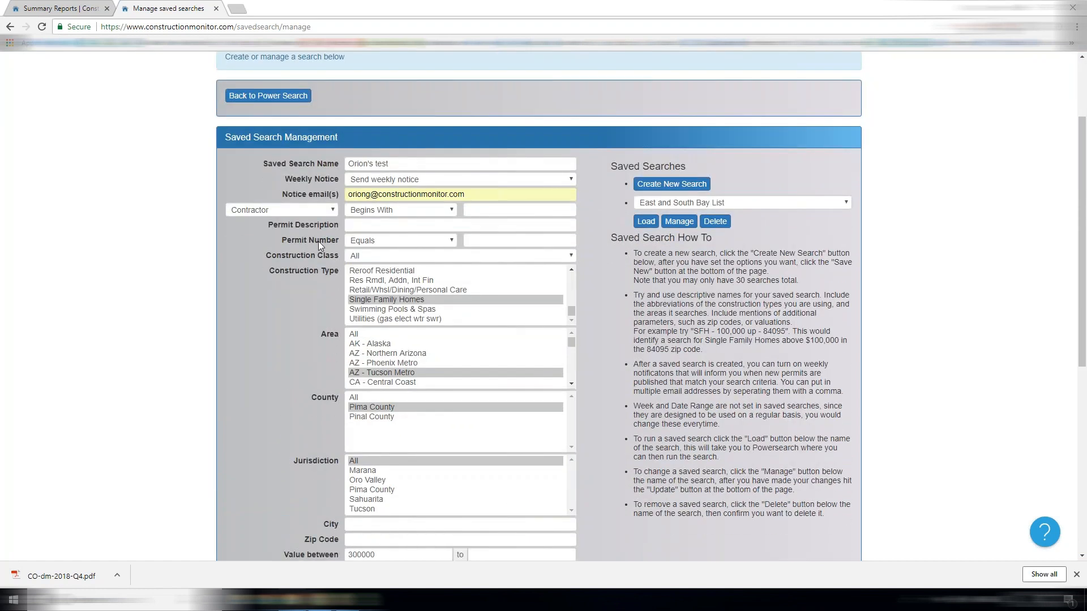
scroll(down, 3)
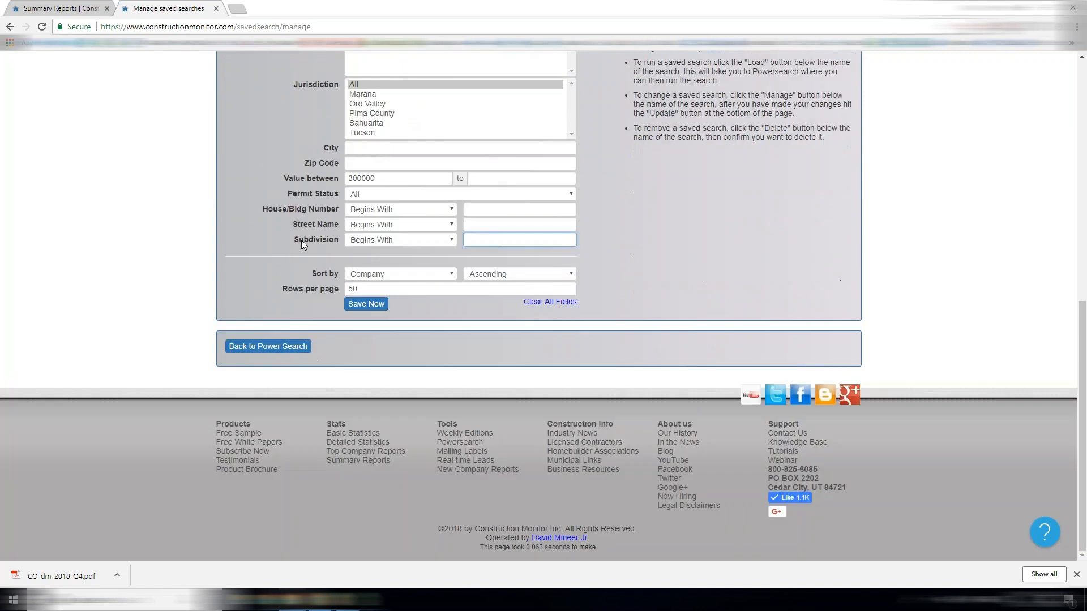
click(267, 346)
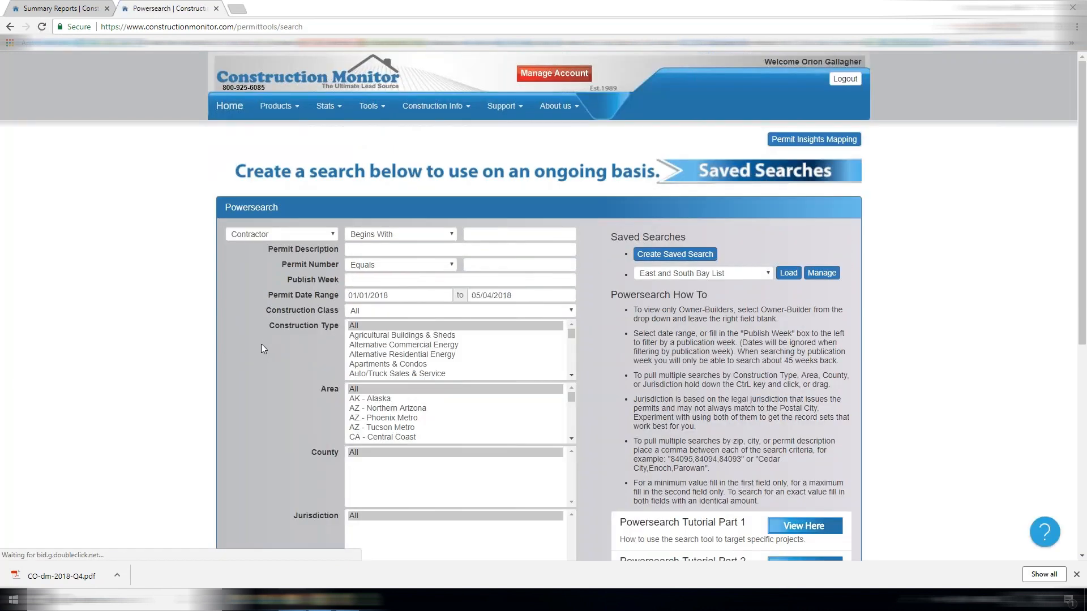
Step: Check the party type list and keep Contractor selected
click(398, 295)
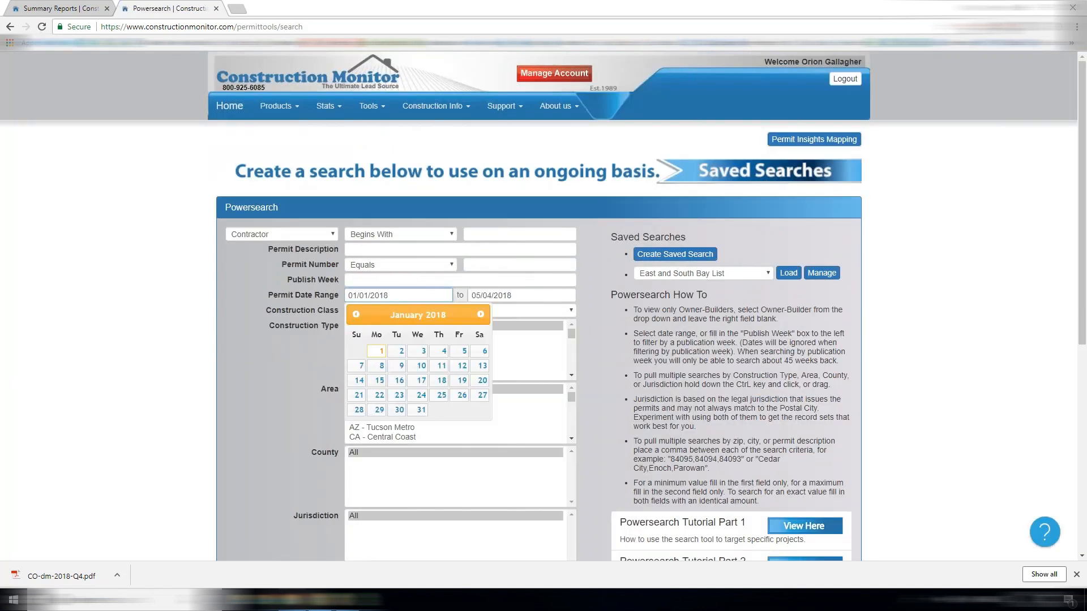
click(398, 296)
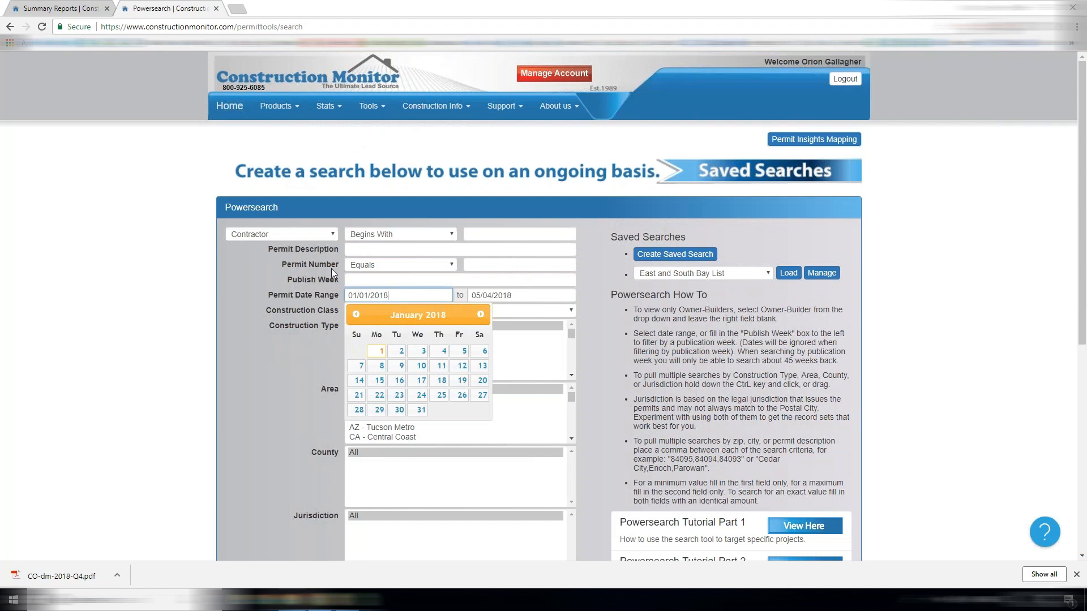
click(518, 233)
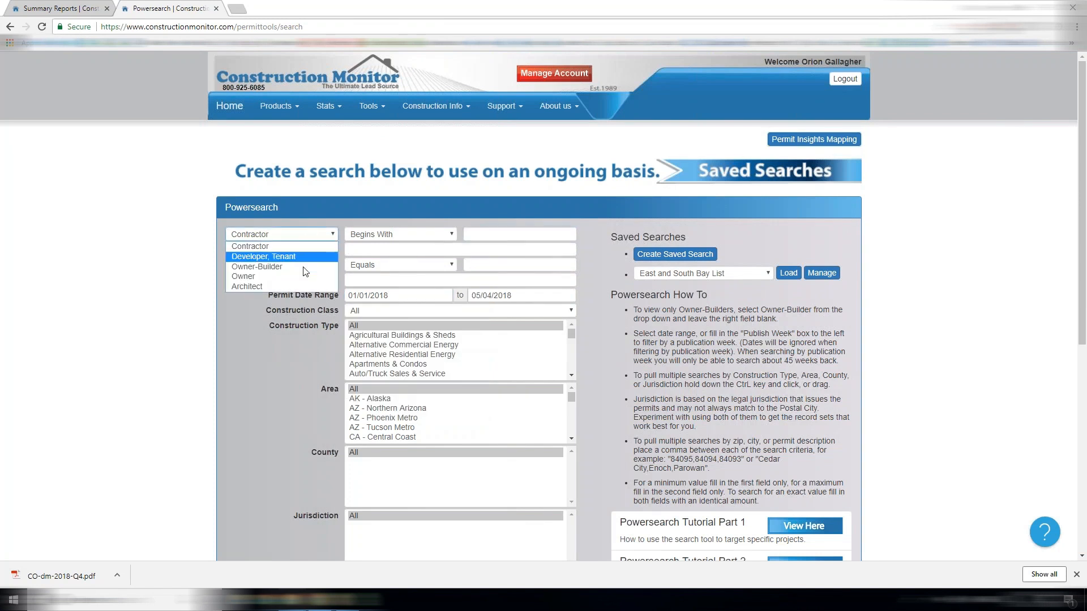
click(281, 246)
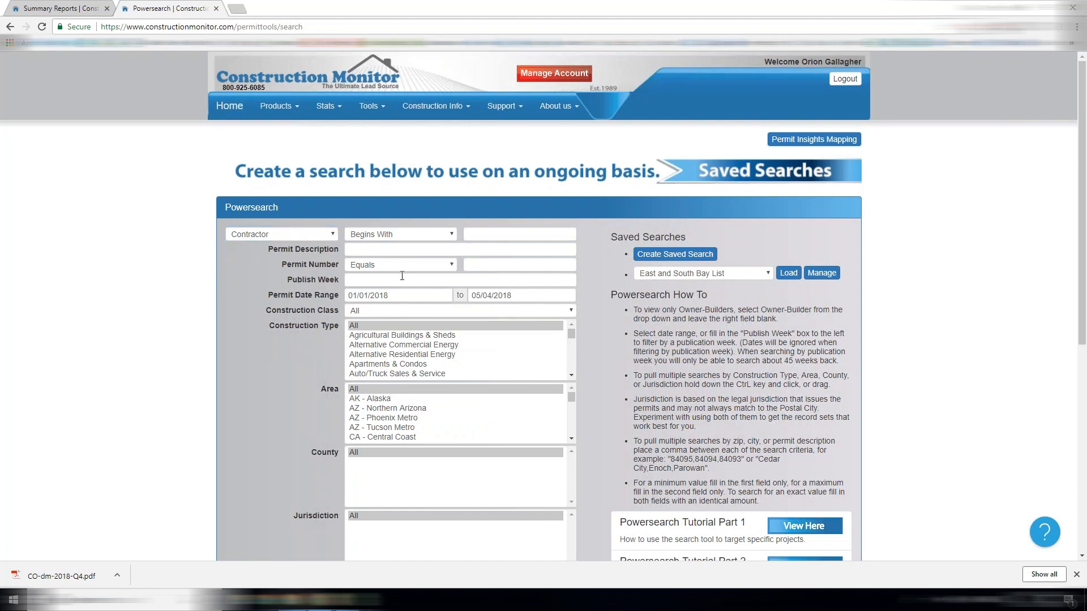
Step: Enter 'kitchen' as the permit description and 18 as the publish week
click(460, 249)
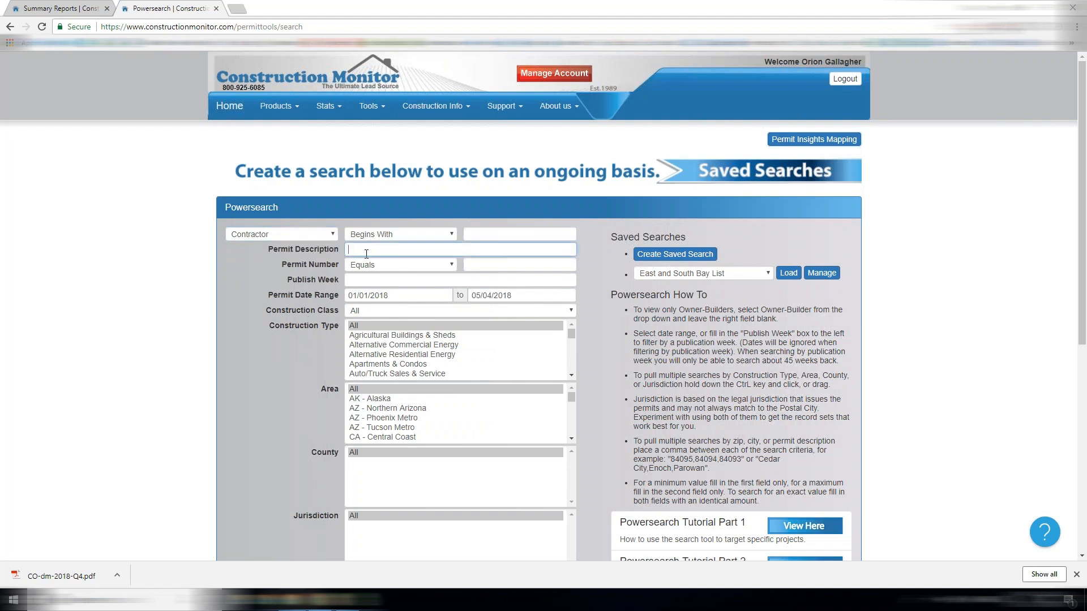
text(kitchen)
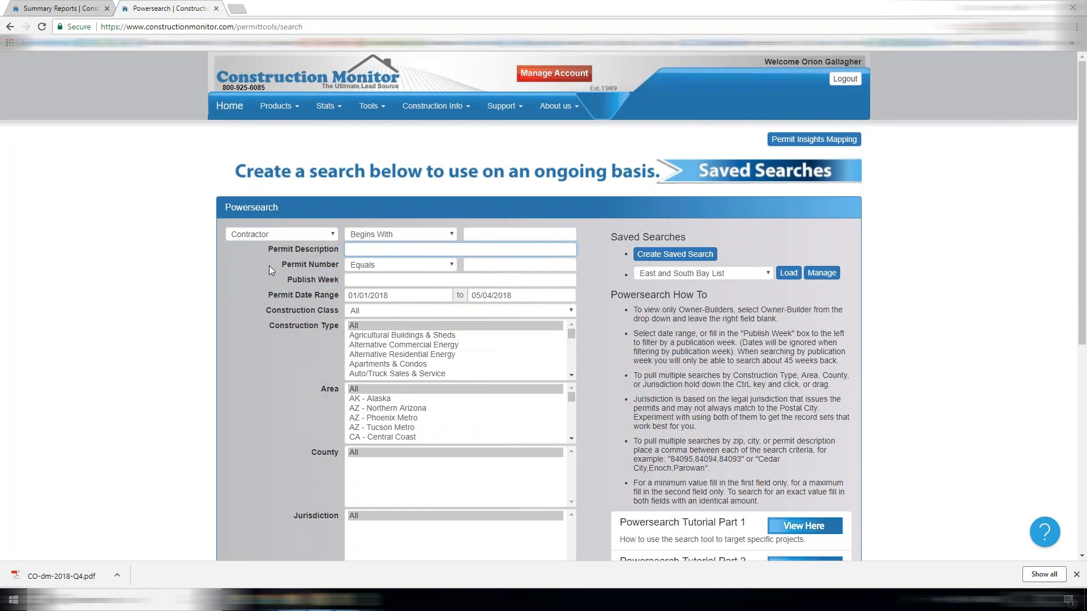
click(519, 265)
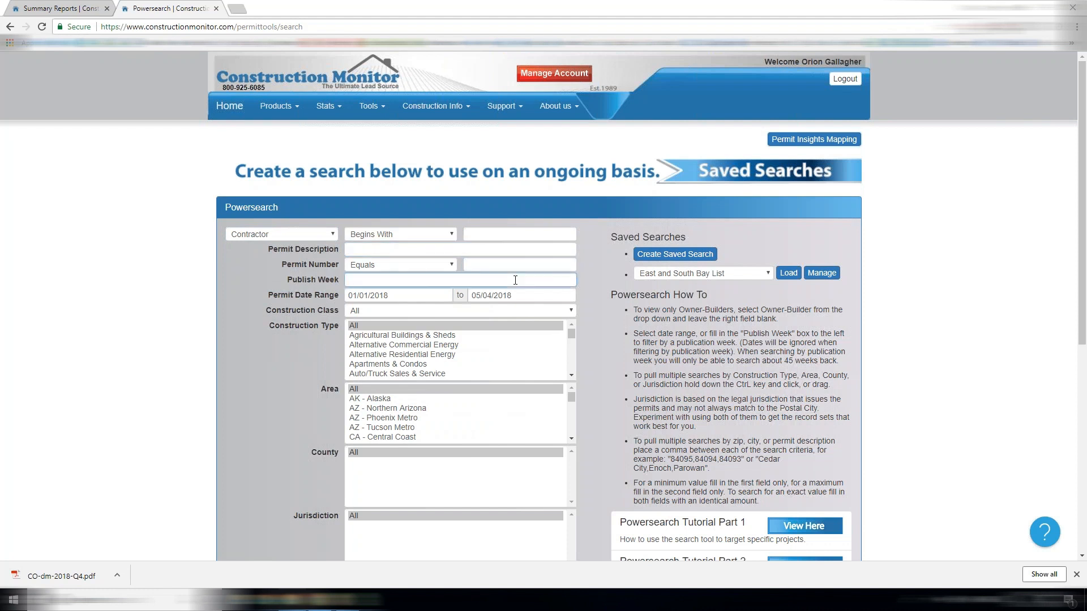
text(18)
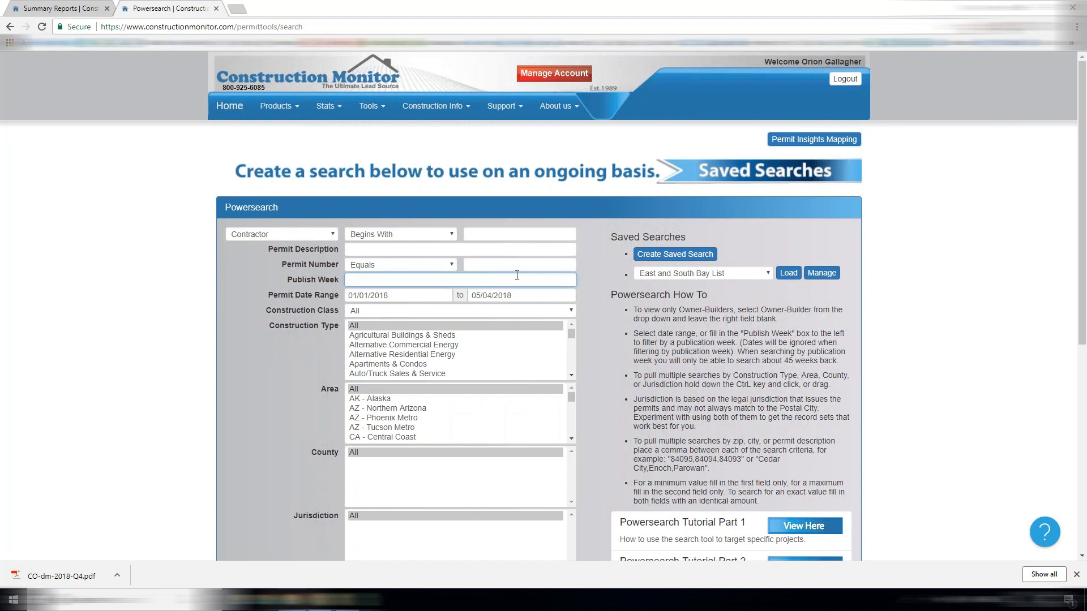
Step: Set the permit date range start to April 1, 2018
click(397, 294)
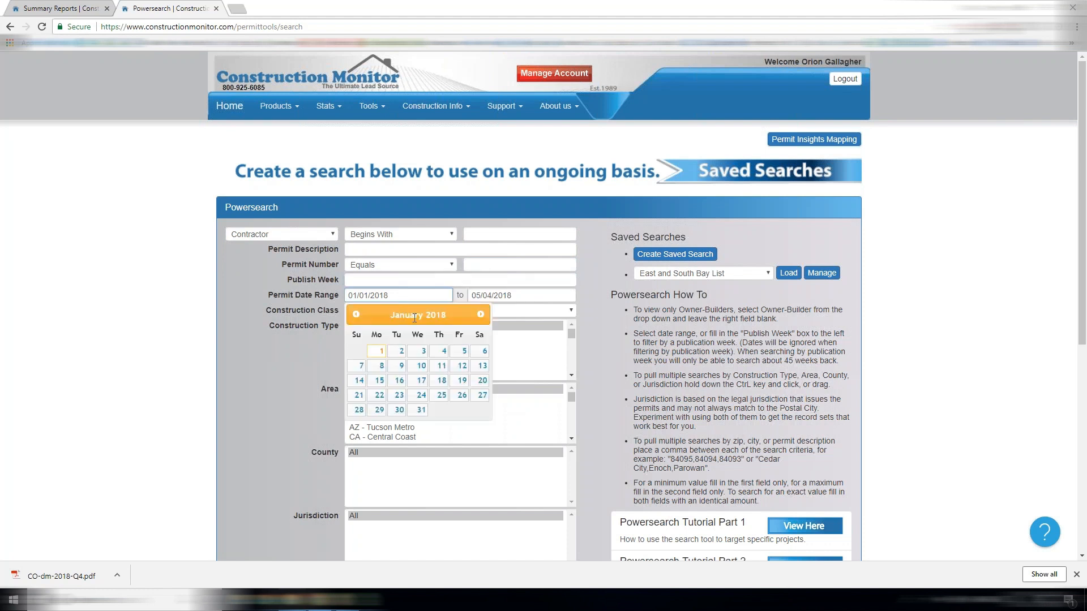
click(480, 314)
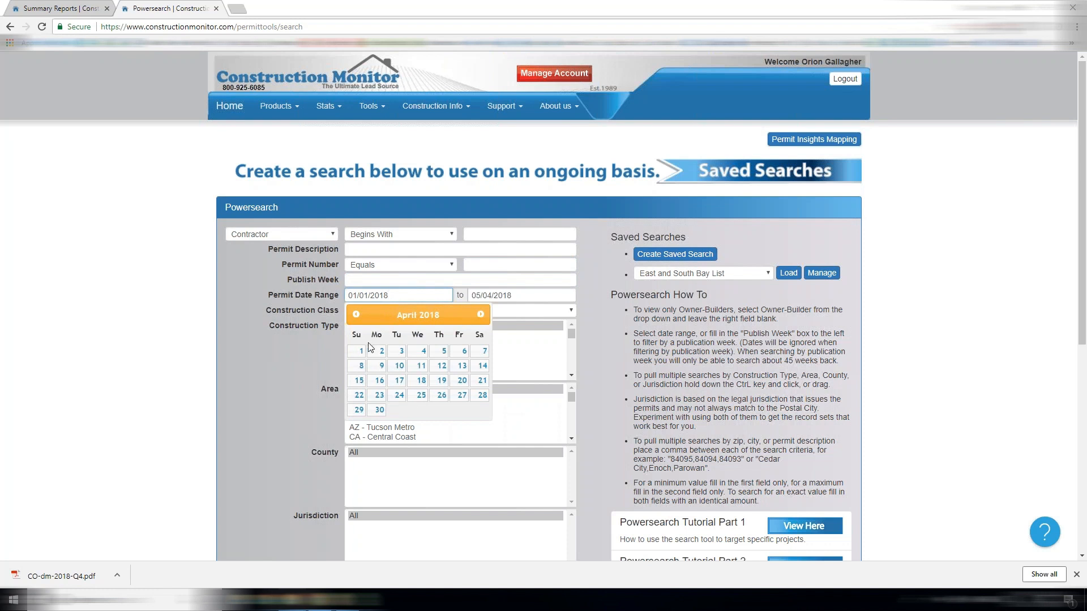
click(360, 350)
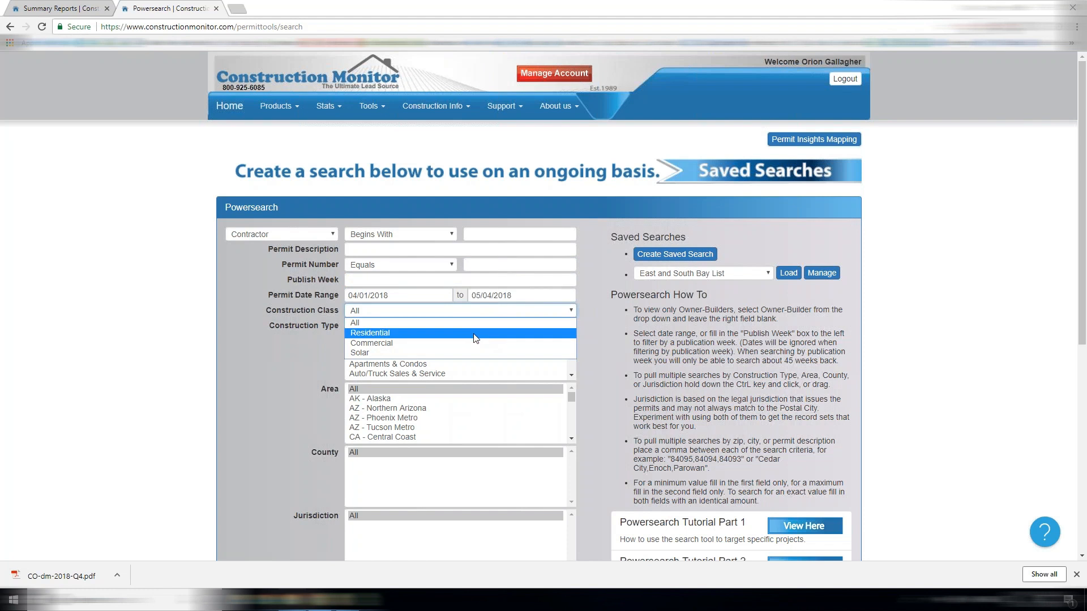
Step: Set the construction class to Residential after comparing with Commercial
click(369, 333)
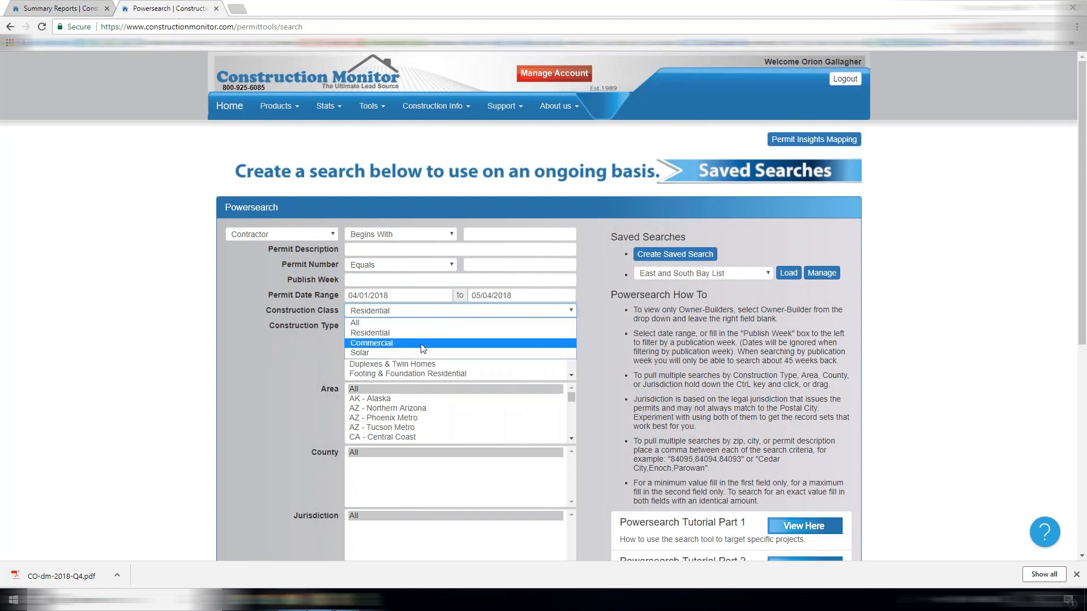
click(371, 342)
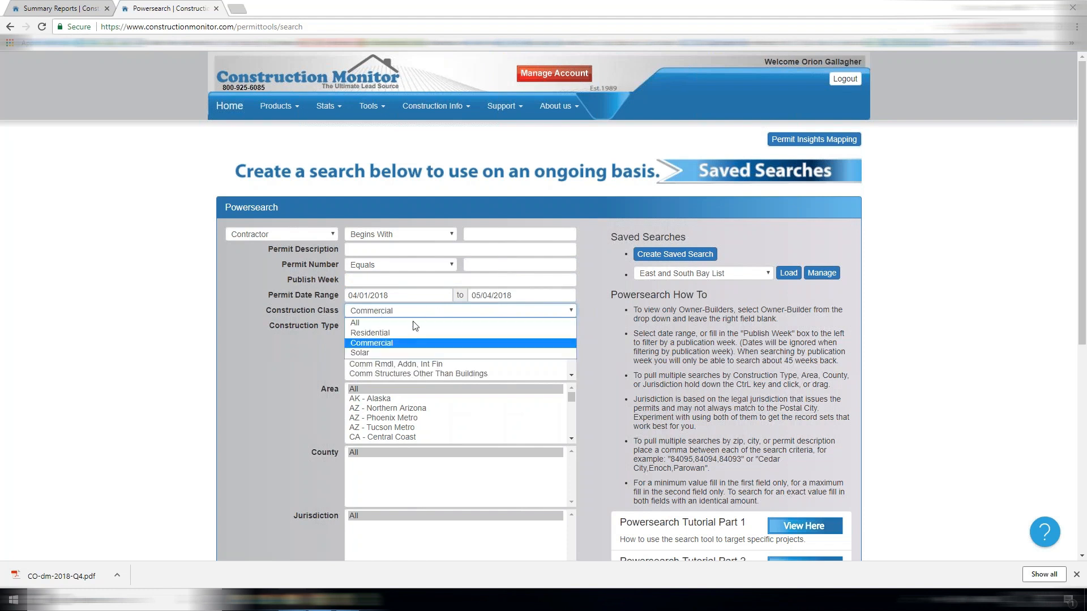
click(370, 333)
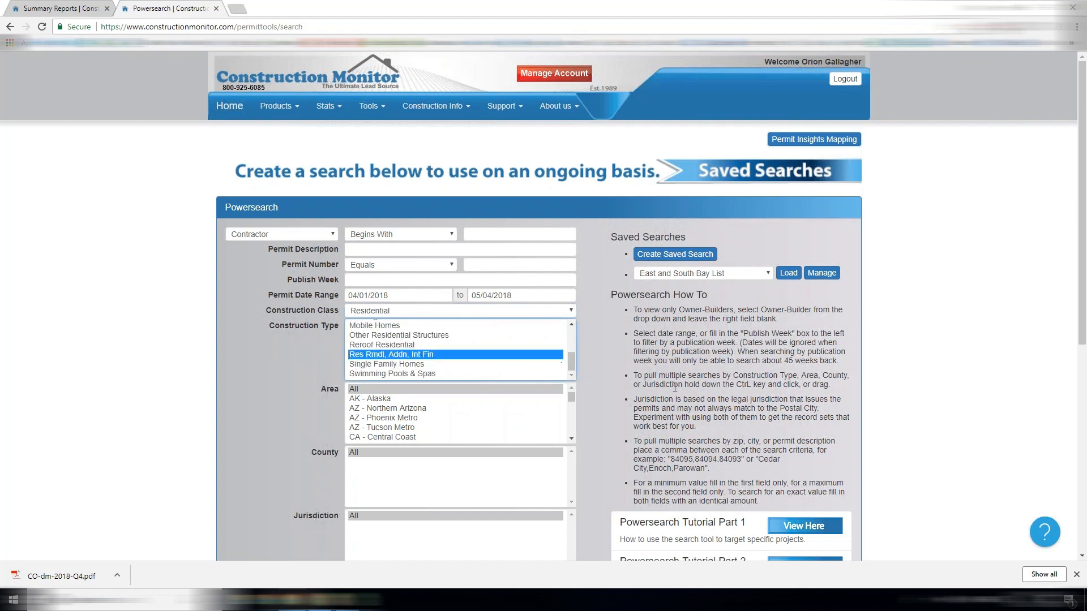
scroll(down, 3)
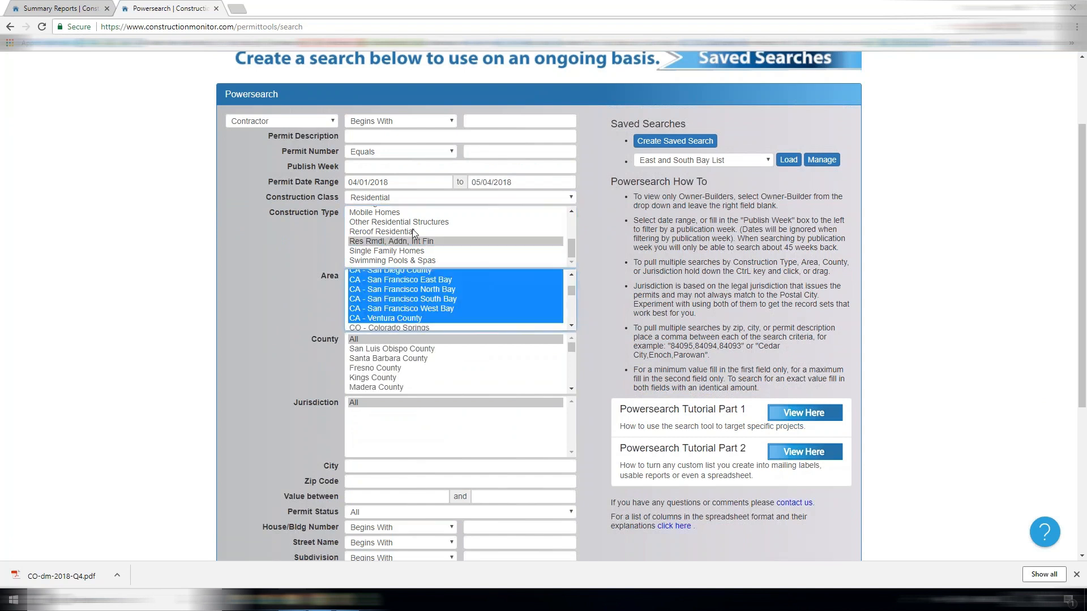
scroll(down, 3)
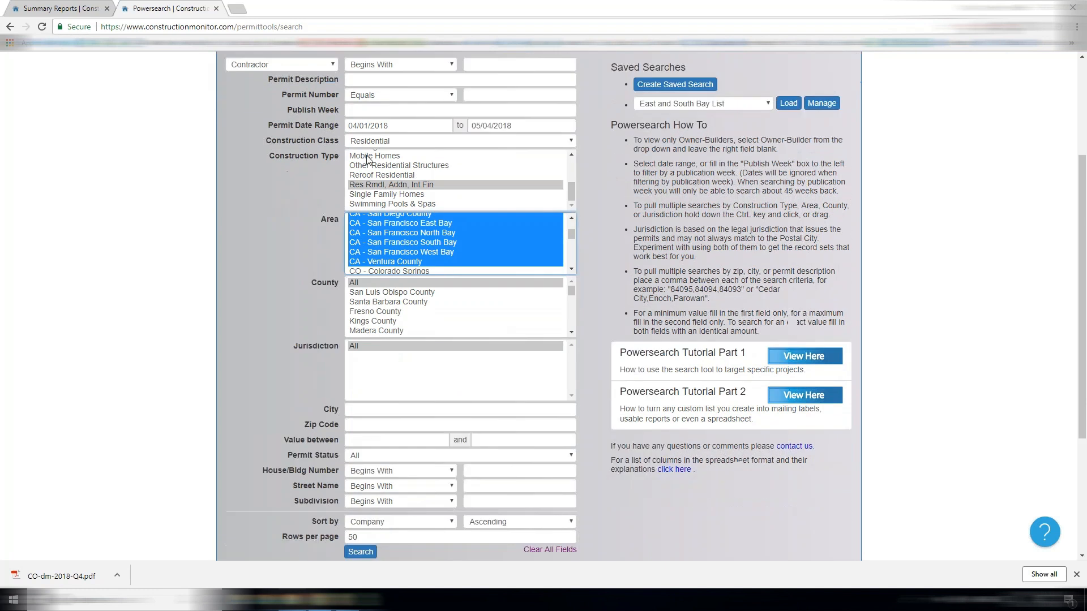
scroll(down, 3)
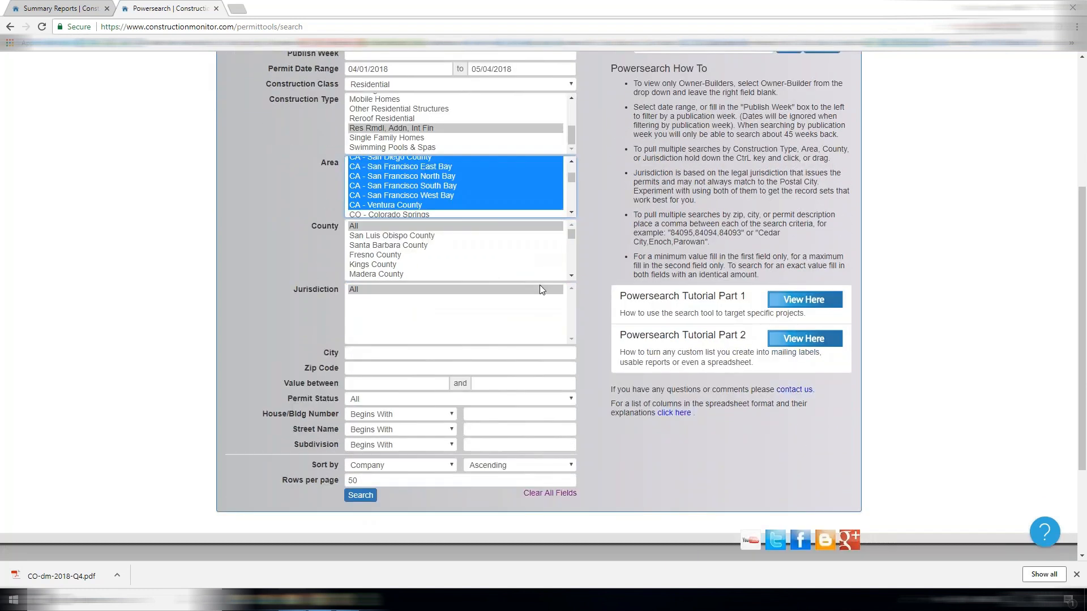
mouse_move(384, 252)
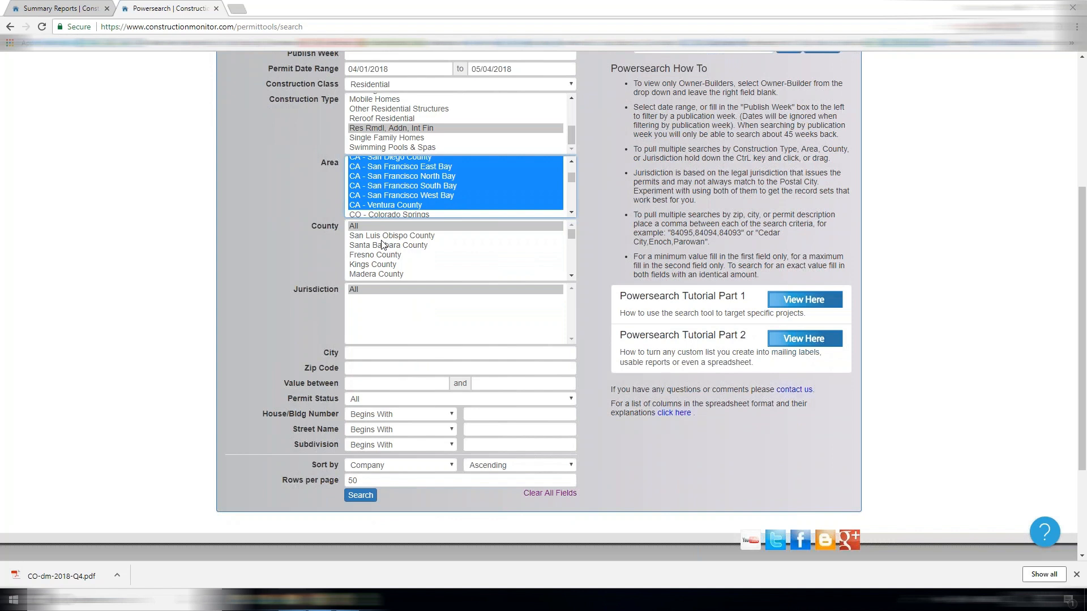
mouse_move(379, 268)
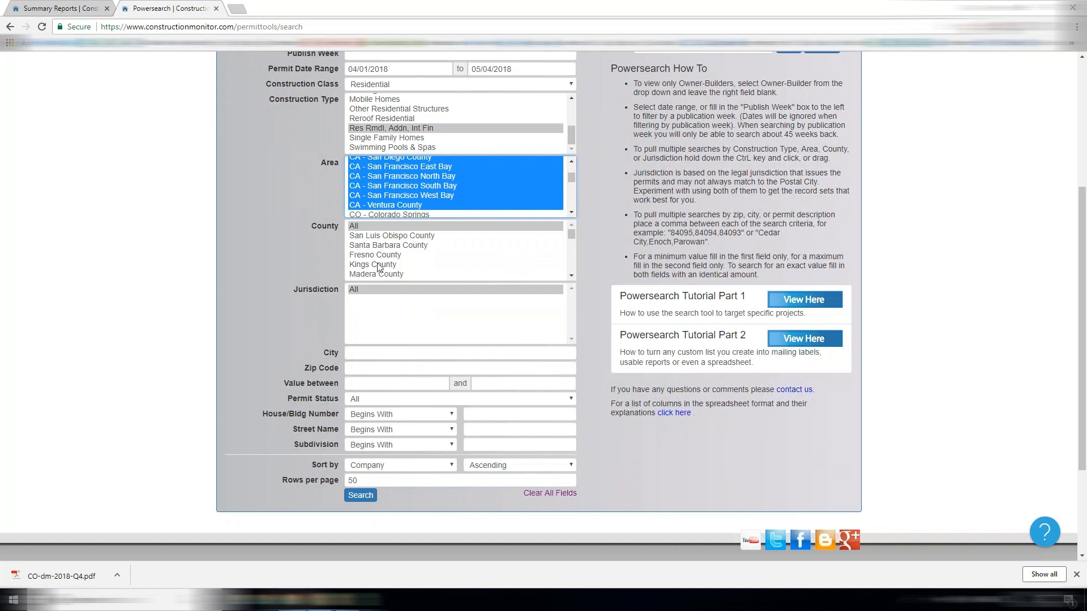
Step: Enter los angeles as the city and 300000 as the minimum project value
click(459, 352)
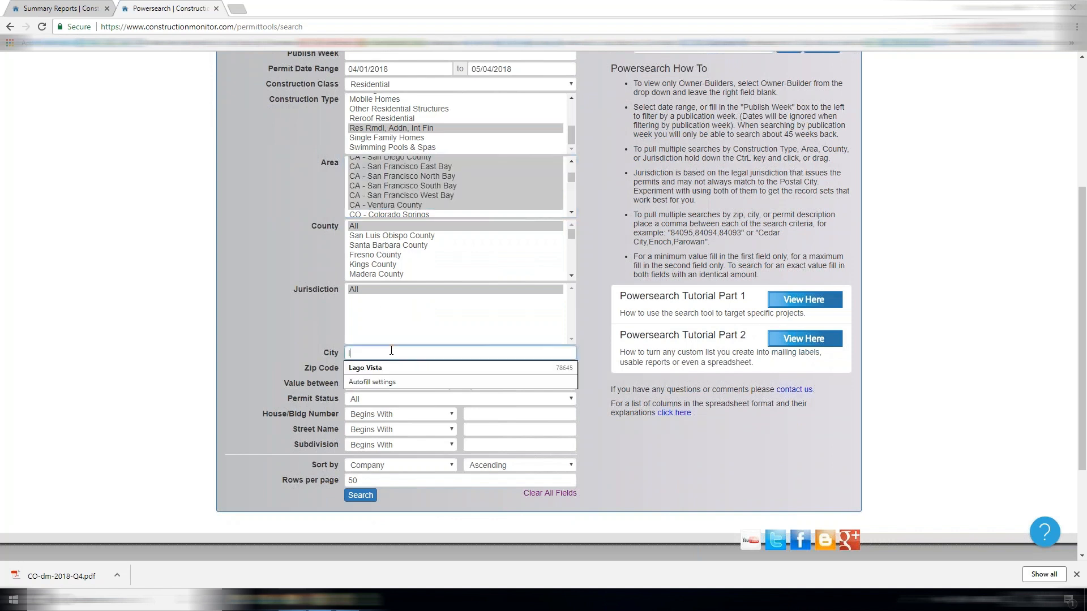
text(los angeles)
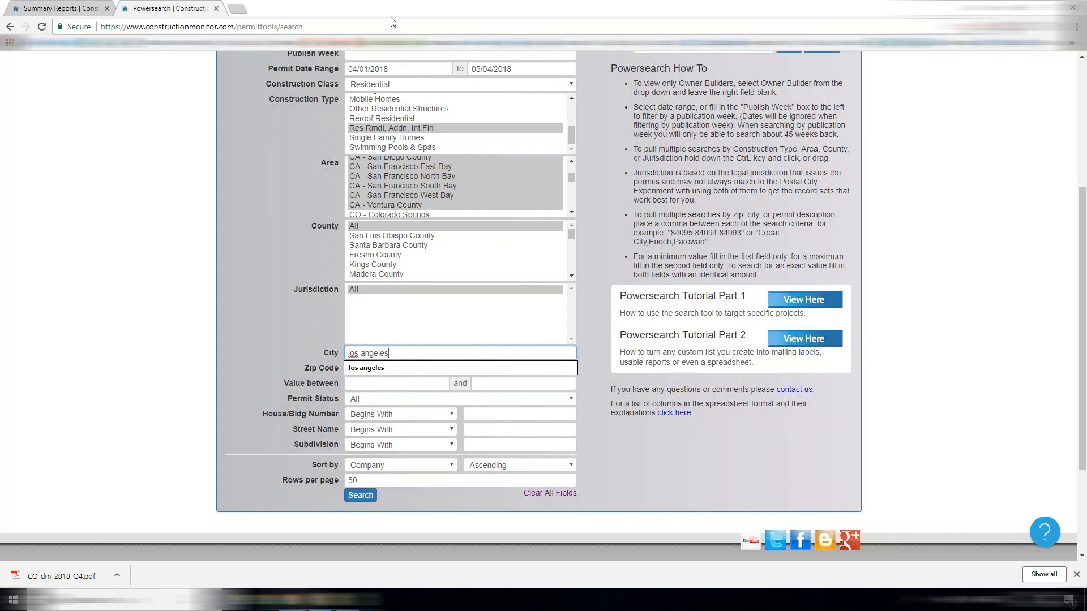
scroll(down, 3)
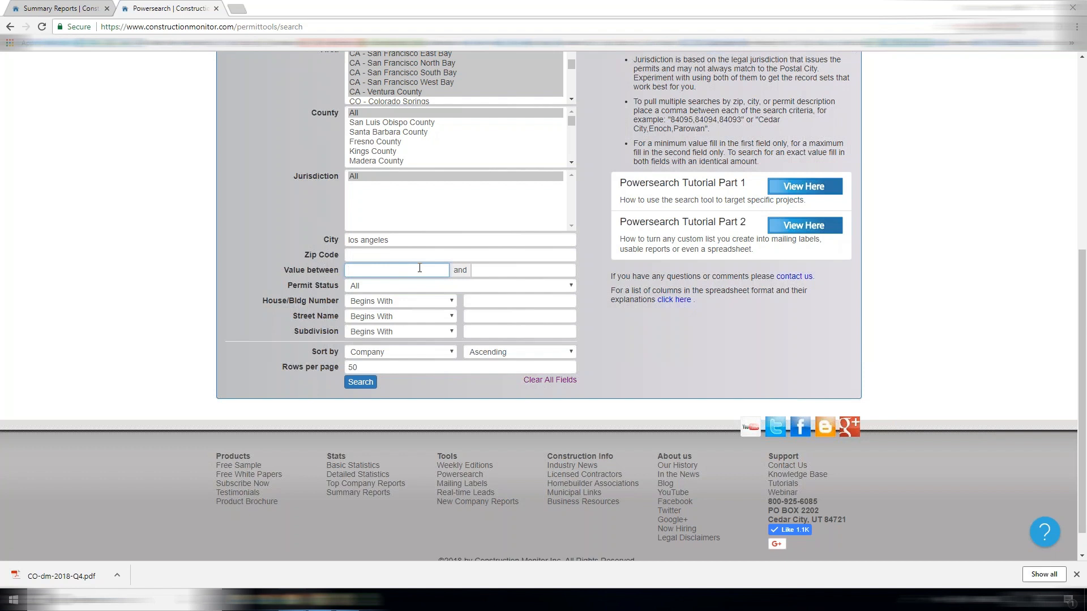
text(300)
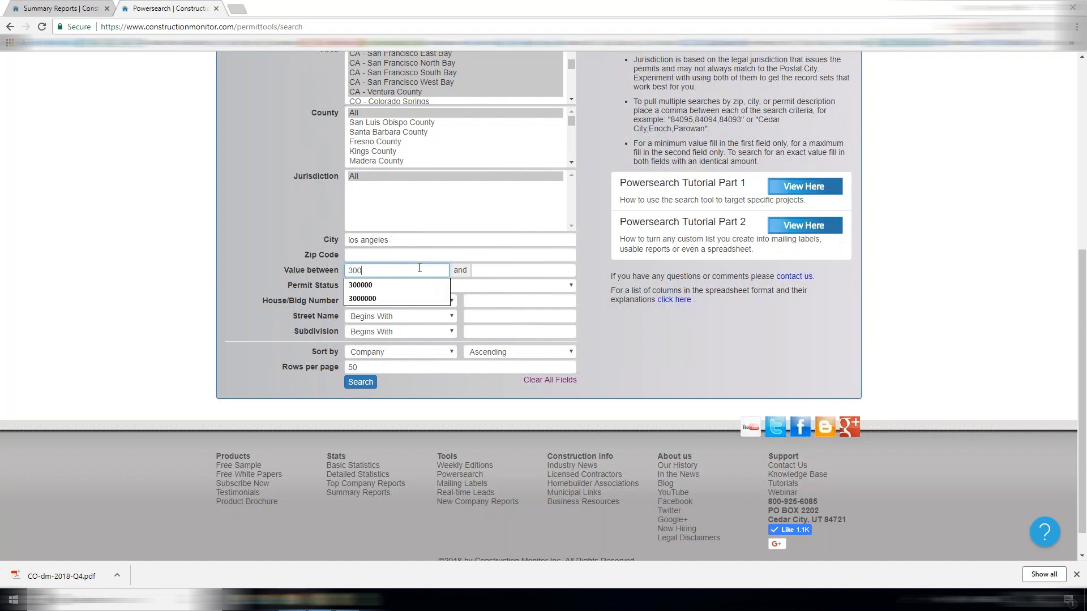
click(360, 285)
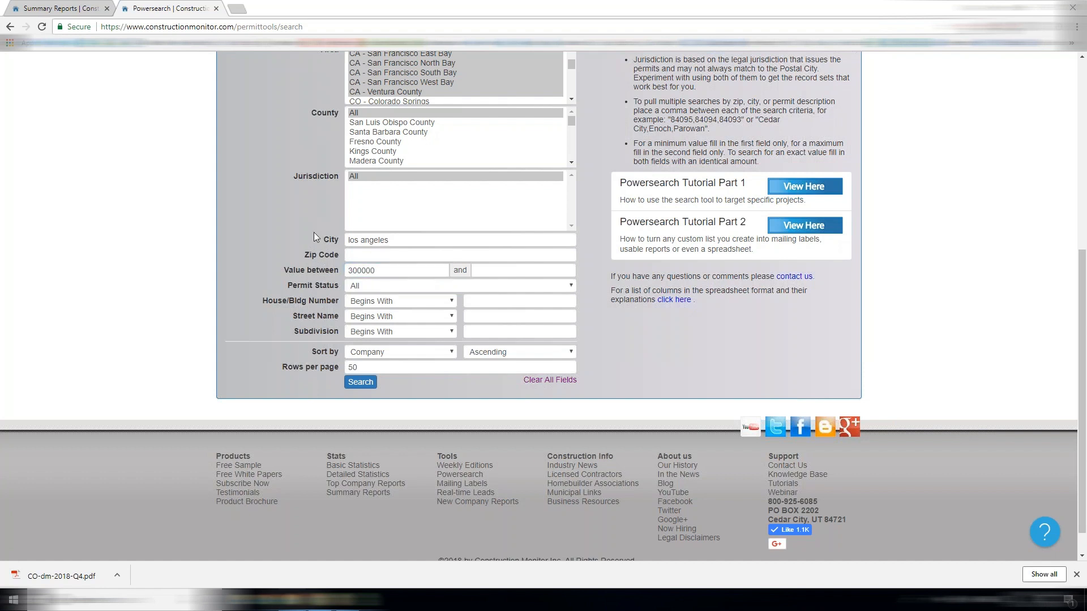
Step: Sort results by Permit Valuation descending and run the search
scroll(down, 3)
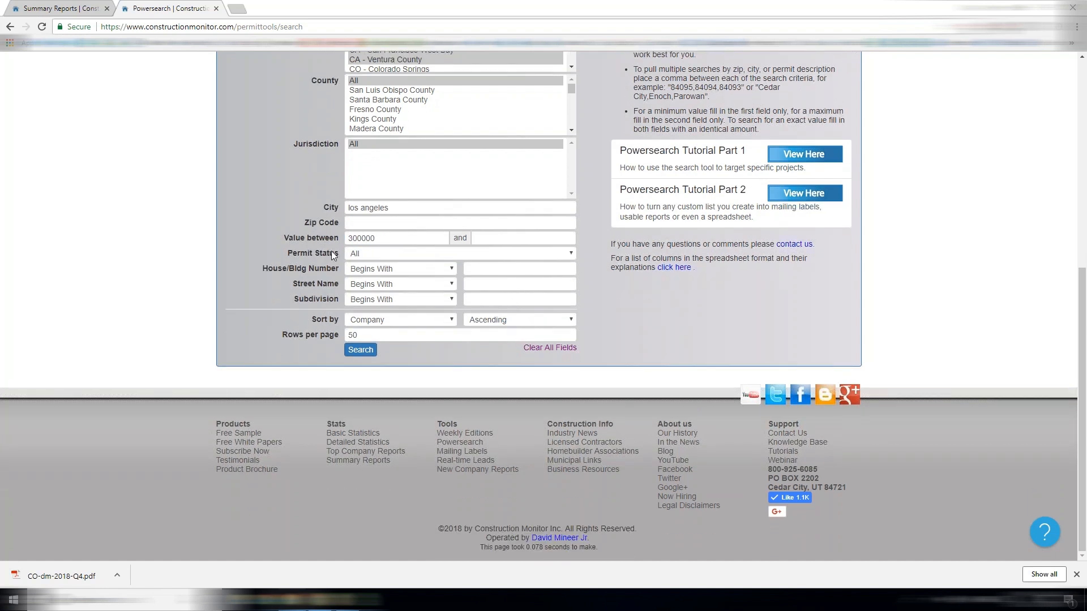
mouse_move(486, 287)
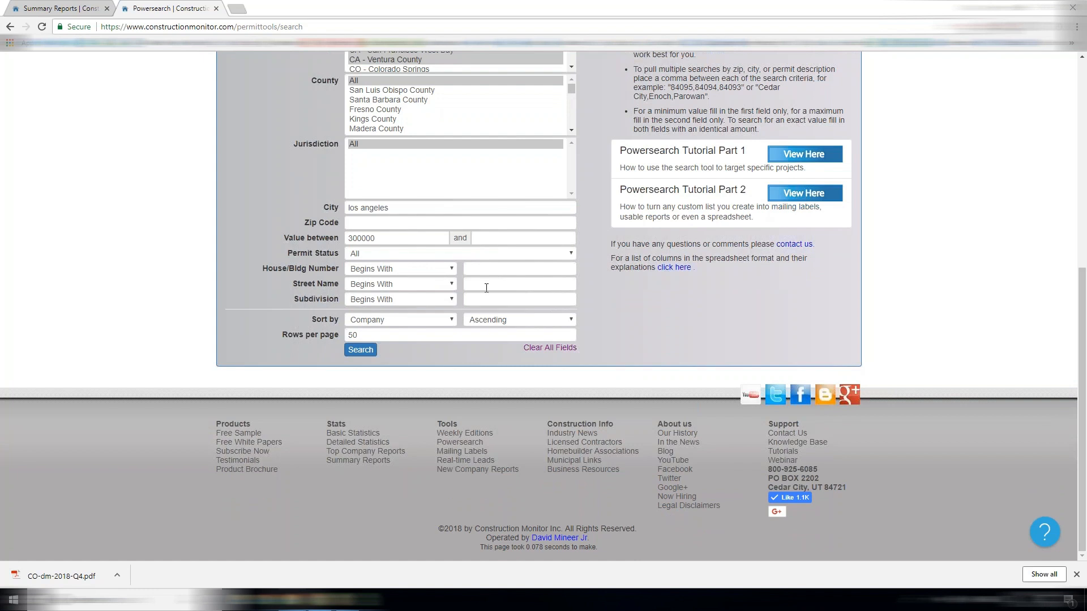
click(400, 320)
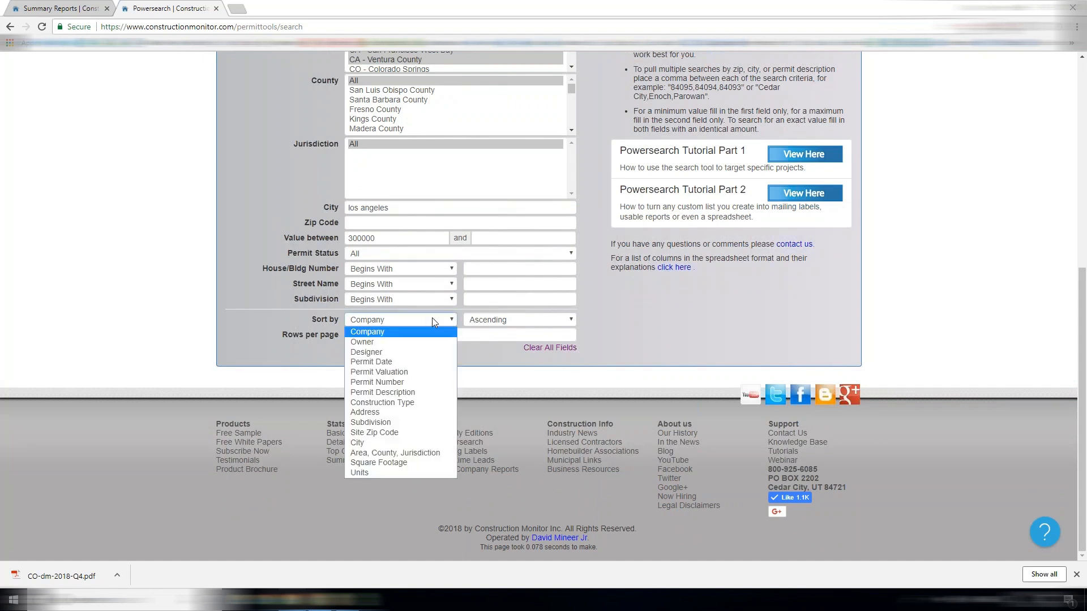
mouse_move(426, 372)
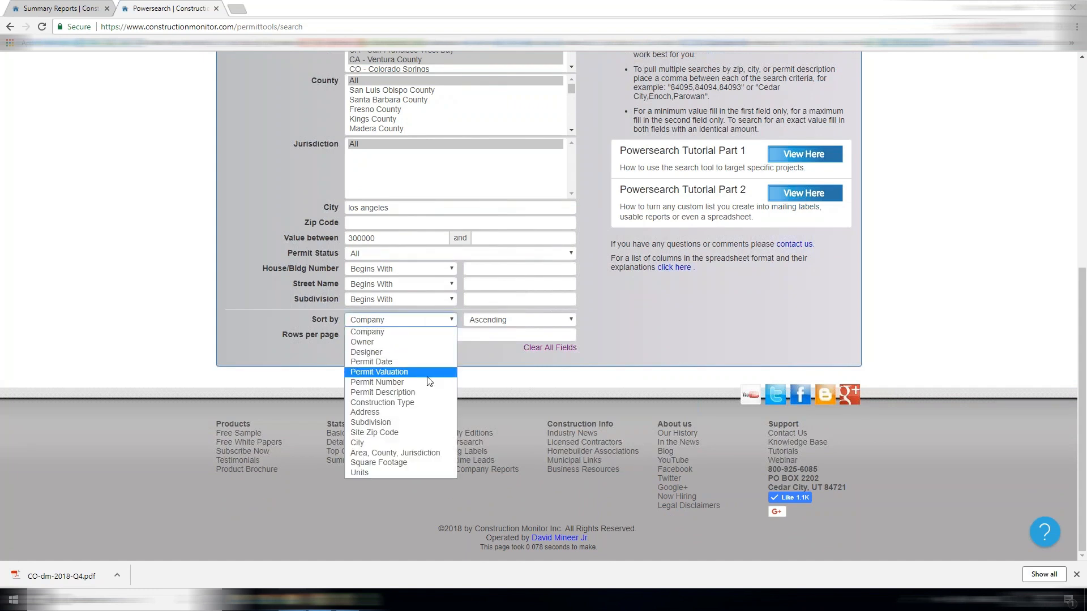
click(371, 361)
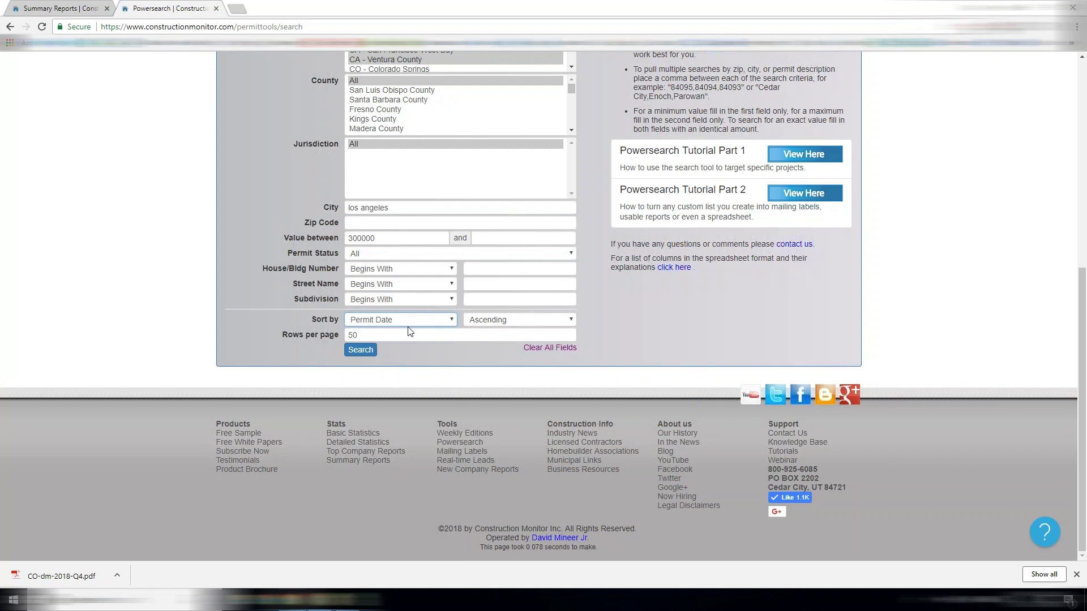
click(400, 319)
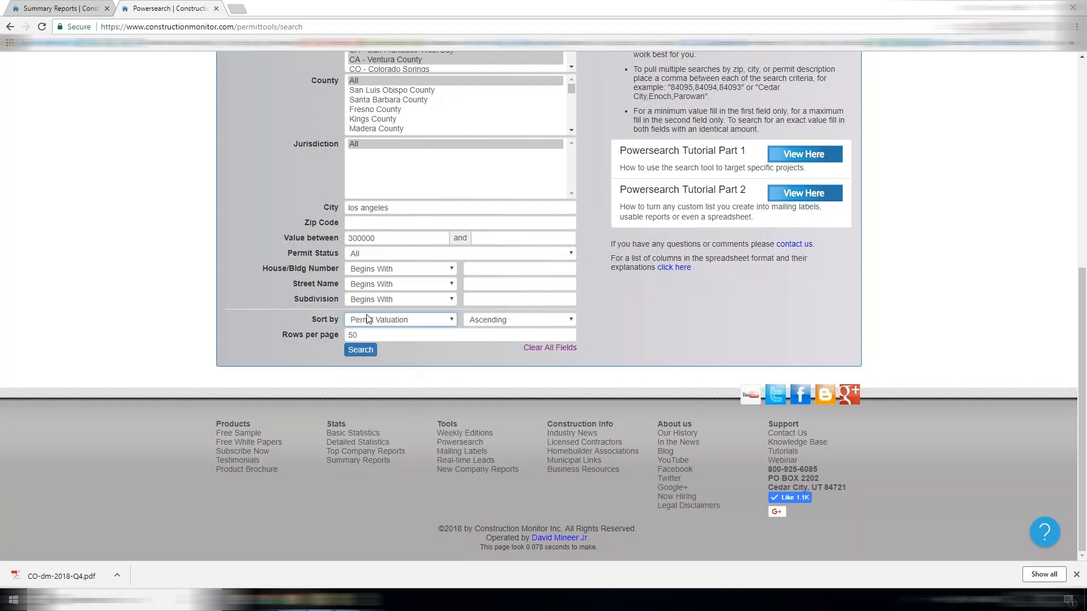
click(518, 320)
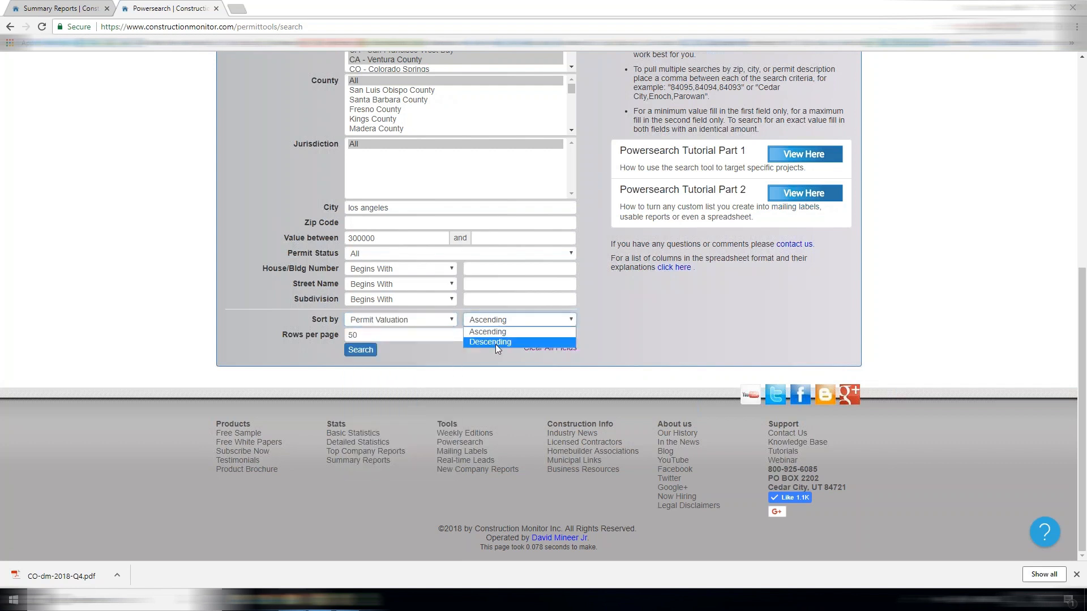
click(491, 342)
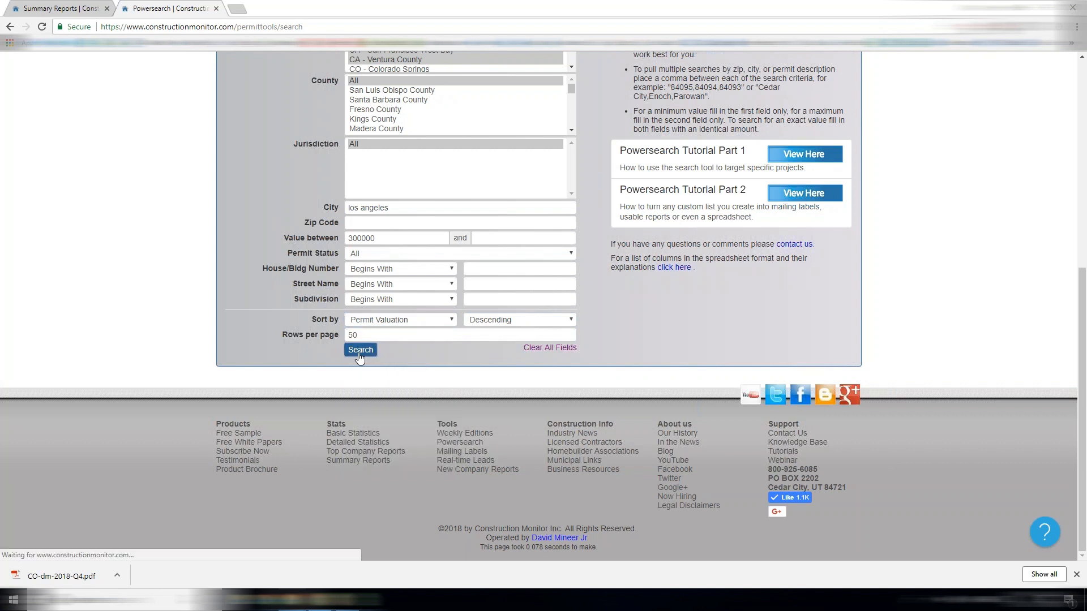
click(360, 350)
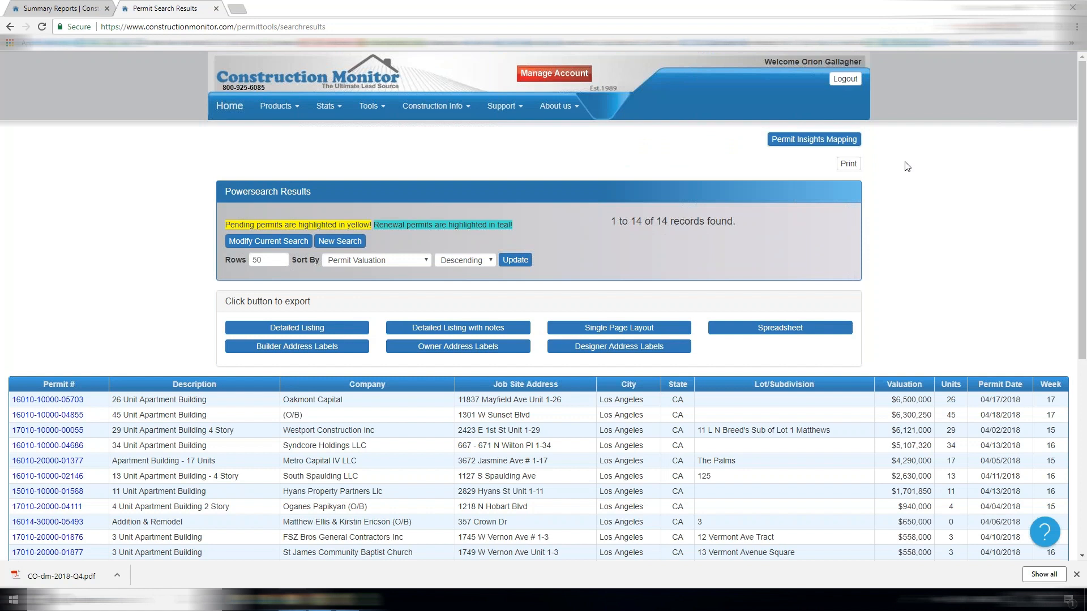
mouse_move(789, 291)
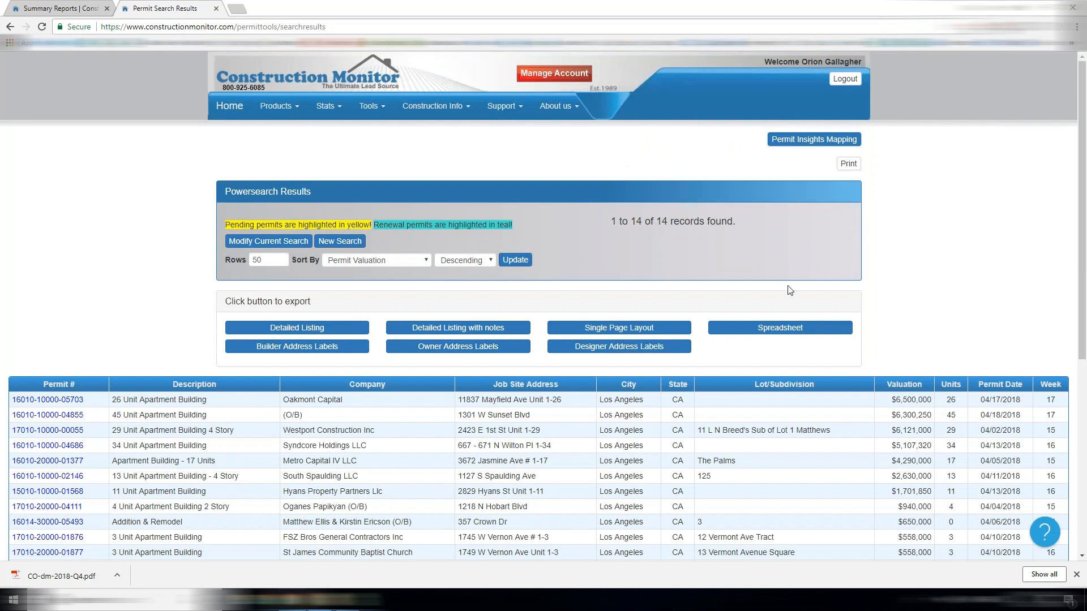
mouse_move(829, 327)
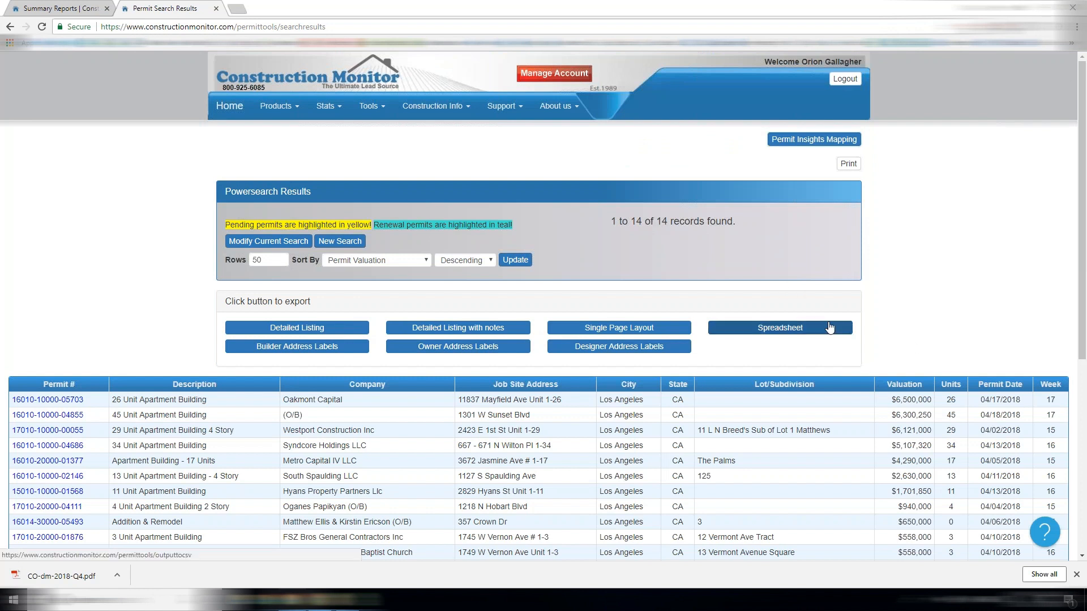
Step: View the 26 Unit Apartment Building permit's detail page and return to the 14 results
scroll(down, 3)
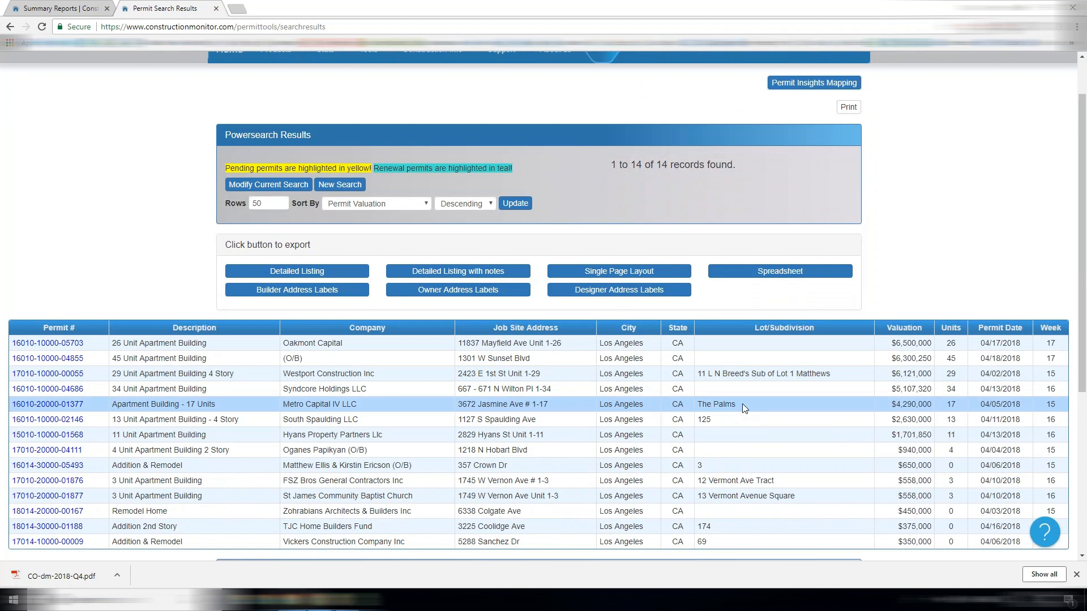
mouse_move(686, 404)
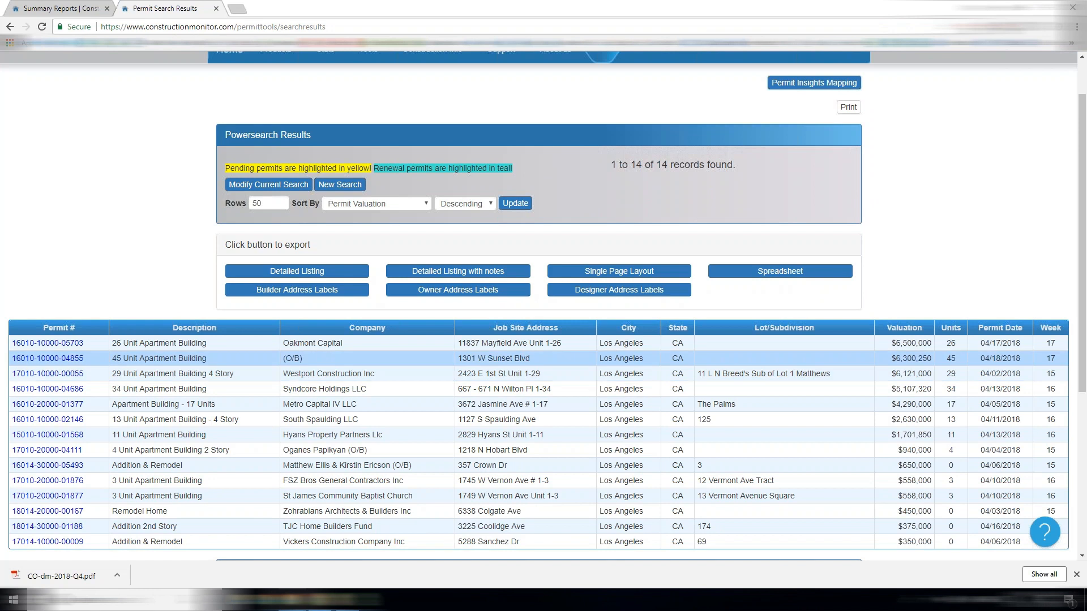
click(58, 343)
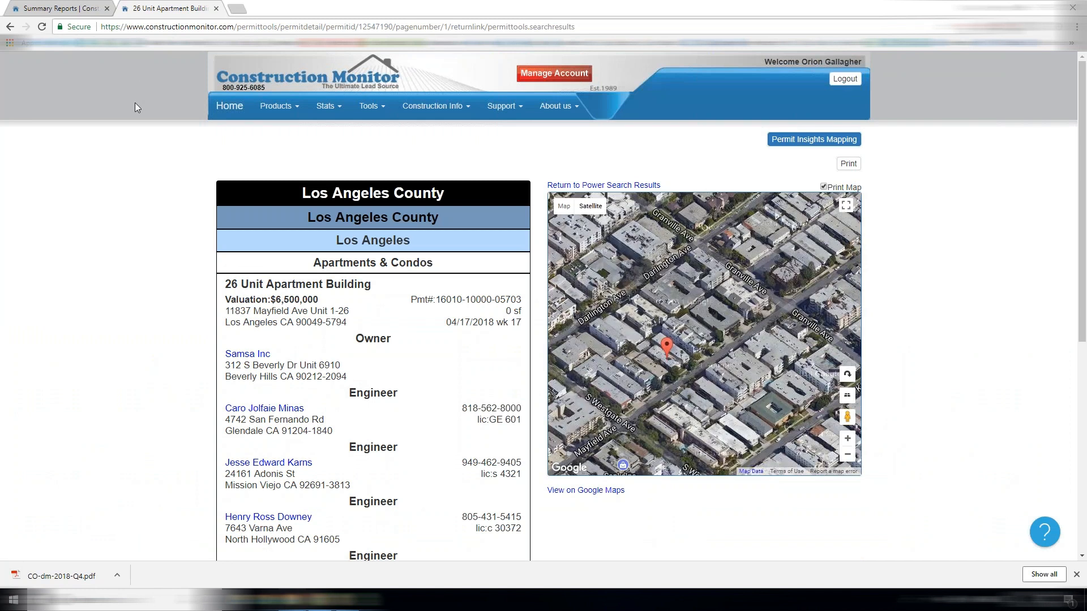
click(10, 26)
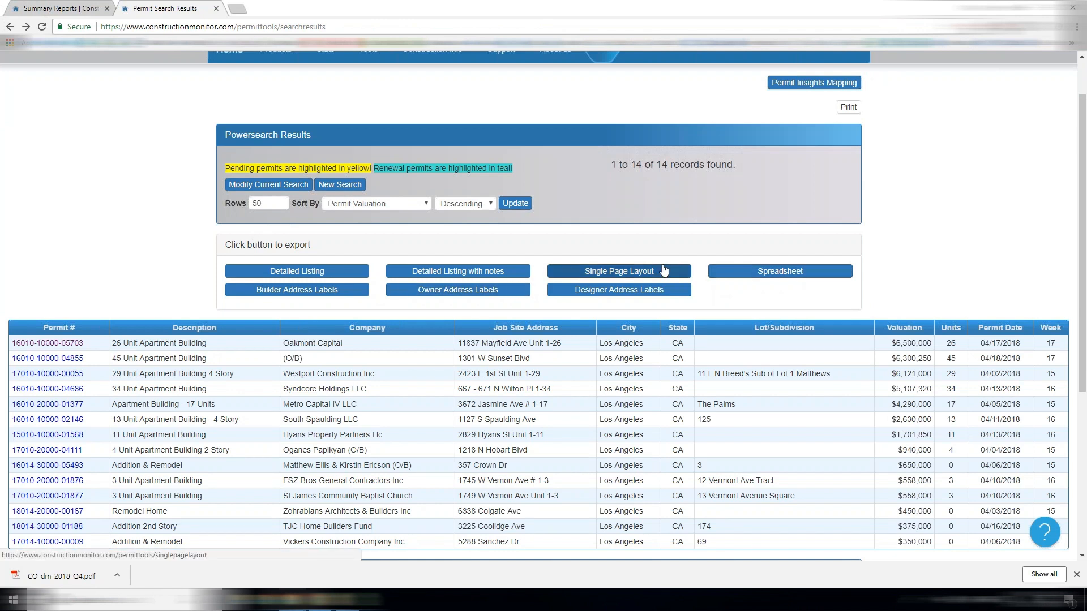
mouse_move(296, 270)
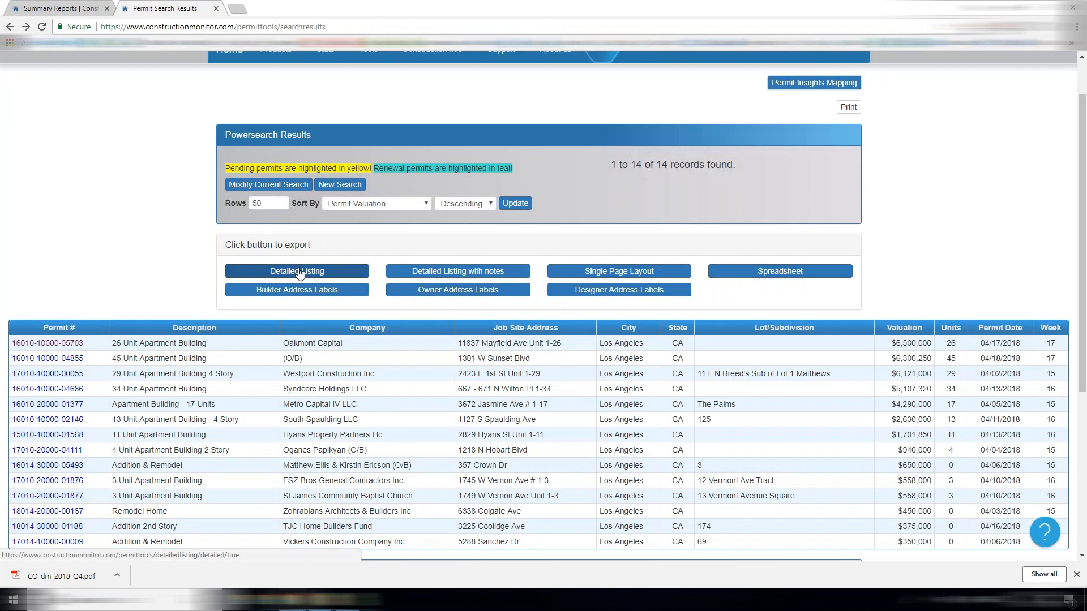
mouse_move(457, 270)
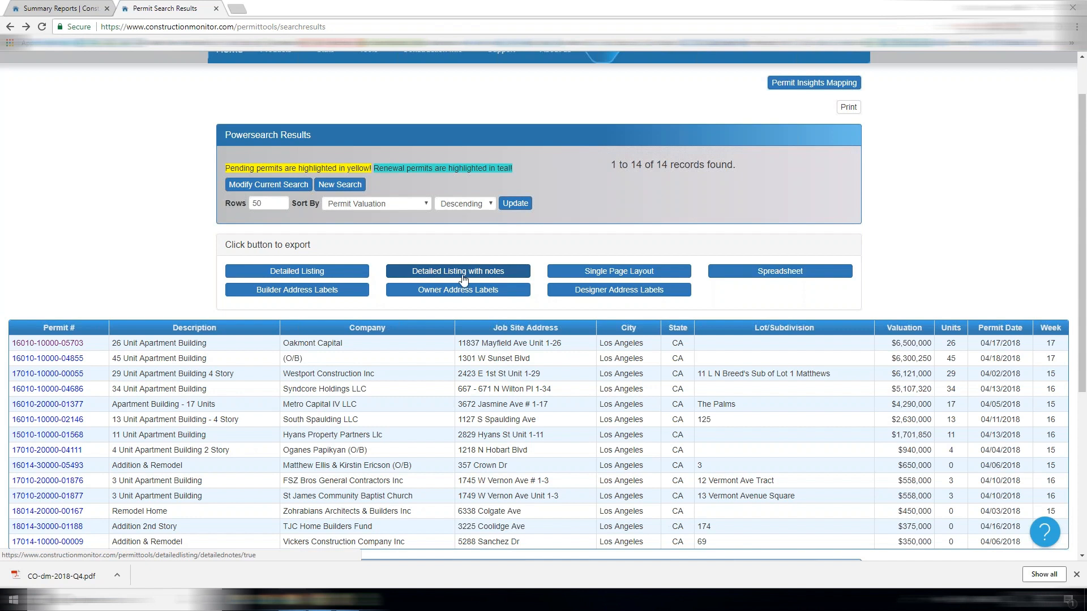
Step: Export the results as a detailed listing with notes and a spreadsheet, opening the CSV in LibreOffice Calc
click(457, 270)
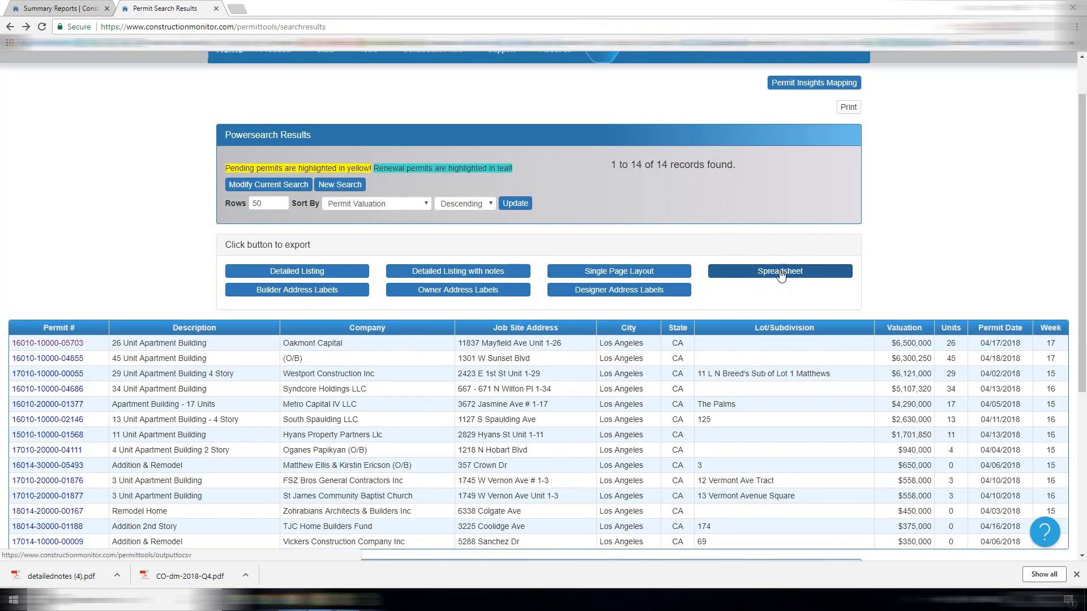
click(779, 270)
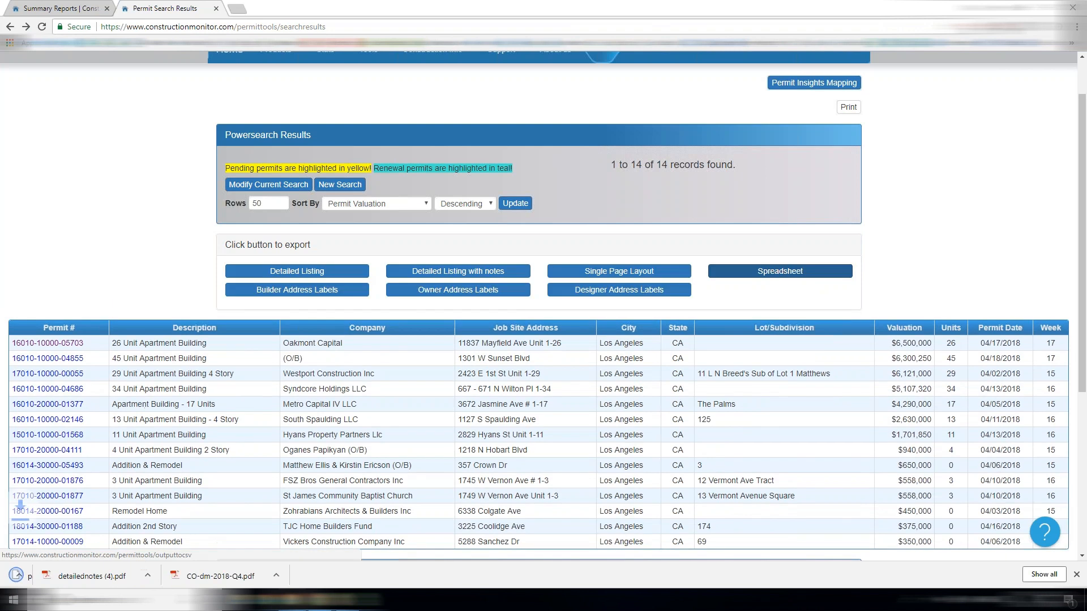
click(779, 270)
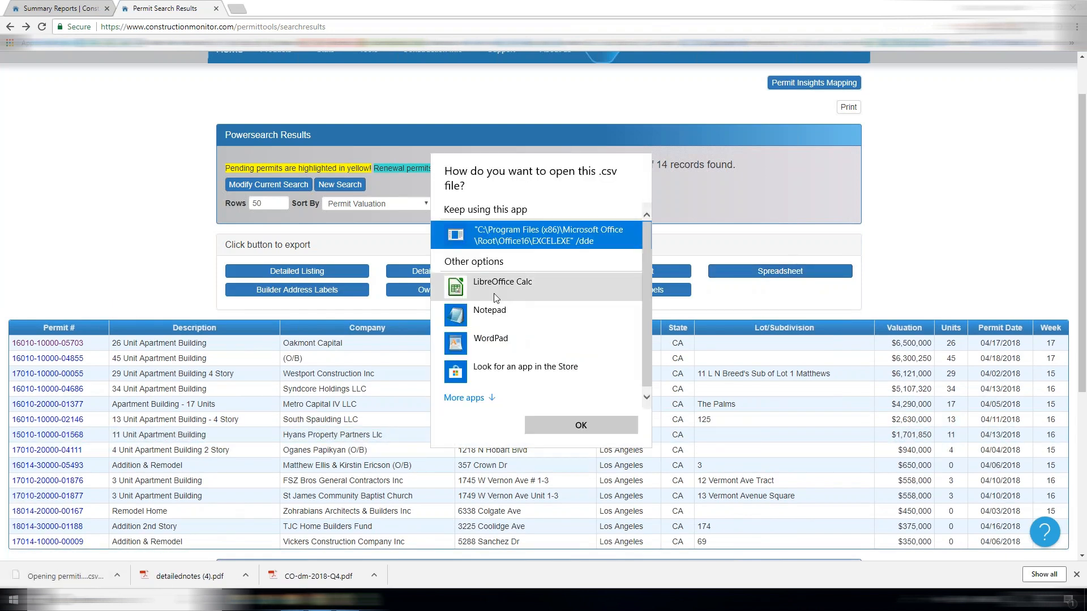
click(501, 282)
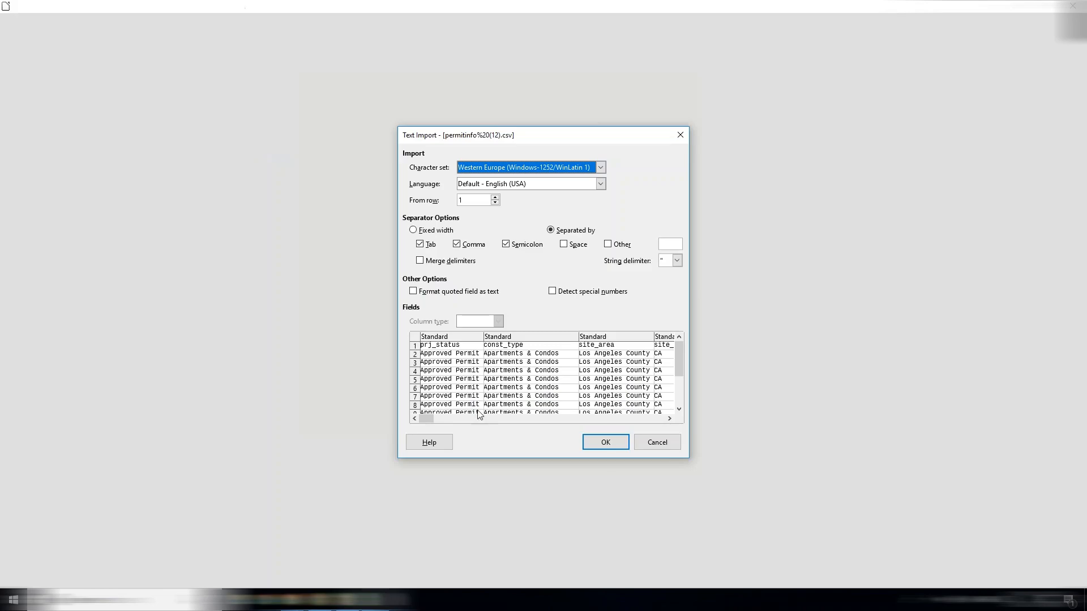
Step: Accept the Text Import settings and scroll across the permit CSV columns in Calc
click(603, 441)
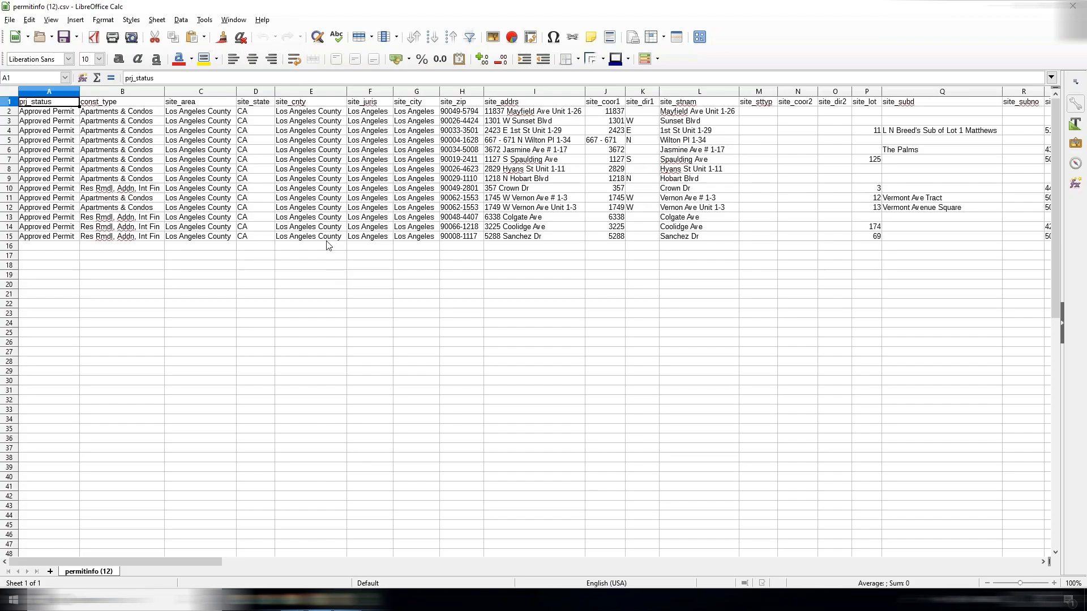
mouse_move(348, 274)
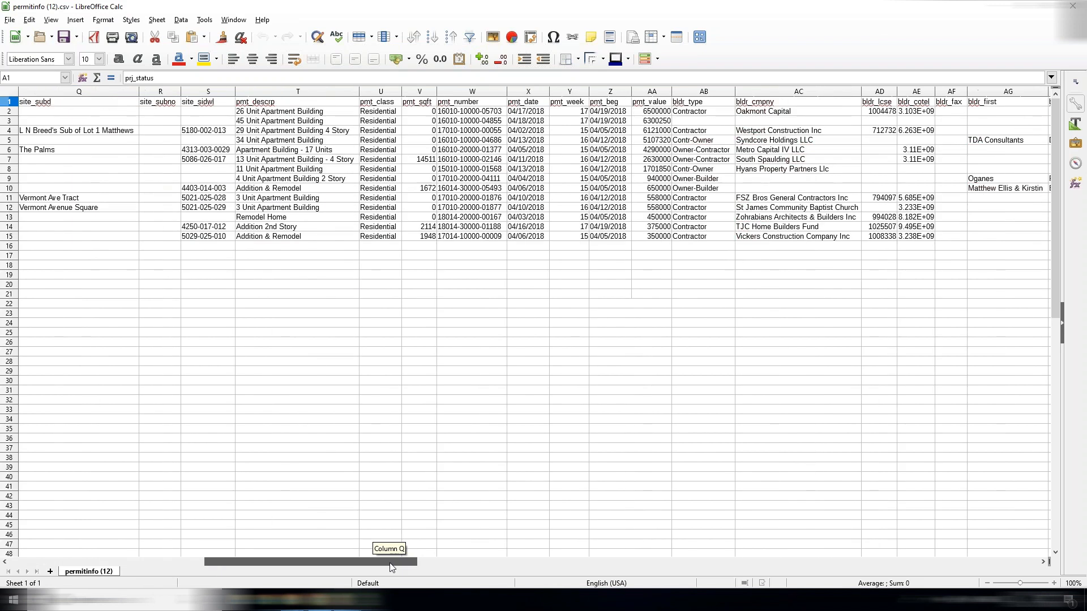
scroll(right, 3)
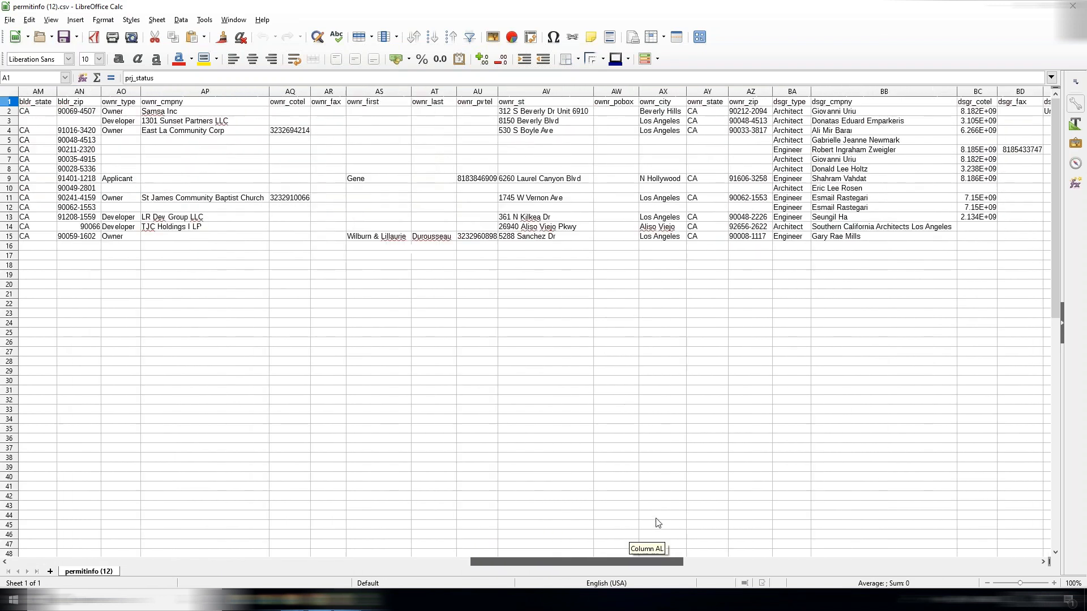
scroll(right, 3)
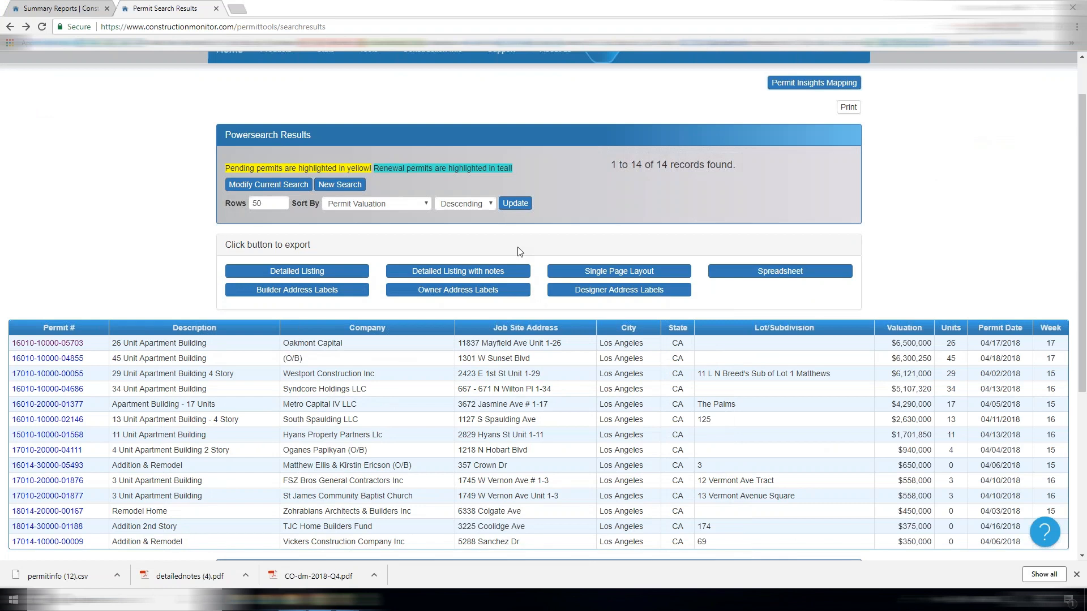
Step: Rerun the Los Angeles residential permit search and review its 14 records
click(267, 185)
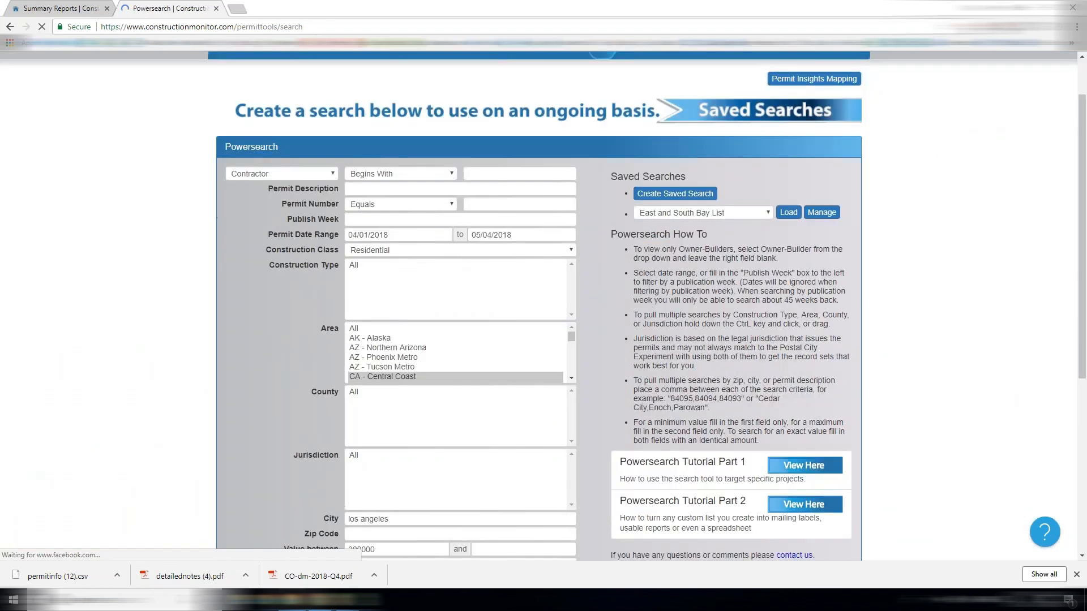
scroll(down, 3)
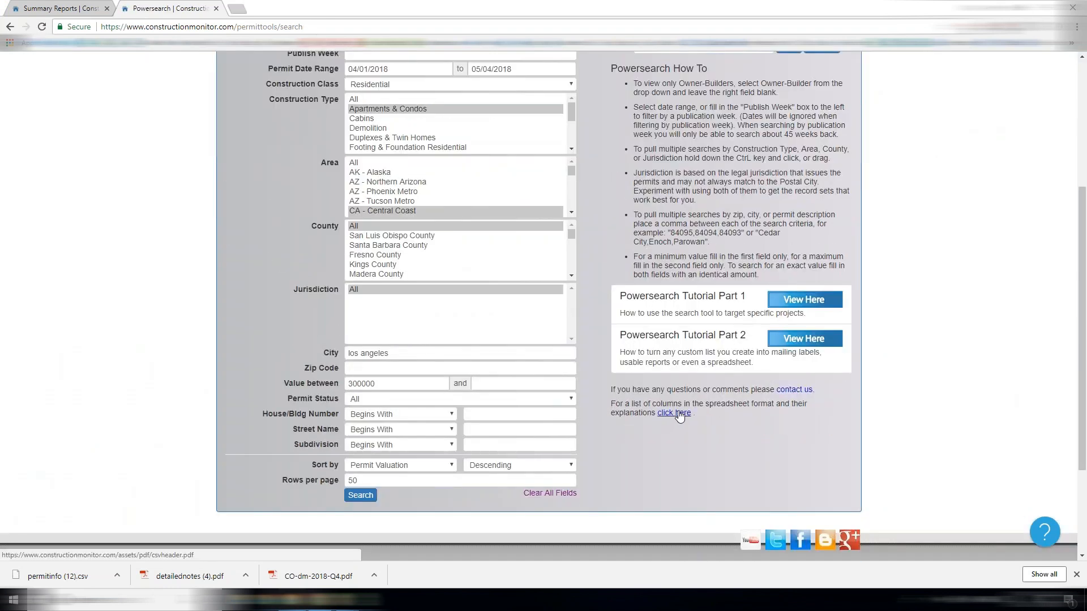
mouse_move(682, 418)
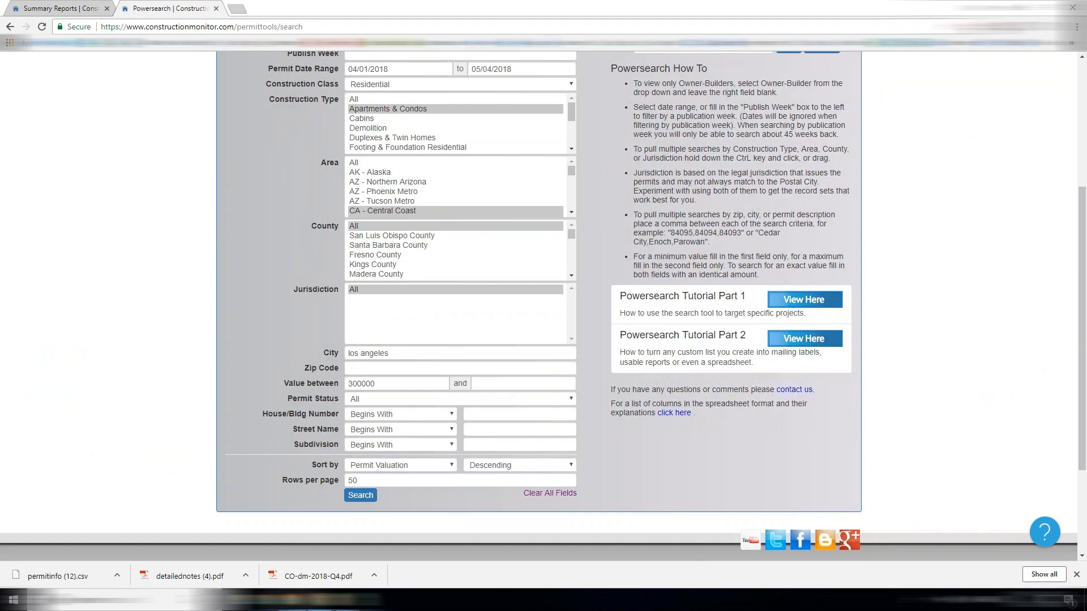
click(360, 495)
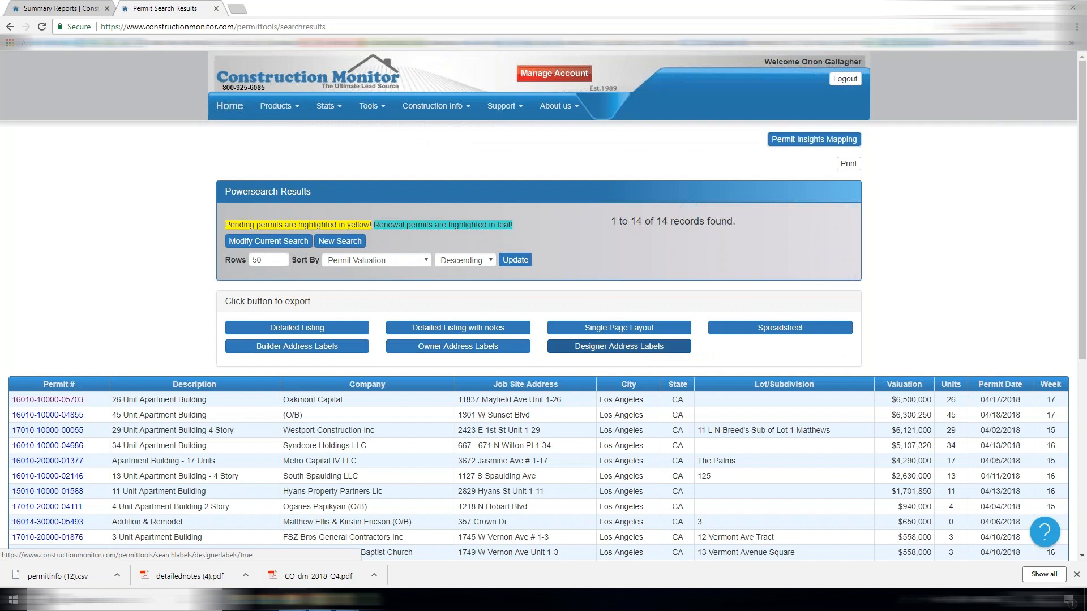
scroll(down, 3)
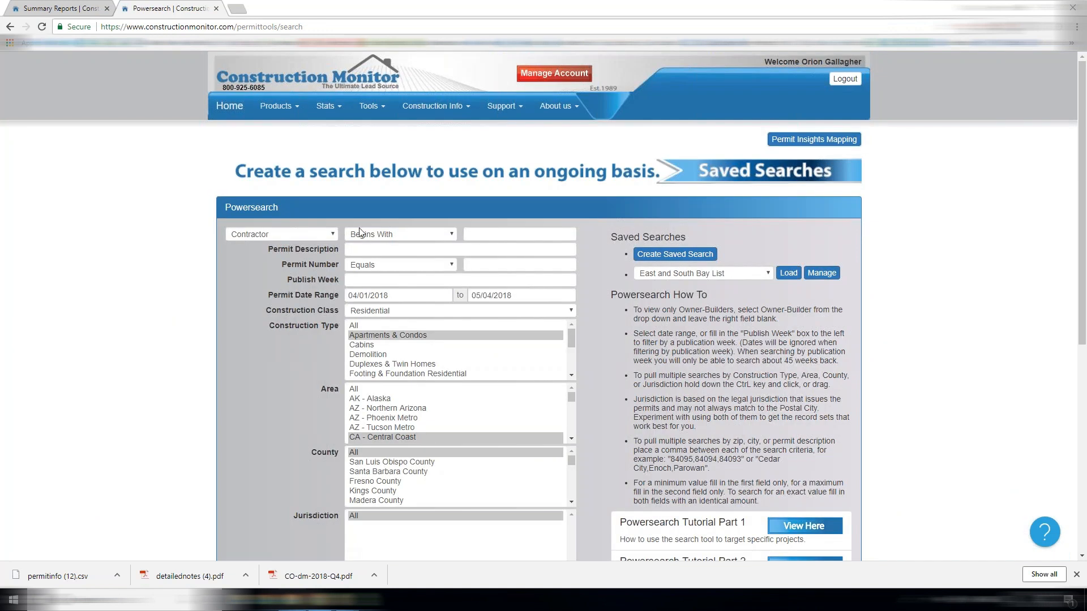
scroll(down, 3)
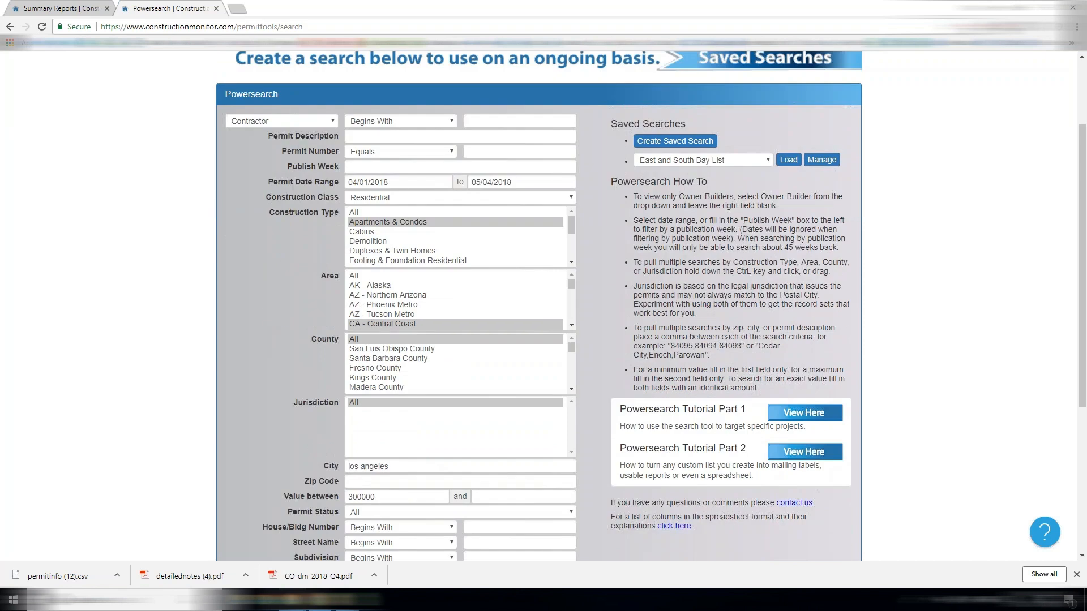
scroll(down, 3)
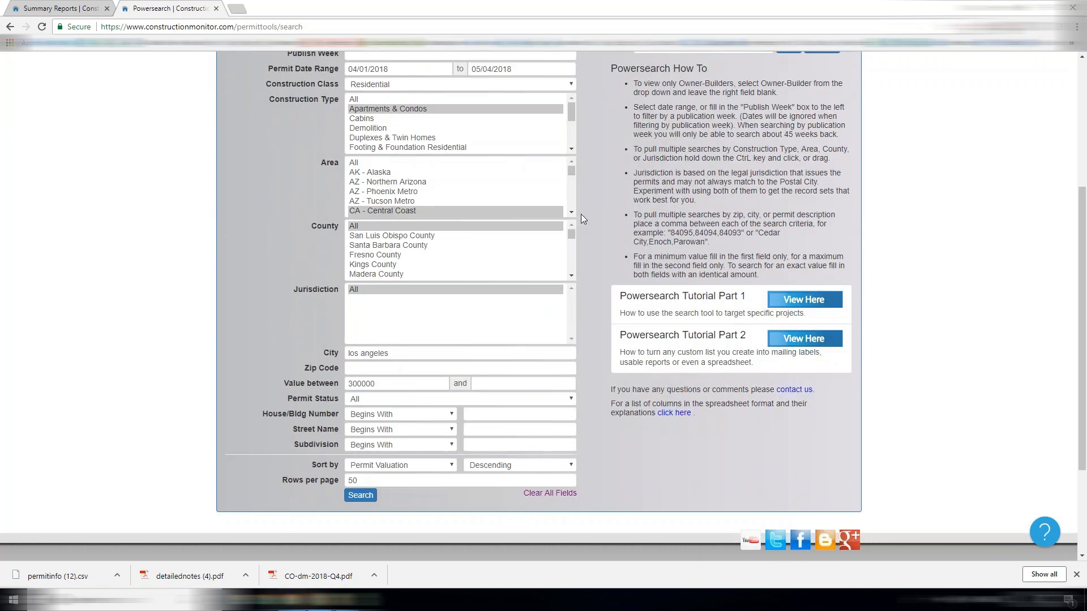
scroll(up, 3)
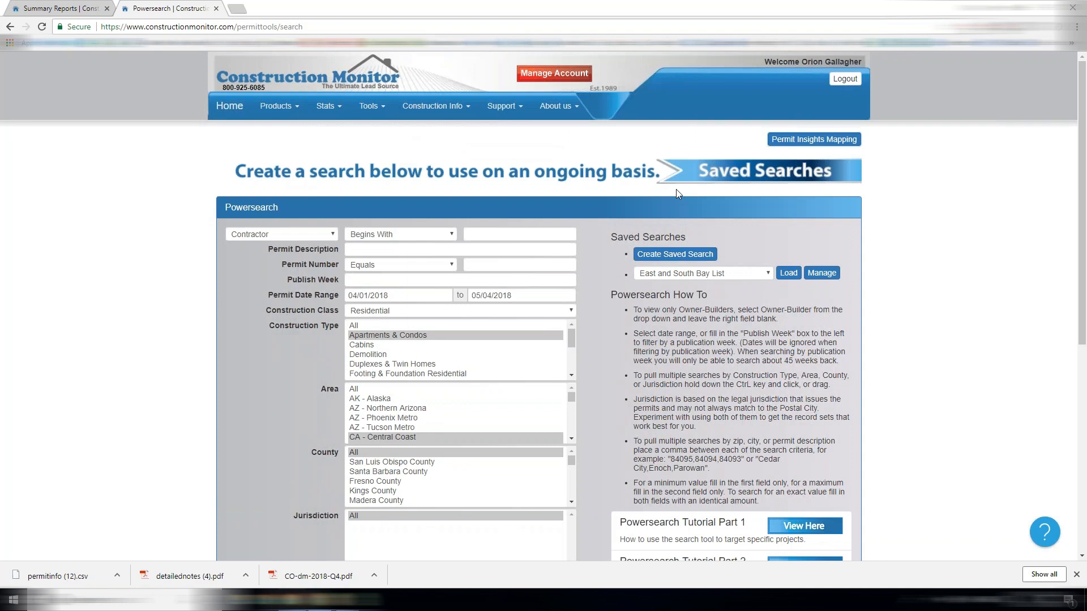
mouse_move(372, 106)
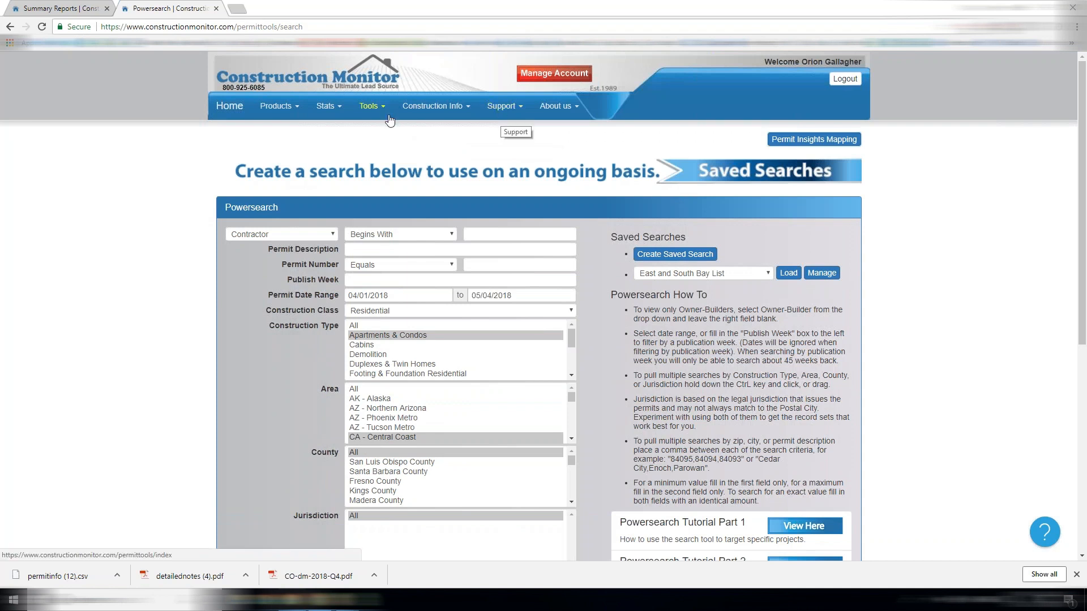
Step: Go to the Mailing Labels tool from the Tools menu
click(369, 107)
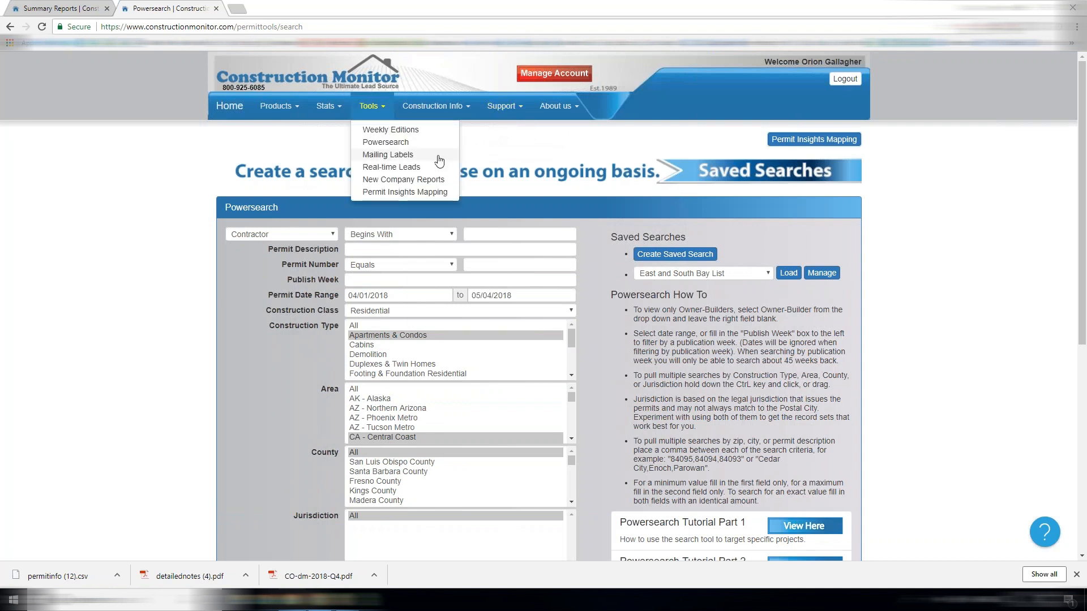
click(387, 155)
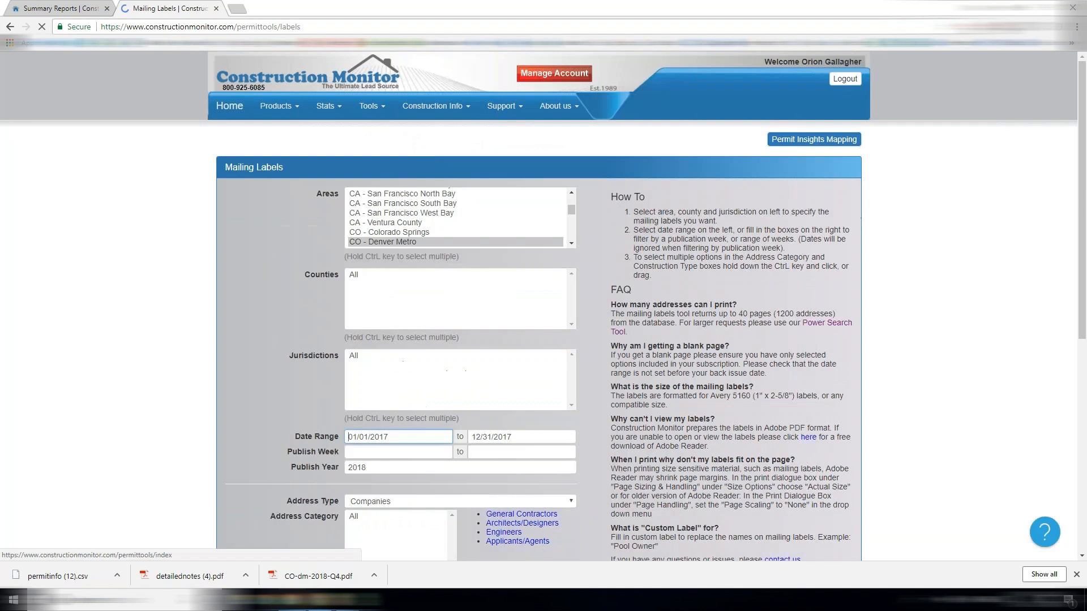
click(372, 105)
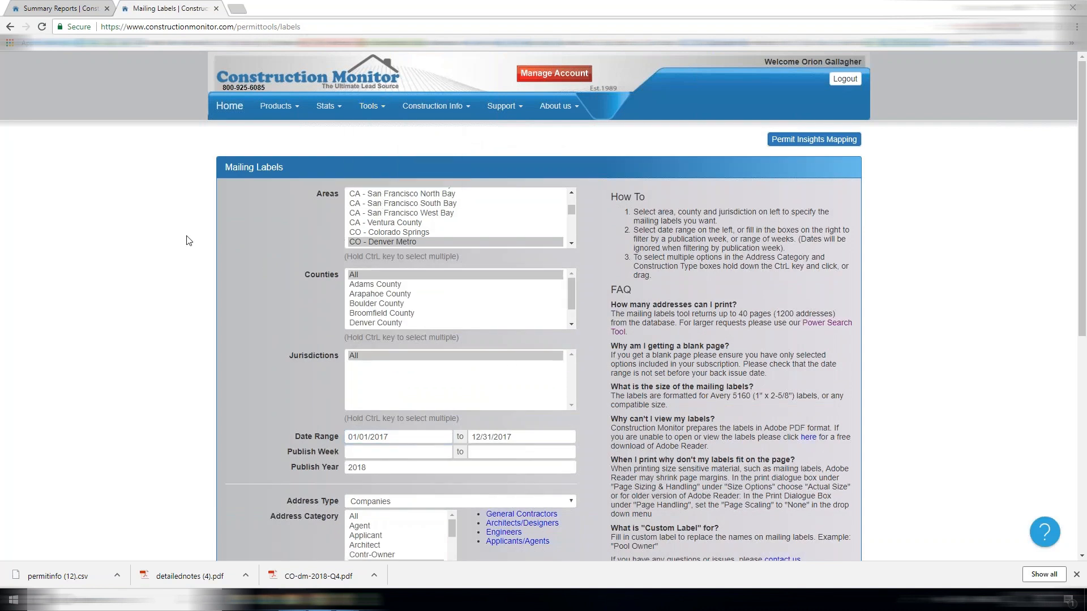
scroll(down, 3)
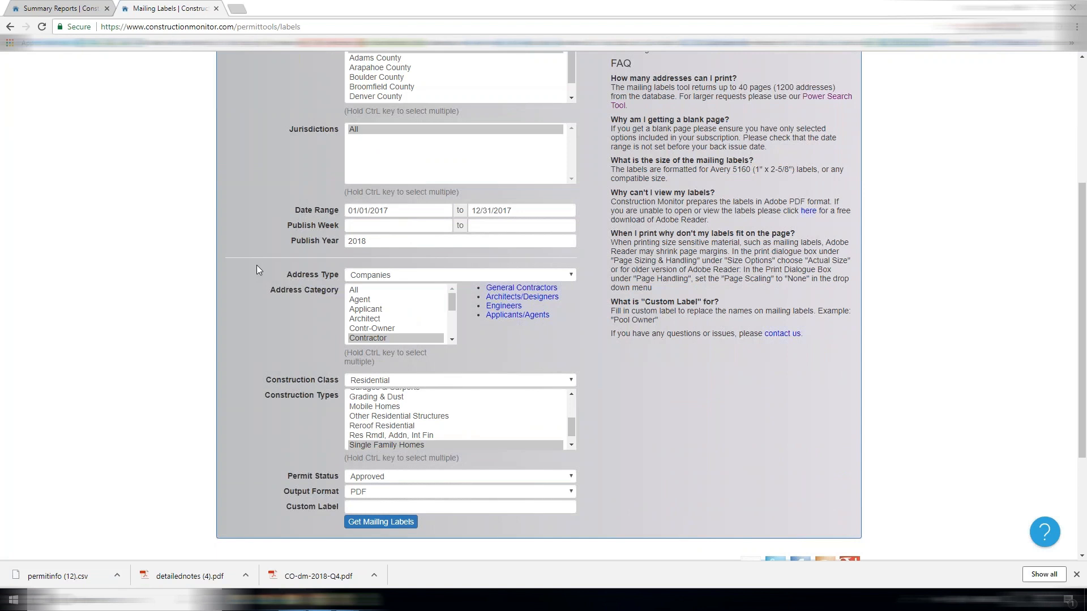
Step: Set the address type to Job Site after comparing with People
click(460, 274)
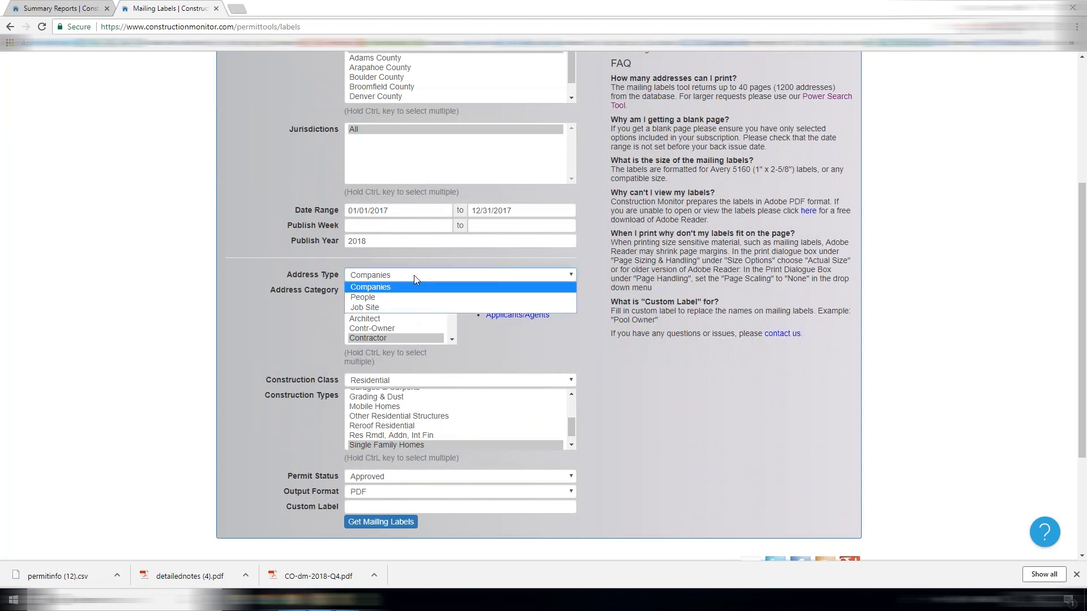
mouse_move(413, 307)
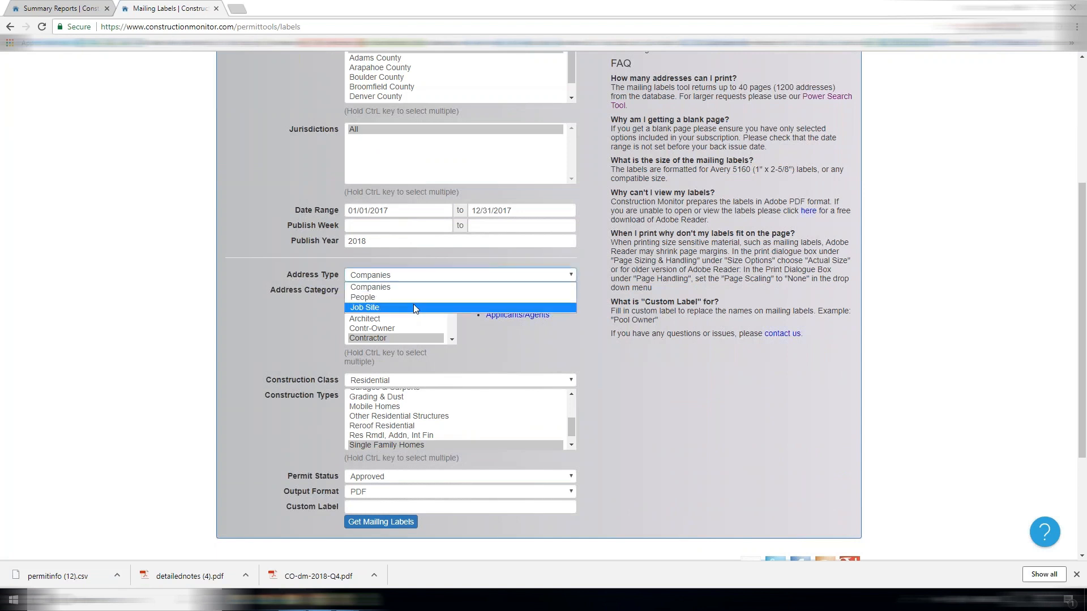
click(364, 307)
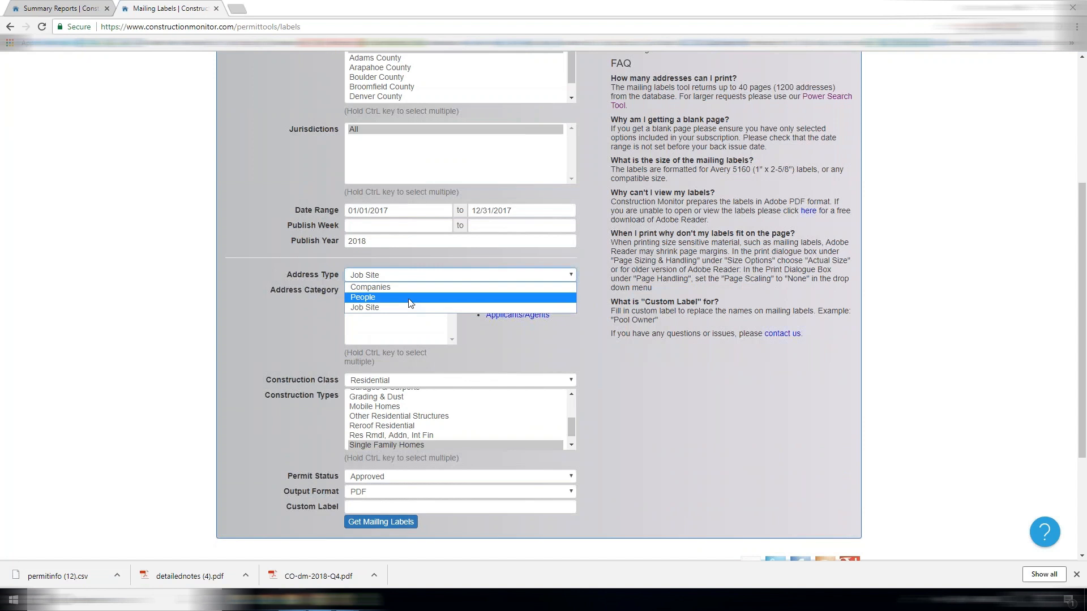
click(362, 298)
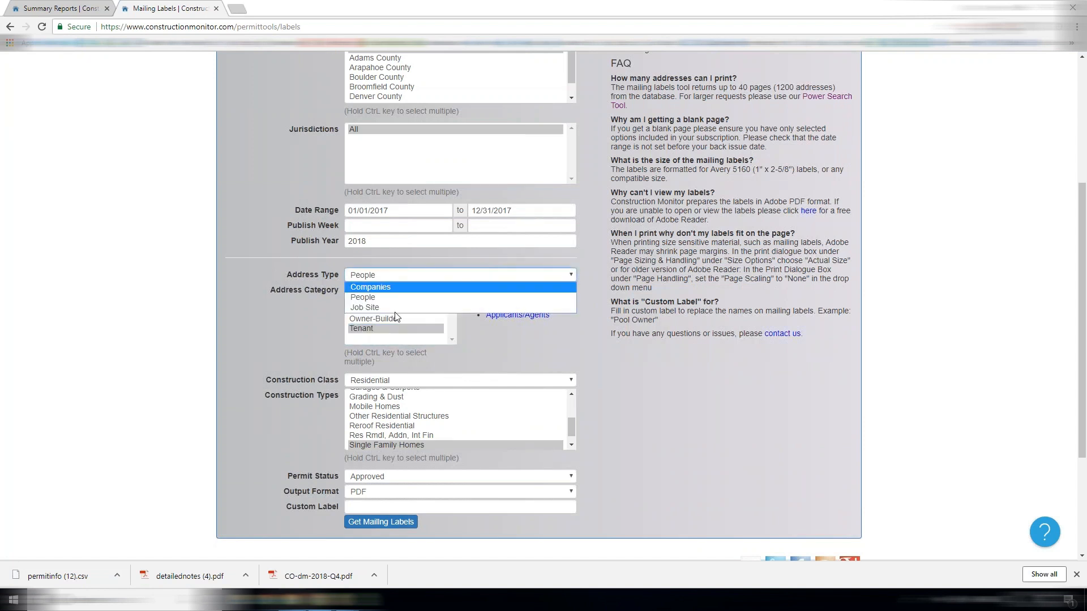
click(365, 307)
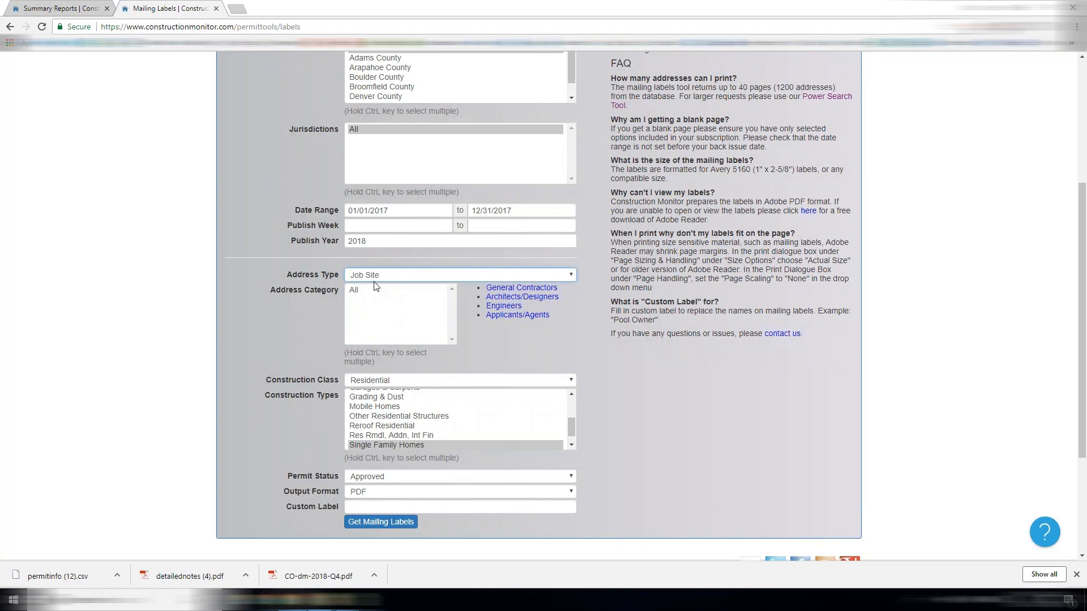
Step: Enter a custom label reading 'Current Residen'
scroll(down, 3)
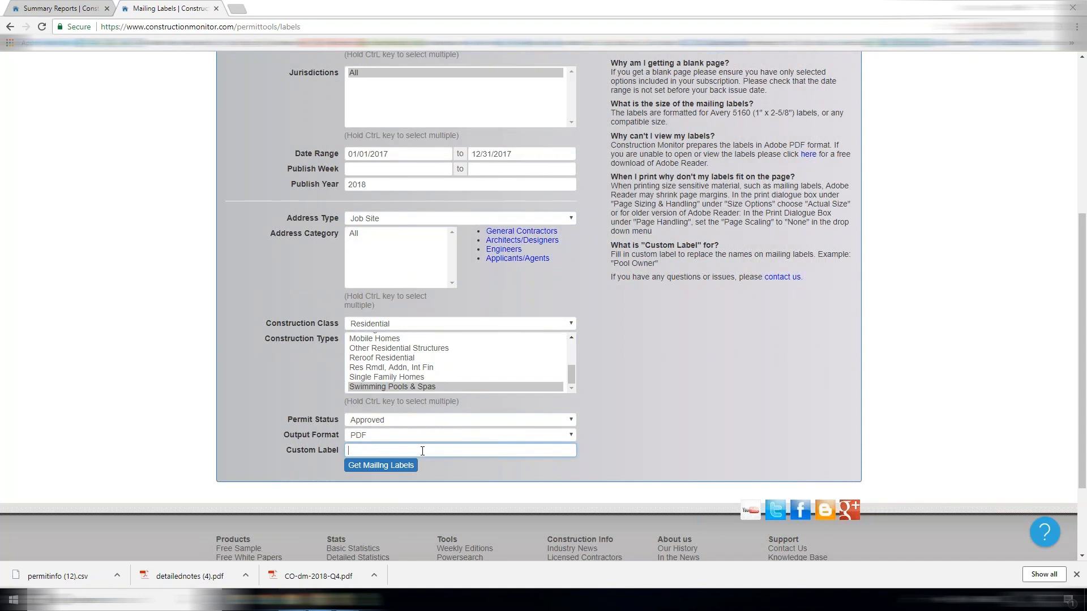
text(Current)
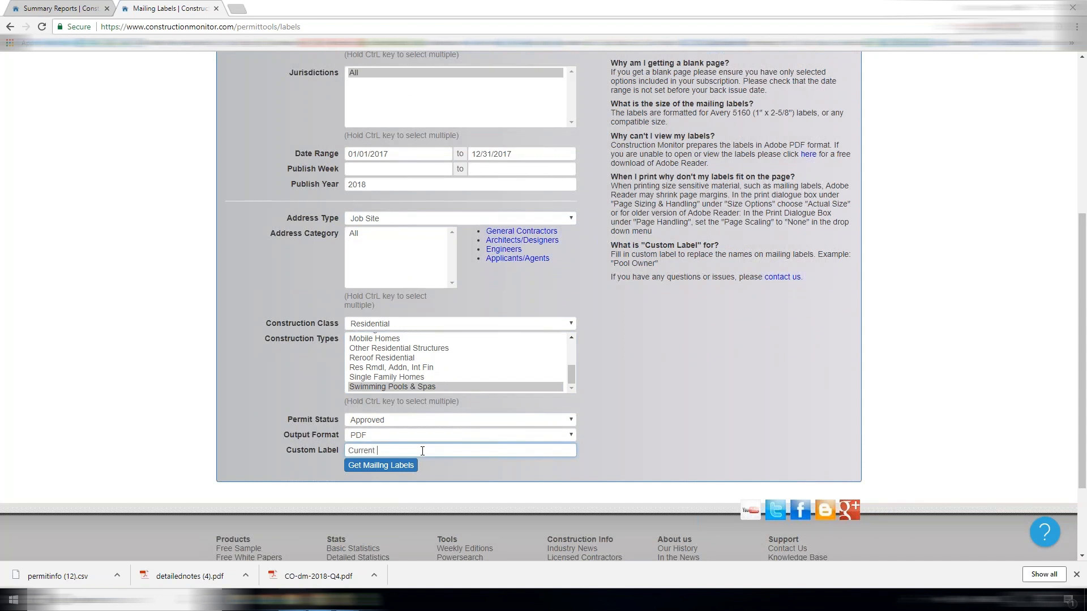
text(Residen)
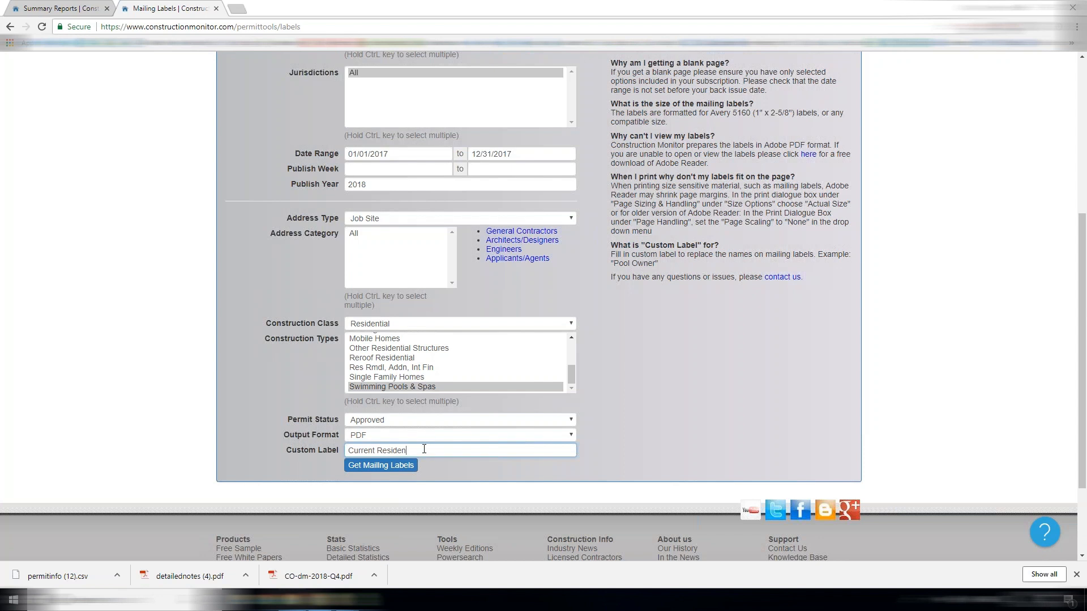
scroll(up, 3)
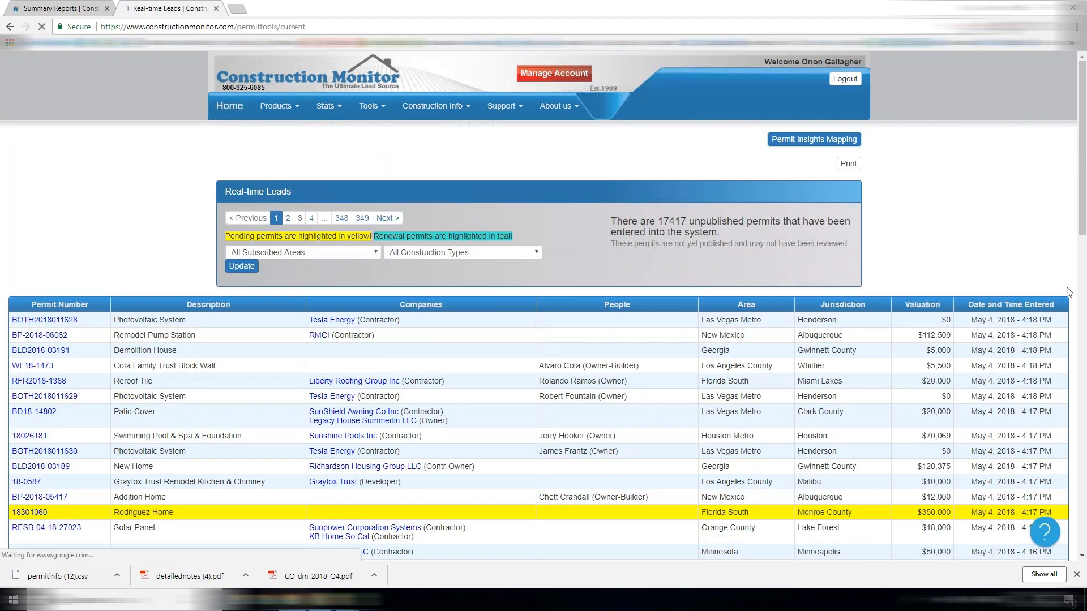
mouse_move(1051, 416)
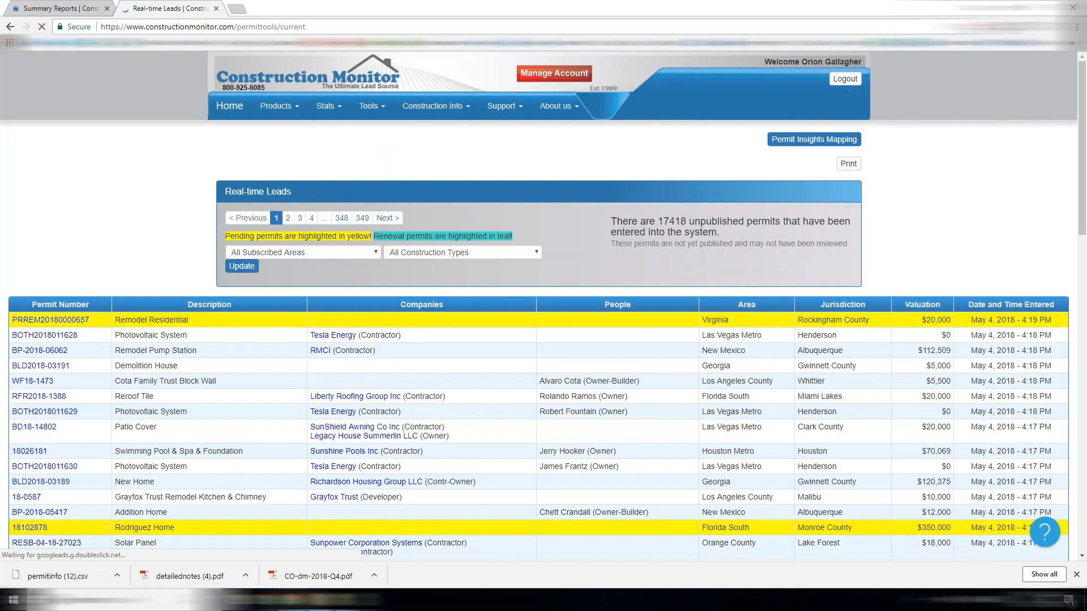
Step: Filter Real-time Leads to Single Family Homes and update, listing 4,811 unpublished permits
double_click(151, 319)
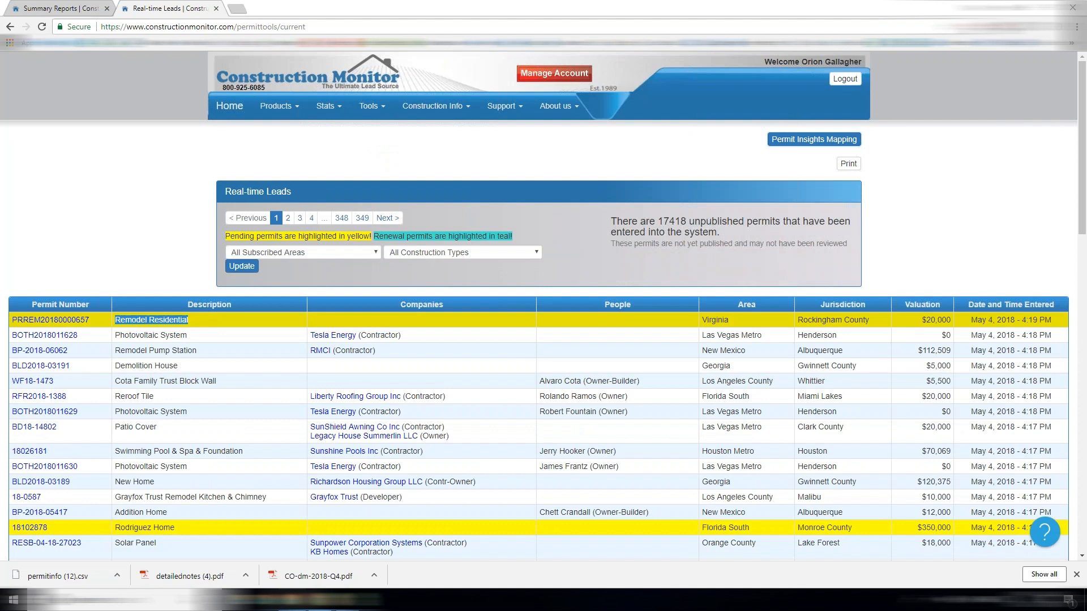
mouse_move(683, 213)
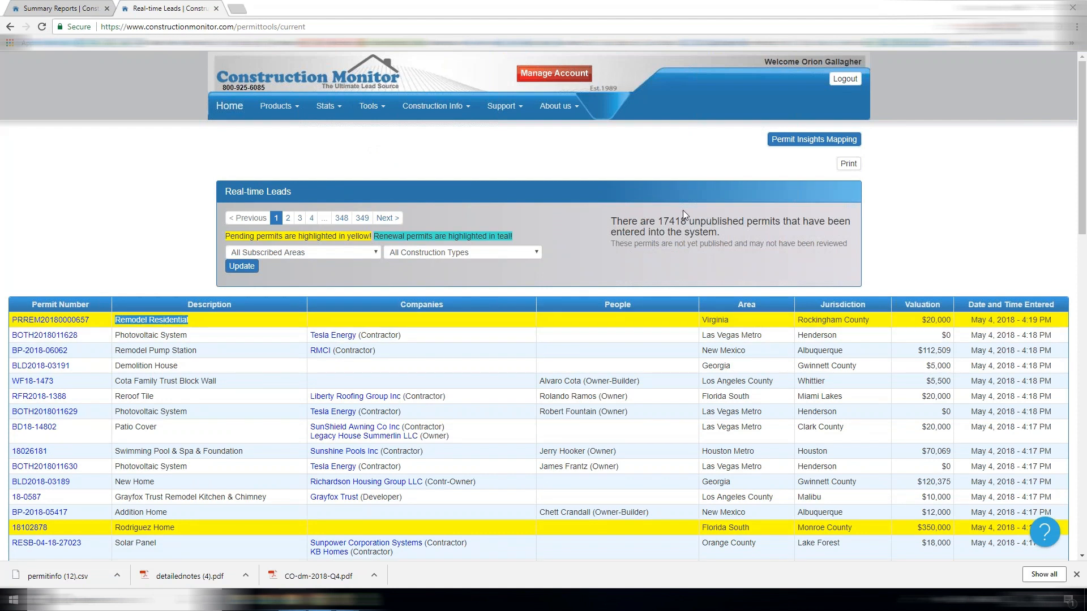
mouse_move(373, 129)
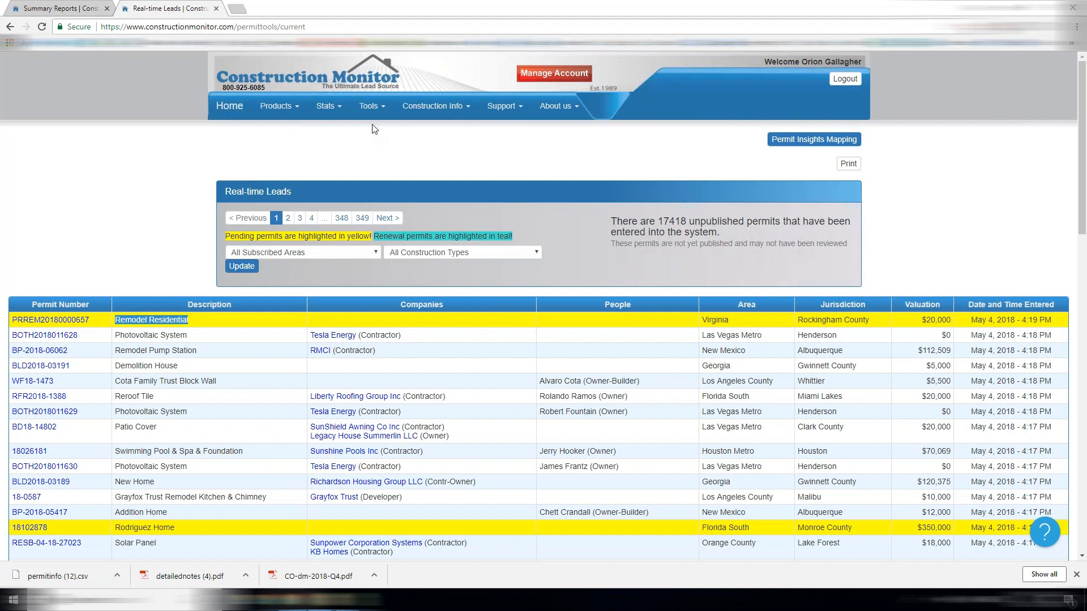
click(461, 251)
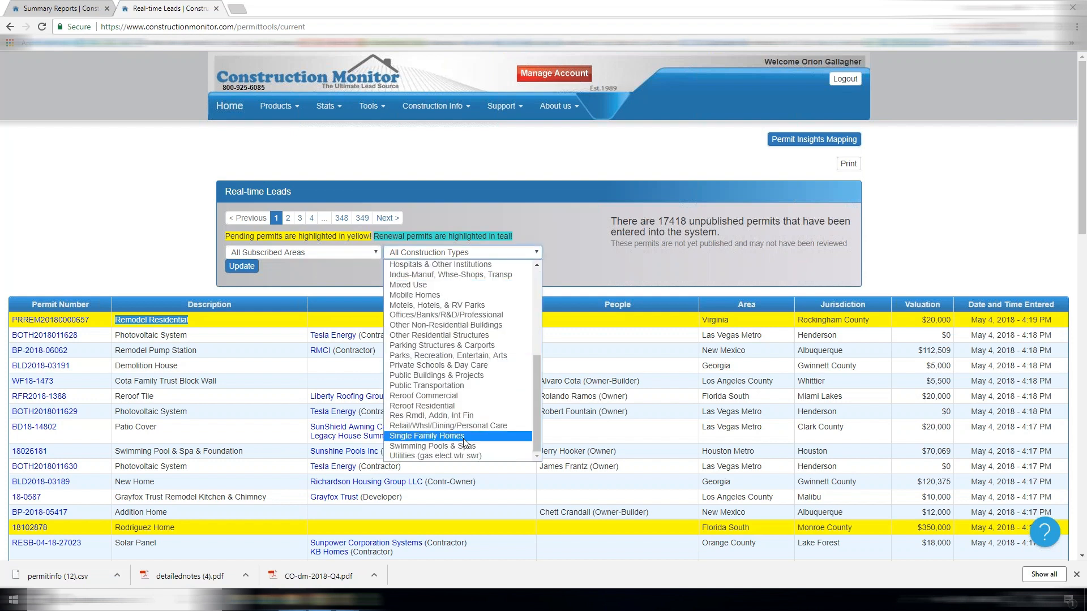
click(427, 434)
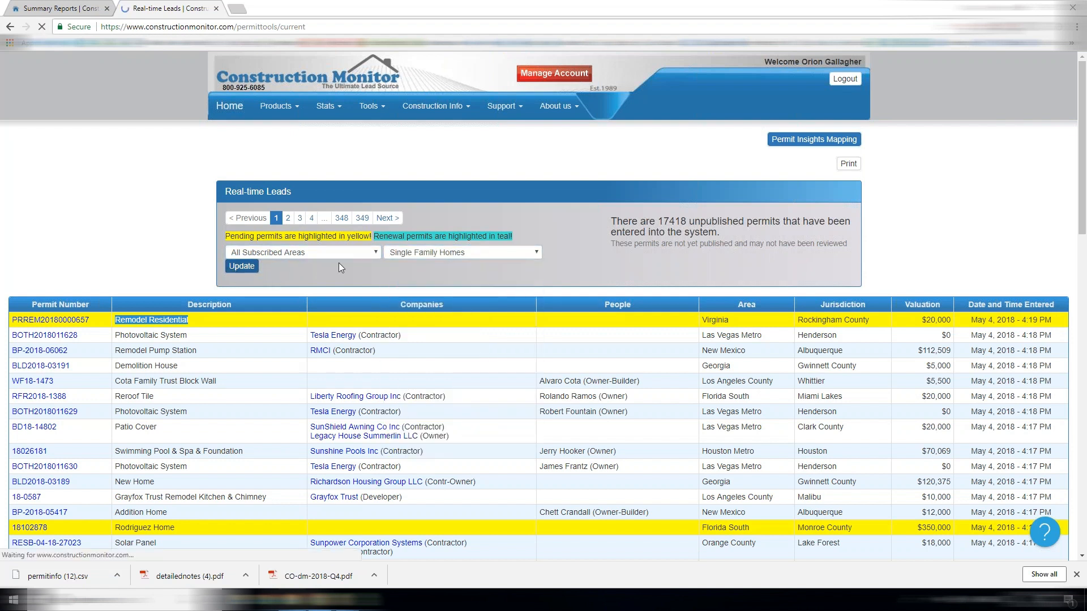
click(241, 265)
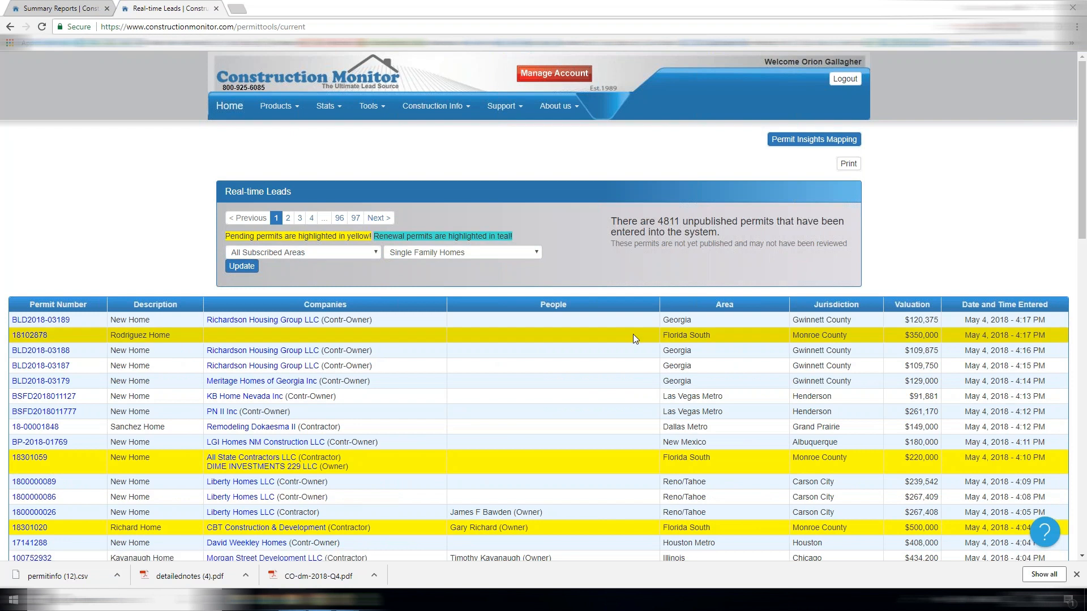
scroll(down, 3)
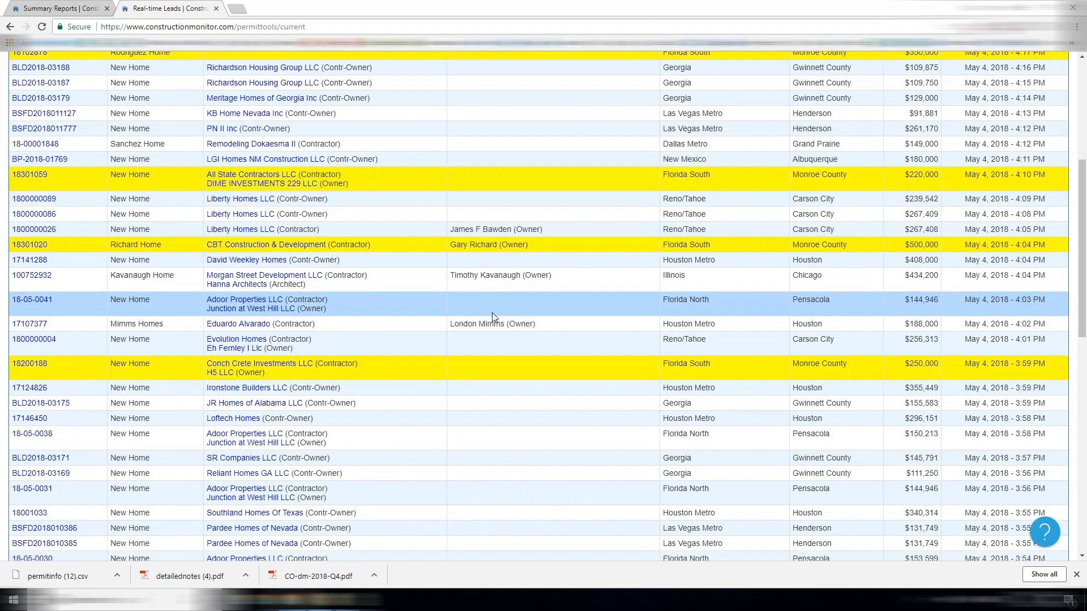
scroll(up, 3)
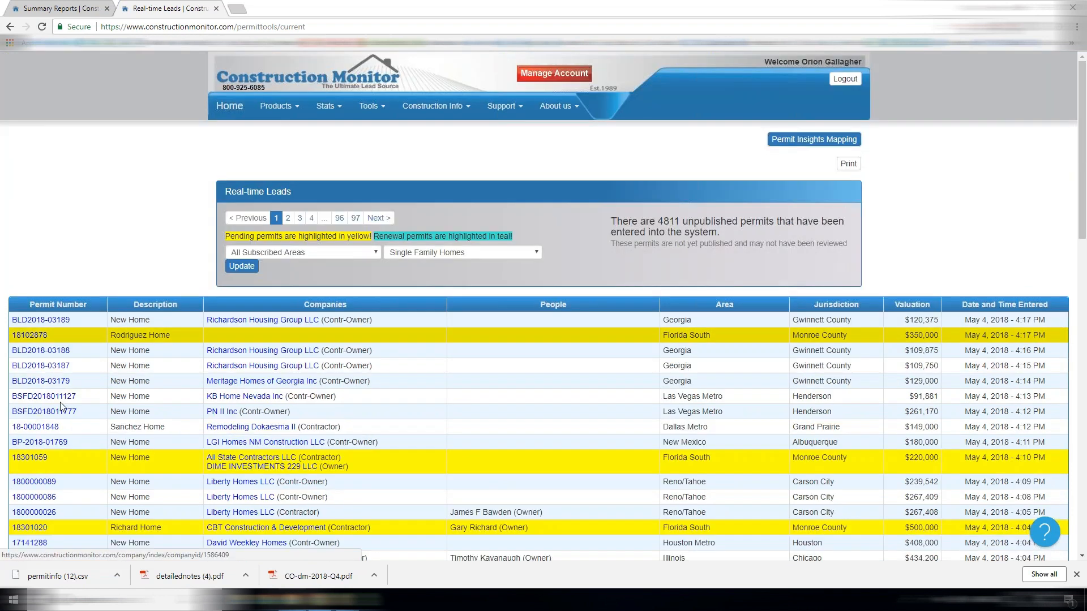
click(44, 411)
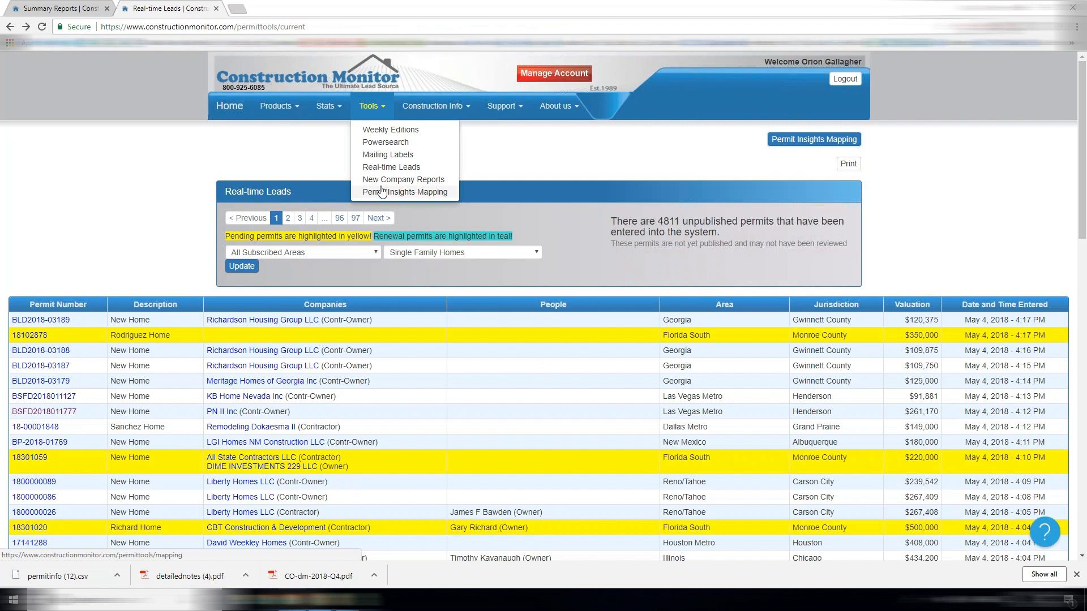
mouse_move(430, 197)
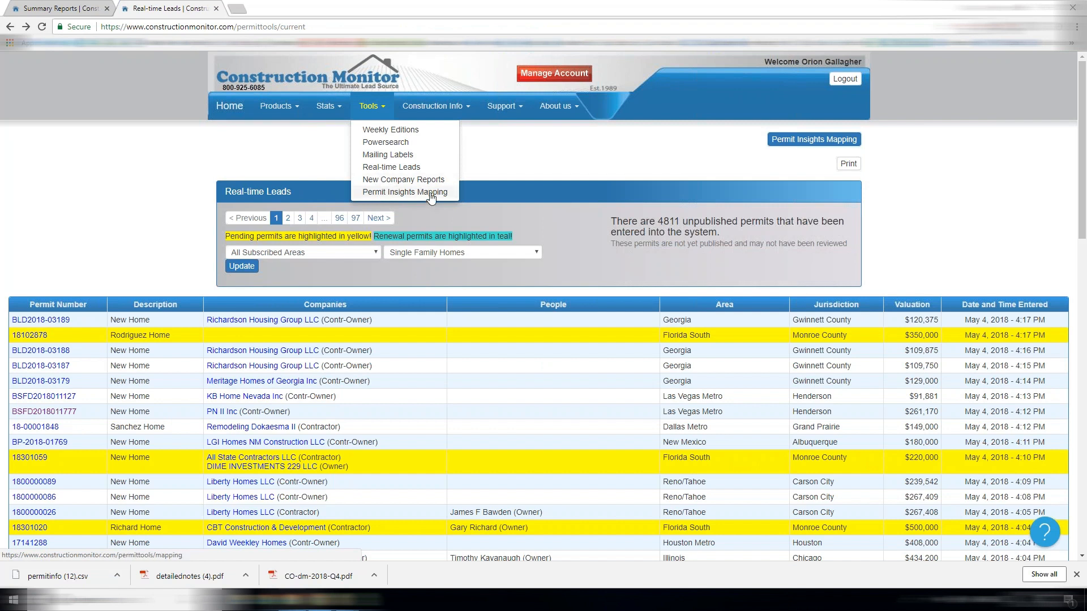
Step: Run a New Company Report for AZ - Phoenix Metro, Single Family Homes, listing 21 companies
click(403, 180)
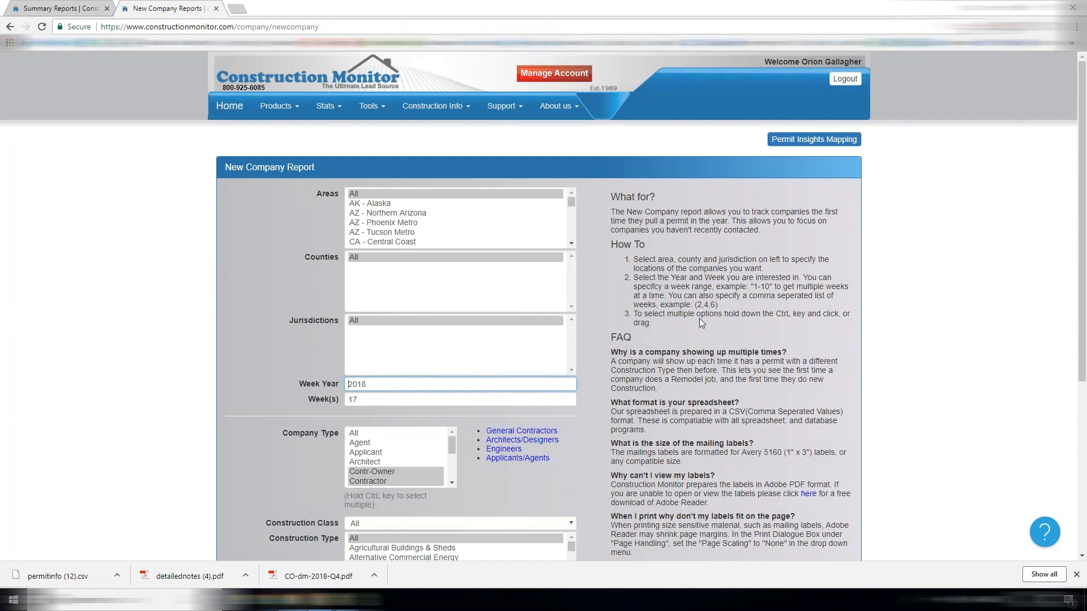
click(389, 221)
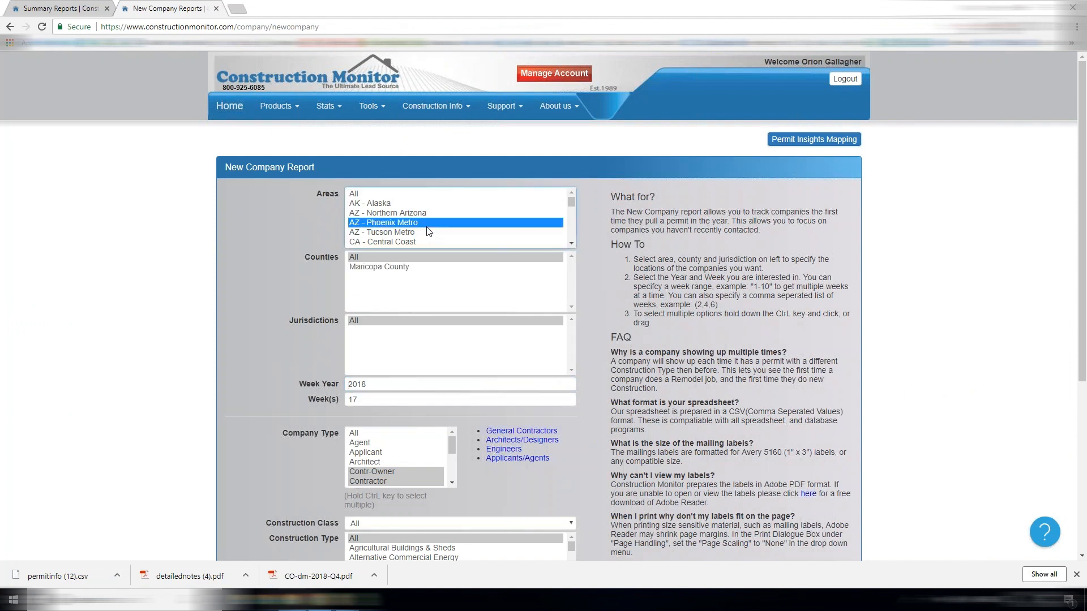
mouse_move(440, 238)
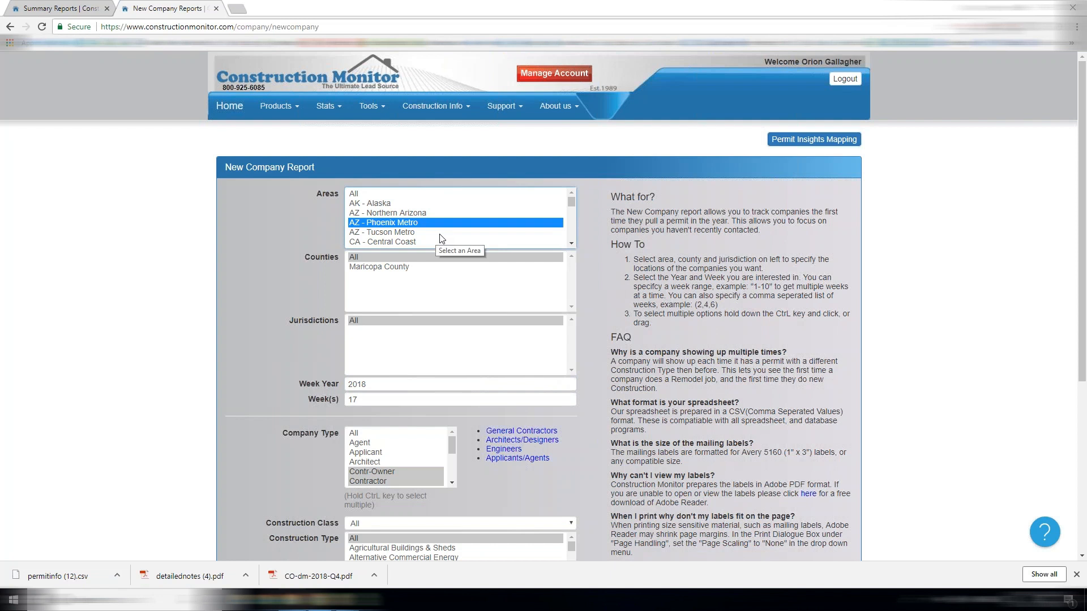
mouse_move(846, 332)
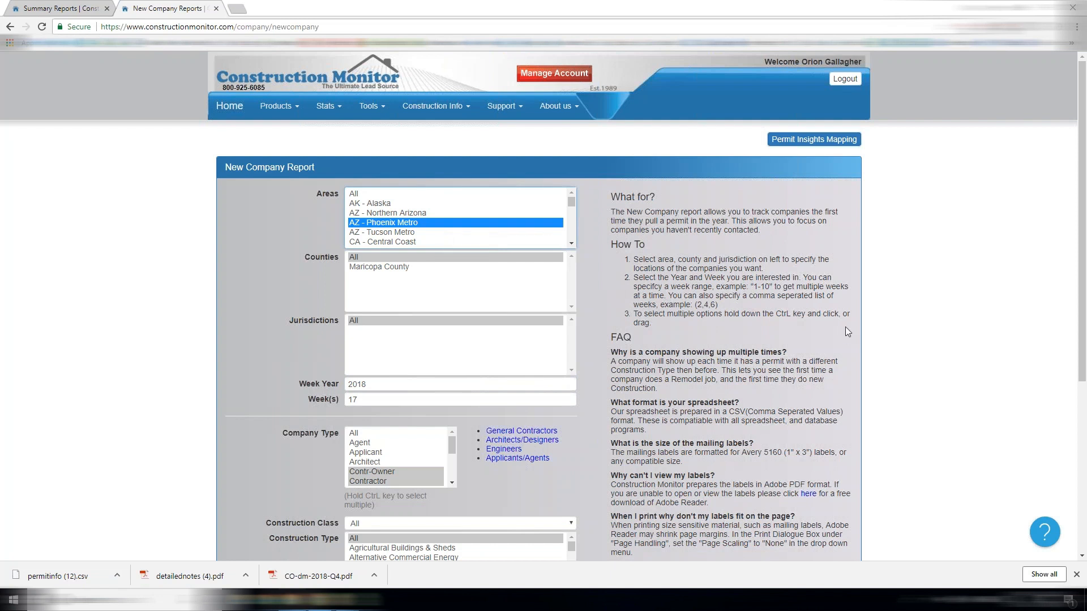
scroll(down, 3)
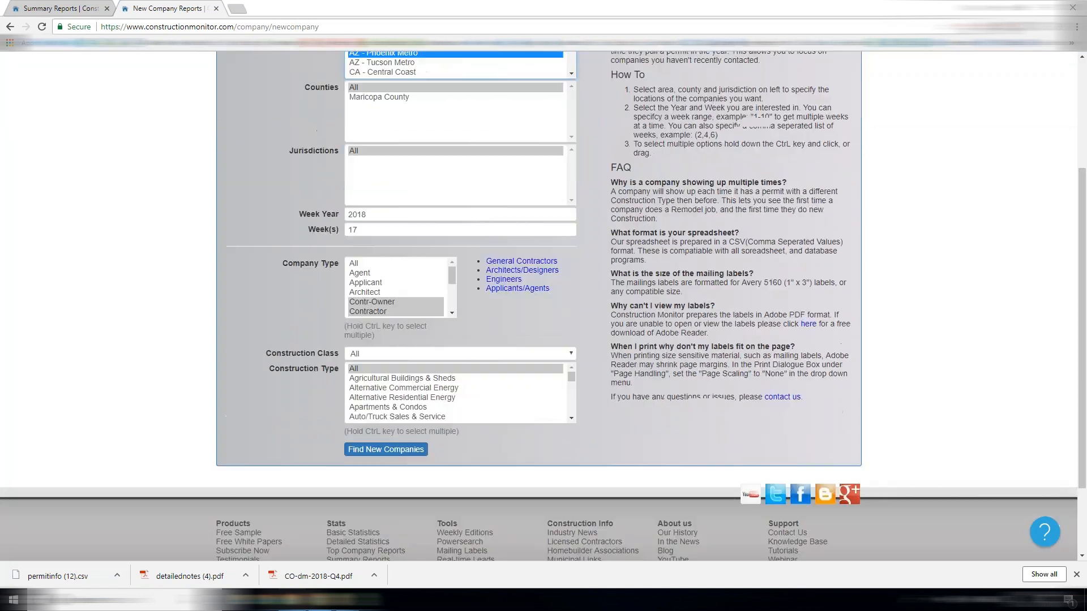
scroll(down, 3)
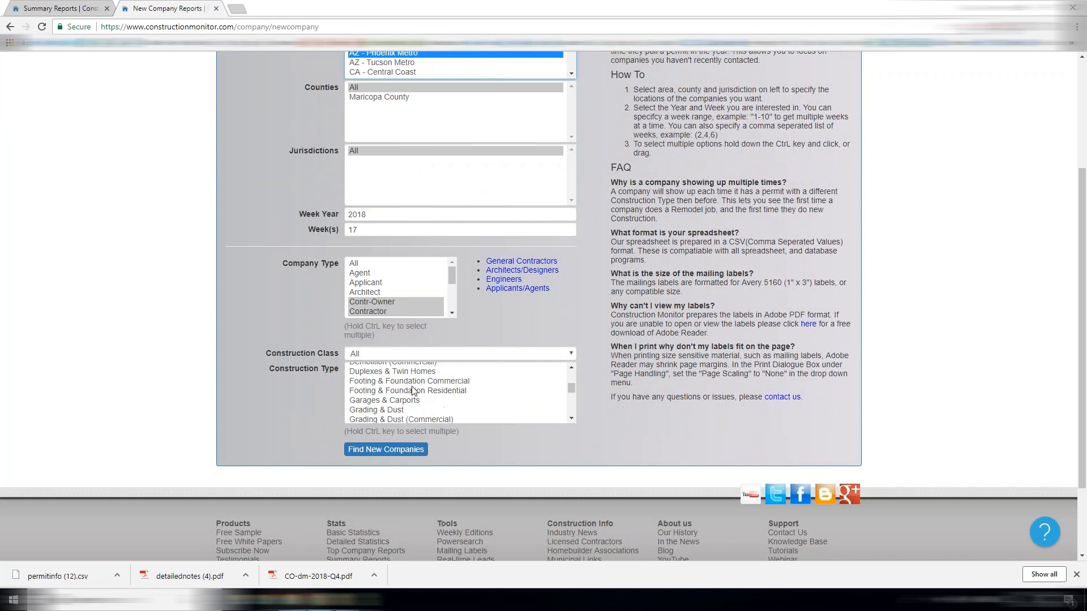
click(386, 398)
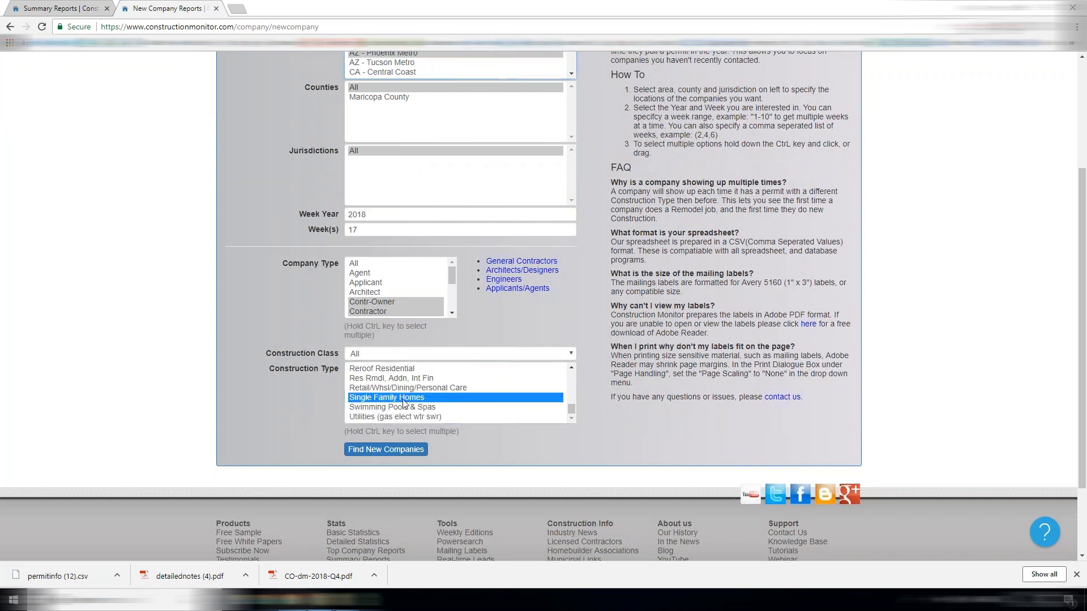
mouse_move(363, 424)
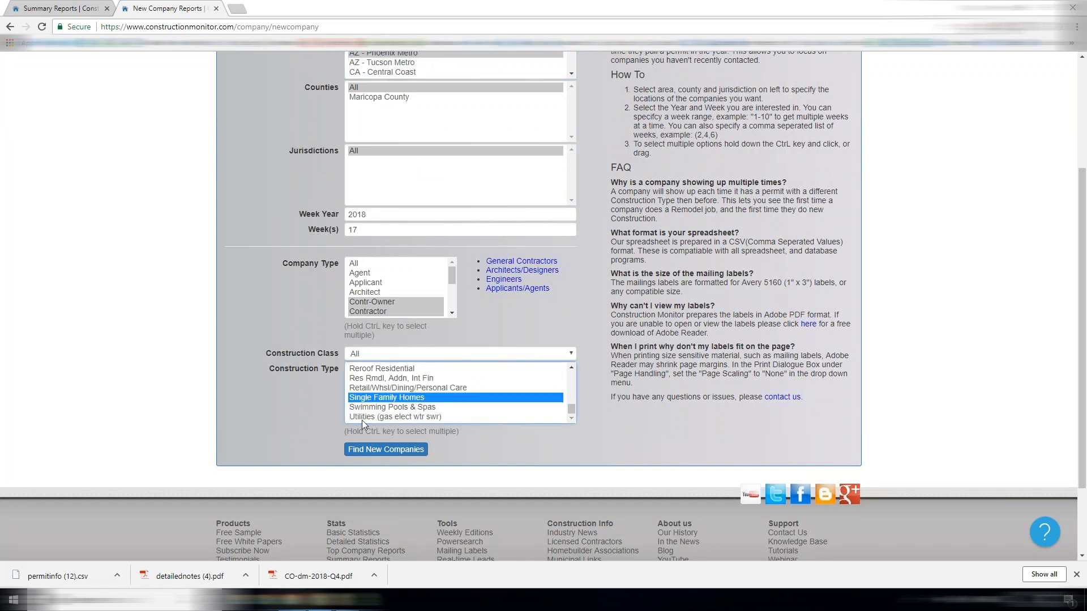
click(385, 449)
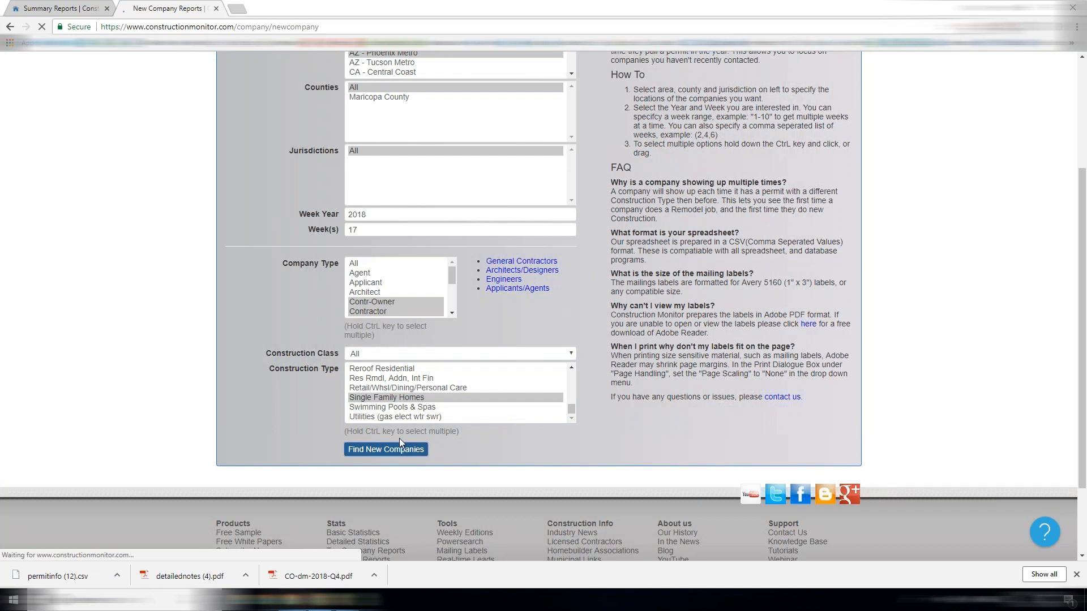
click(385, 450)
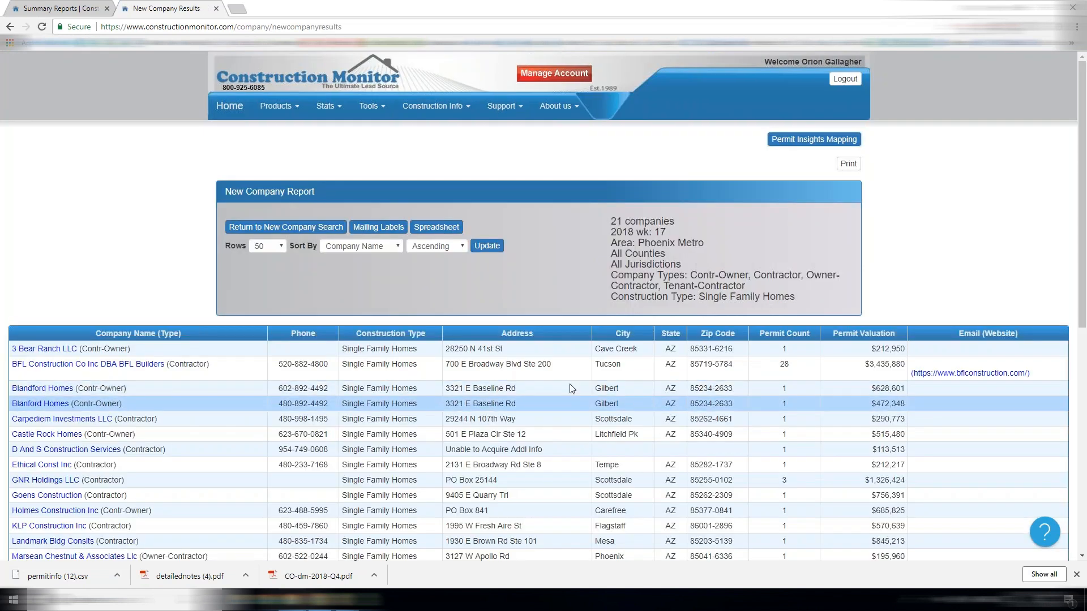
scroll(down, 3)
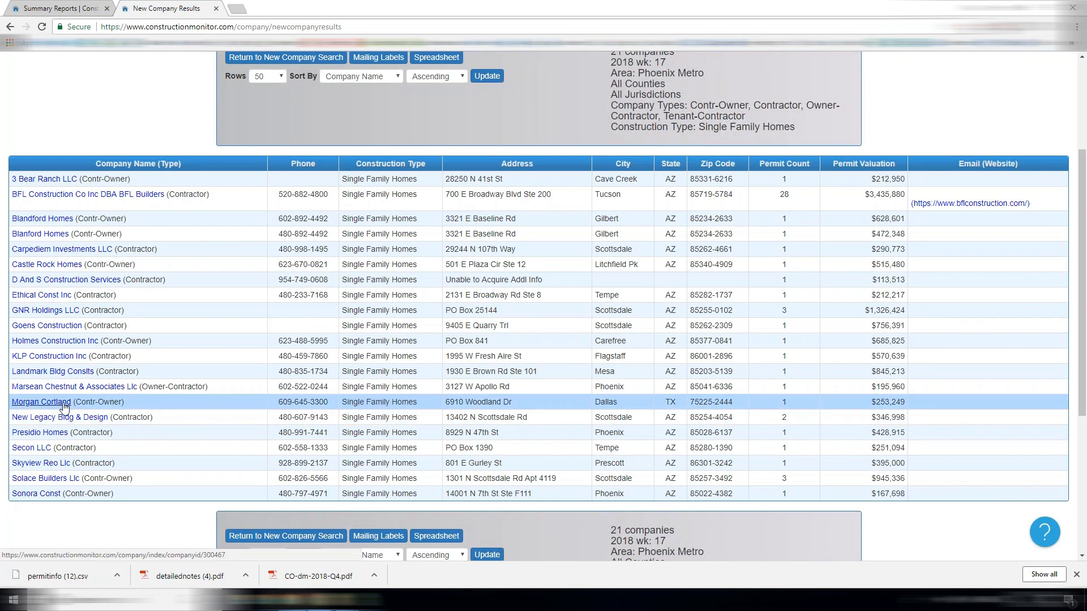
click(41, 402)
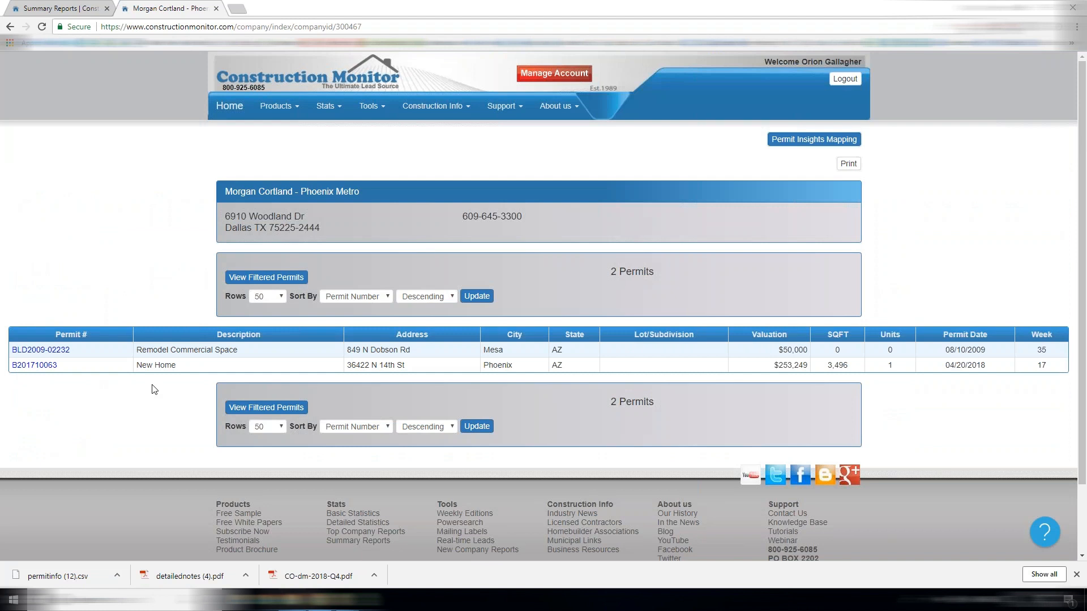
click(10, 26)
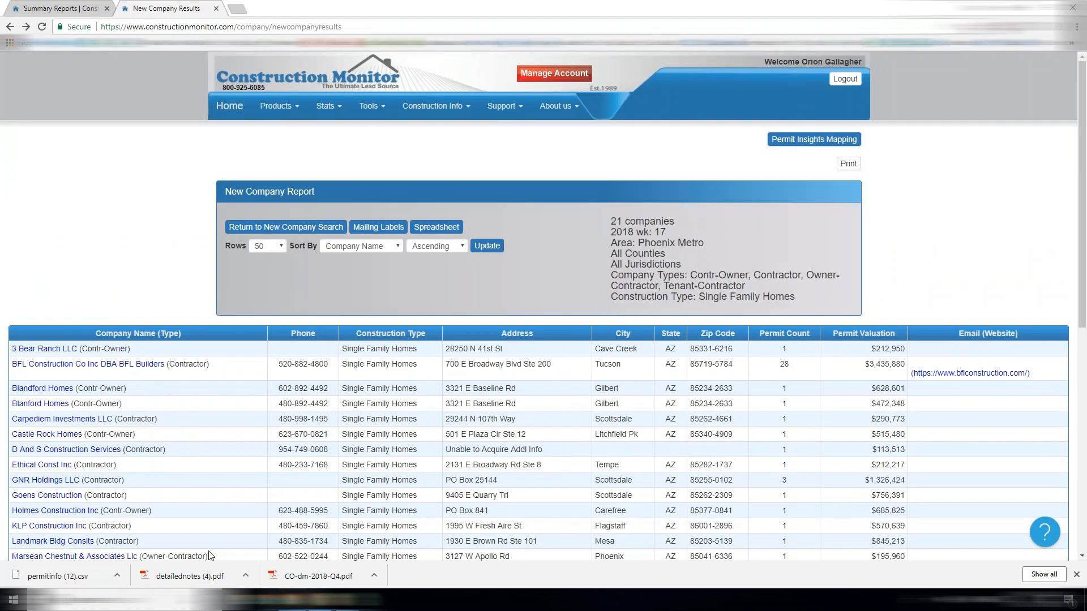
click(326, 105)
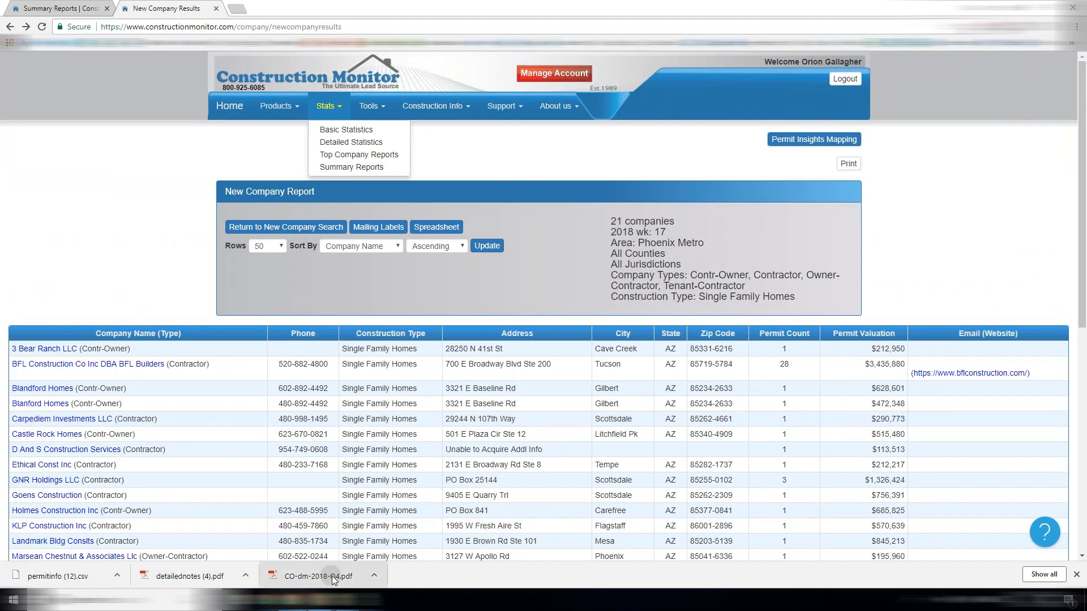
Step: View the downloaded CO-dm-2018-Q4.pdf Denver Metro summary, scrolling down to the Wheat Ridge figures
click(319, 576)
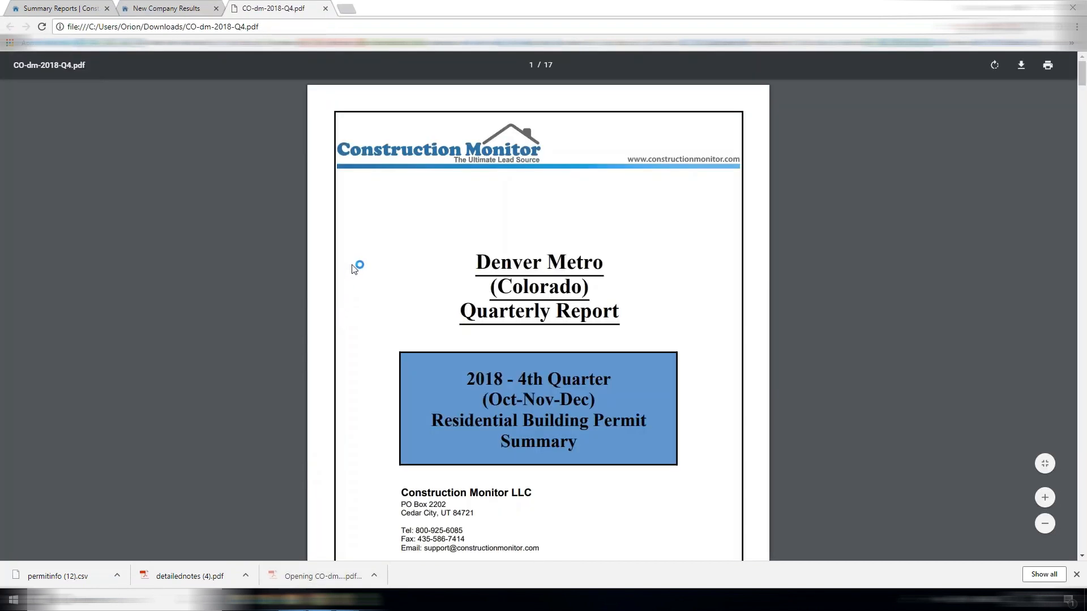
scroll(down, 3)
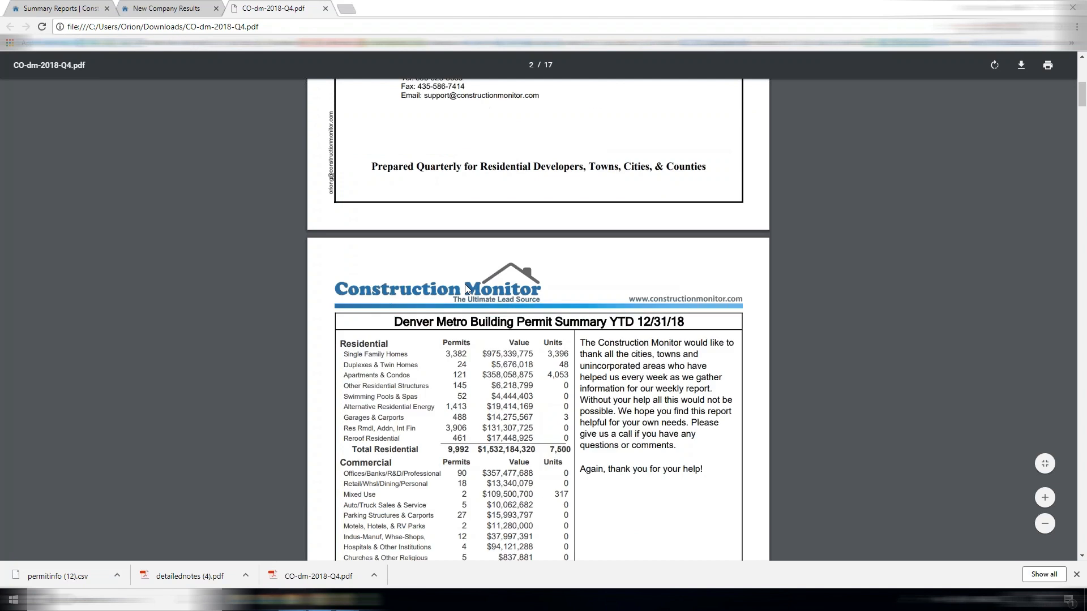
scroll(down, 3)
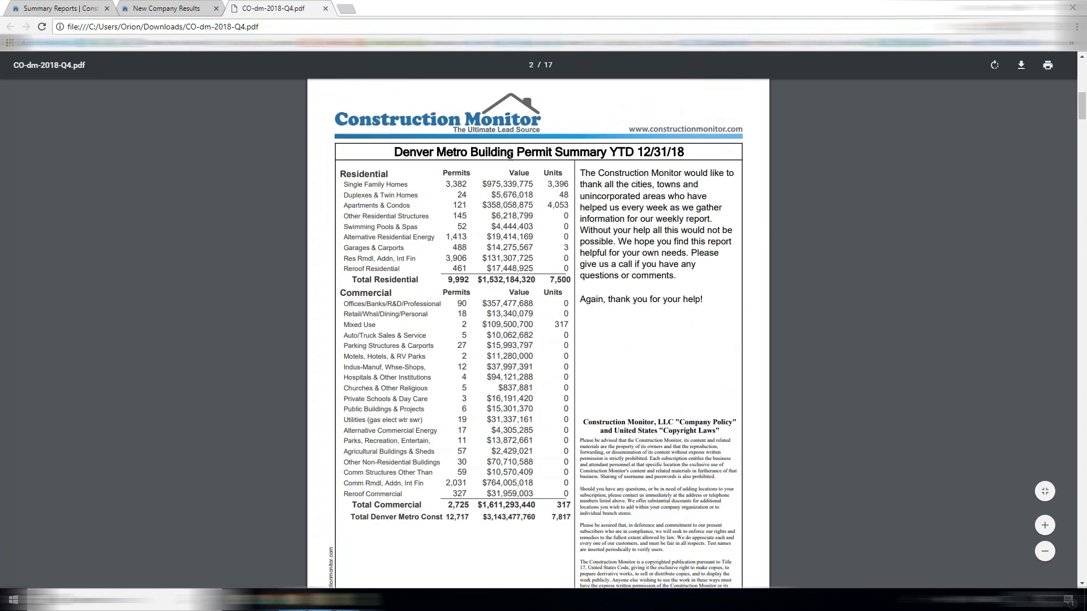
scroll(down, 3)
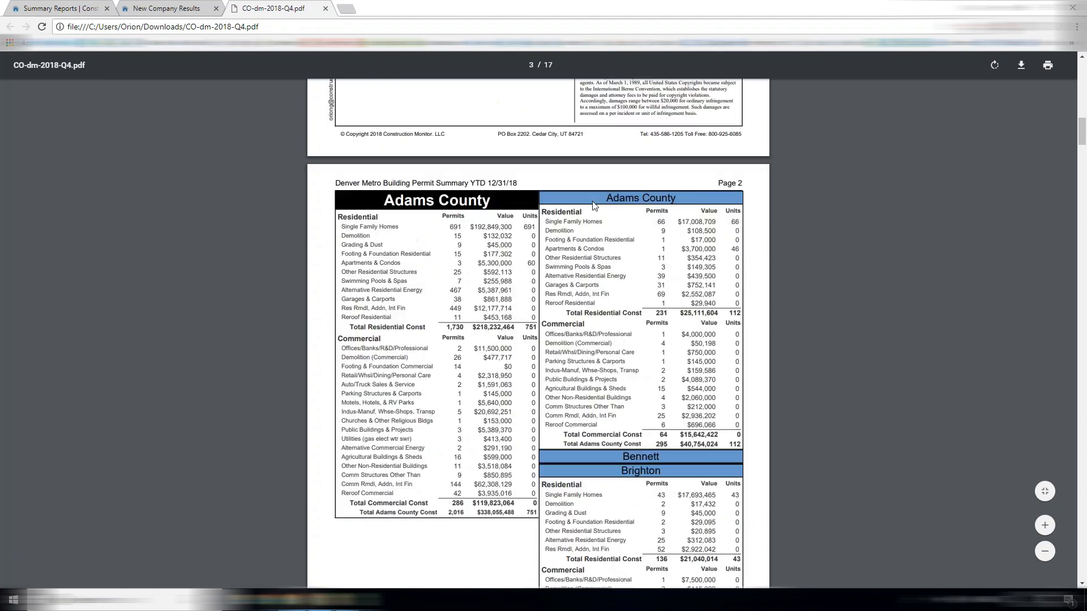
scroll(down, 3)
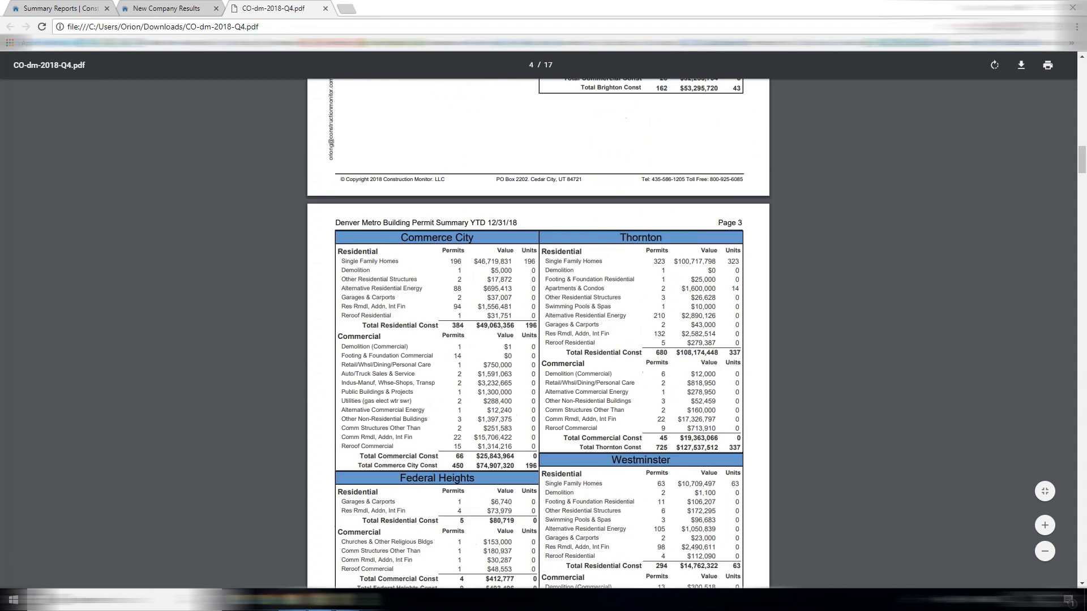
mouse_move(873, 301)
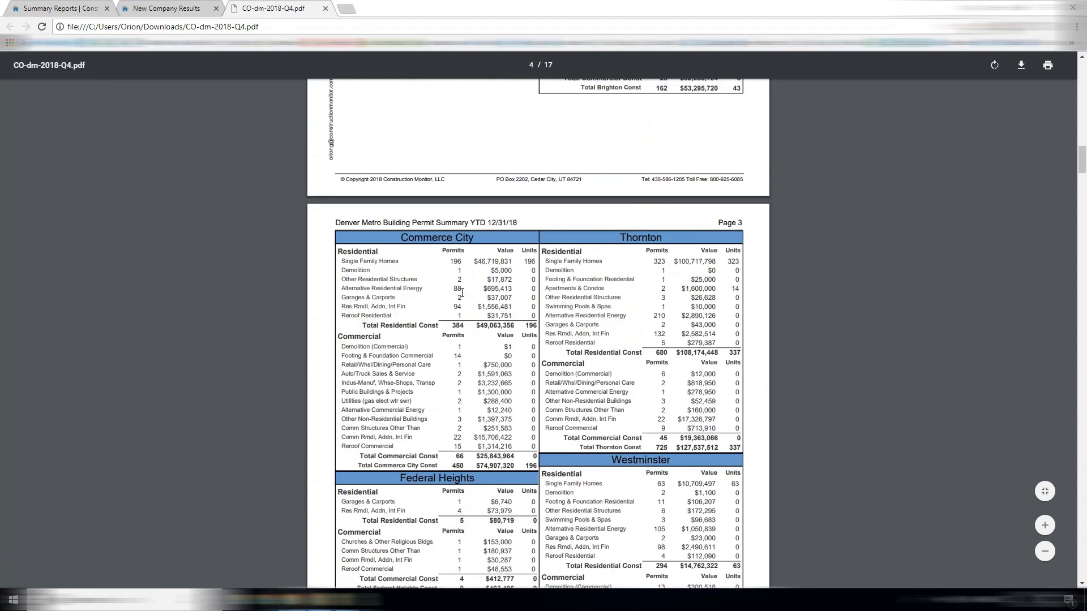
scroll(down, 3)
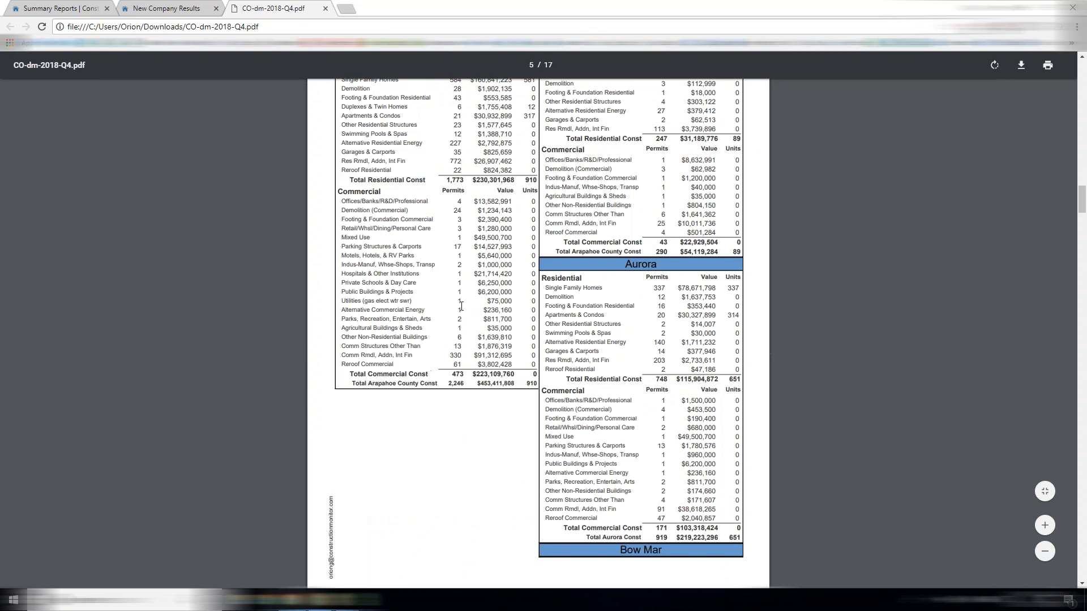
scroll(down, 3)
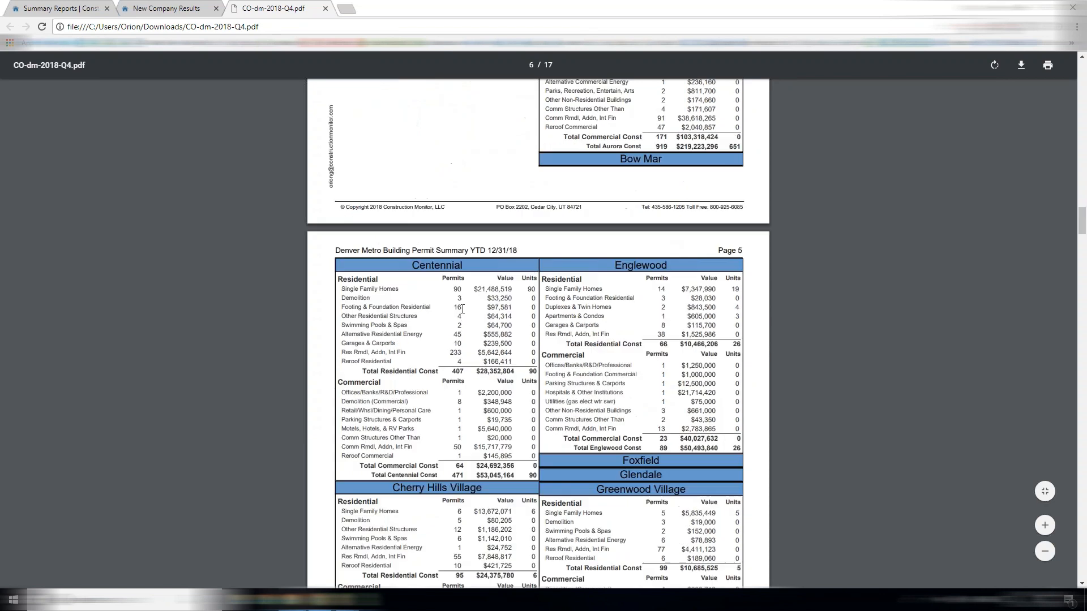
scroll(down, 3)
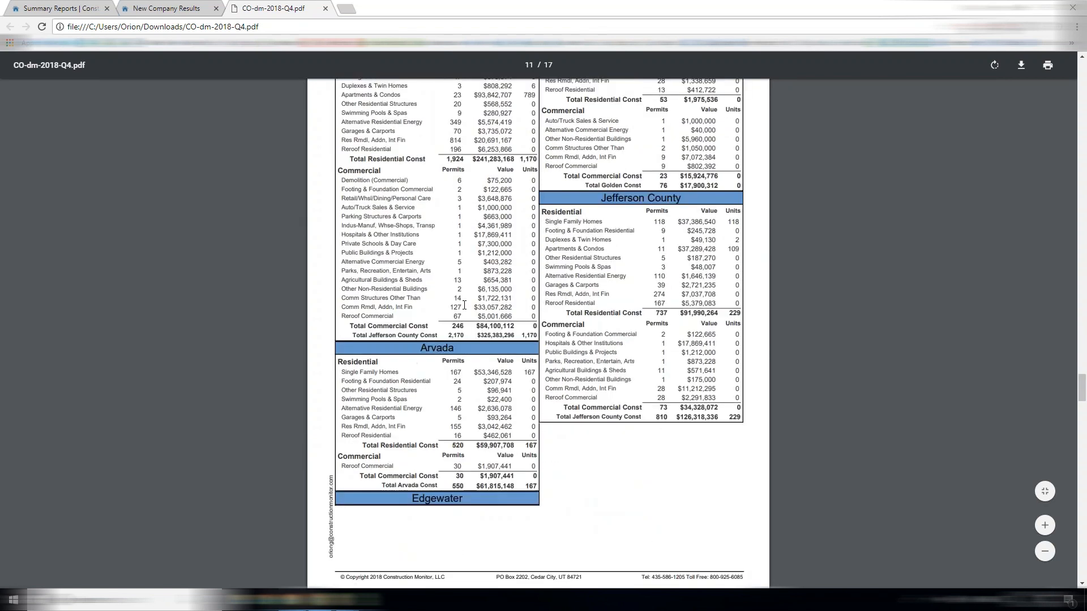
scroll(down, 3)
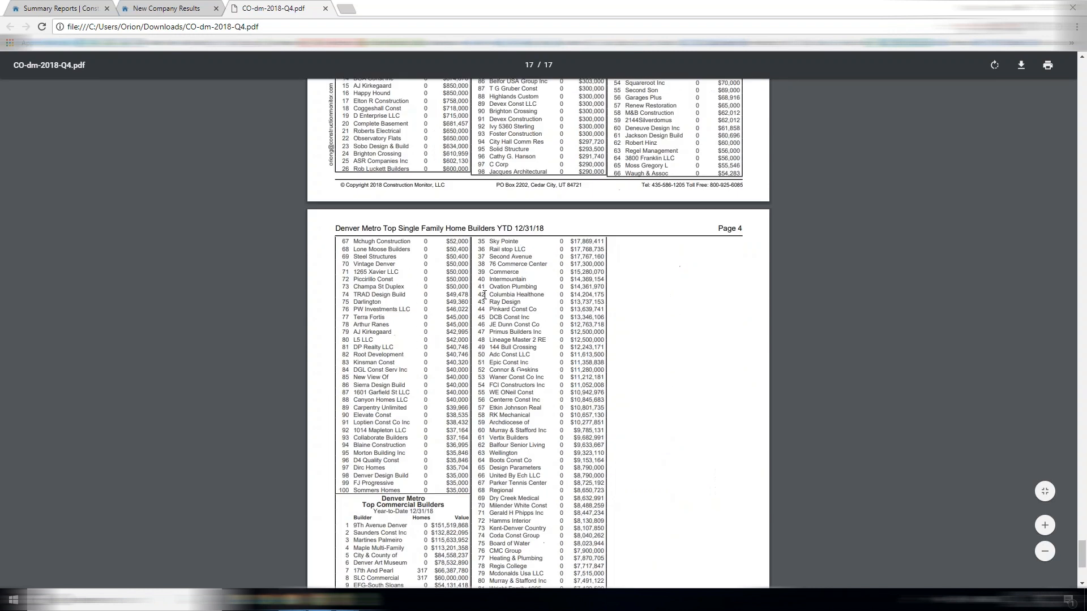
scroll(up, 3)
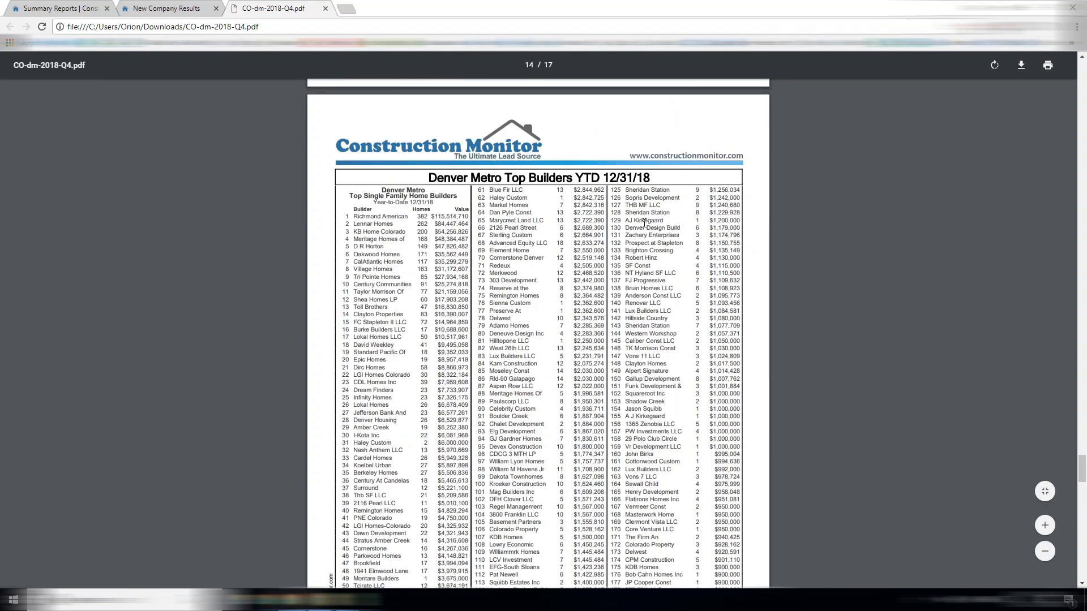
scroll(down, 3)
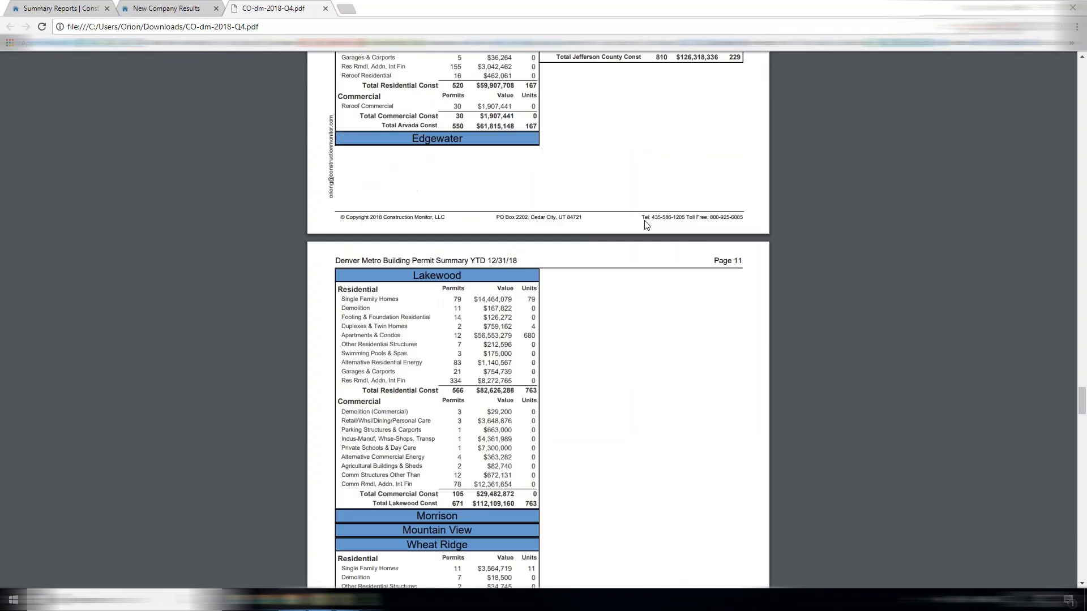
scroll(down, 3)
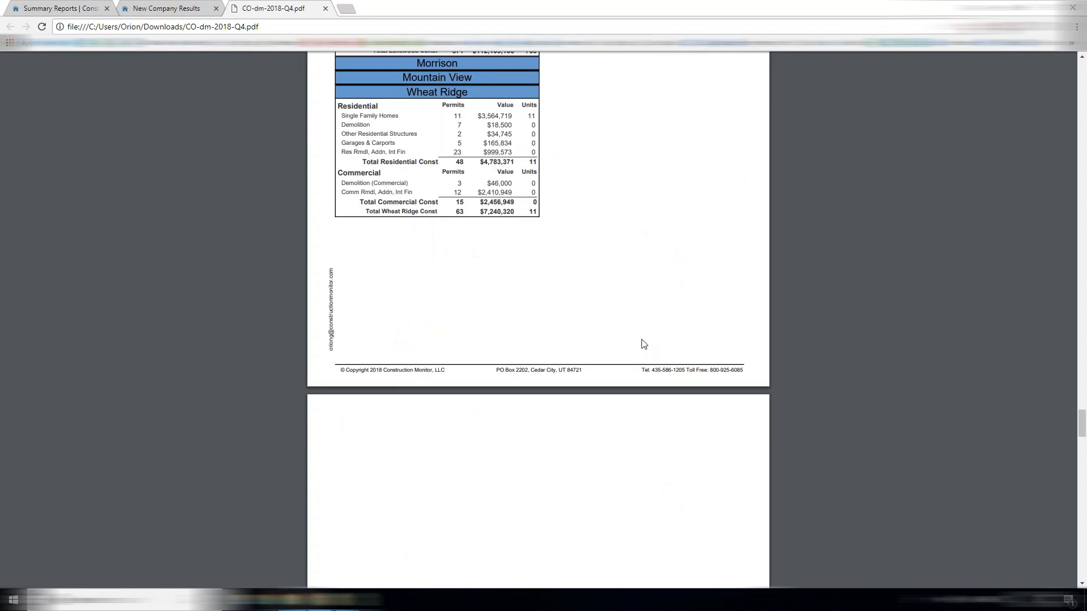
mouse_move(592, 363)
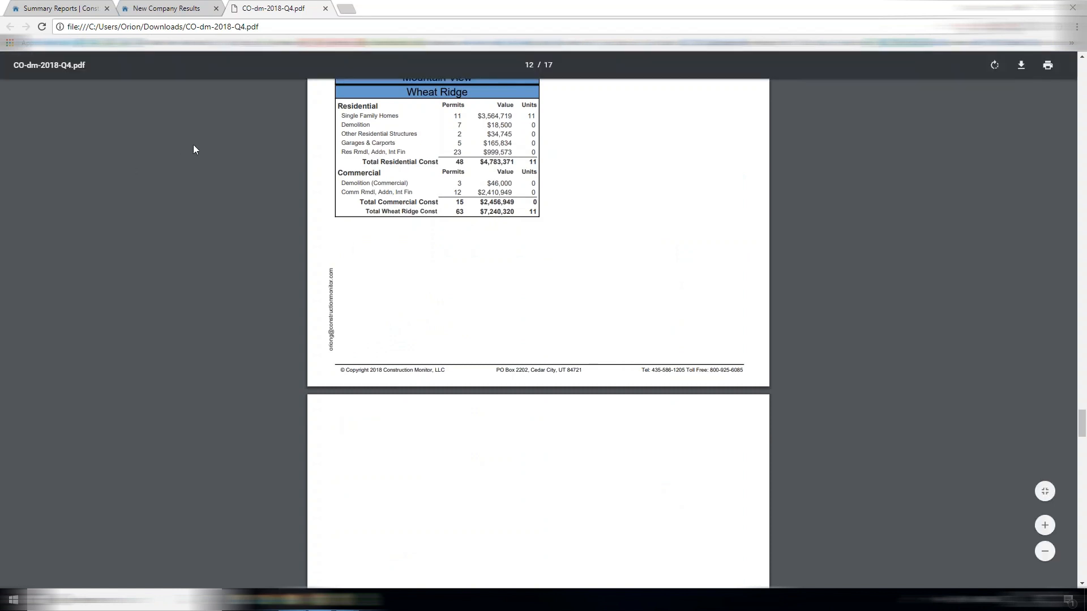
mouse_move(167, 7)
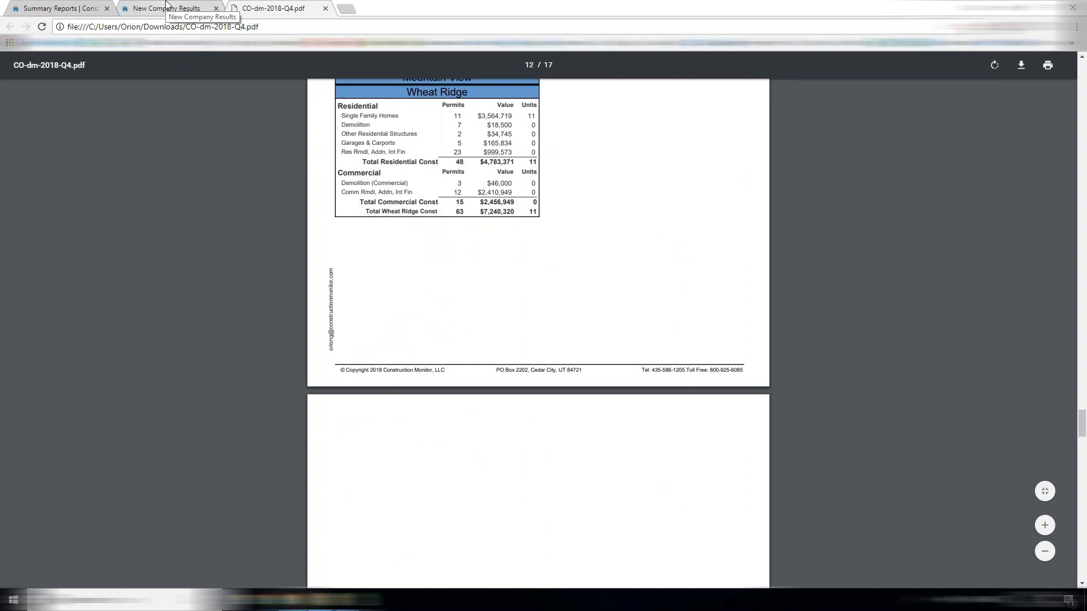
Step: Return to the New Company Results tab, then navigate to the Construction Monitor home page
click(166, 8)
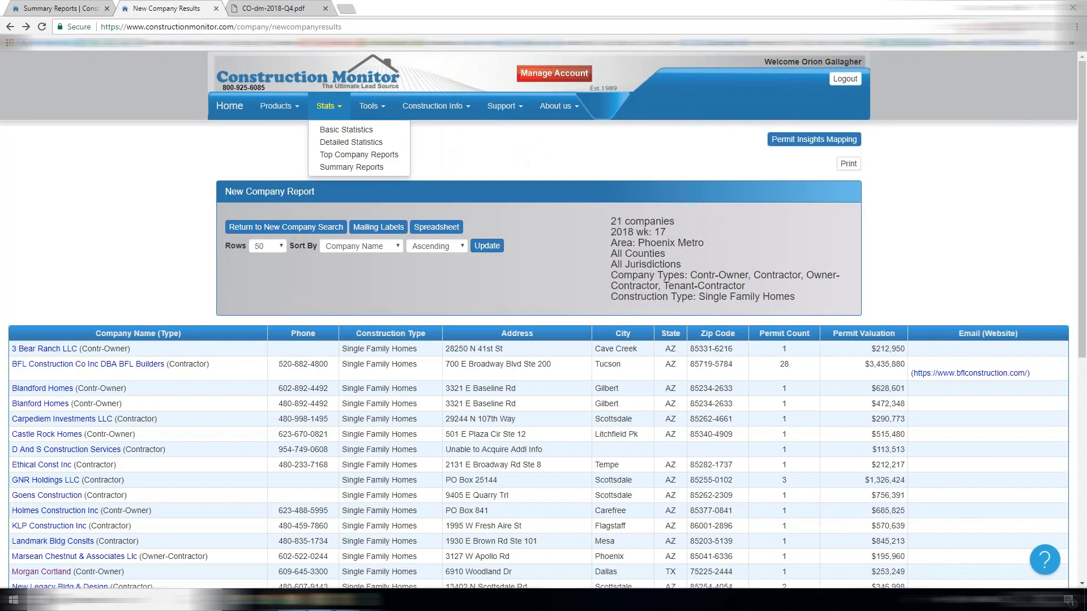
click(228, 106)
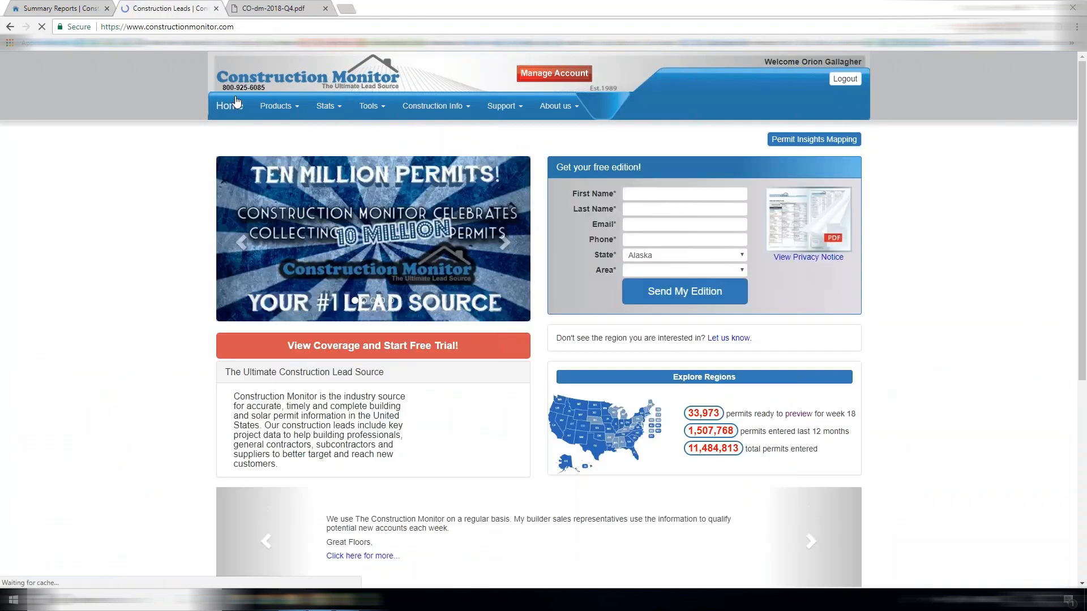